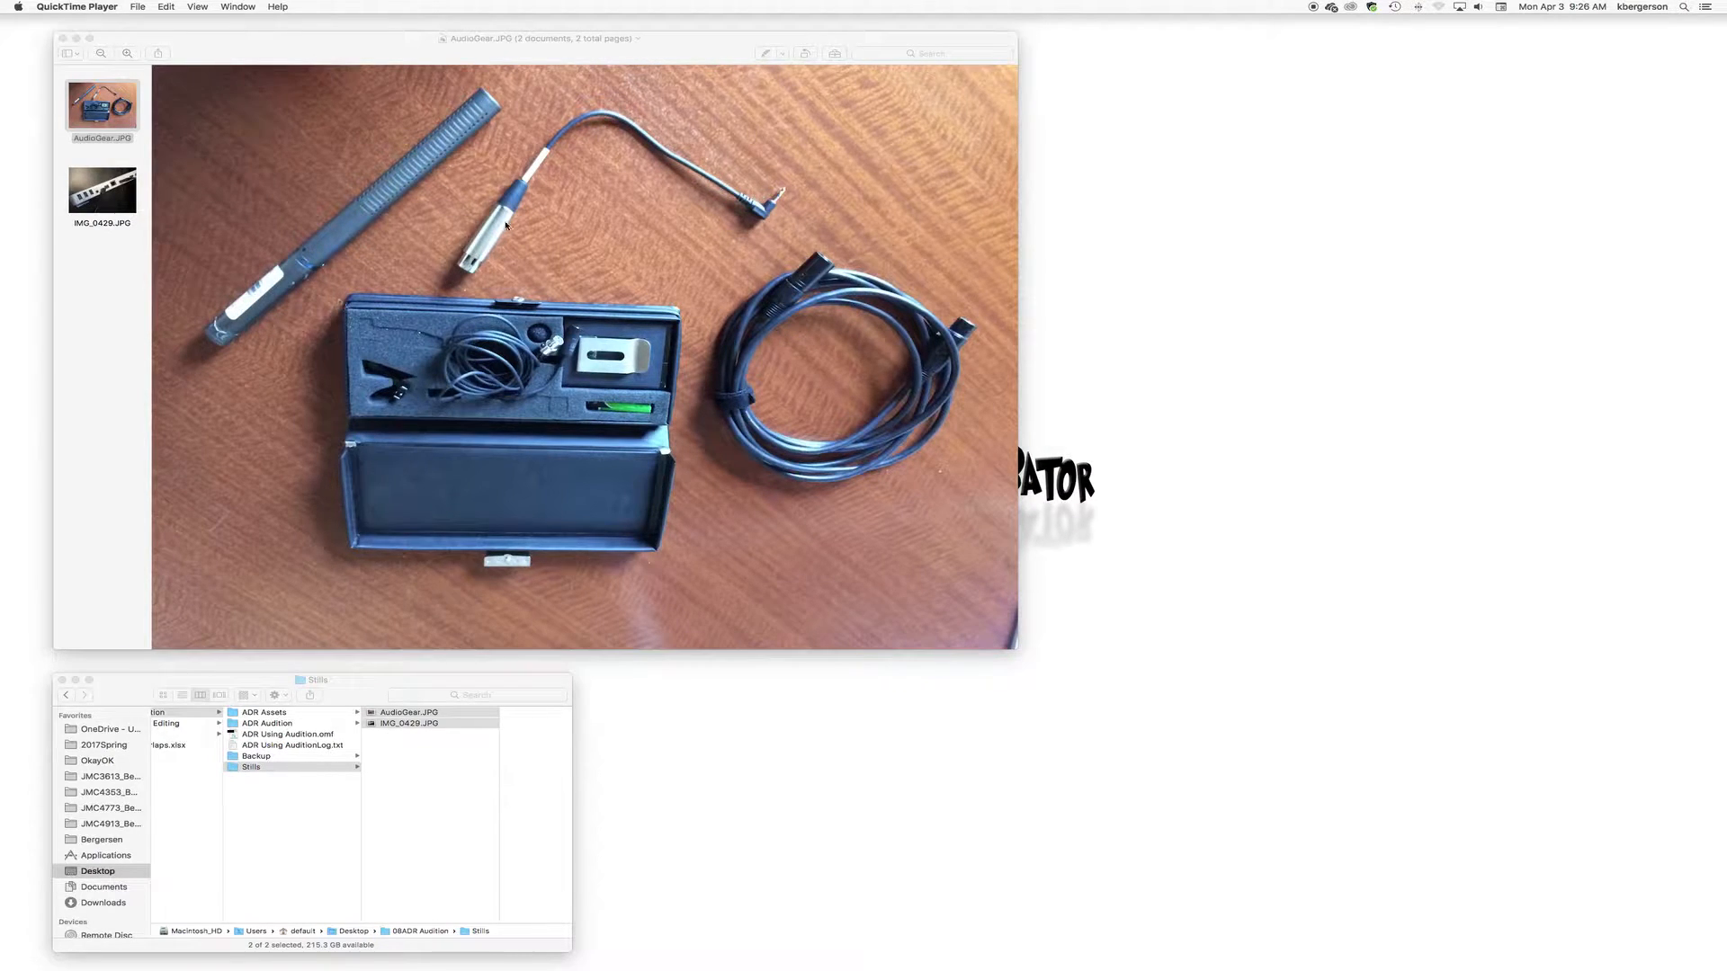
{"action": "mouse_move", "coordinate": [389, 142]}
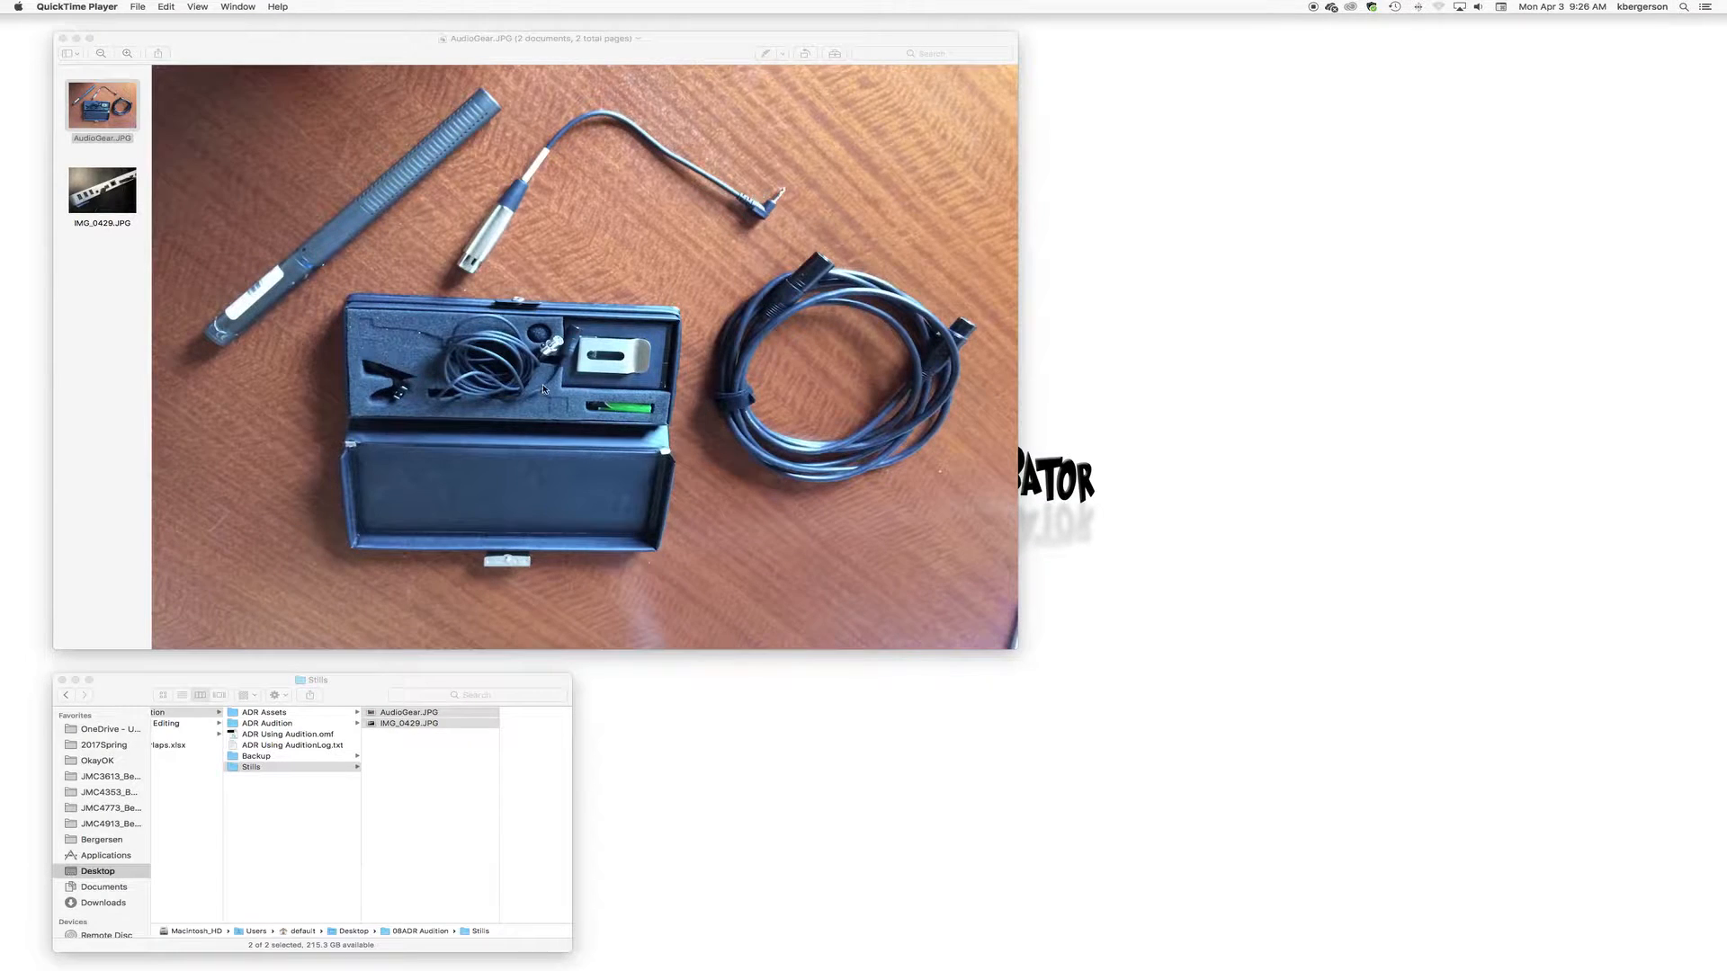
{"action": "mouse_move", "coordinate": [564, 404]}
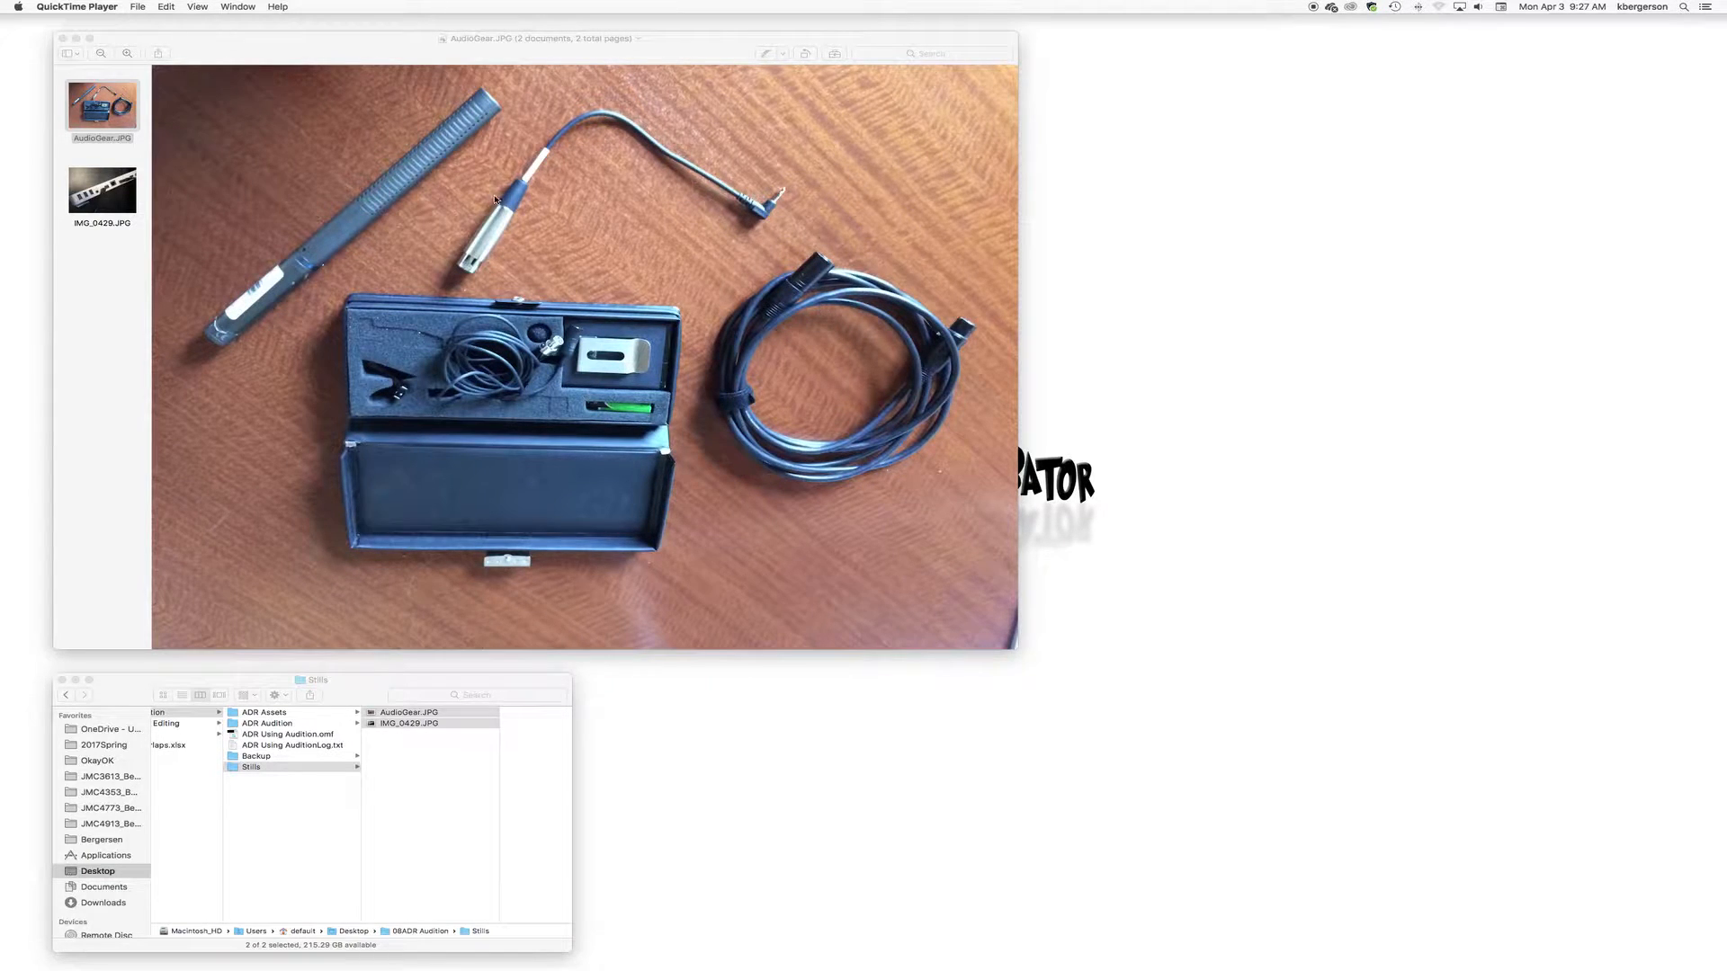
{"action": "mouse_move", "coordinate": [482, 254]}
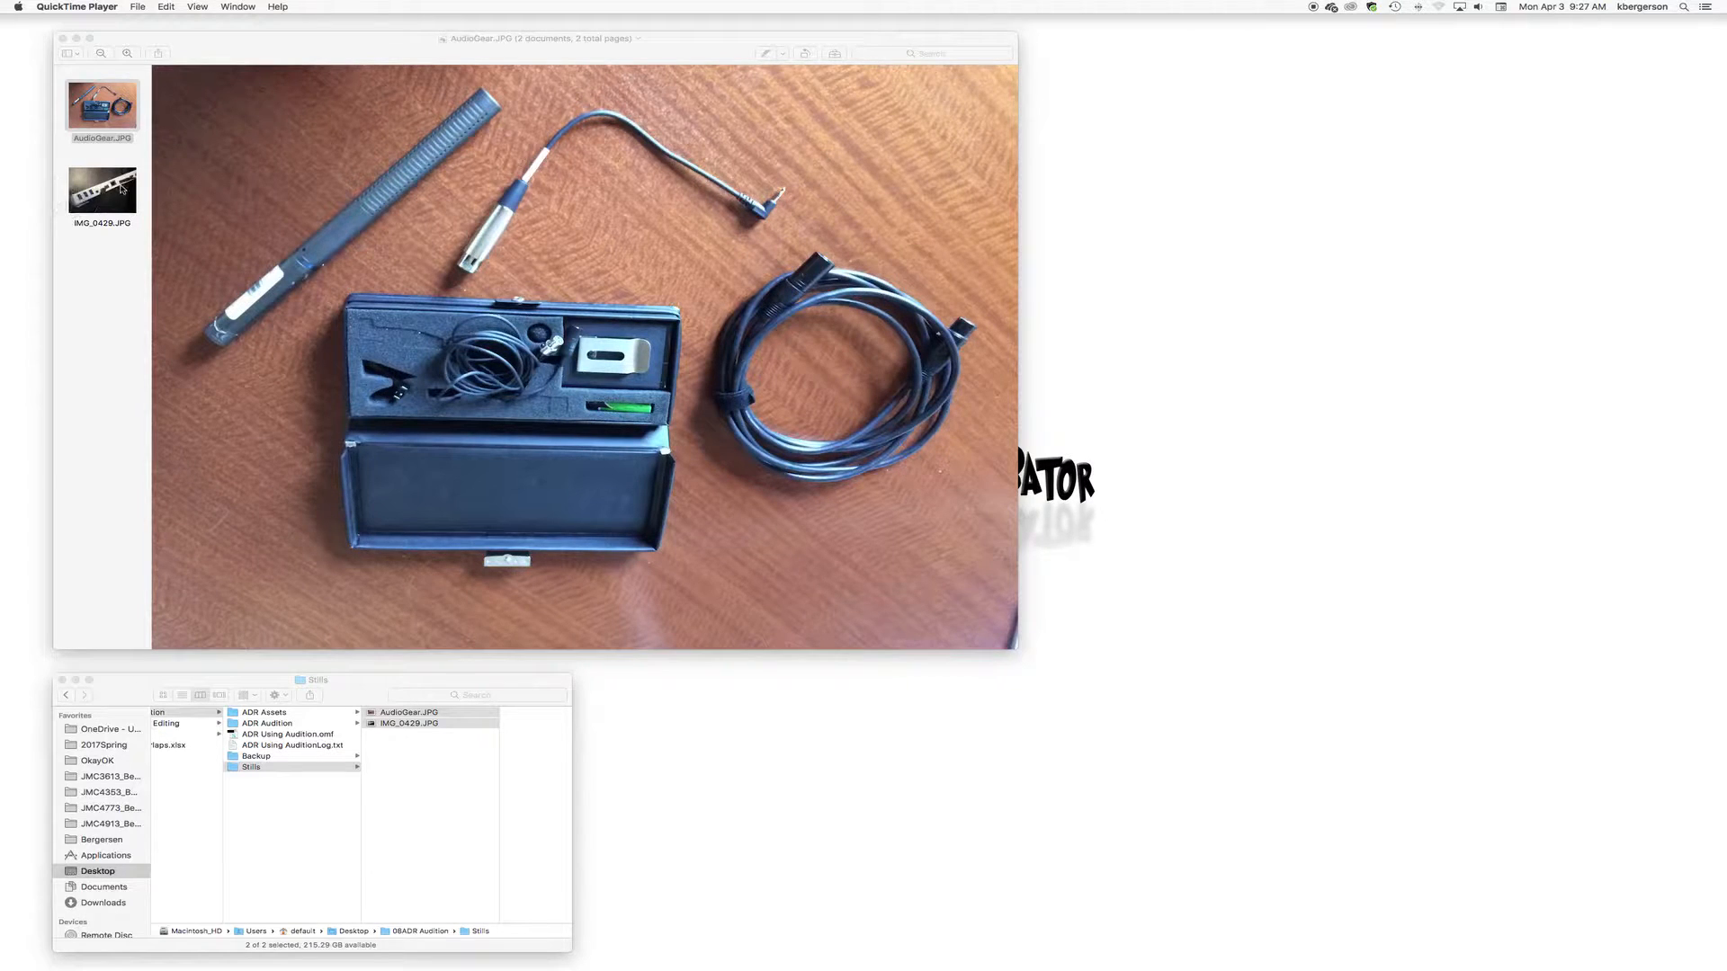
Step: Display IMG_0429.JPG, the headphone cable and port hub close-up, in Preview
{"action": "left_click", "coordinate": [101, 188]}
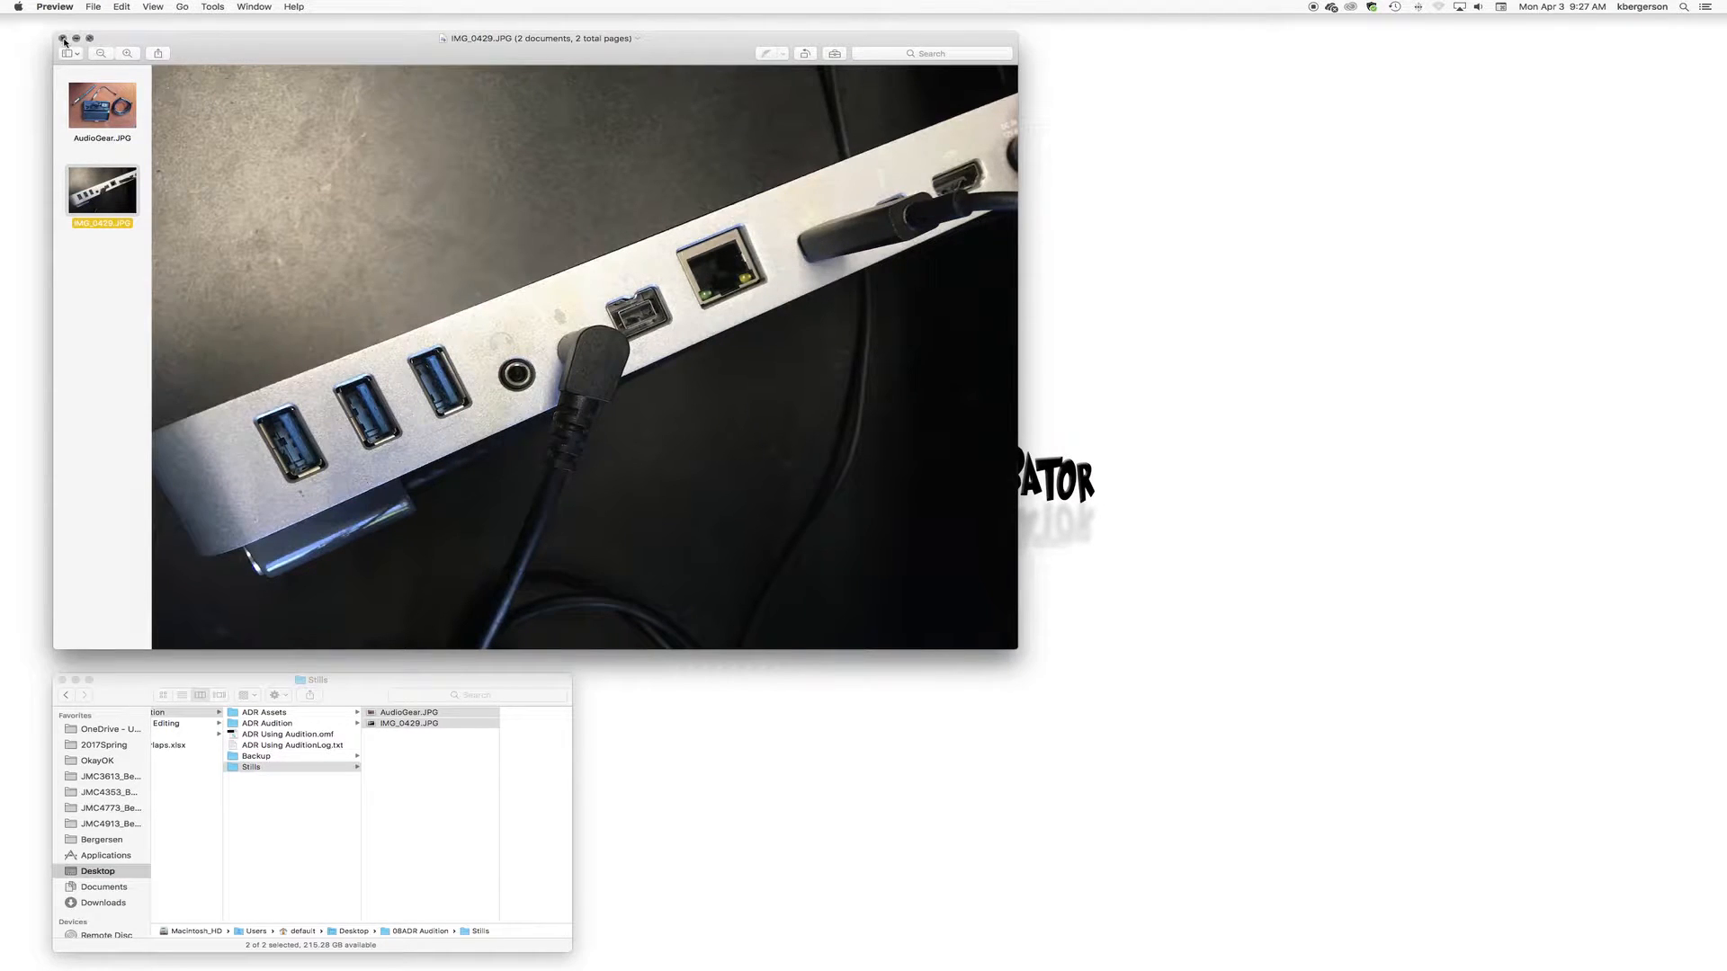
Step: Close Preview and set USB Audio CODEC as the sound input device
{"action": "left_click", "coordinate": [18, 6]}
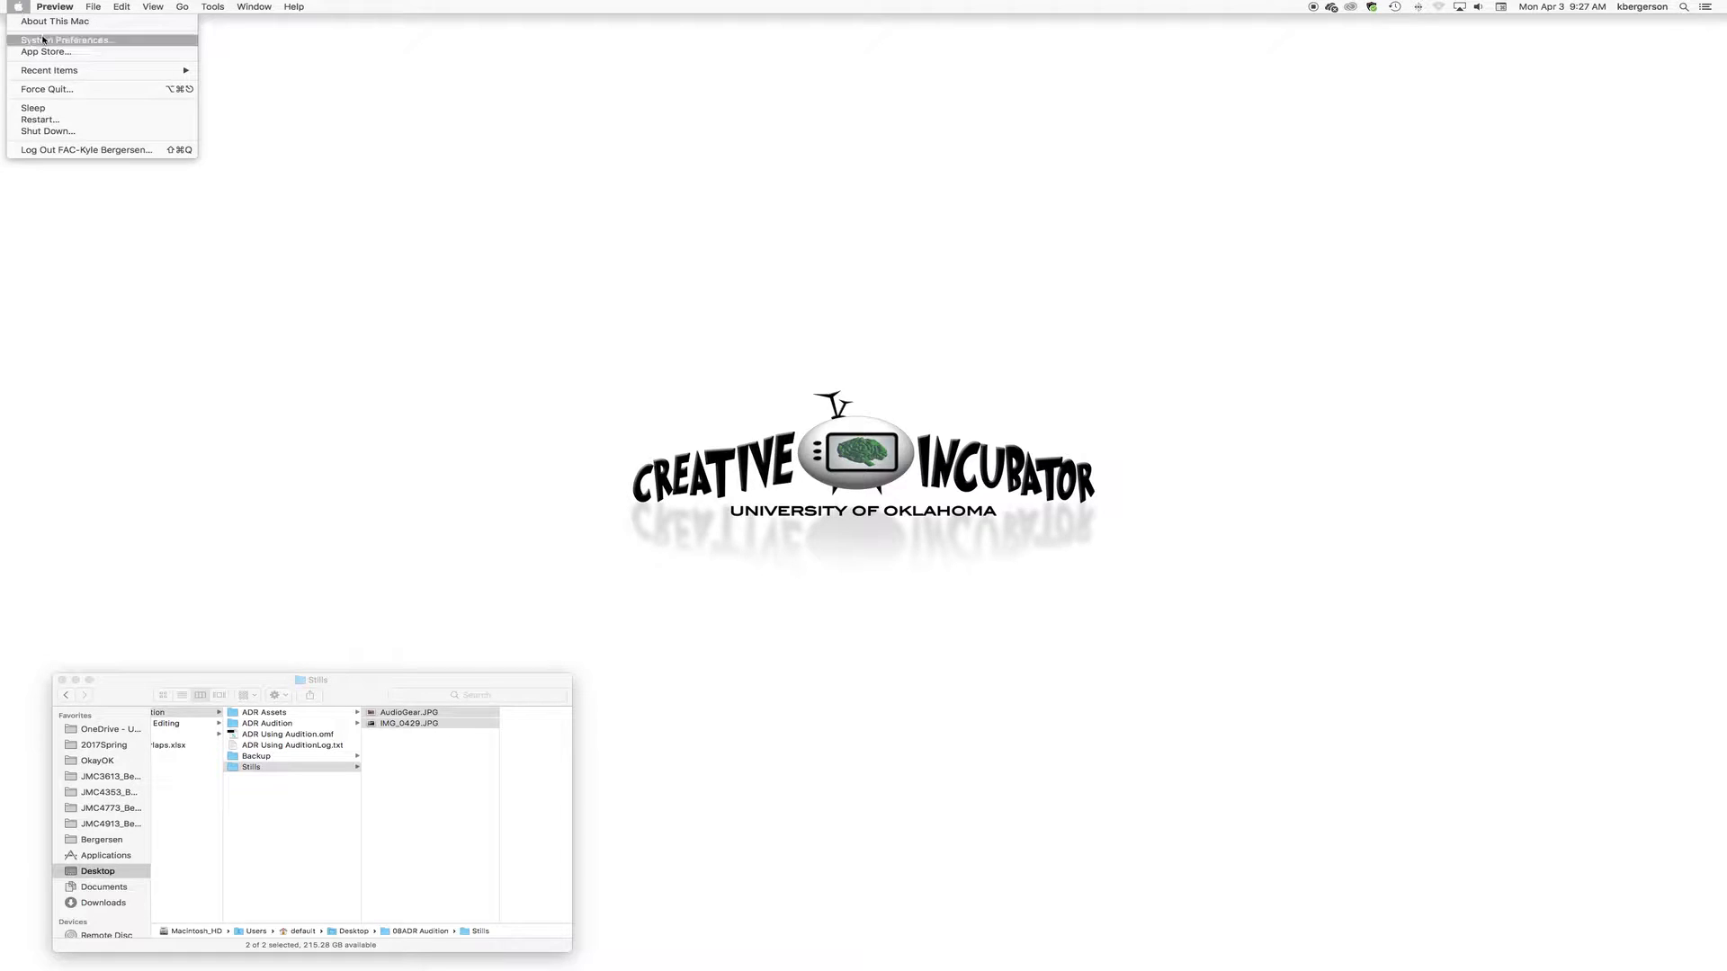
{"action": "left_click", "coordinate": [65, 40]}
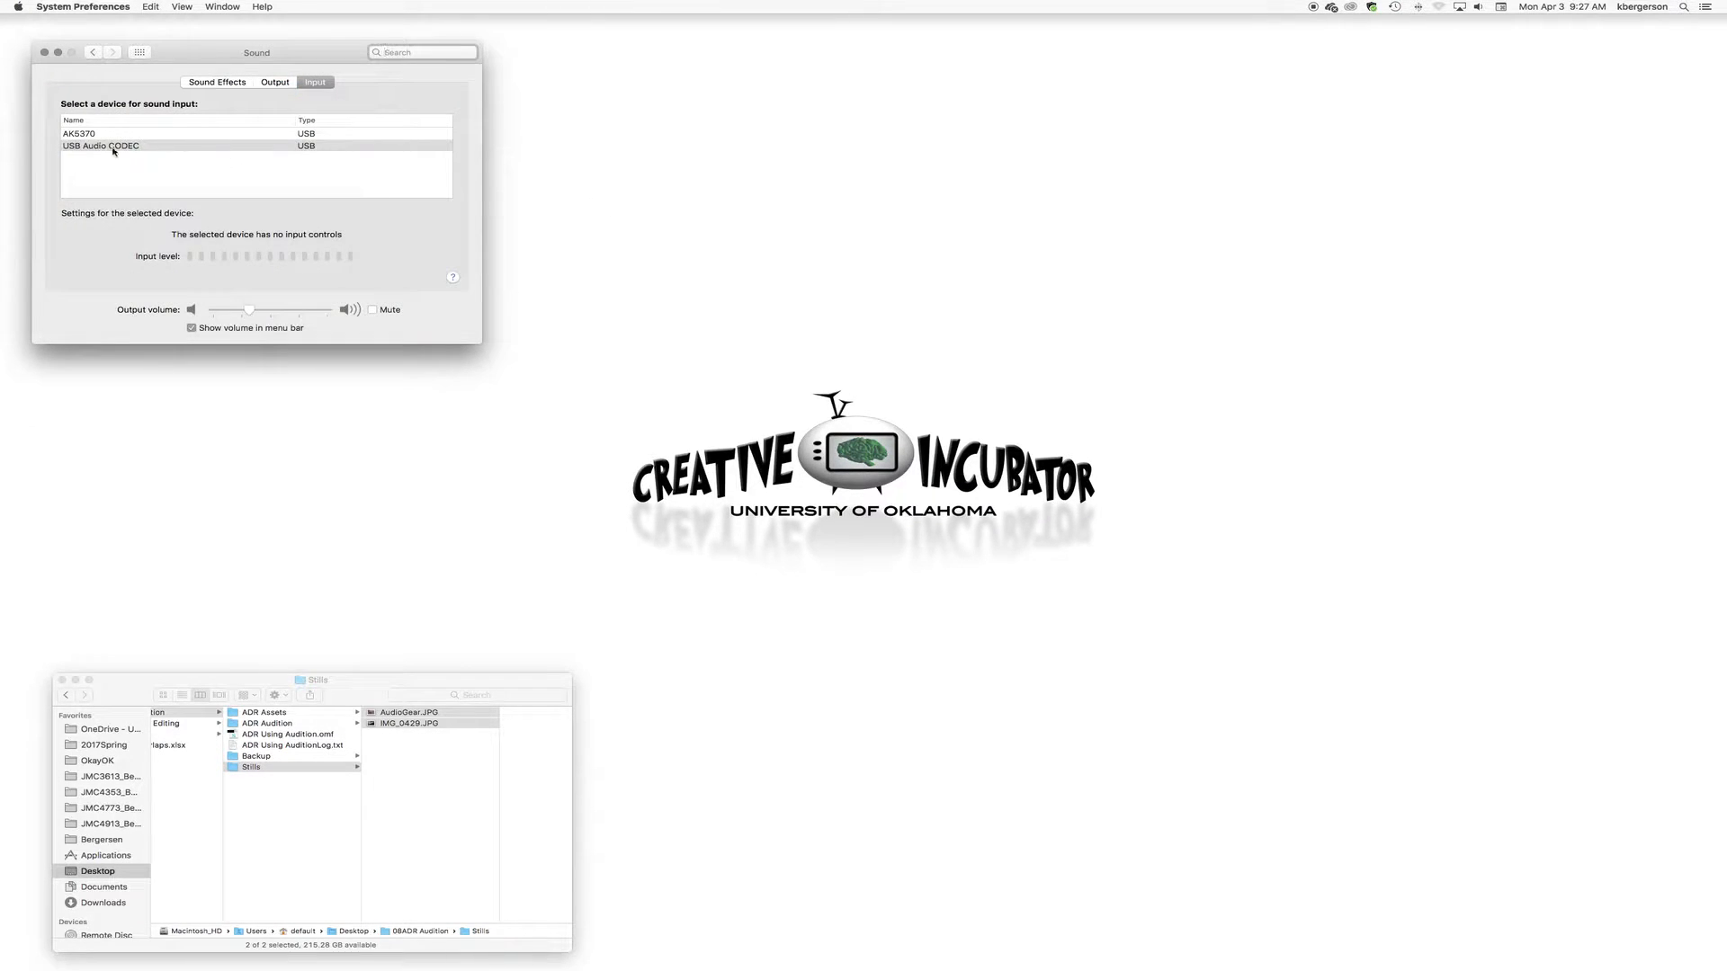
{"action": "left_click", "coordinate": [99, 147]}
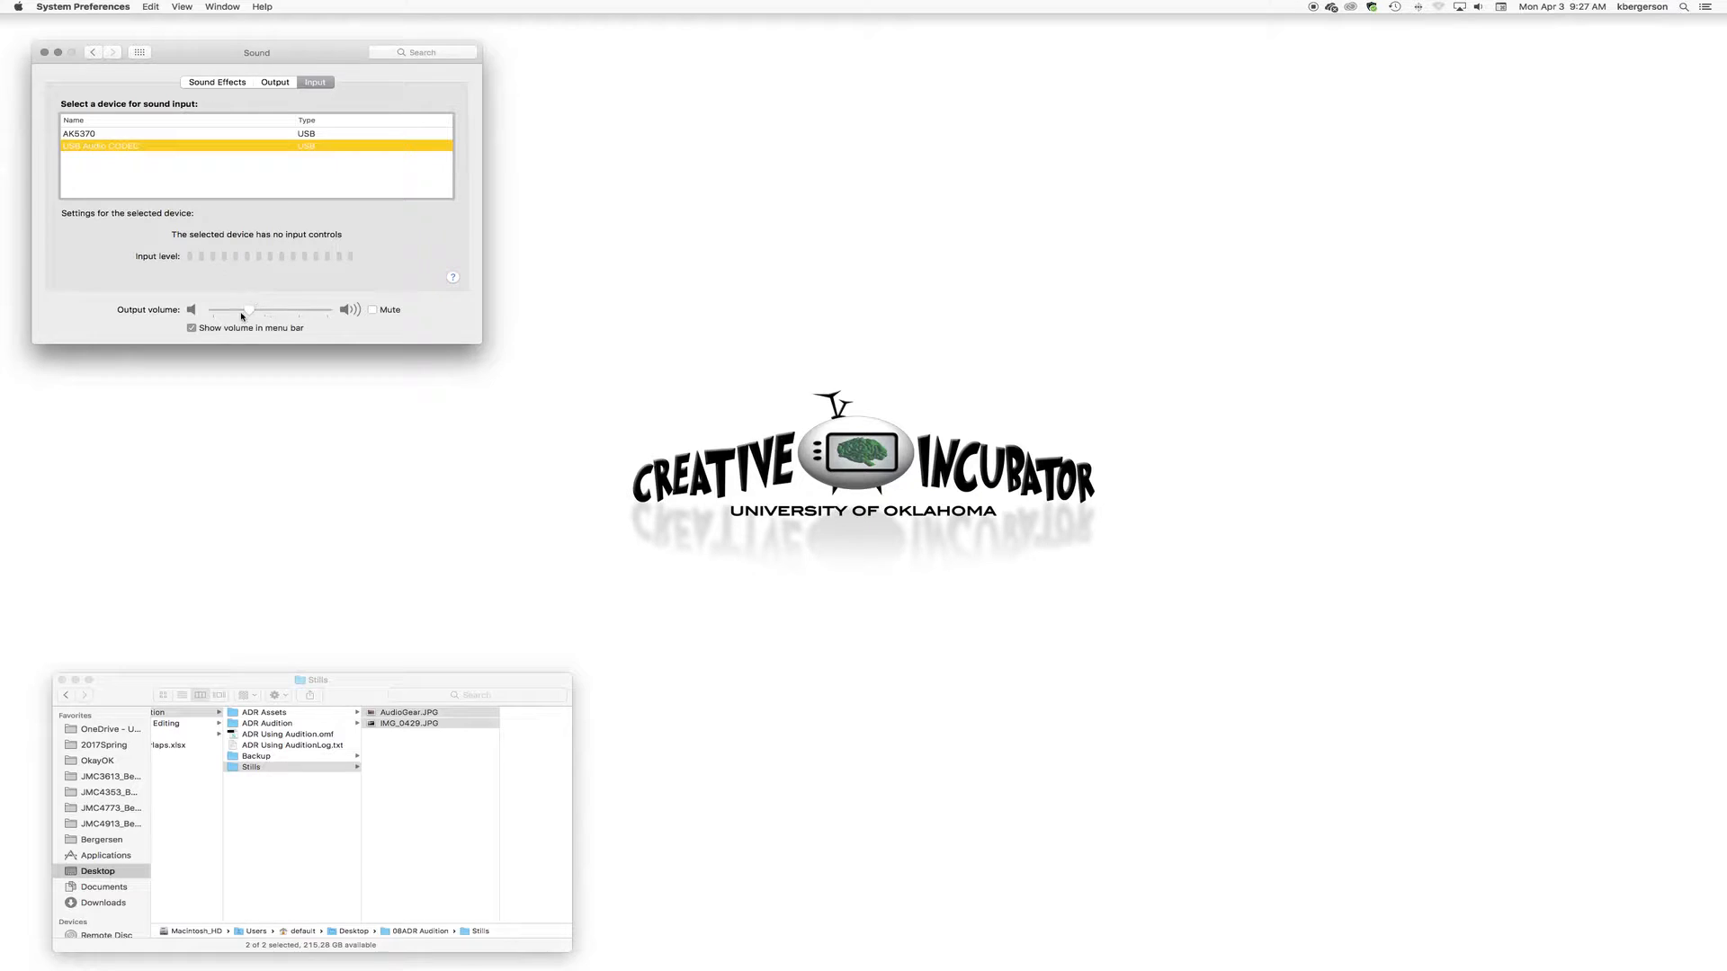
Step: Drag the Output volume slider to raise the output volume
{"action": "left_click_drag", "start_coordinate": [242, 309], "coordinate": [251, 310]}
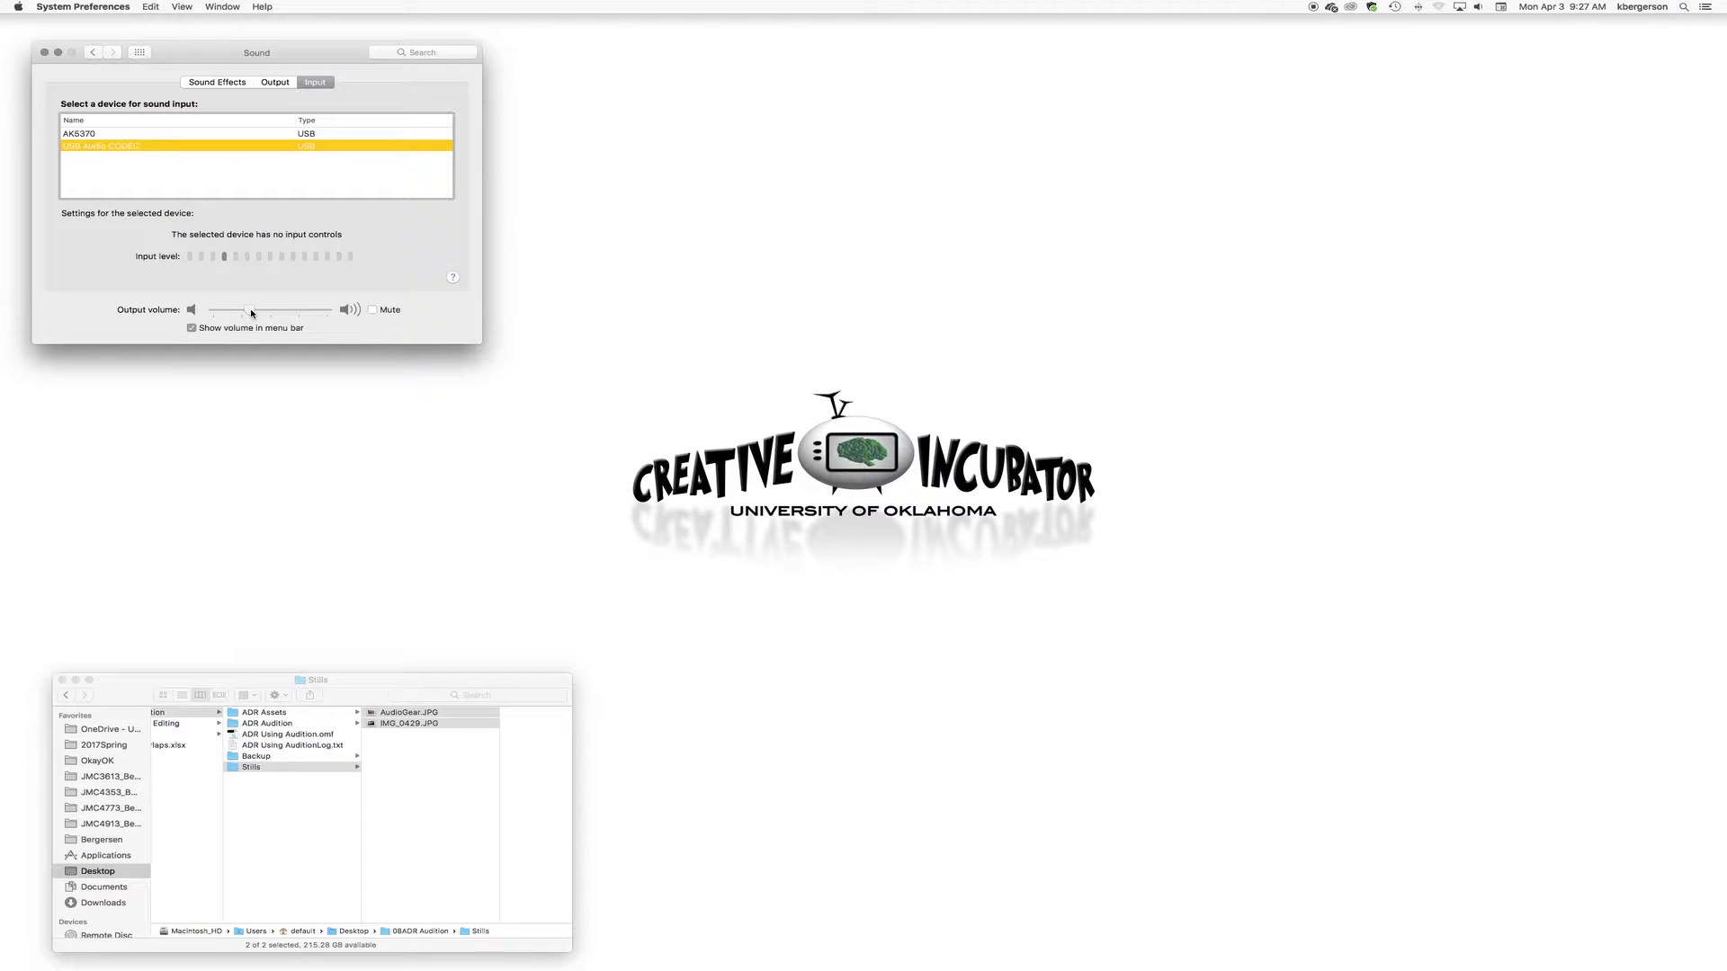
{"action": "left_click_drag", "start_coordinate": [251, 310], "coordinate": [284, 309]}
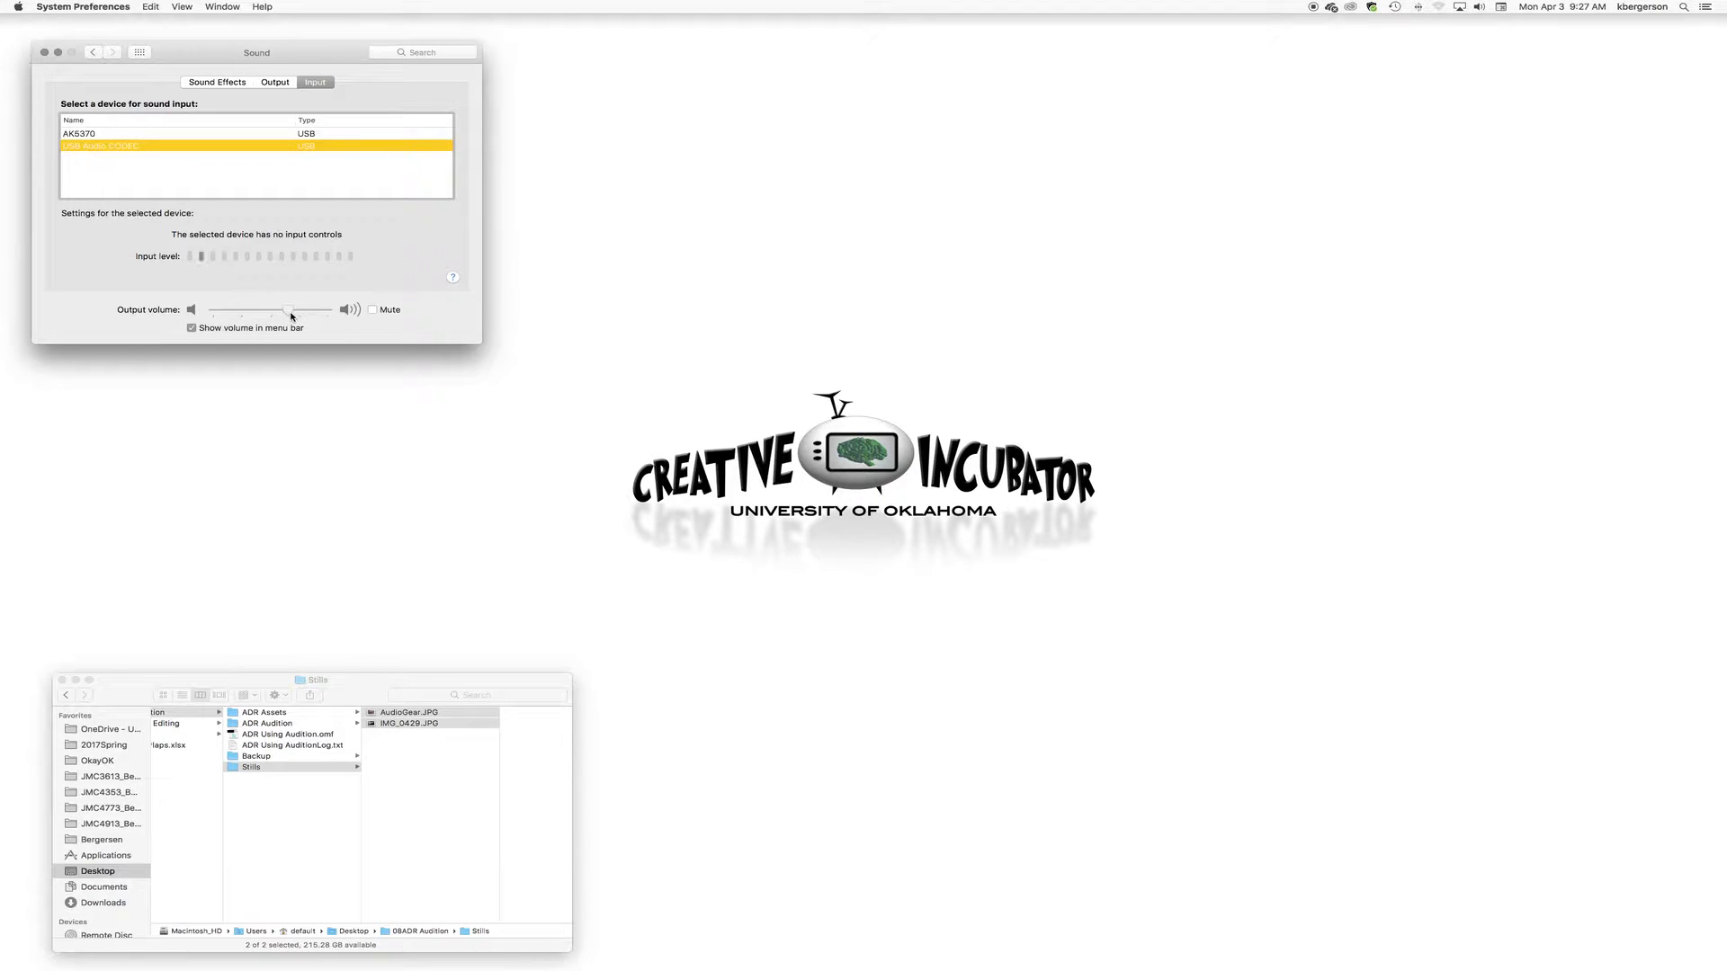
{"action": "left_click_drag", "start_coordinate": [291, 310], "coordinate": [264, 310]}
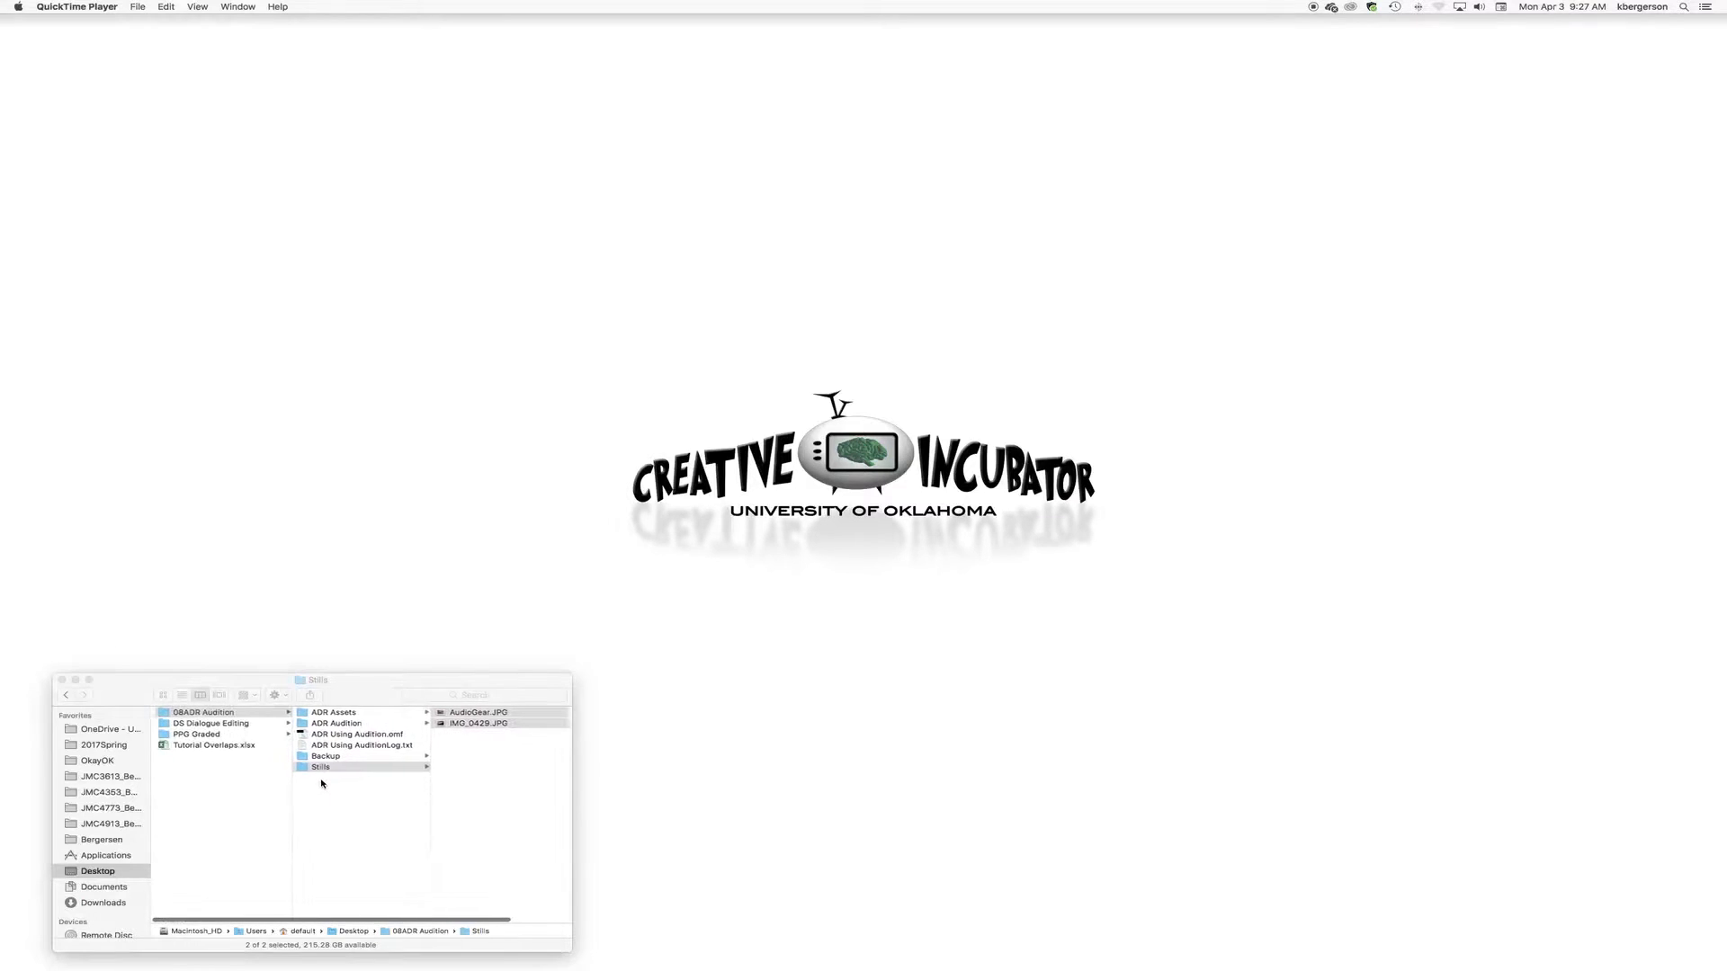
Step: Bring Finder forward, open the ADR Assets folder, and reposition the window
{"action": "left_click", "coordinate": [320, 767]}
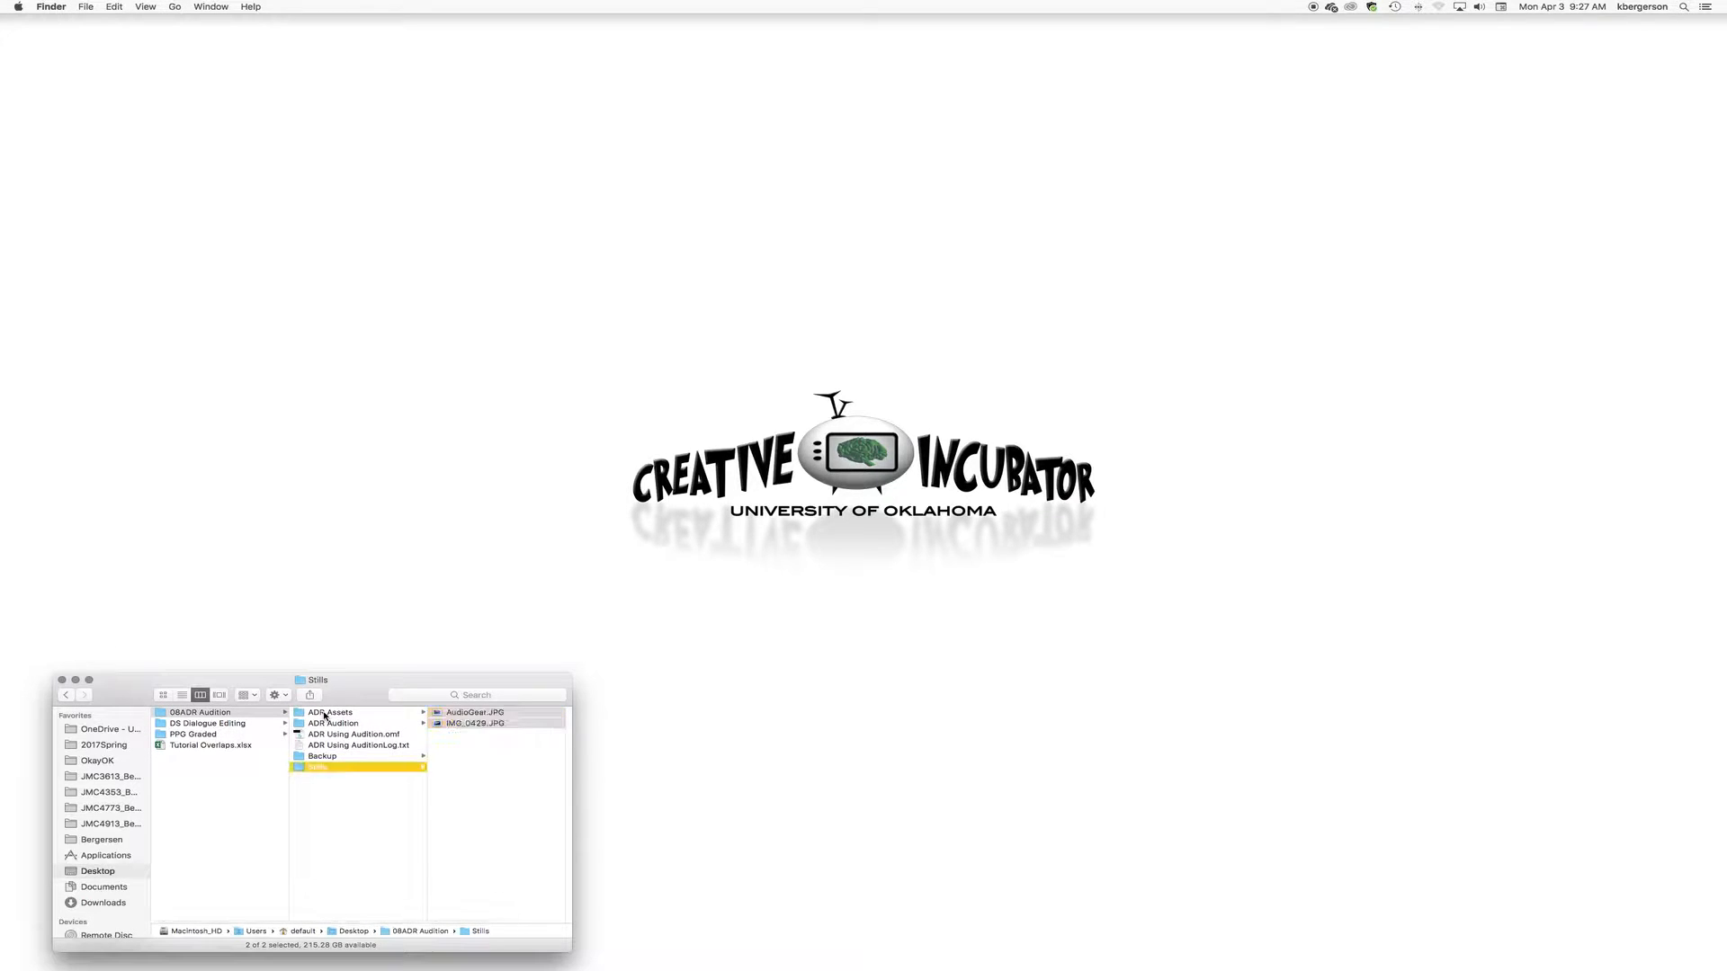
{"action": "left_click", "coordinate": [330, 712]}
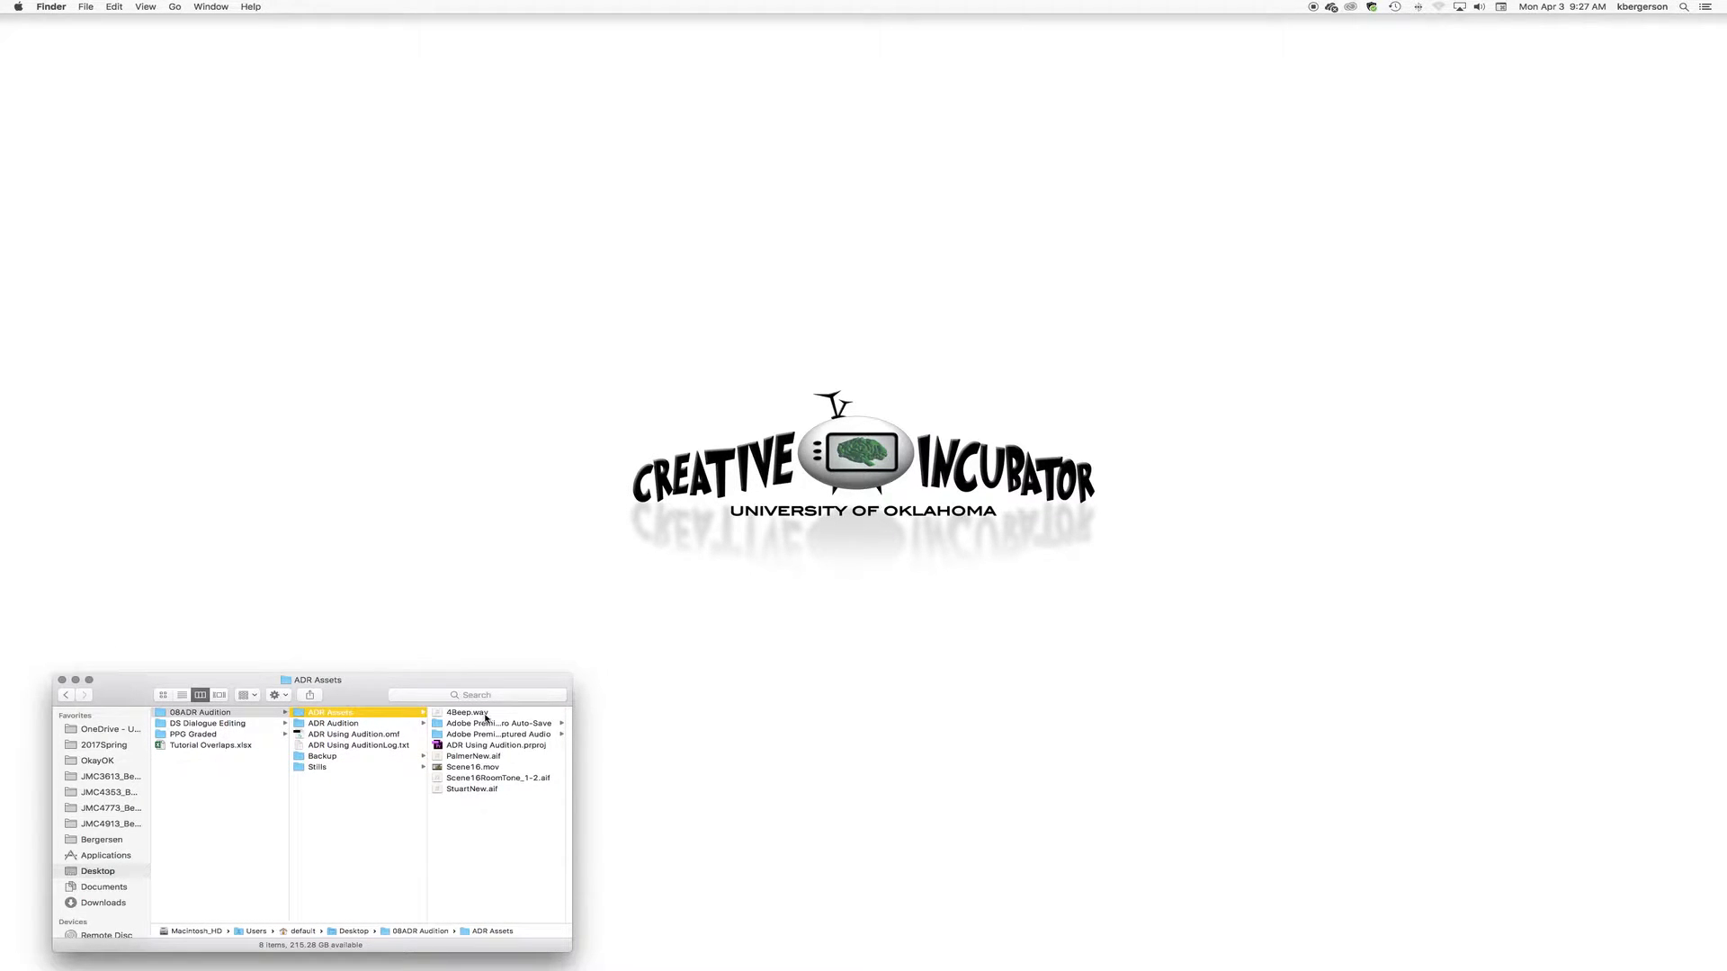
{"action": "left_click_drag", "start_coordinate": [317, 680], "coordinate": [302, 669]}
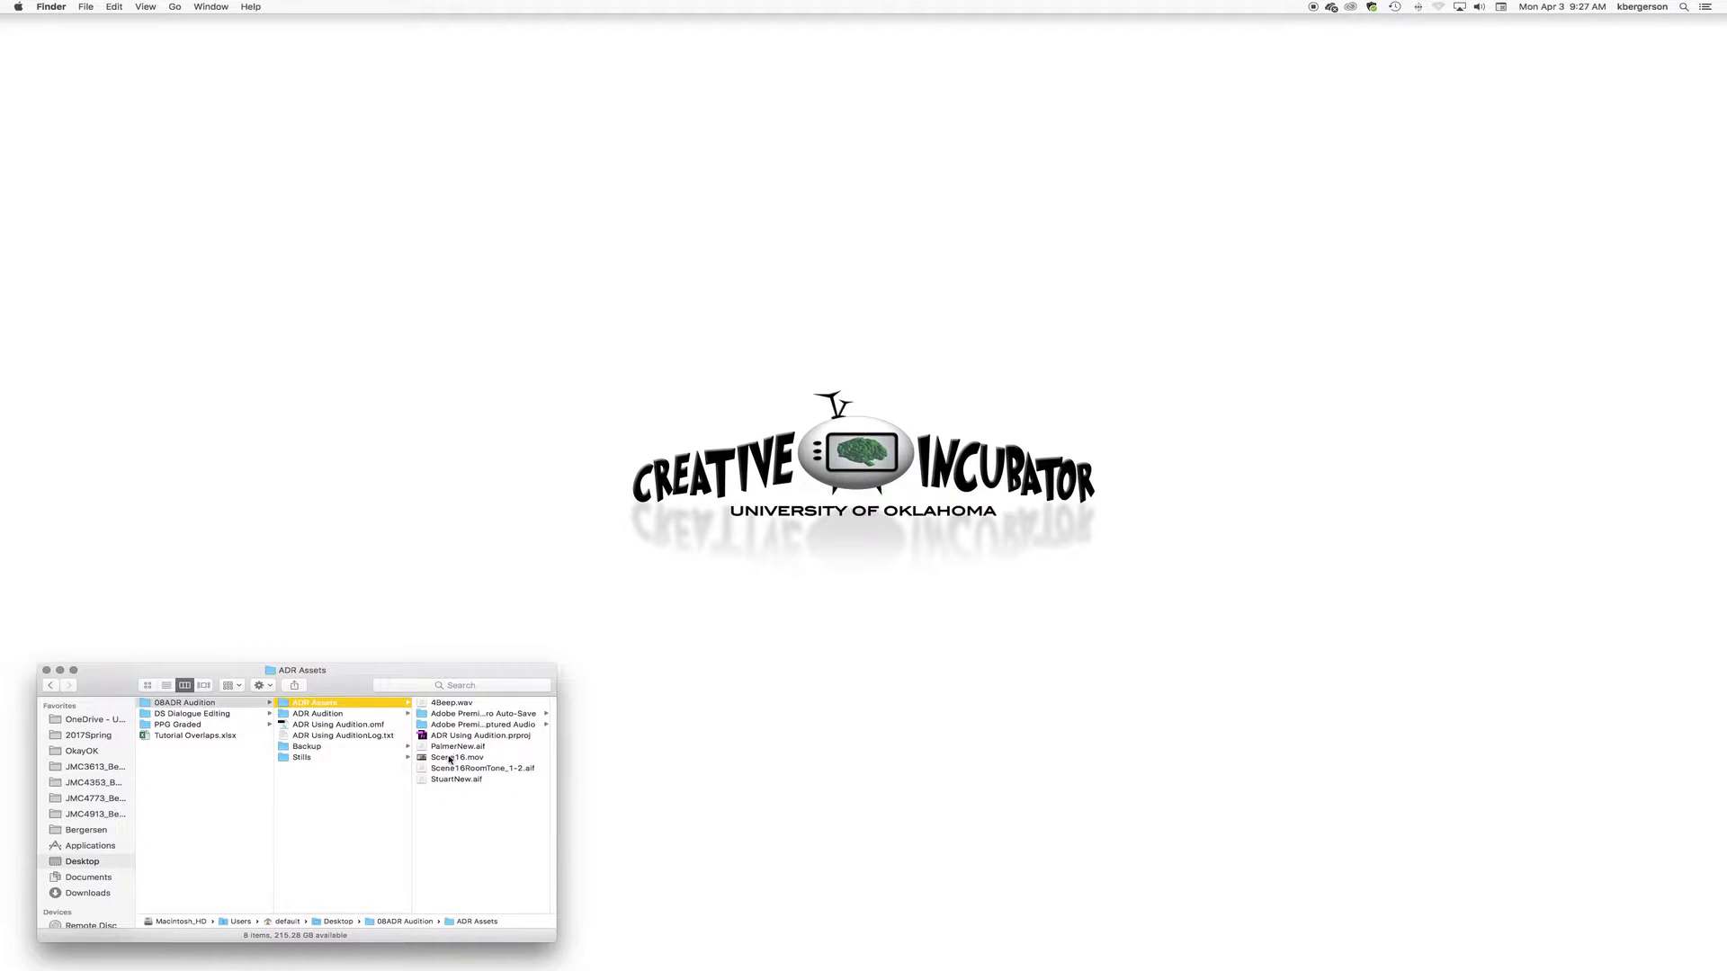
{"action": "left_click", "coordinate": [457, 758]}
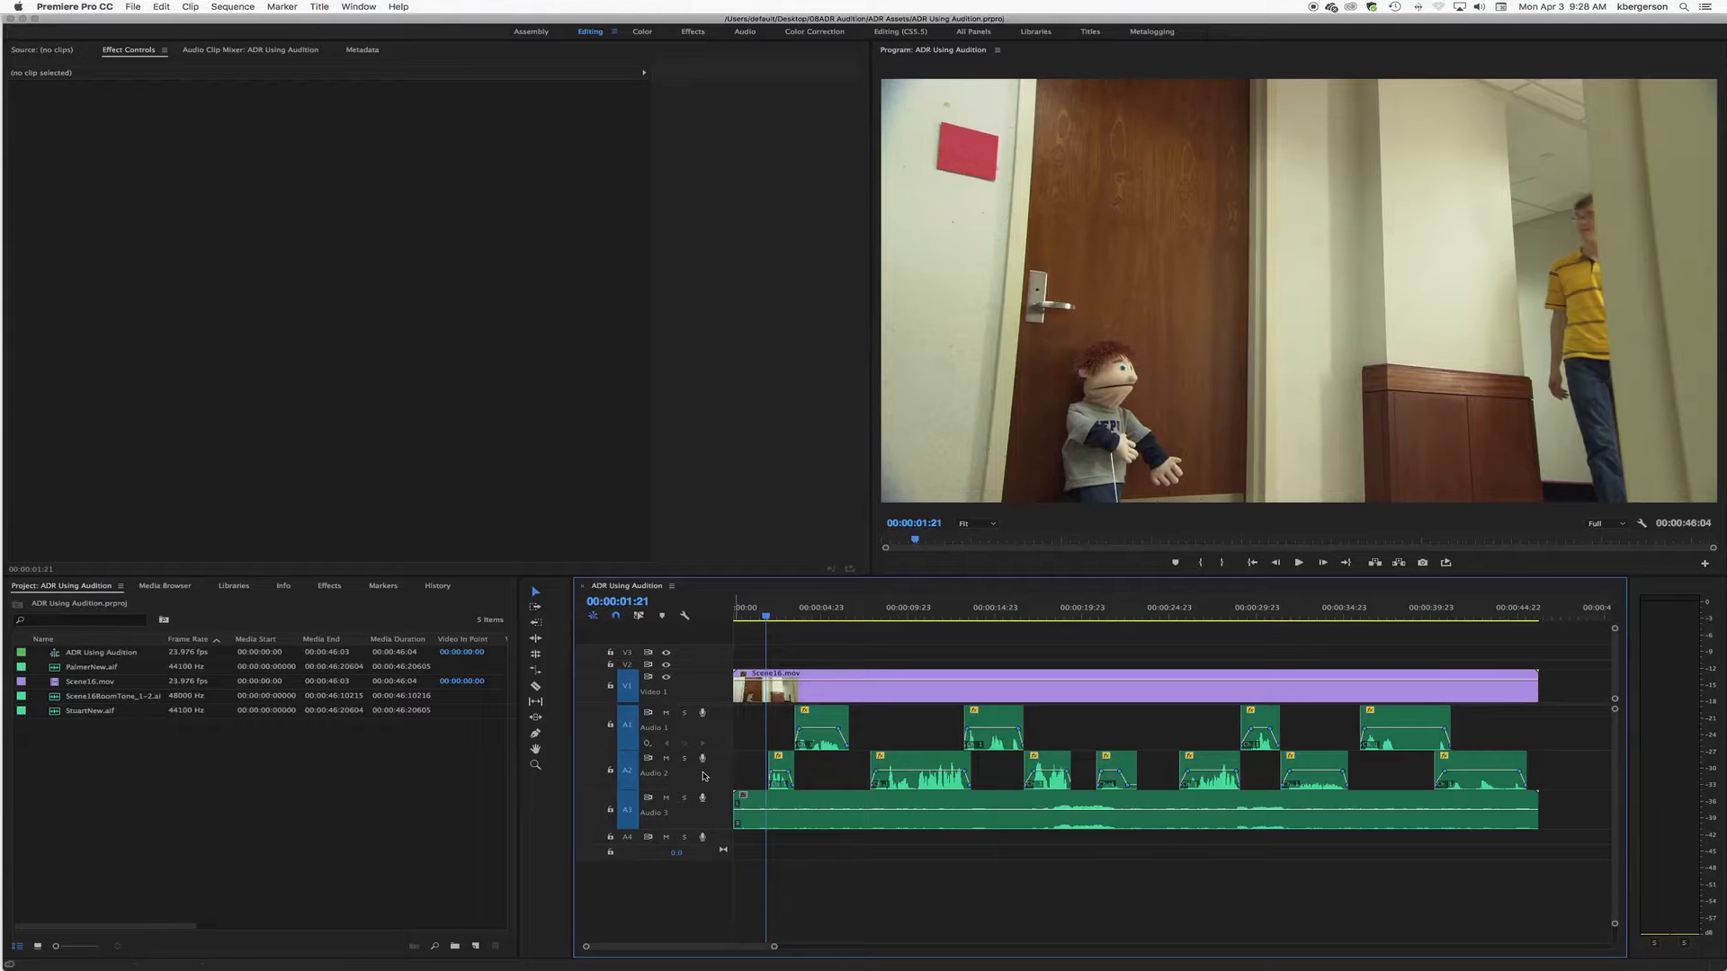
{"action": "left_click", "coordinate": [1297, 563]}
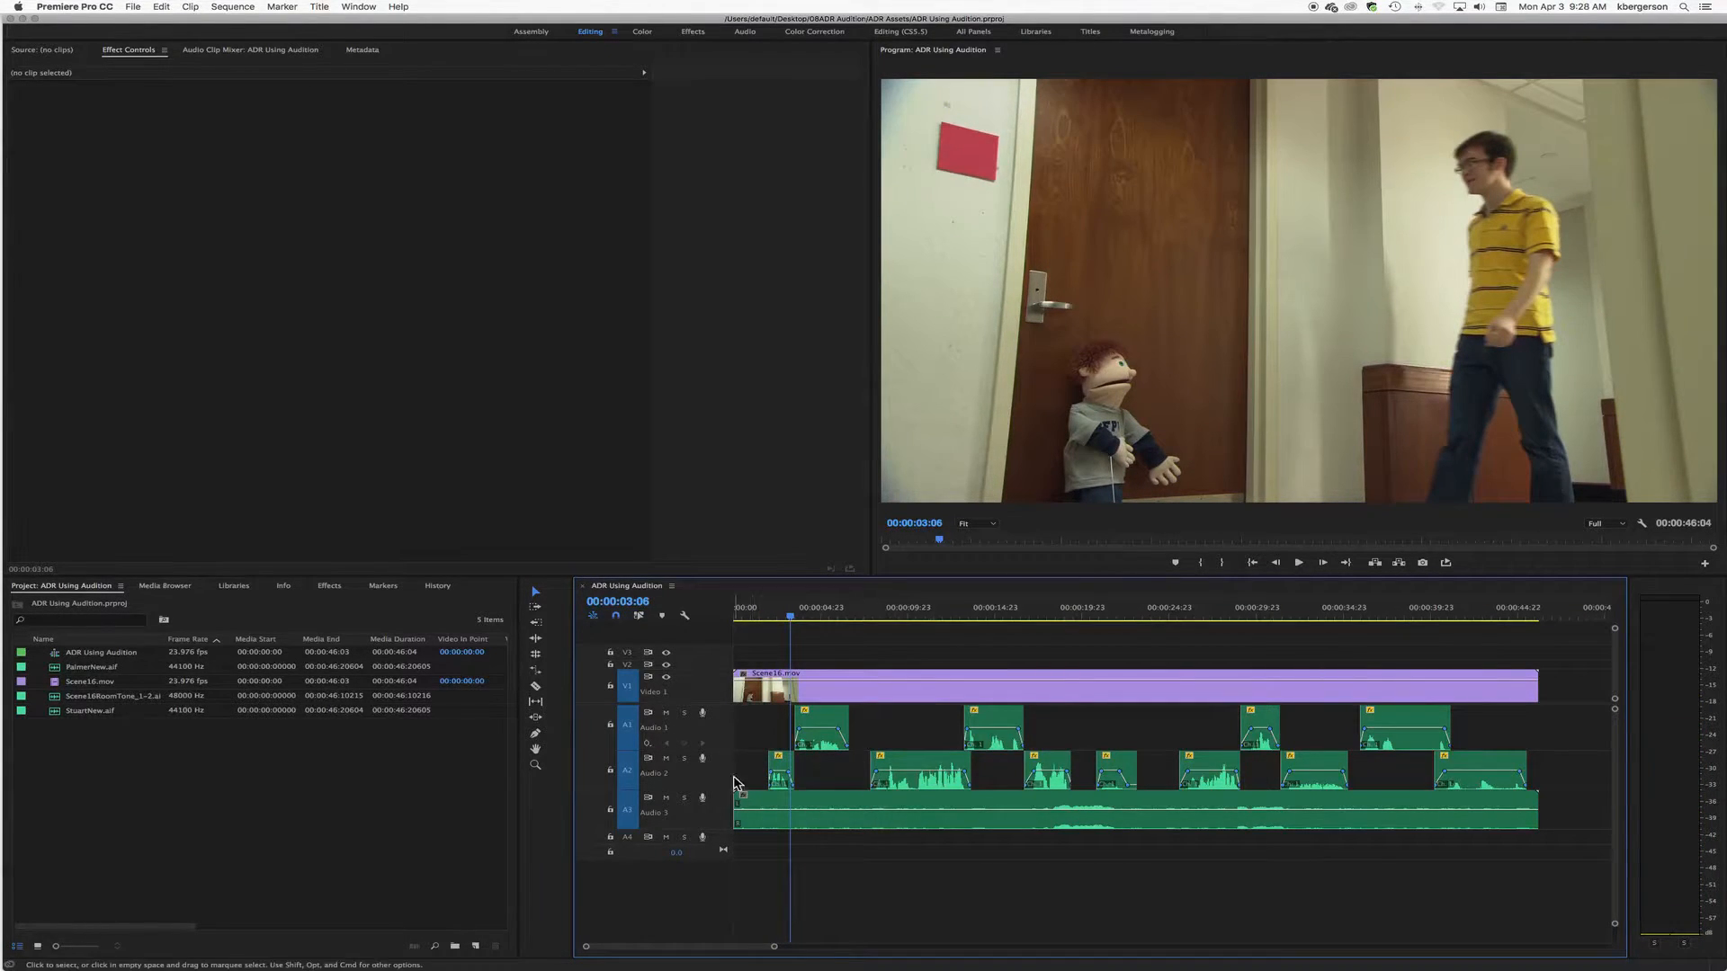
{"action": "left_click", "coordinate": [1297, 563]}
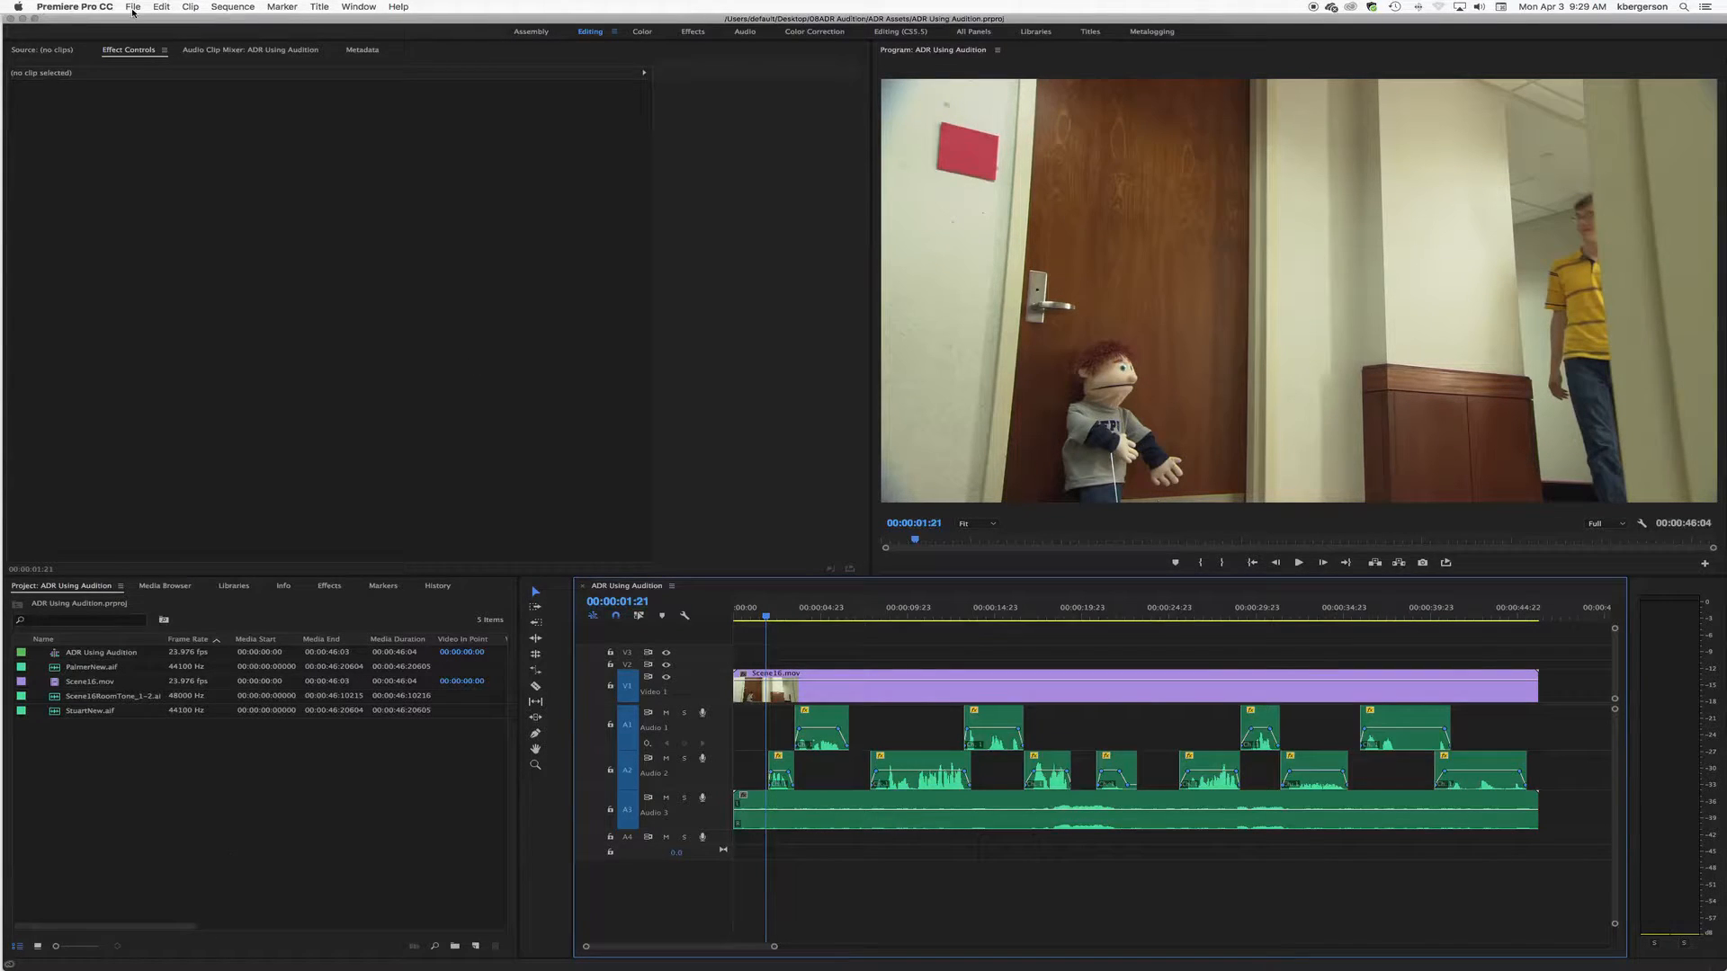
Step: Export an OMF with default settings and create a new folder named starting 'AD'
{"action": "left_click", "coordinate": [132, 6]}
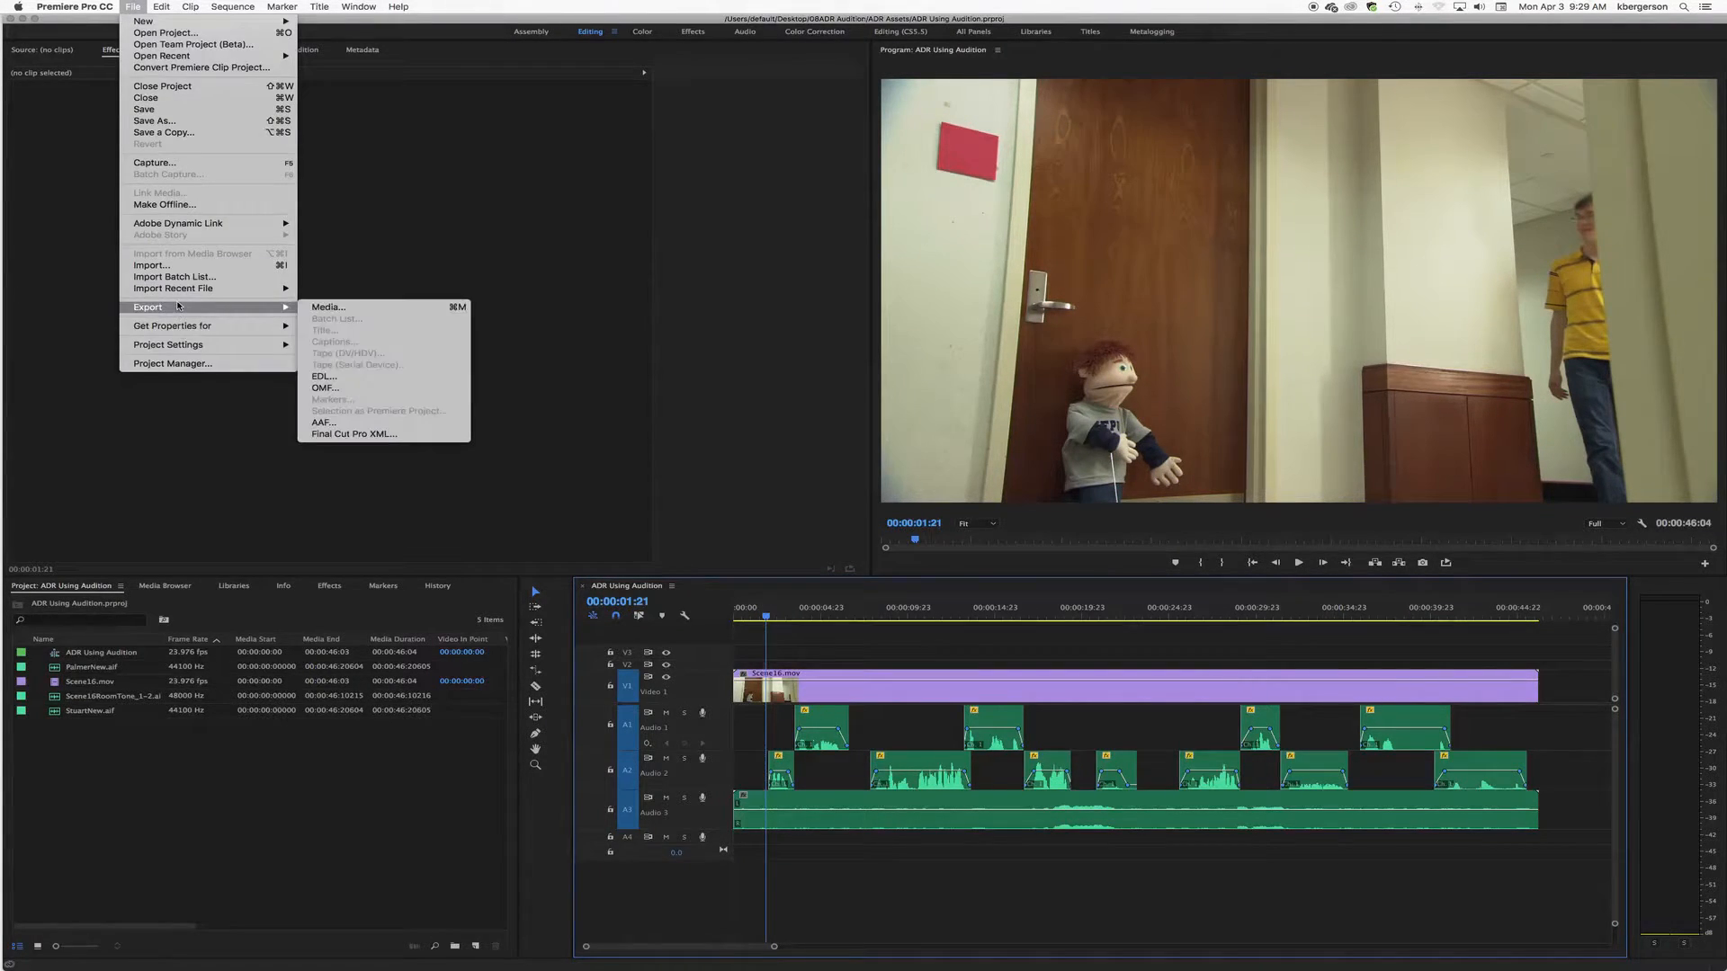
{"action": "left_click", "coordinate": [325, 386]}
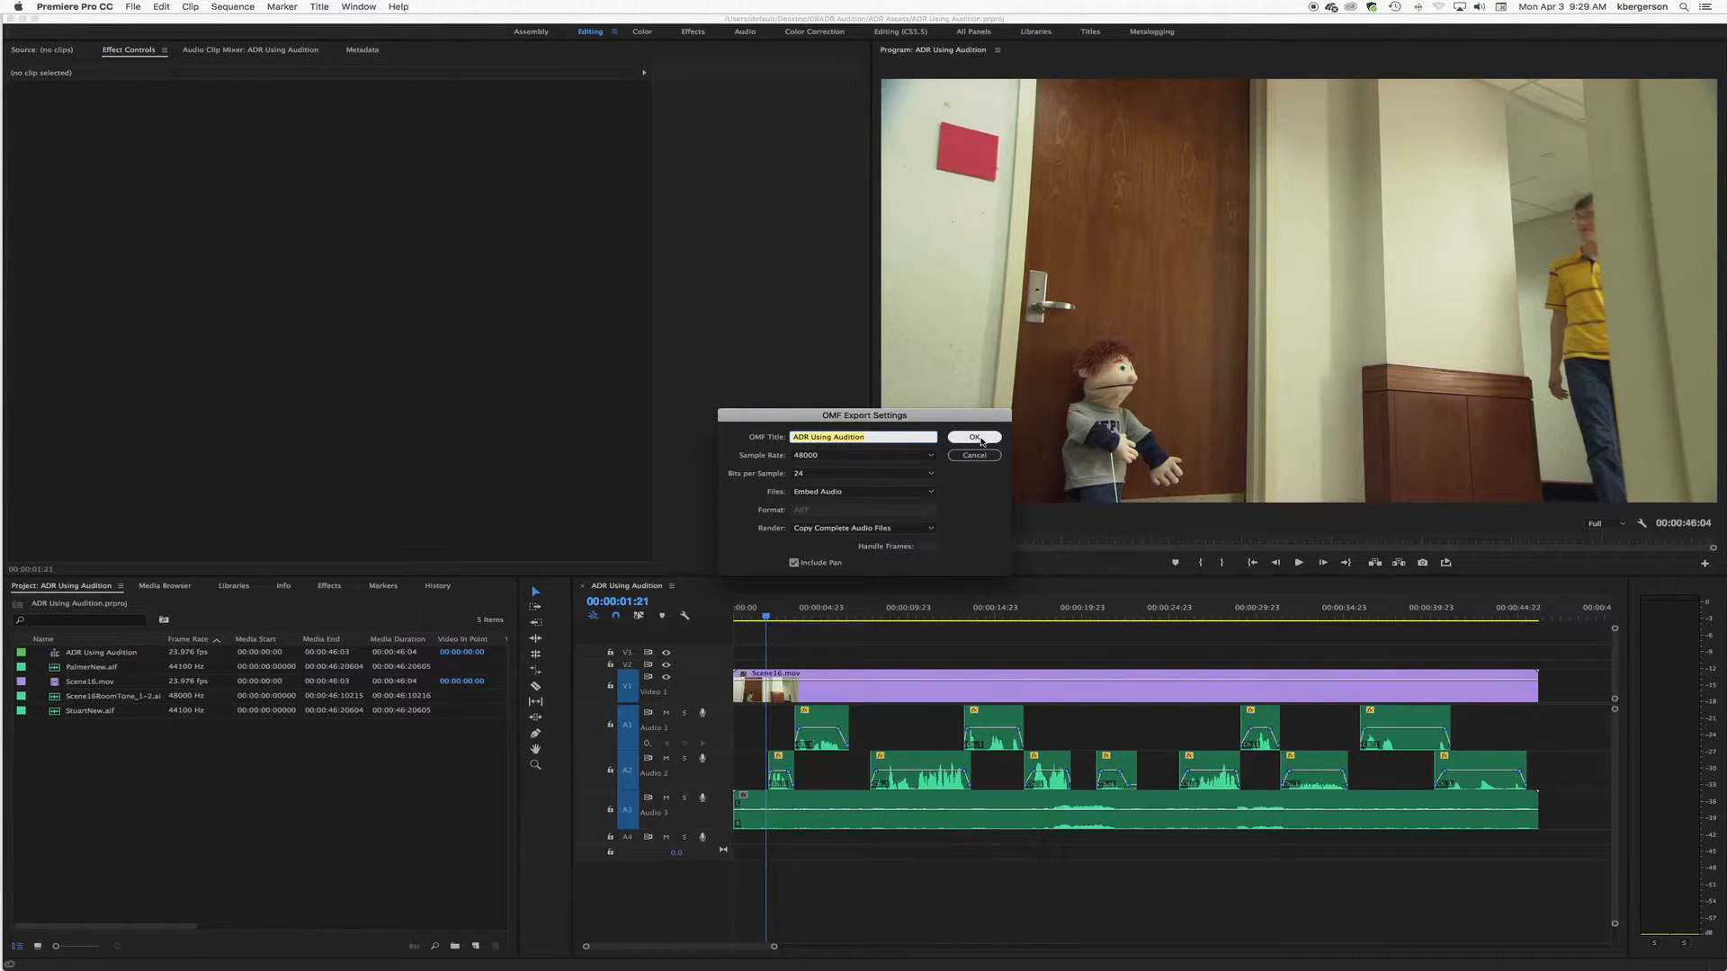
{"action": "left_click", "coordinate": [973, 437]}
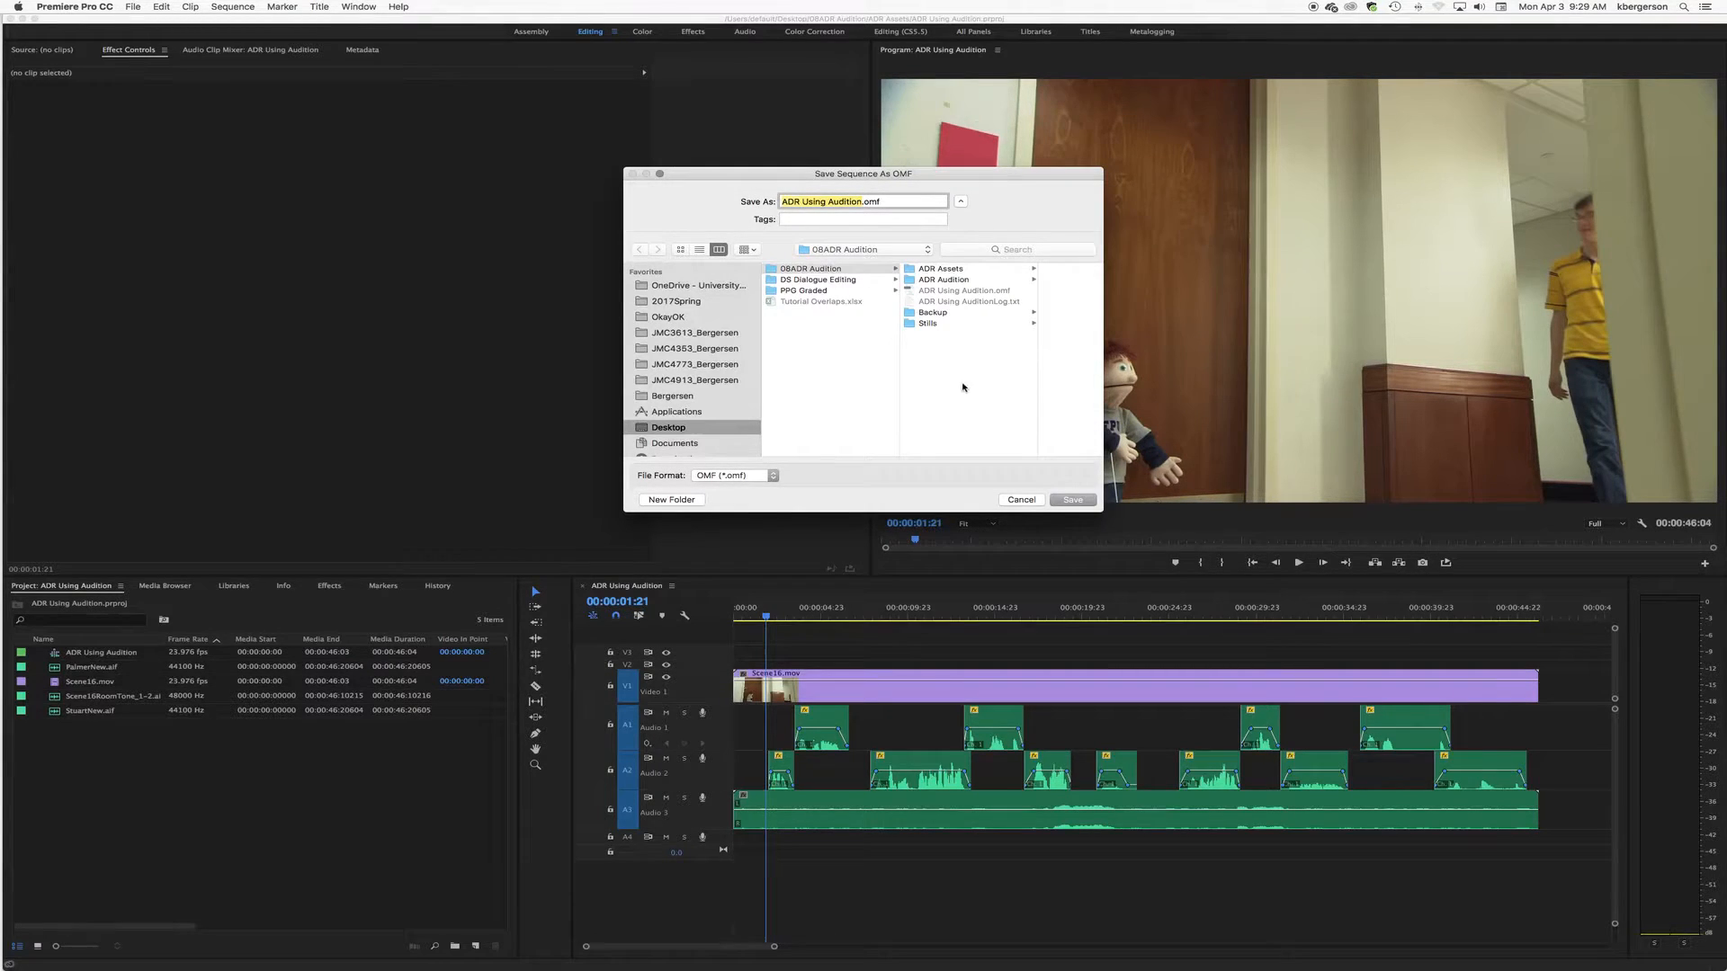
{"action": "left_click", "coordinate": [671, 499]}
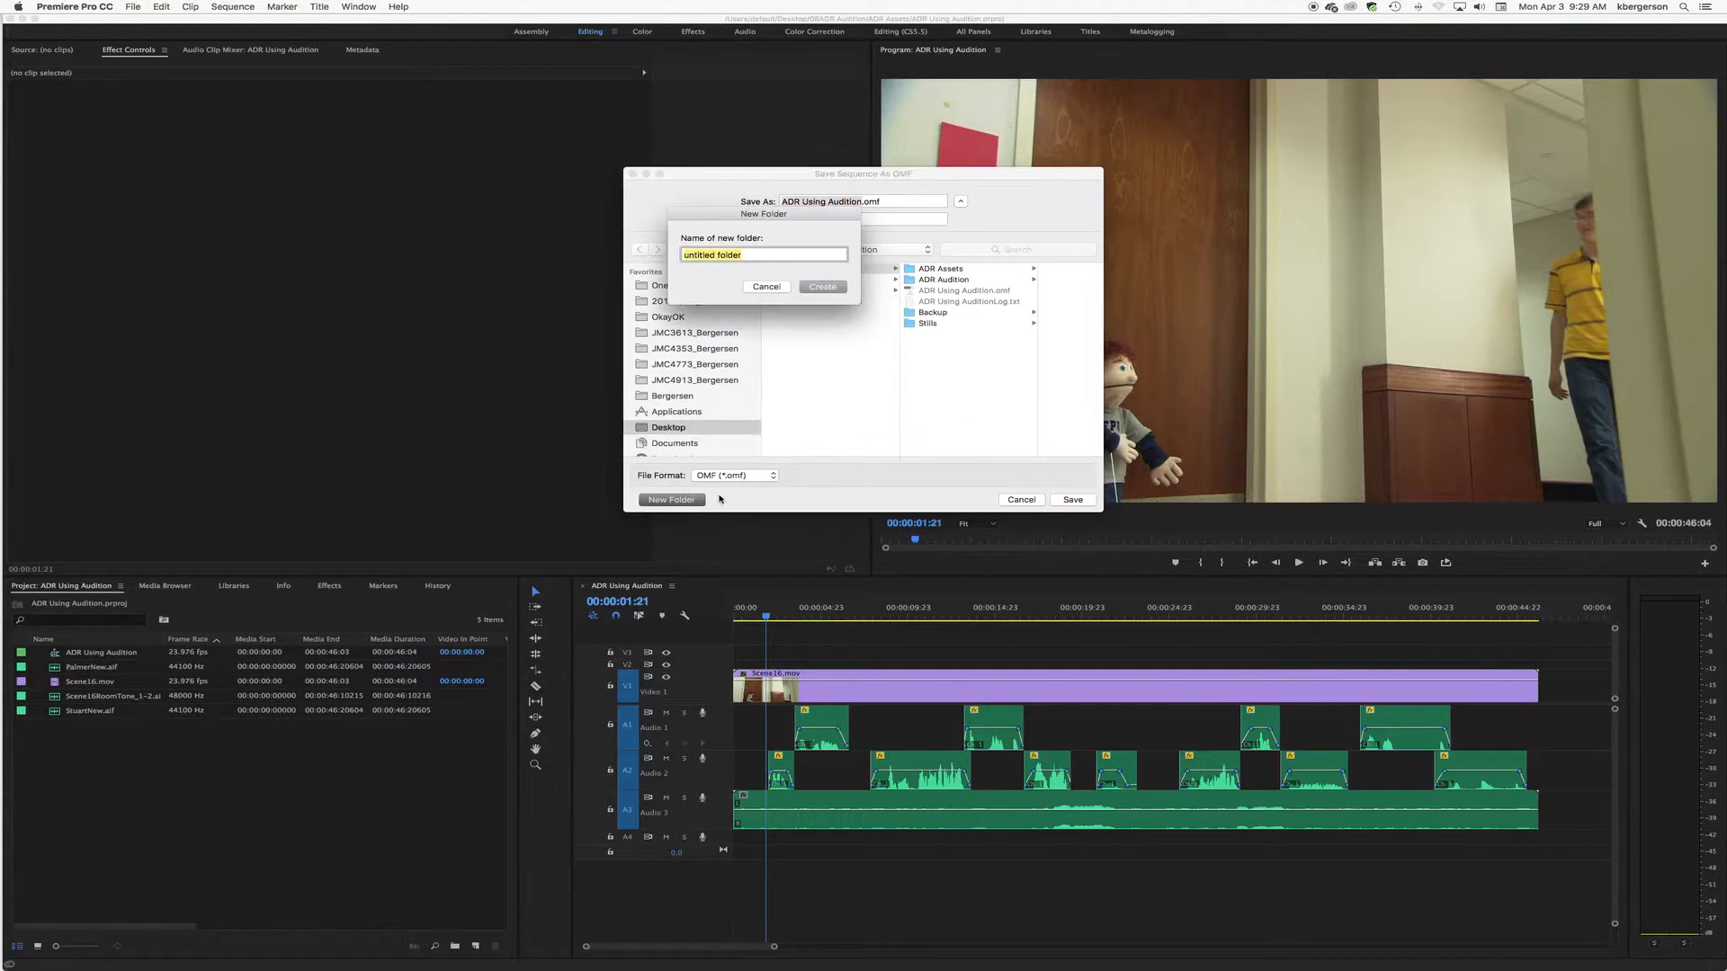
{"action": "type", "text": "AD"}
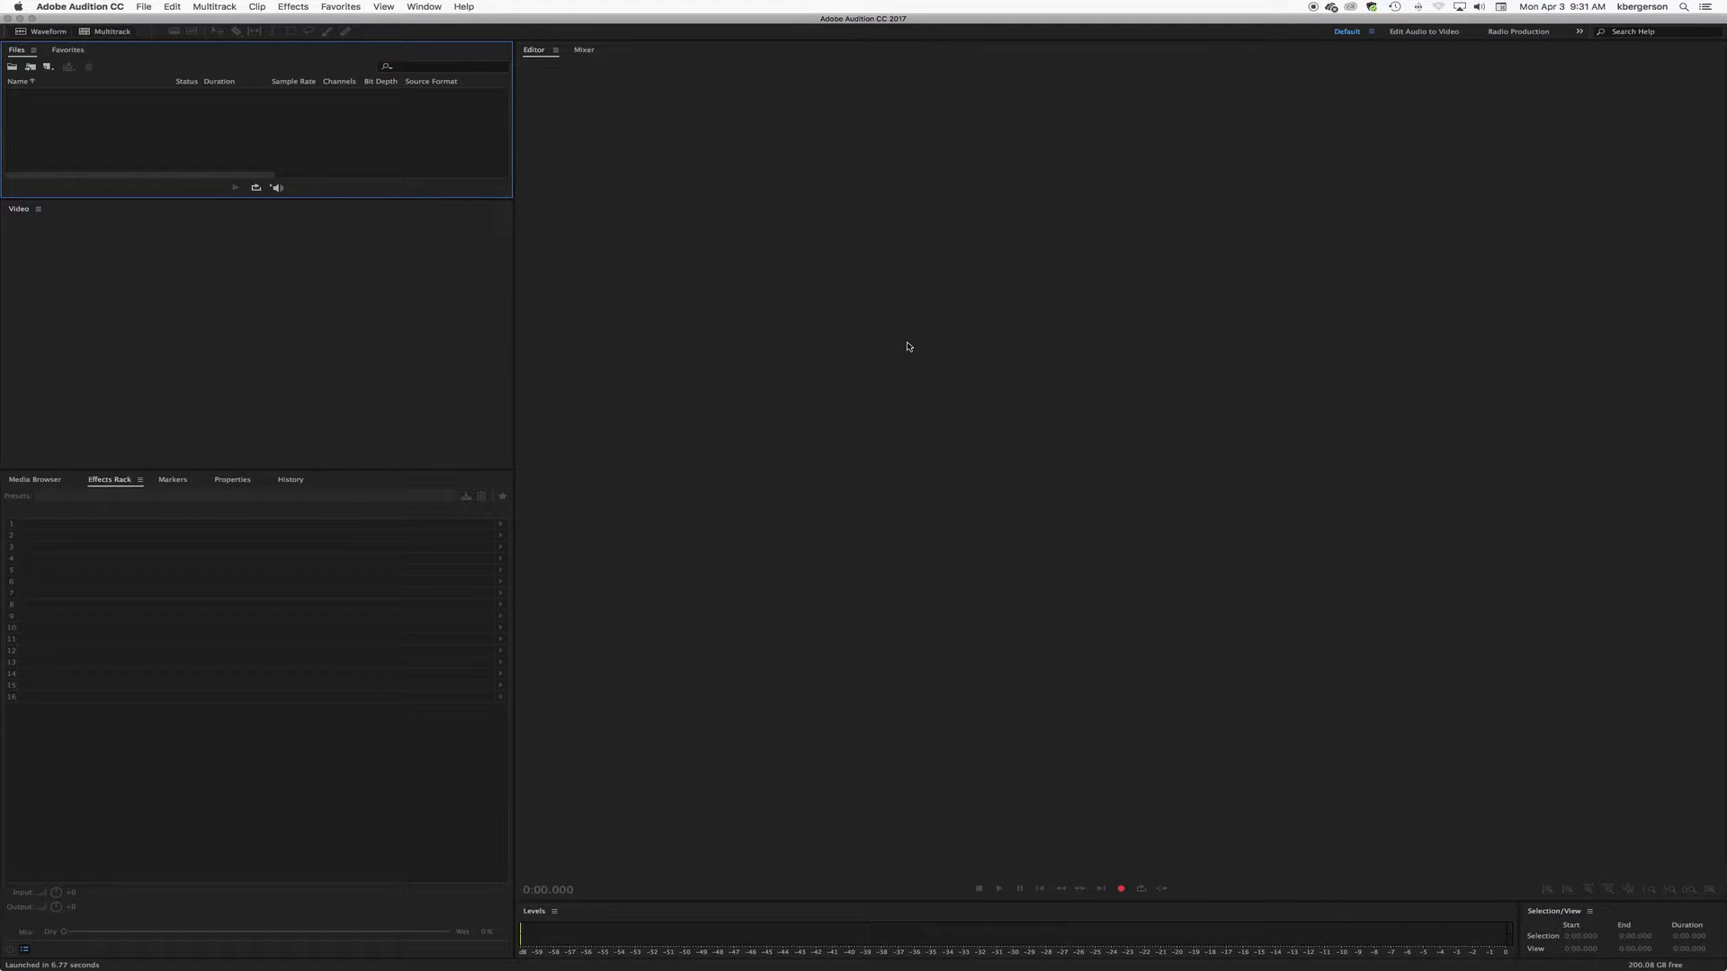
Step: Import ADR Using Audition.omf from the ADR folder via File > Import > File
{"action": "left_click", "coordinate": [143, 6]}
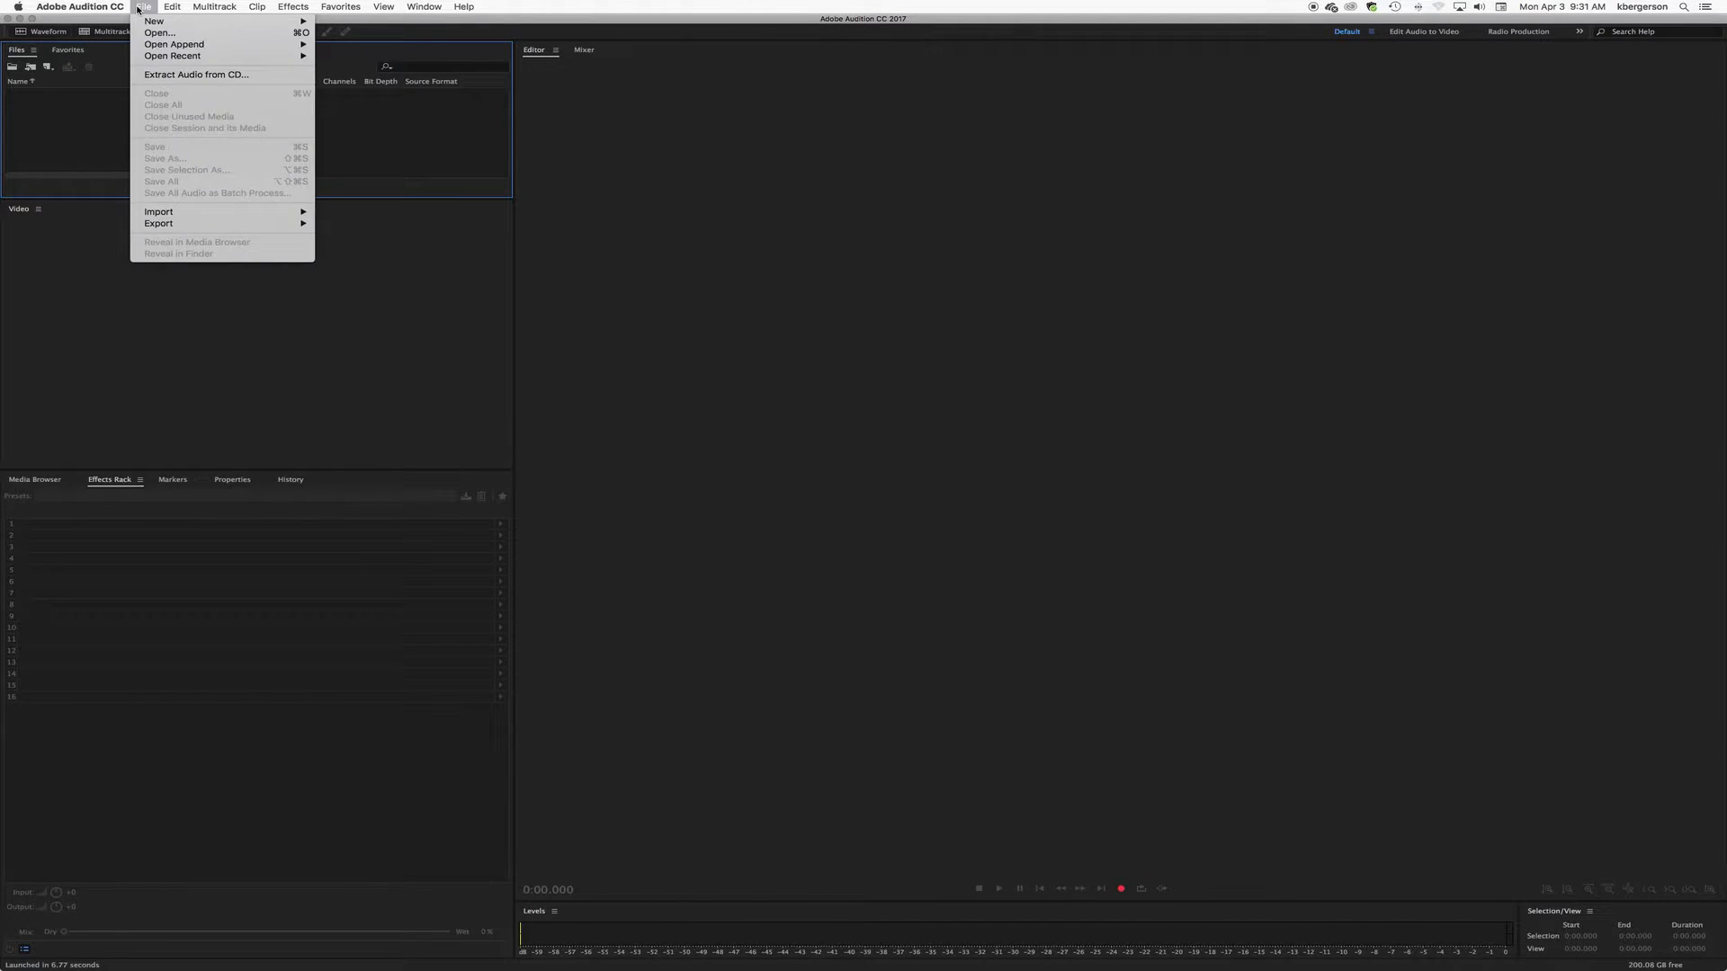
{"action": "mouse_move", "coordinate": [158, 211]}
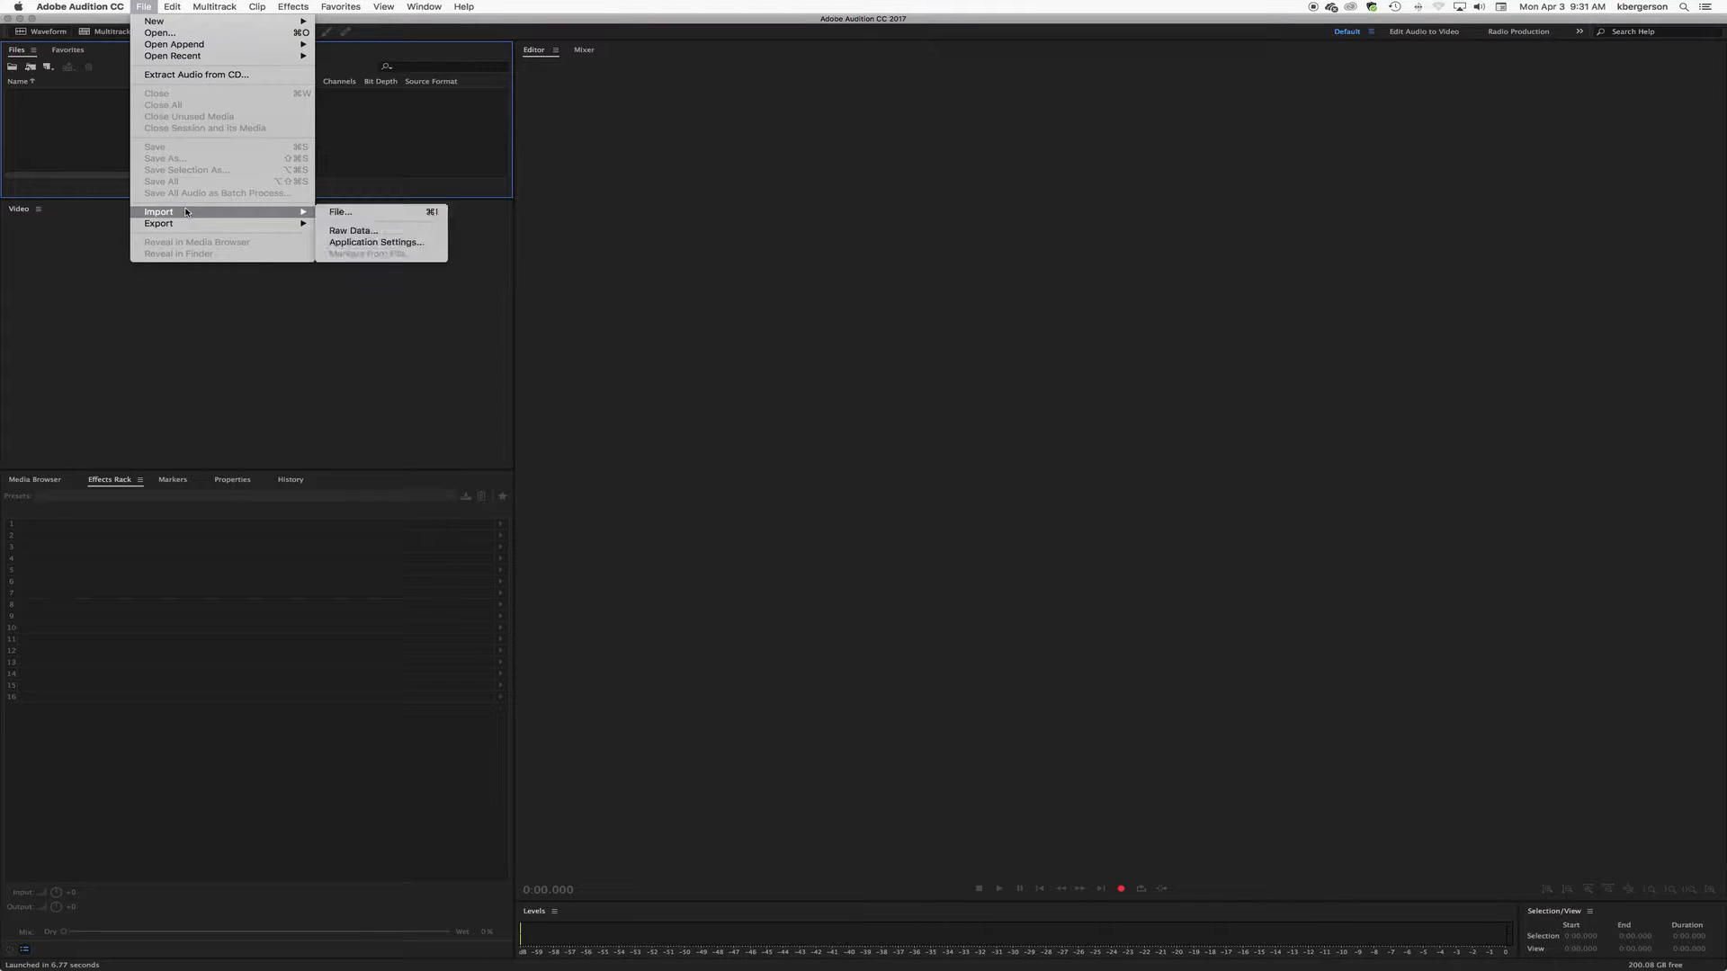
{"action": "left_click", "coordinate": [339, 212]}
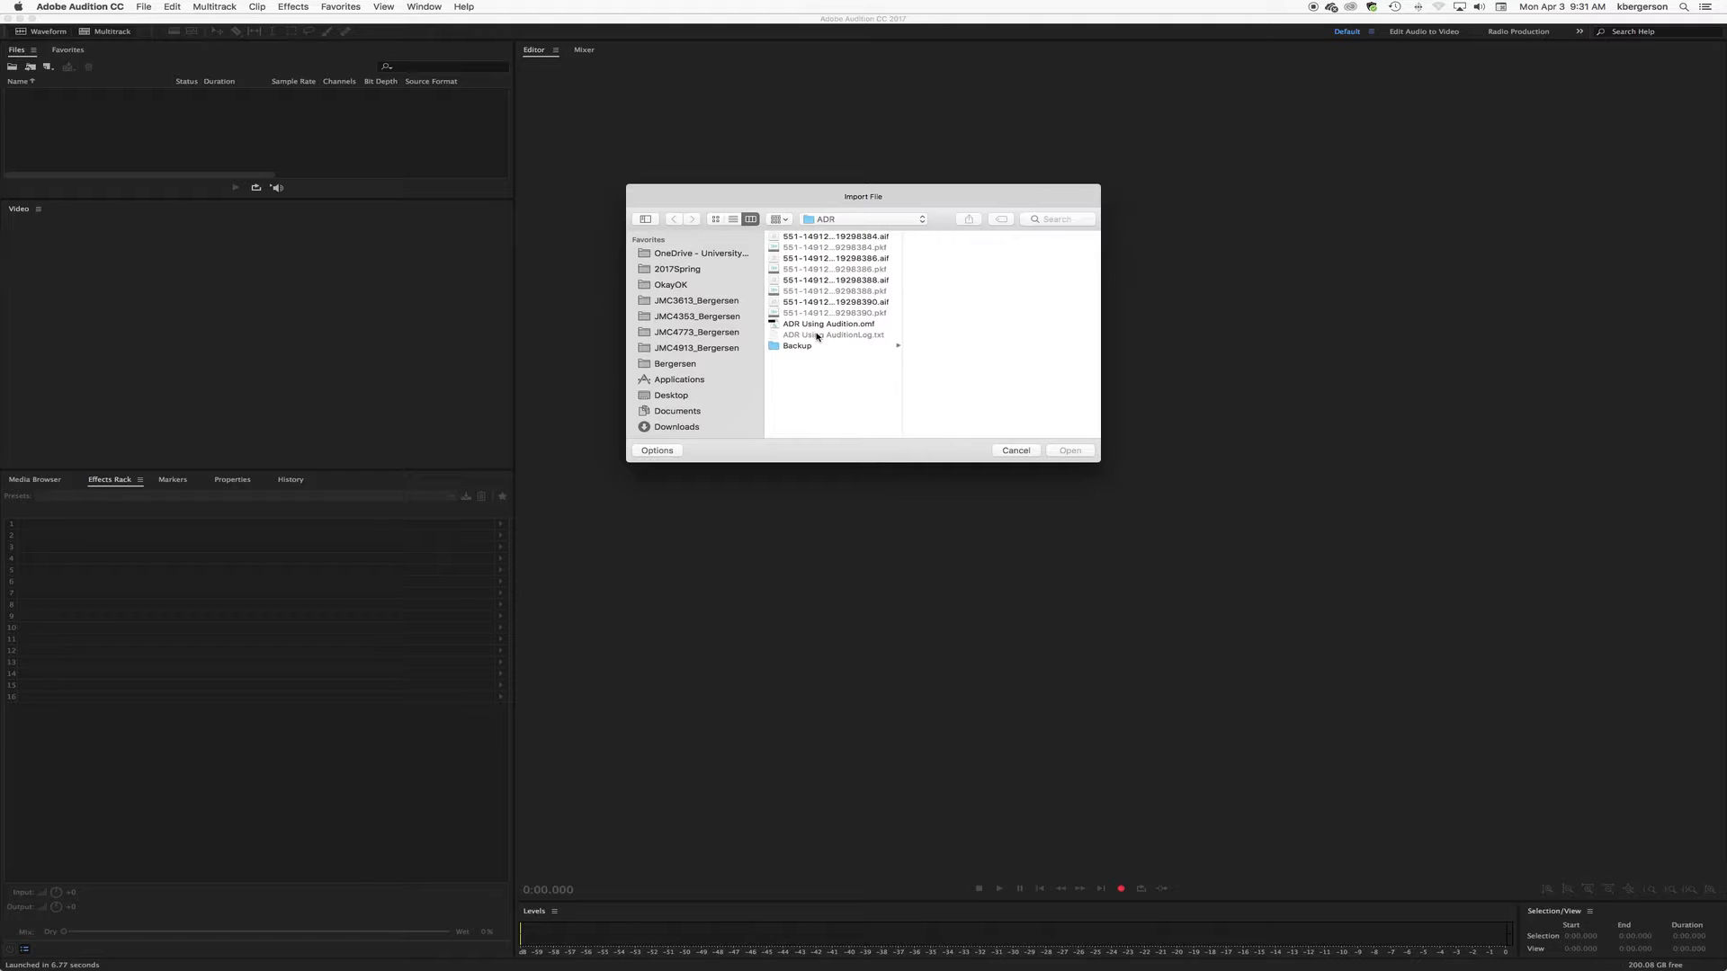
{"action": "left_click", "coordinate": [829, 324]}
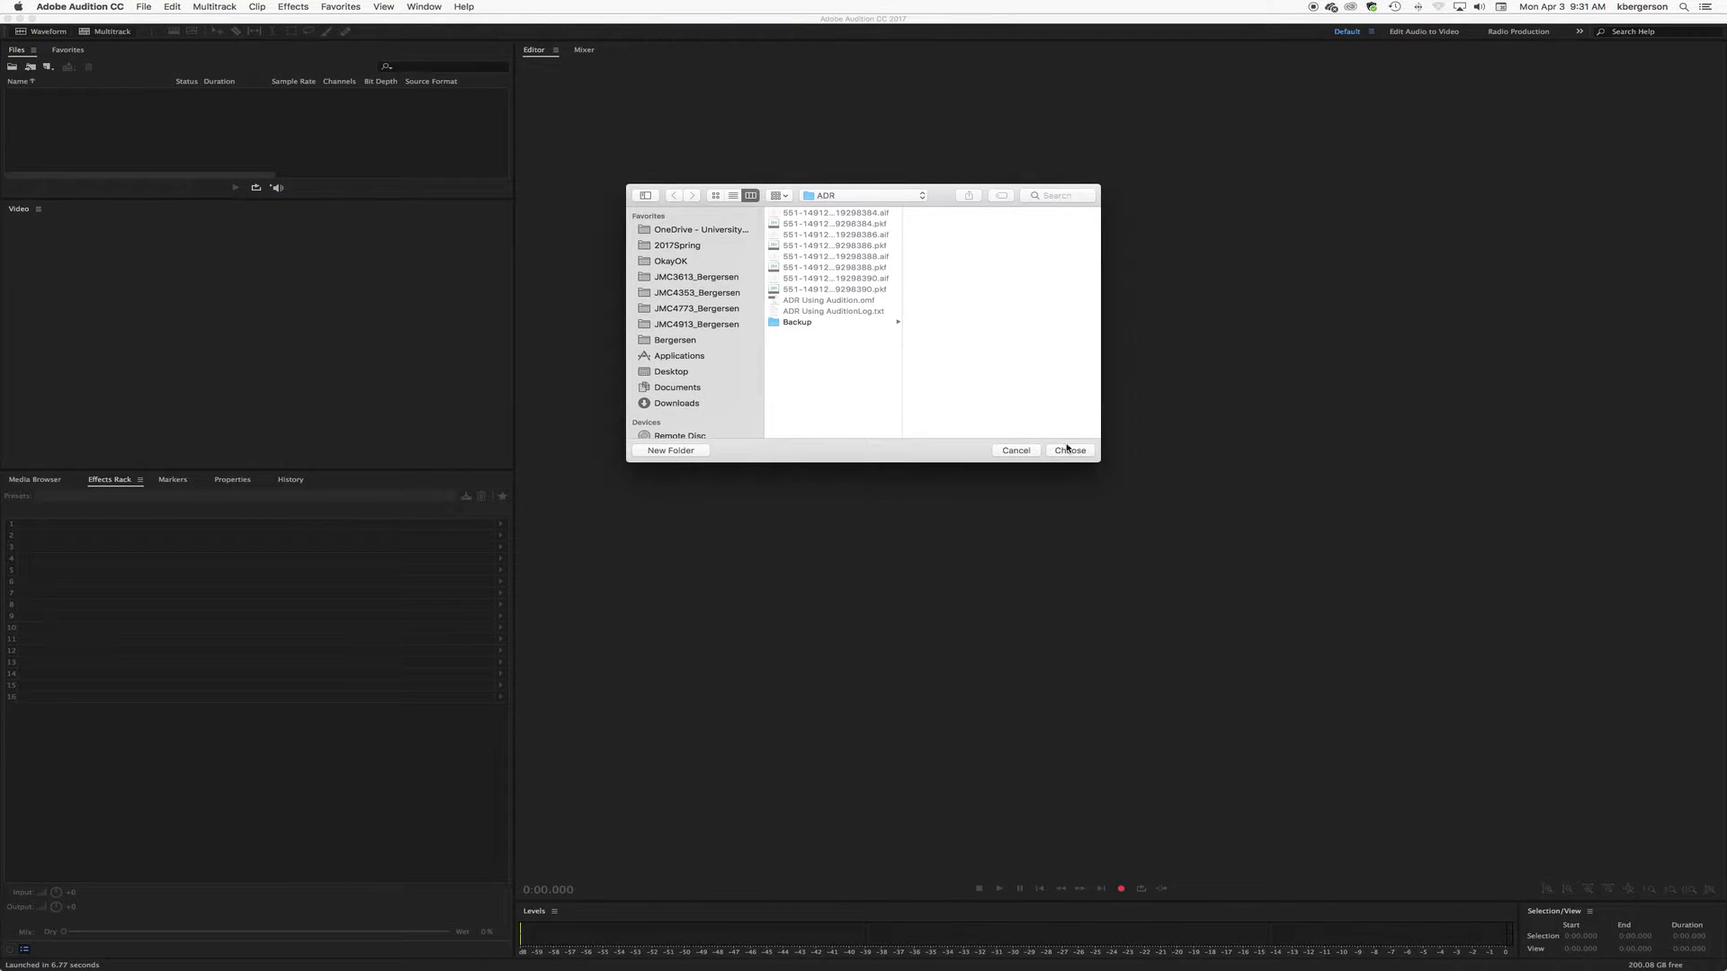
{"action": "left_click", "coordinate": [1068, 449]}
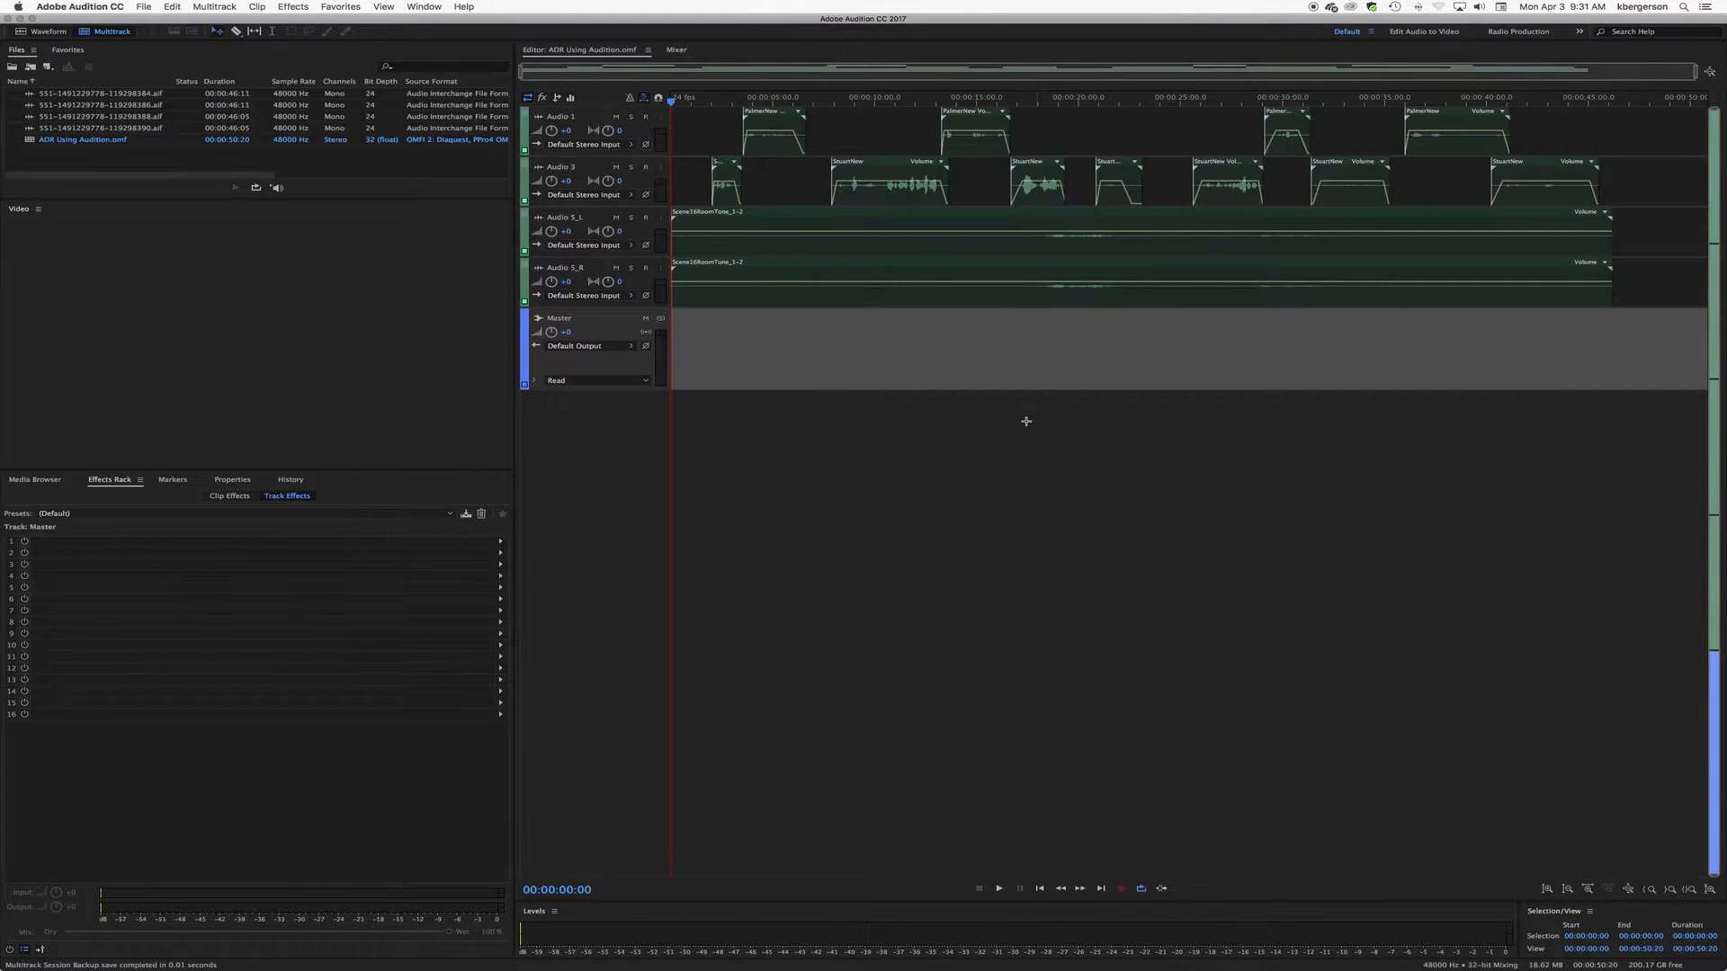
Step: Rename Audio 3 to Stuart and the Audio 5_L/5_R tracks to RT
{"action": "left_click", "coordinate": [677, 49]}
{"action": "type", "text": "Palmer"}
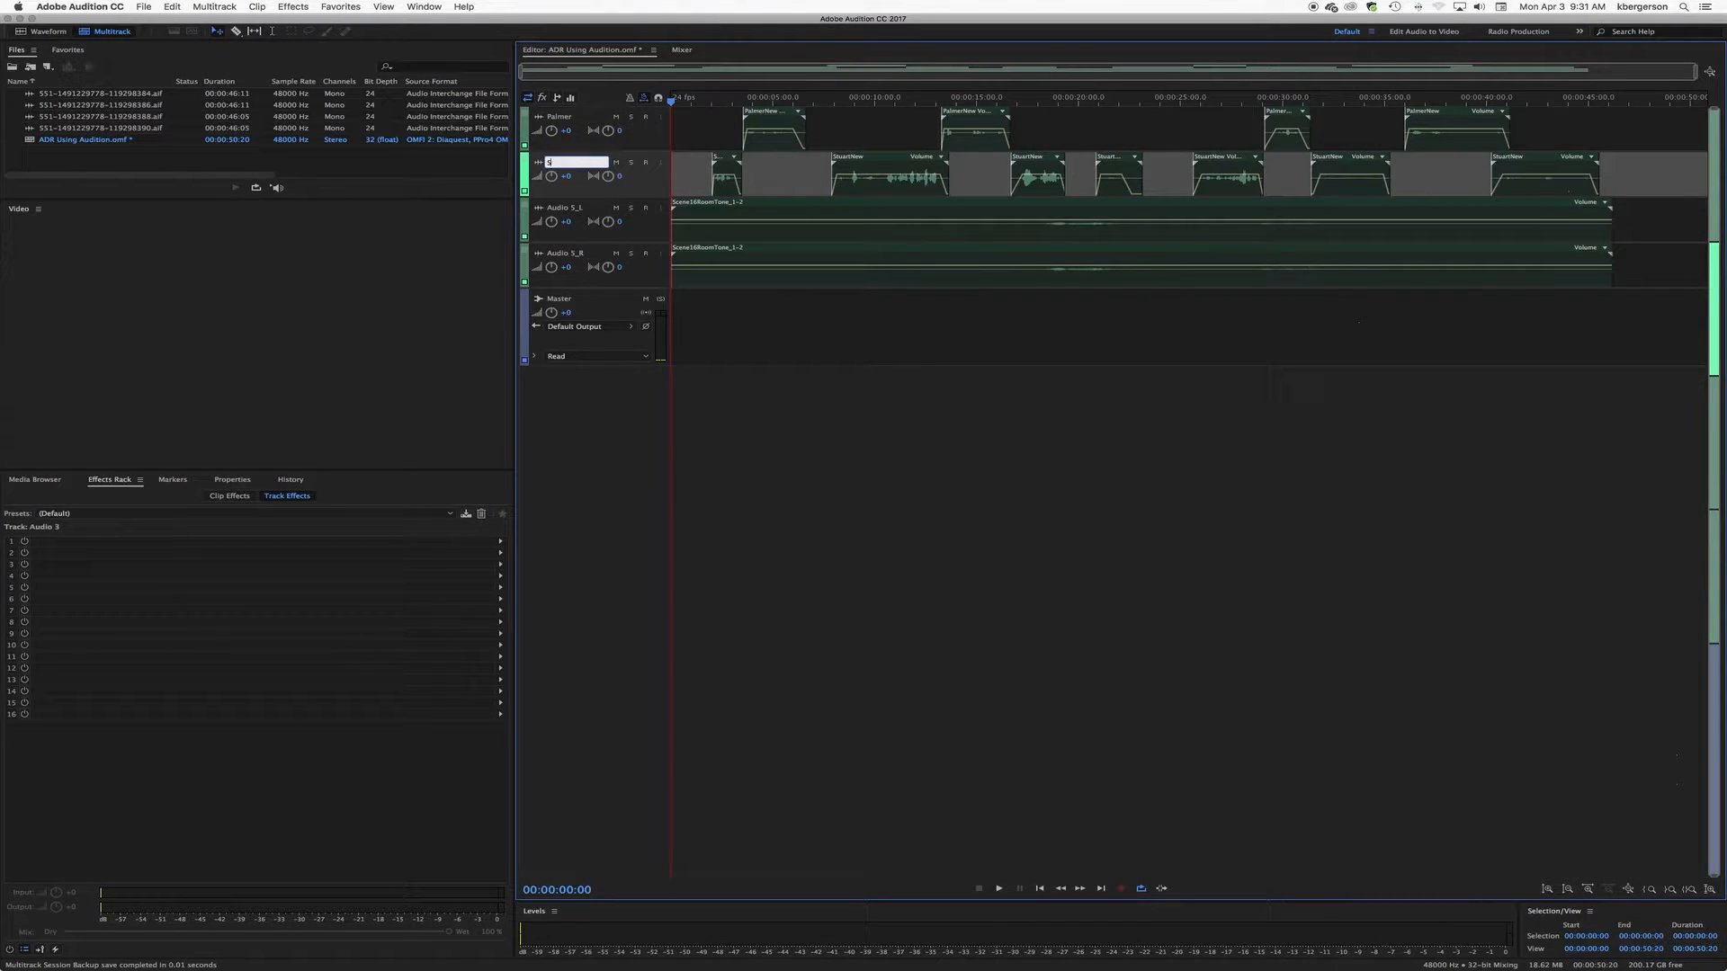
{"action": "type", "text": "Stuart"}
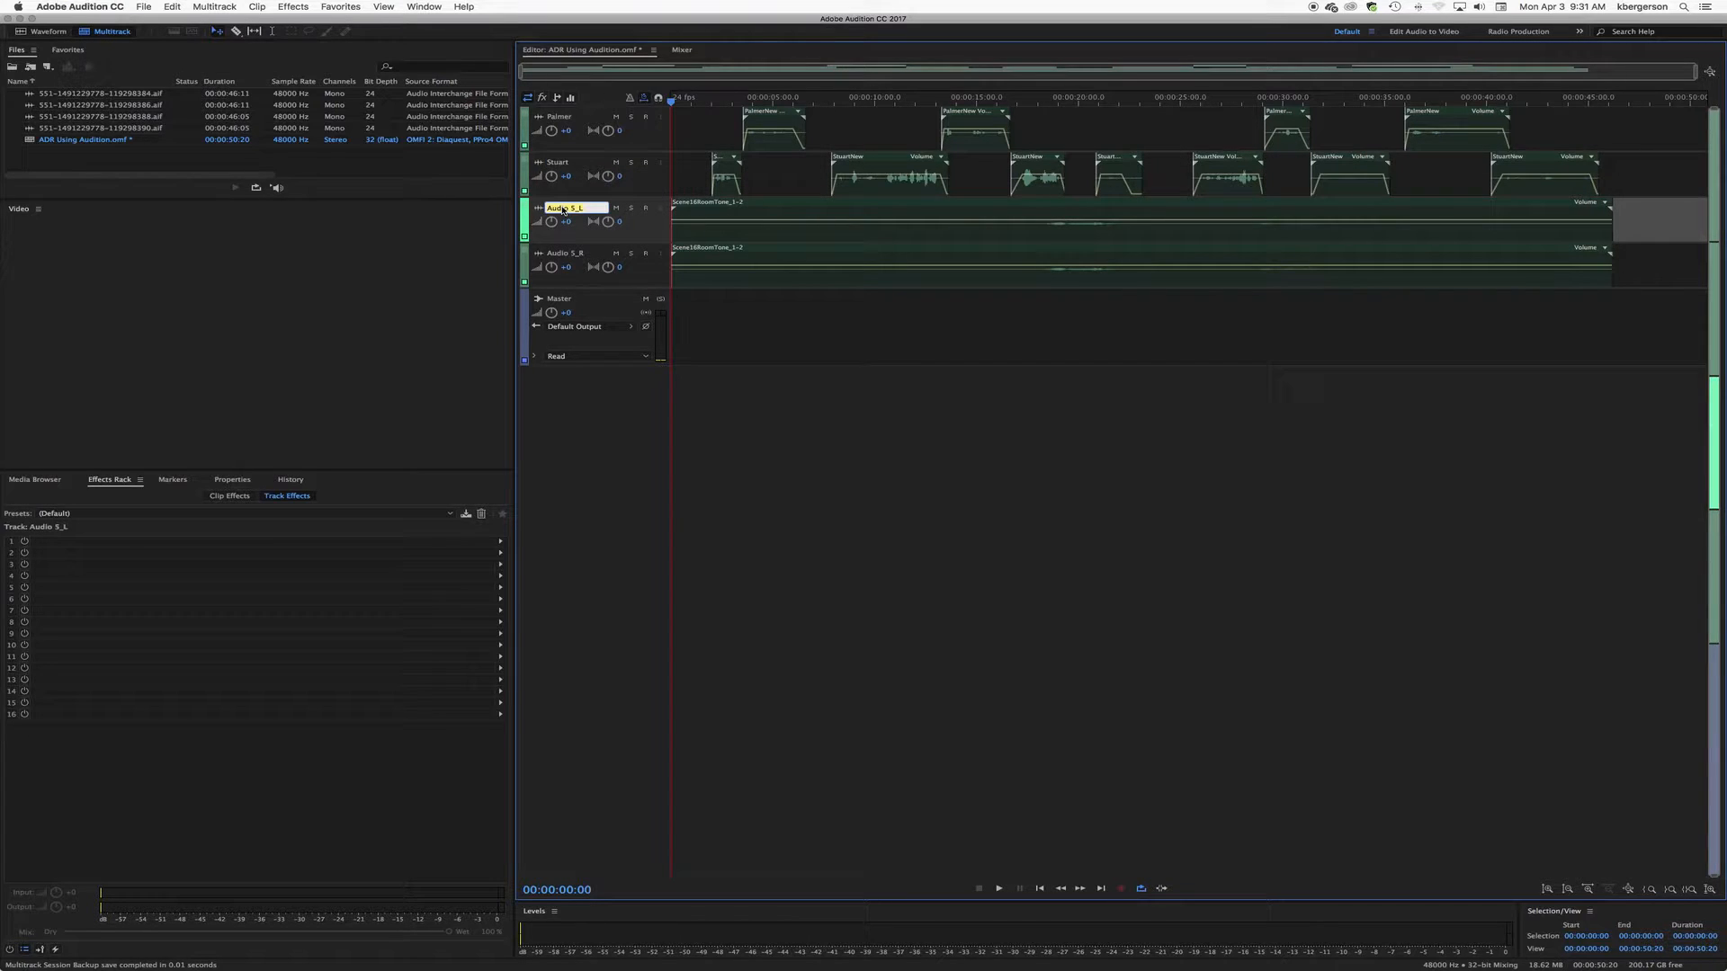
{"action": "type", "text": "RT"}
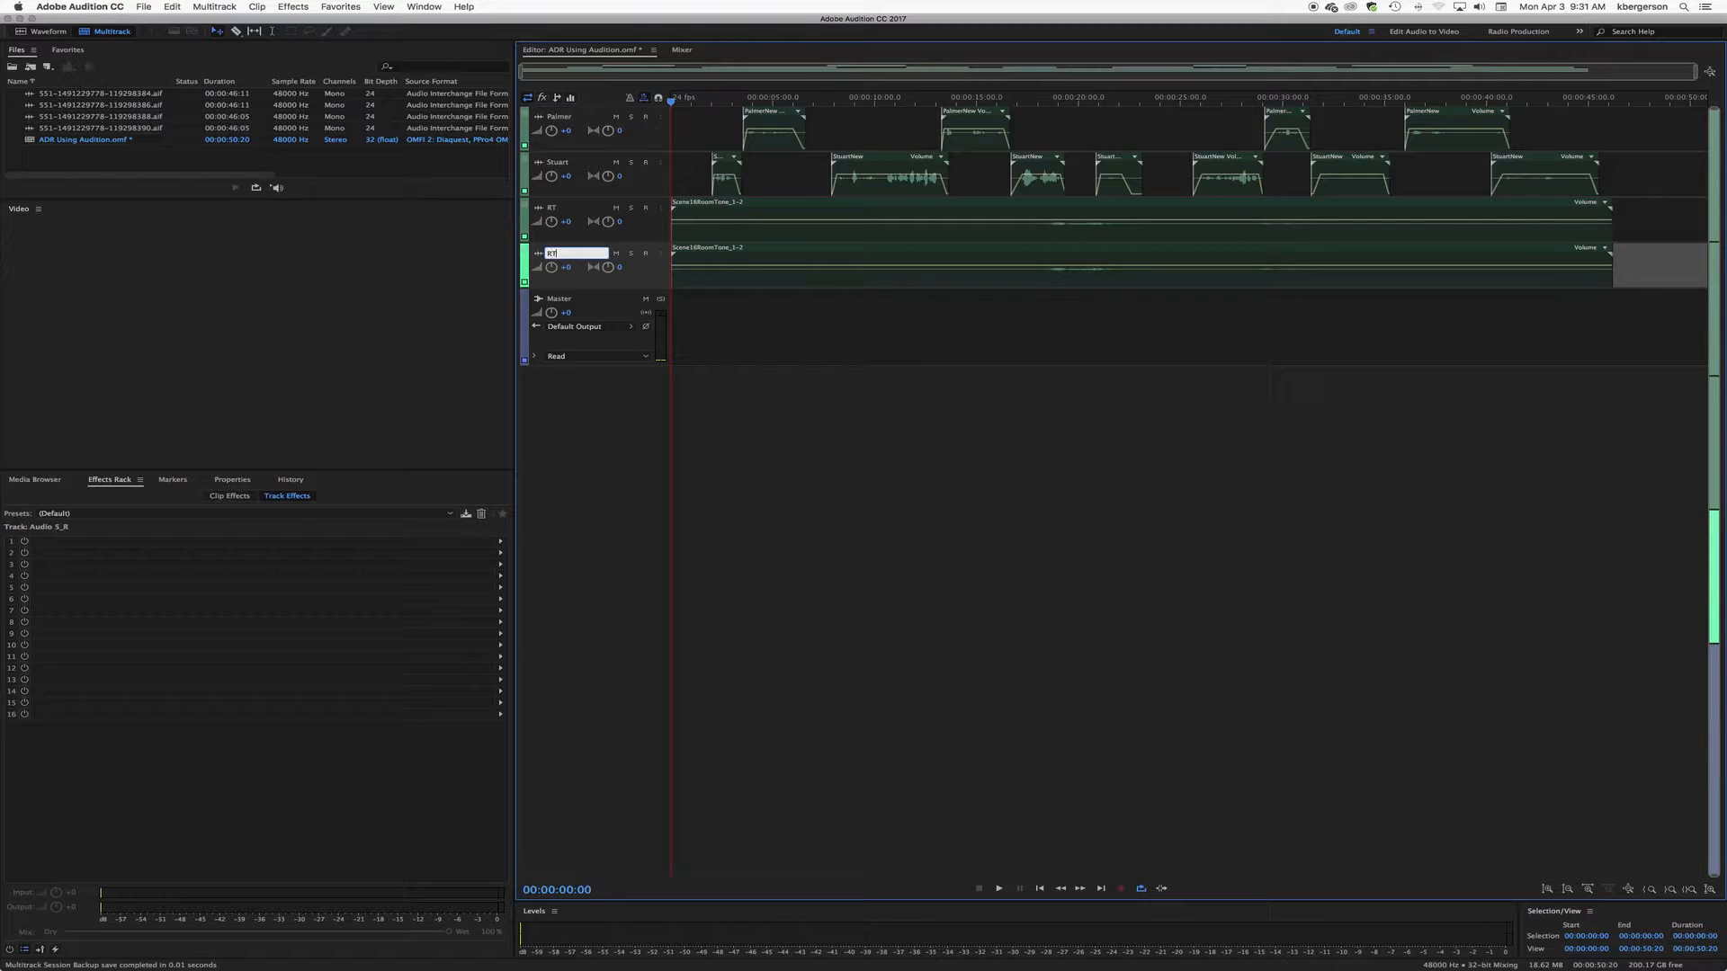
{"action": "key", "text": "Return"}
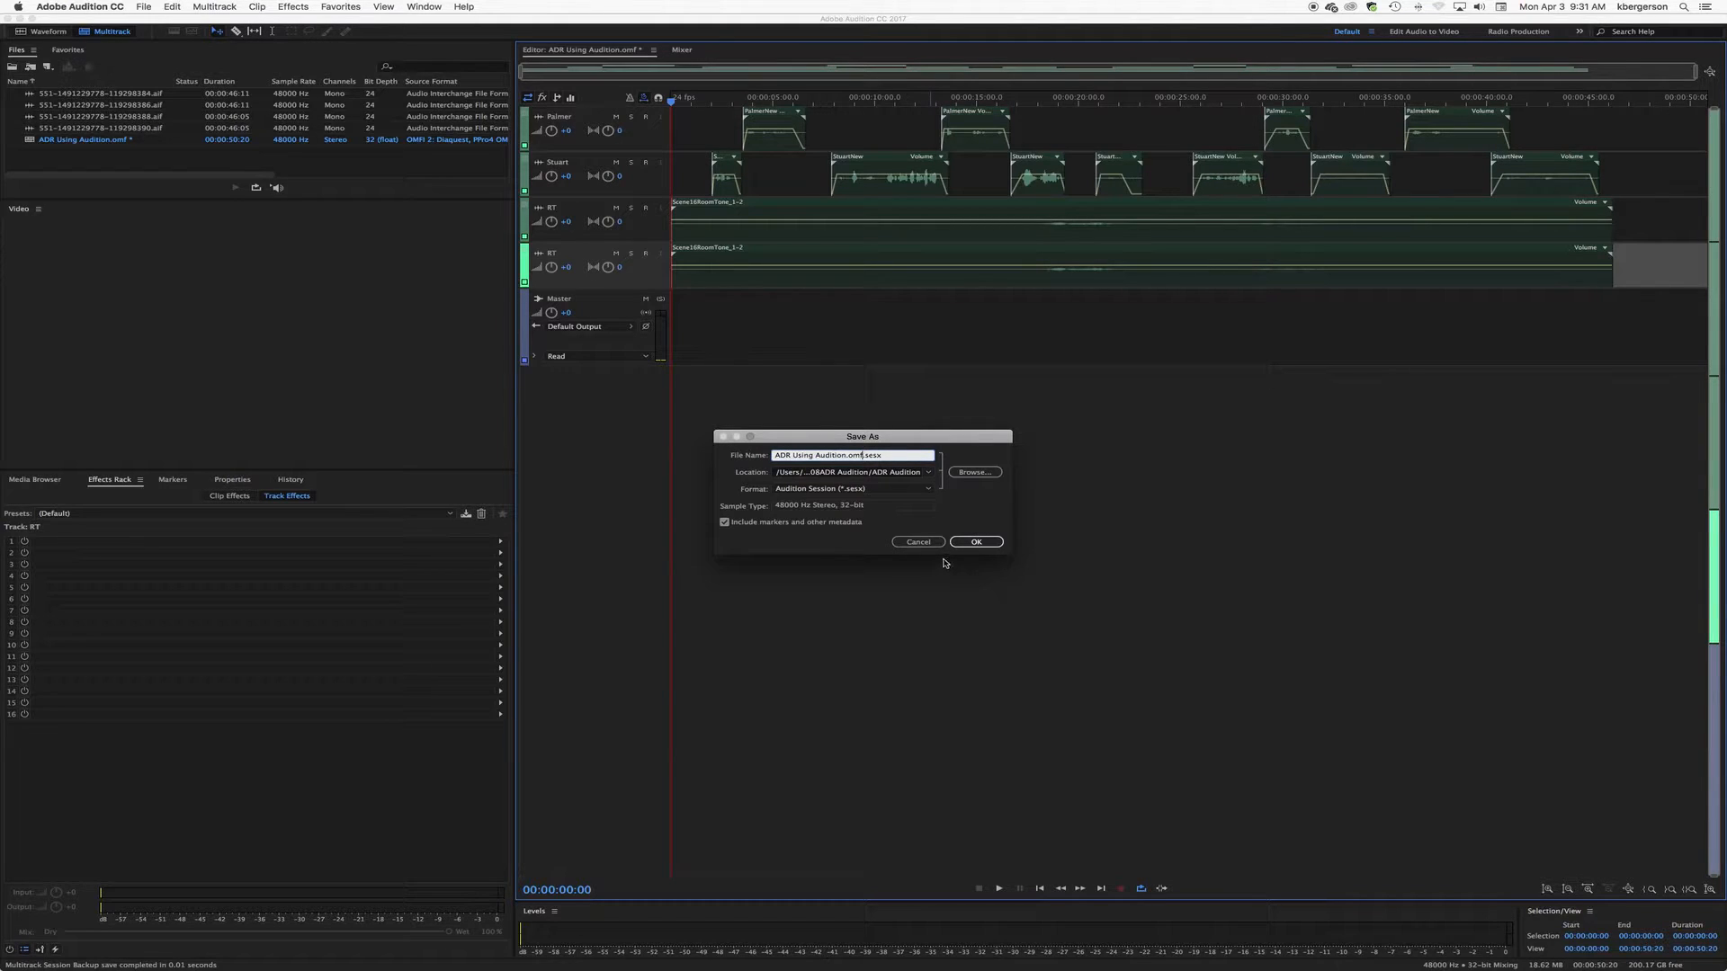
Step: Save the session as ADR Using Audition.sesx in Desktop/08ADR Audition
{"action": "left_click", "coordinate": [854, 455]}
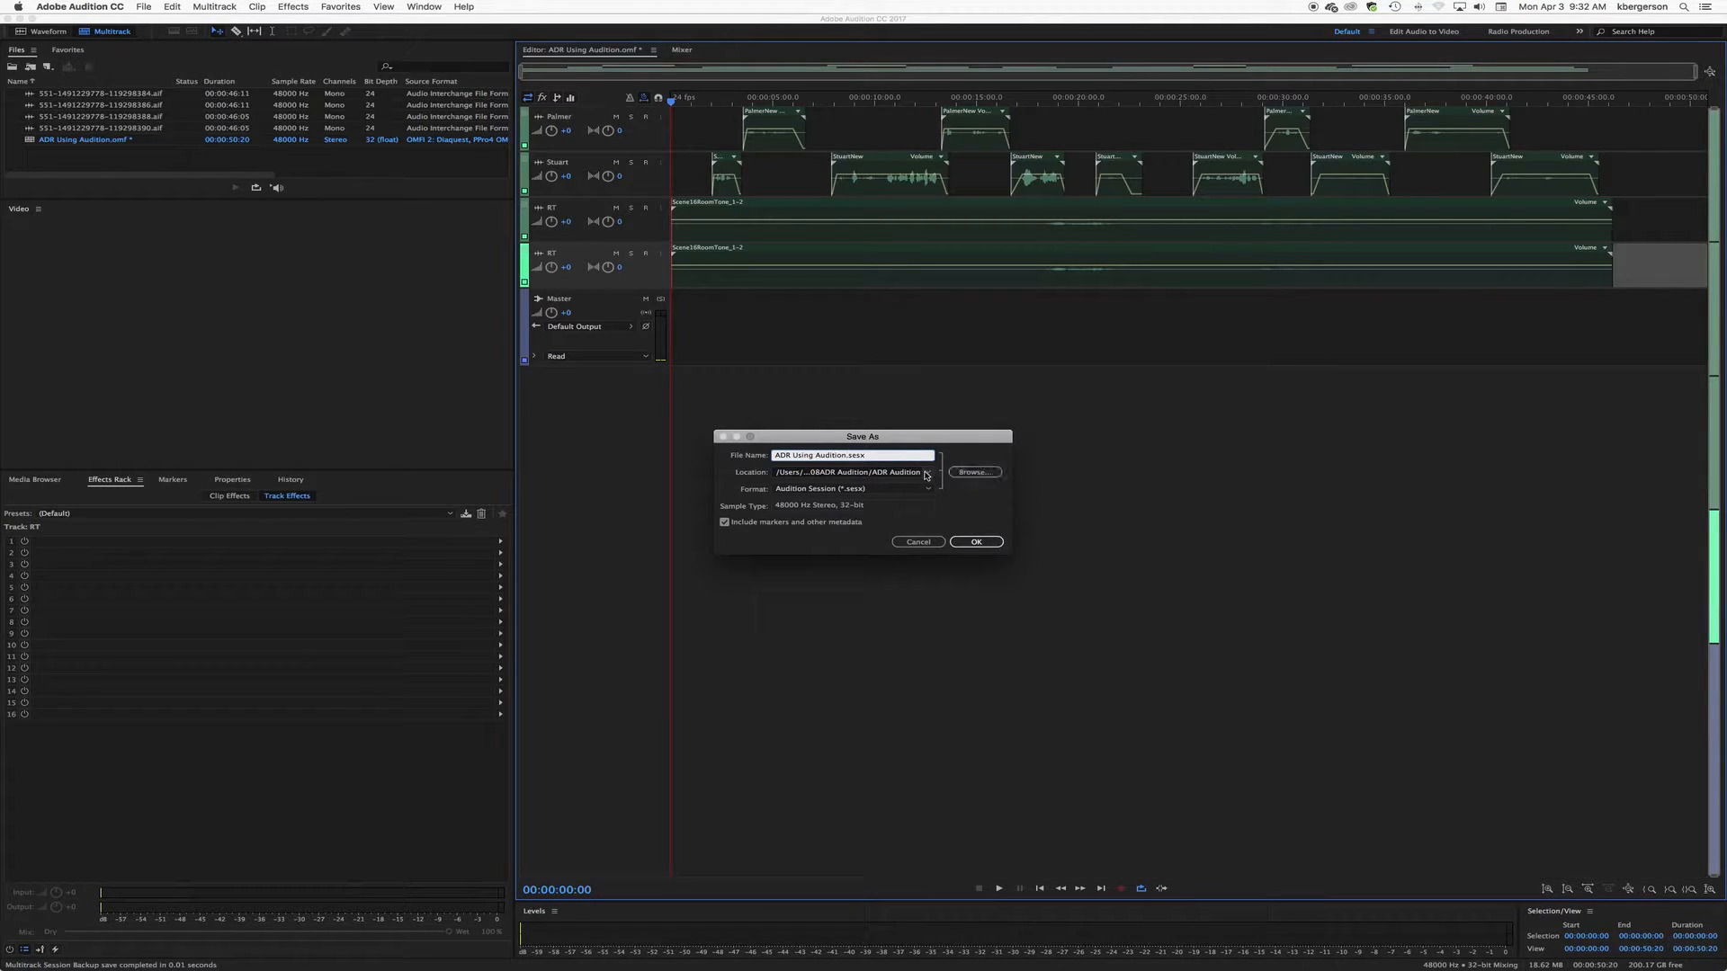
{"action": "left_click", "coordinate": [933, 471]}
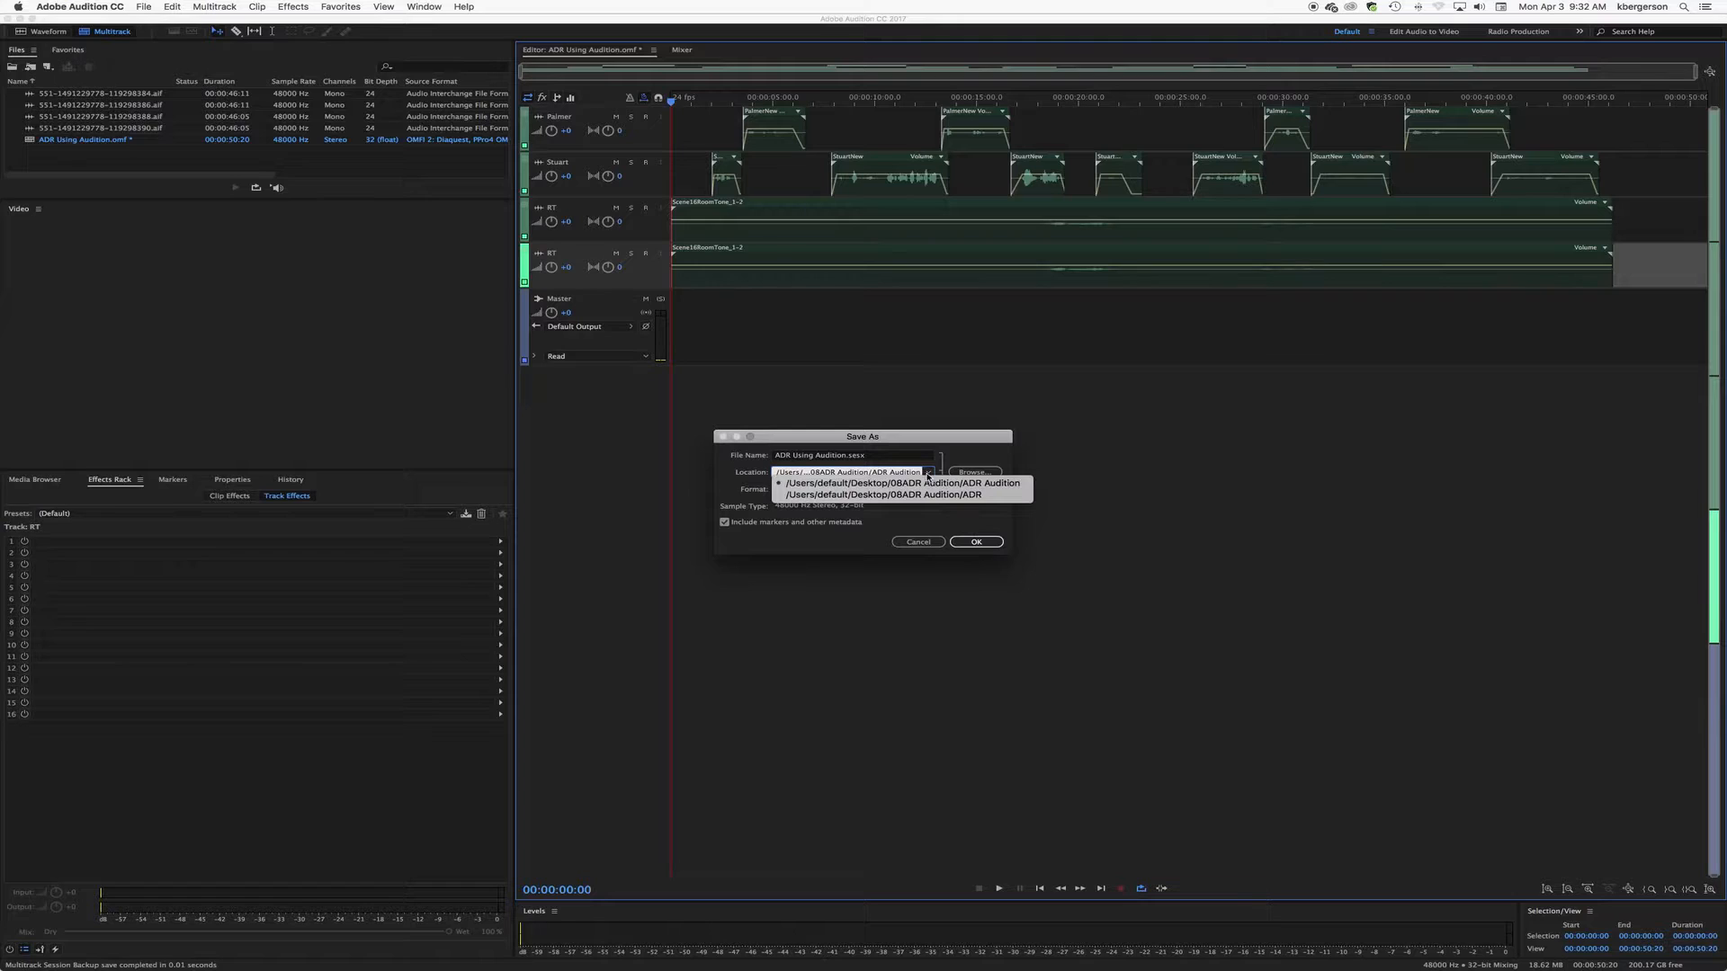
{"action": "left_click", "coordinate": [900, 483]}
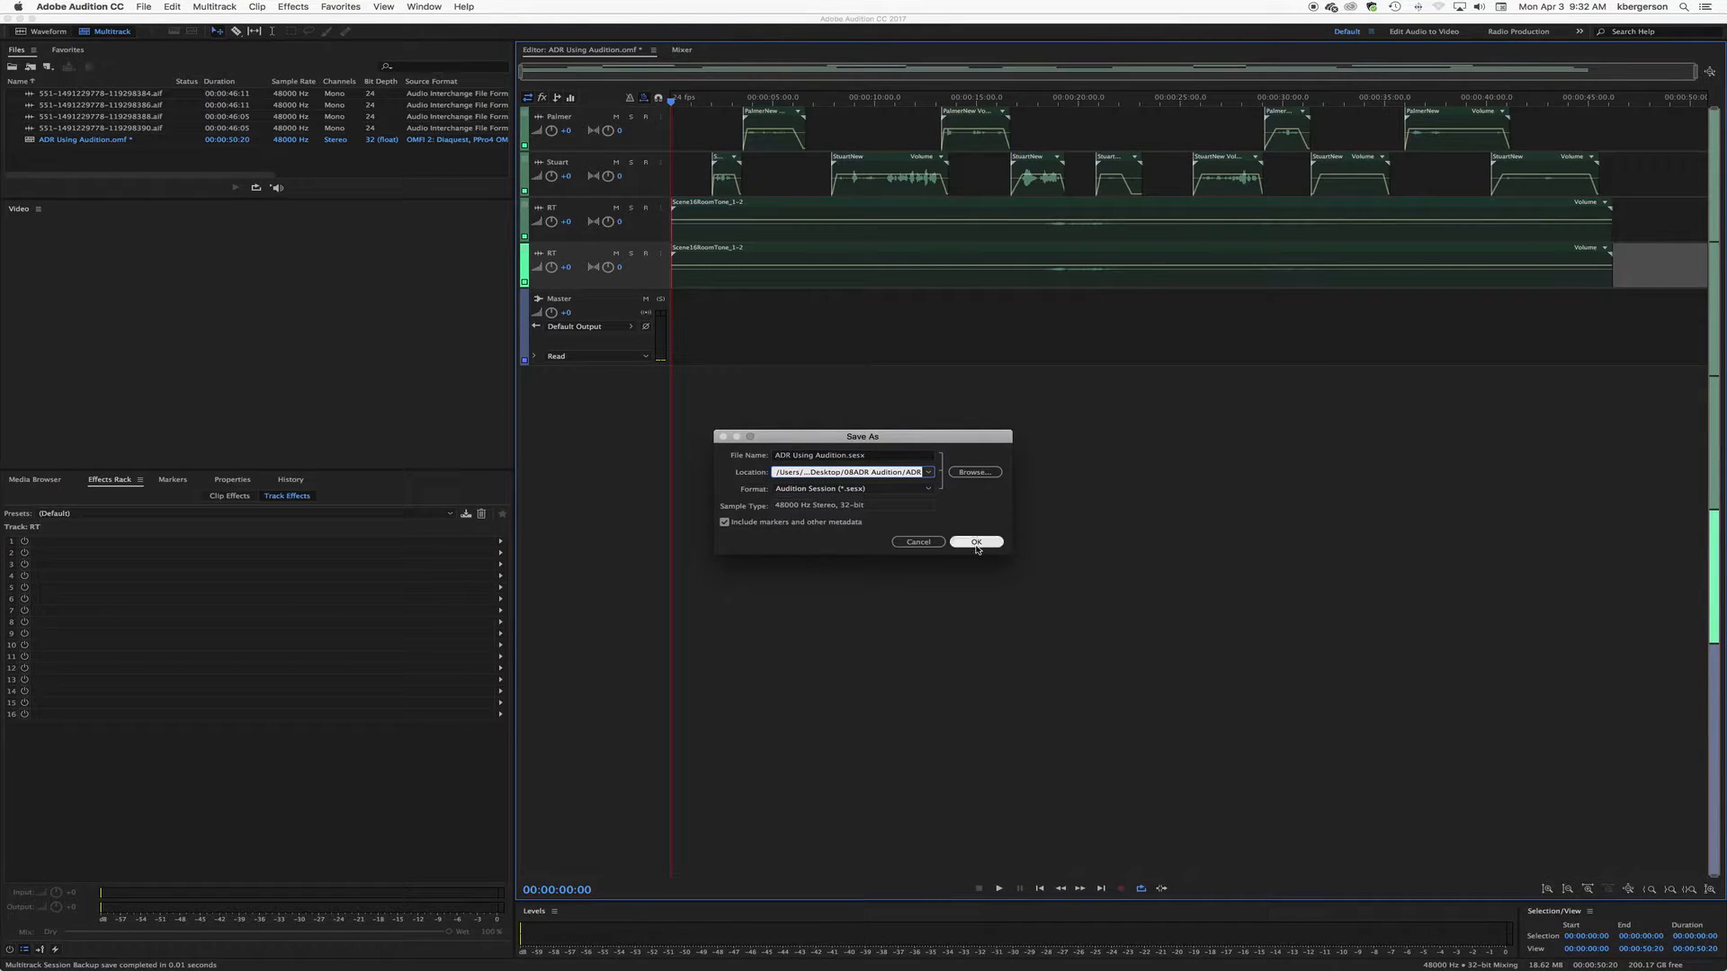
{"action": "left_click", "coordinate": [973, 541]}
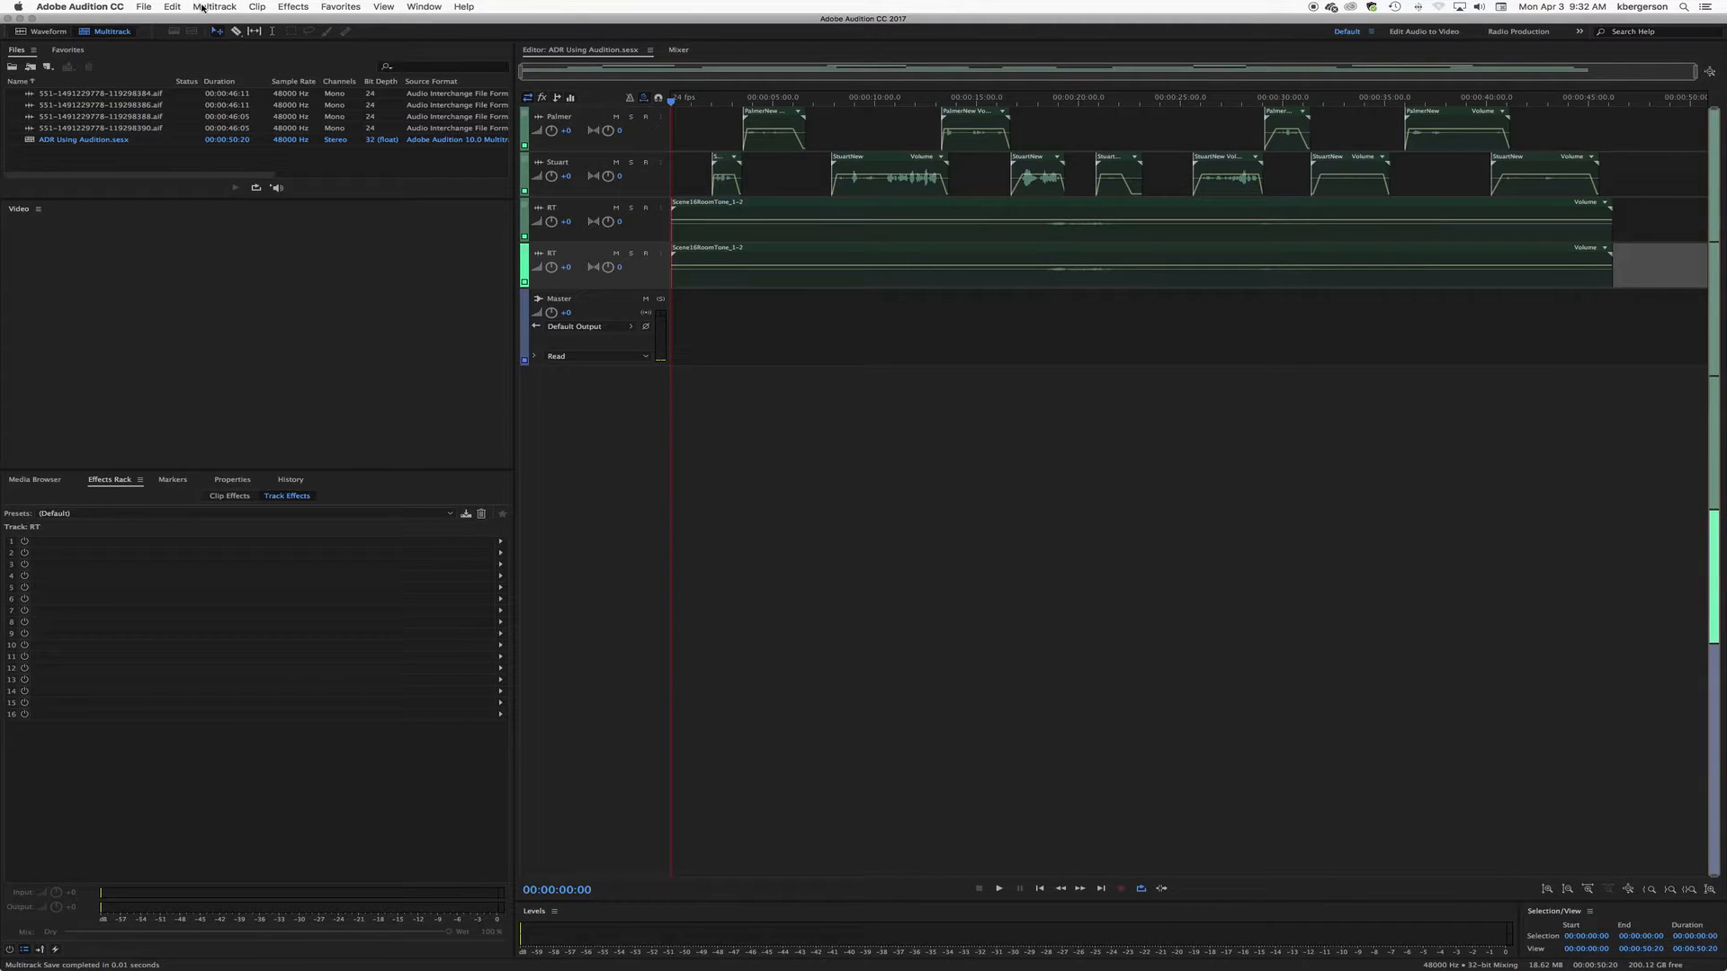
Step: Insert a Video Reference track via Multitrack > Track > Add Video Track
{"action": "left_click", "coordinate": [214, 7]}
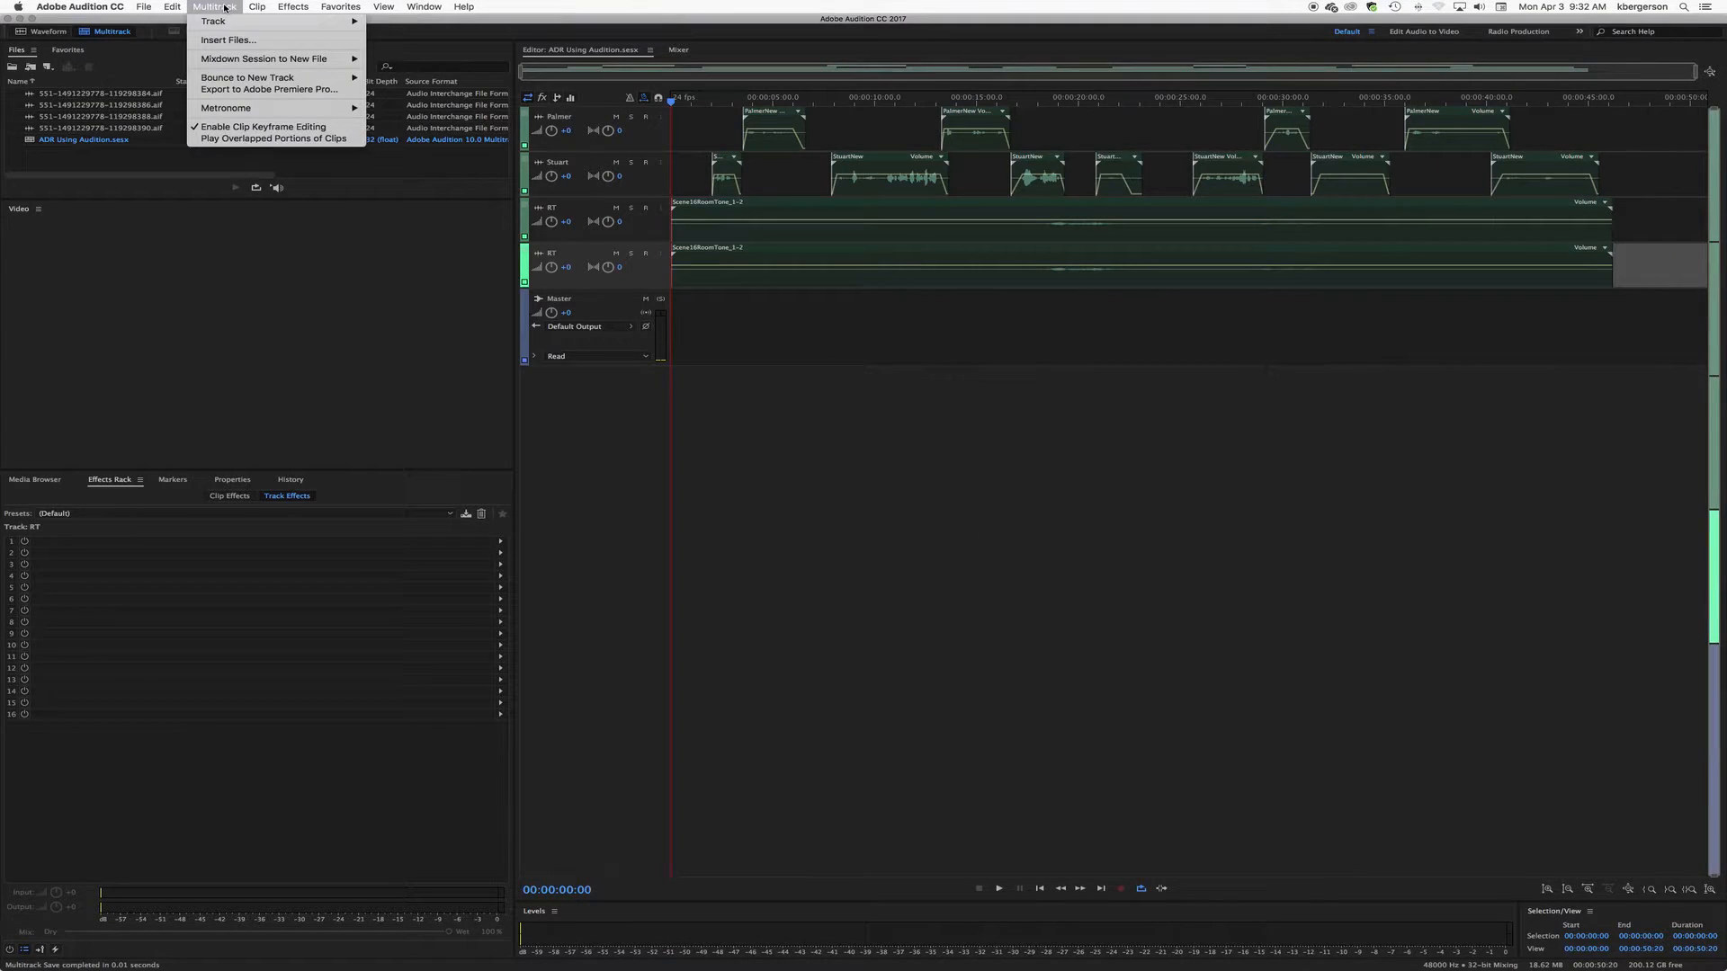
{"action": "left_click", "coordinate": [212, 20]}
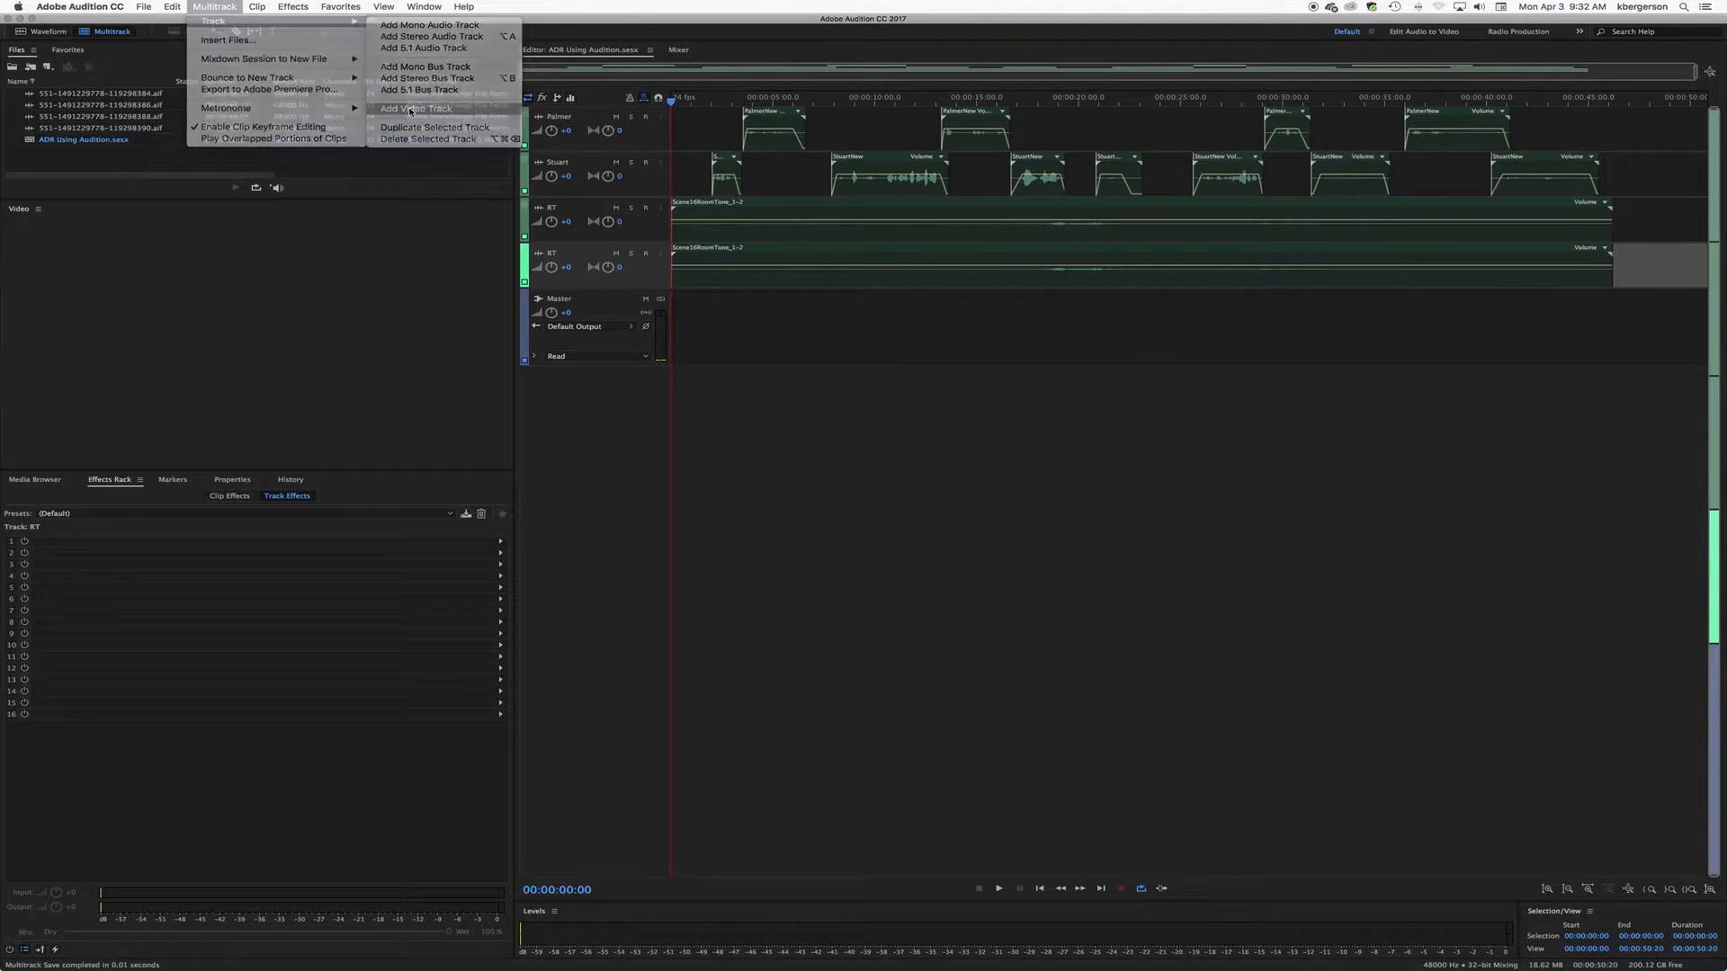
{"action": "left_click", "coordinate": [416, 108]}
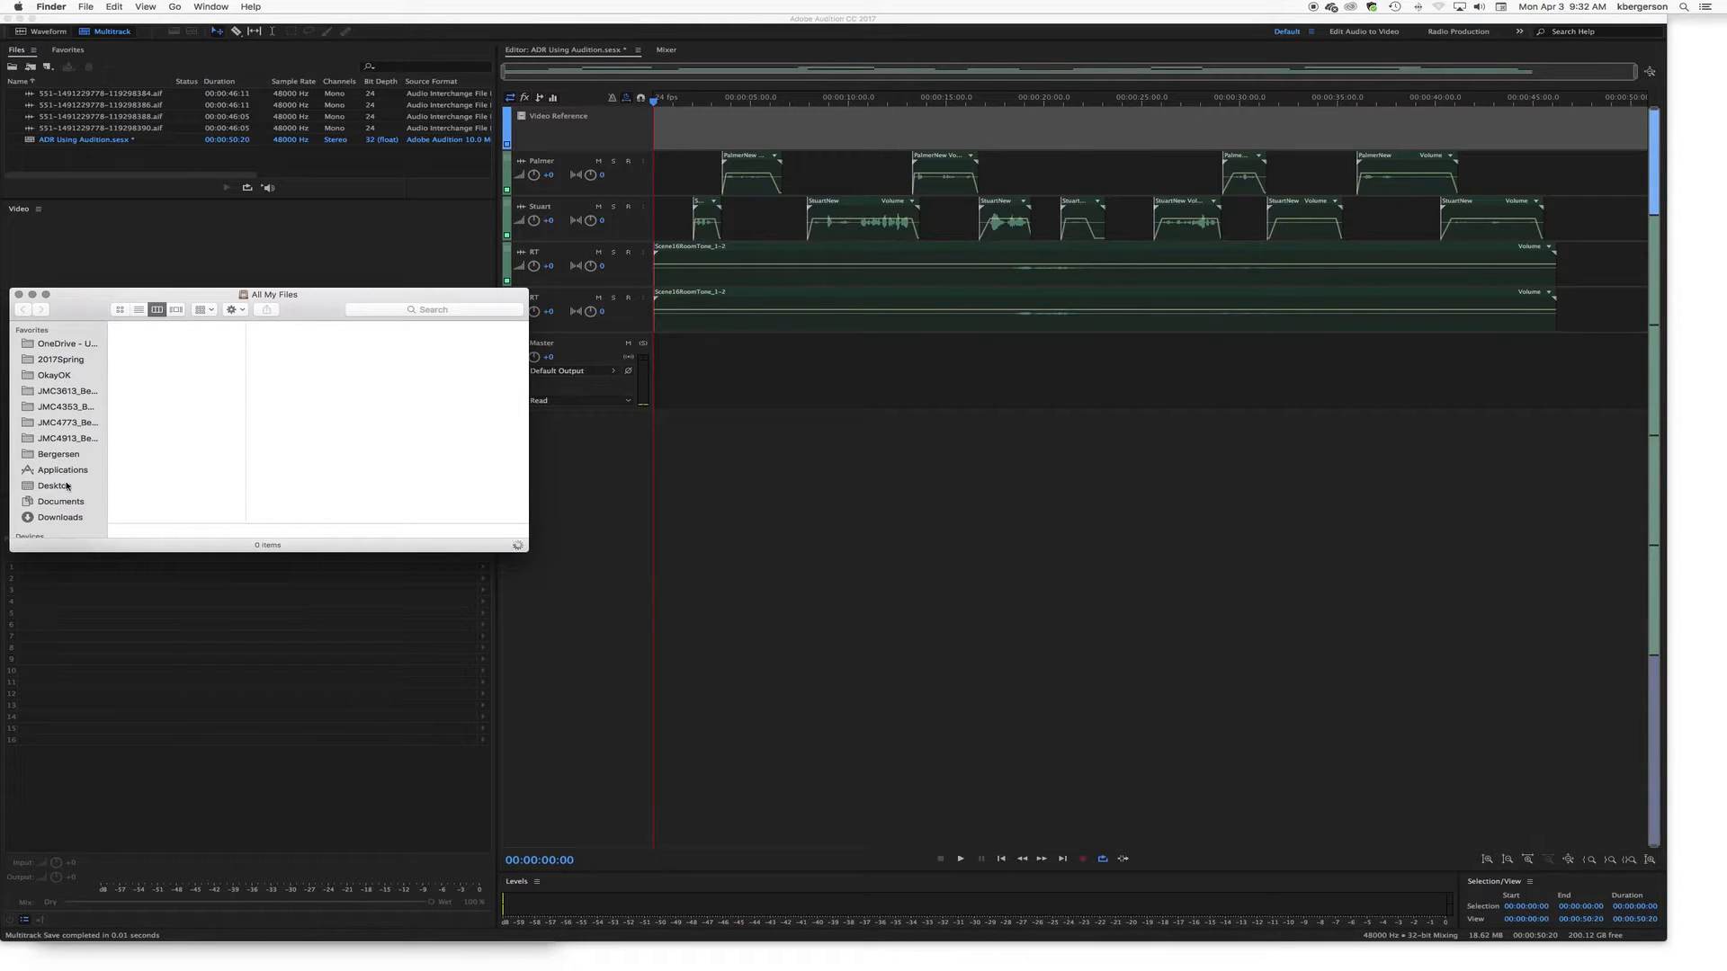
Step: Go to the Desktop in Finder and select the 08ADR Audition folder
{"action": "left_click", "coordinate": [54, 486]}
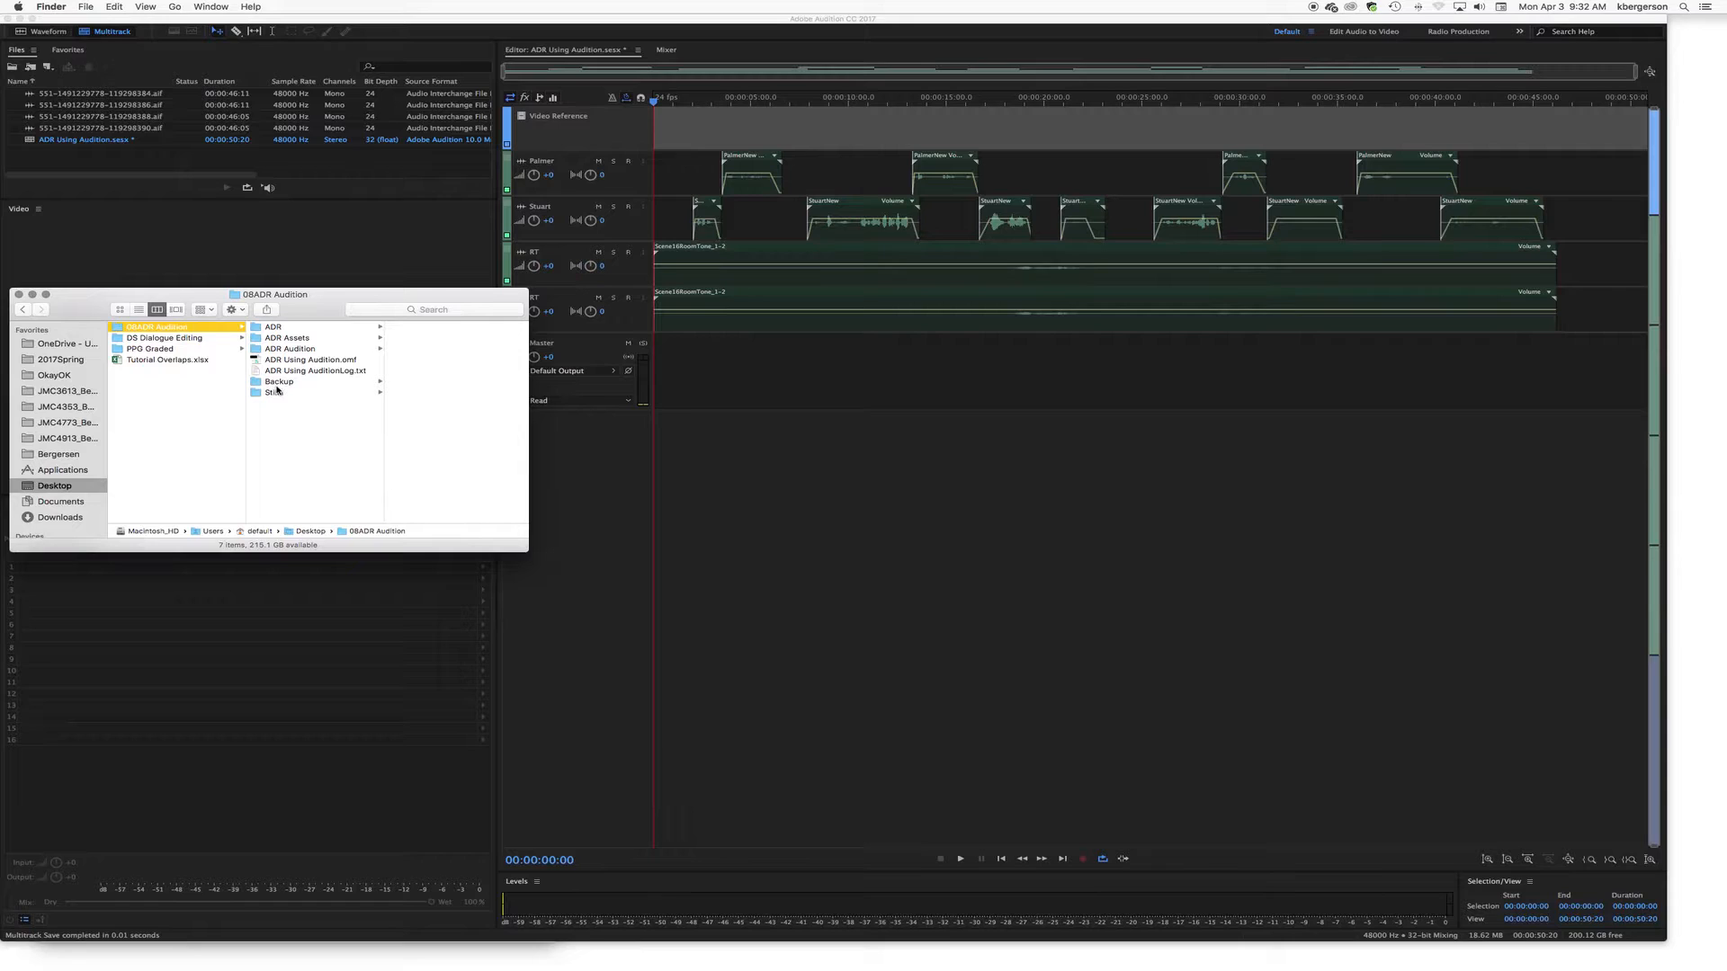
{"action": "left_click", "coordinate": [288, 349]}
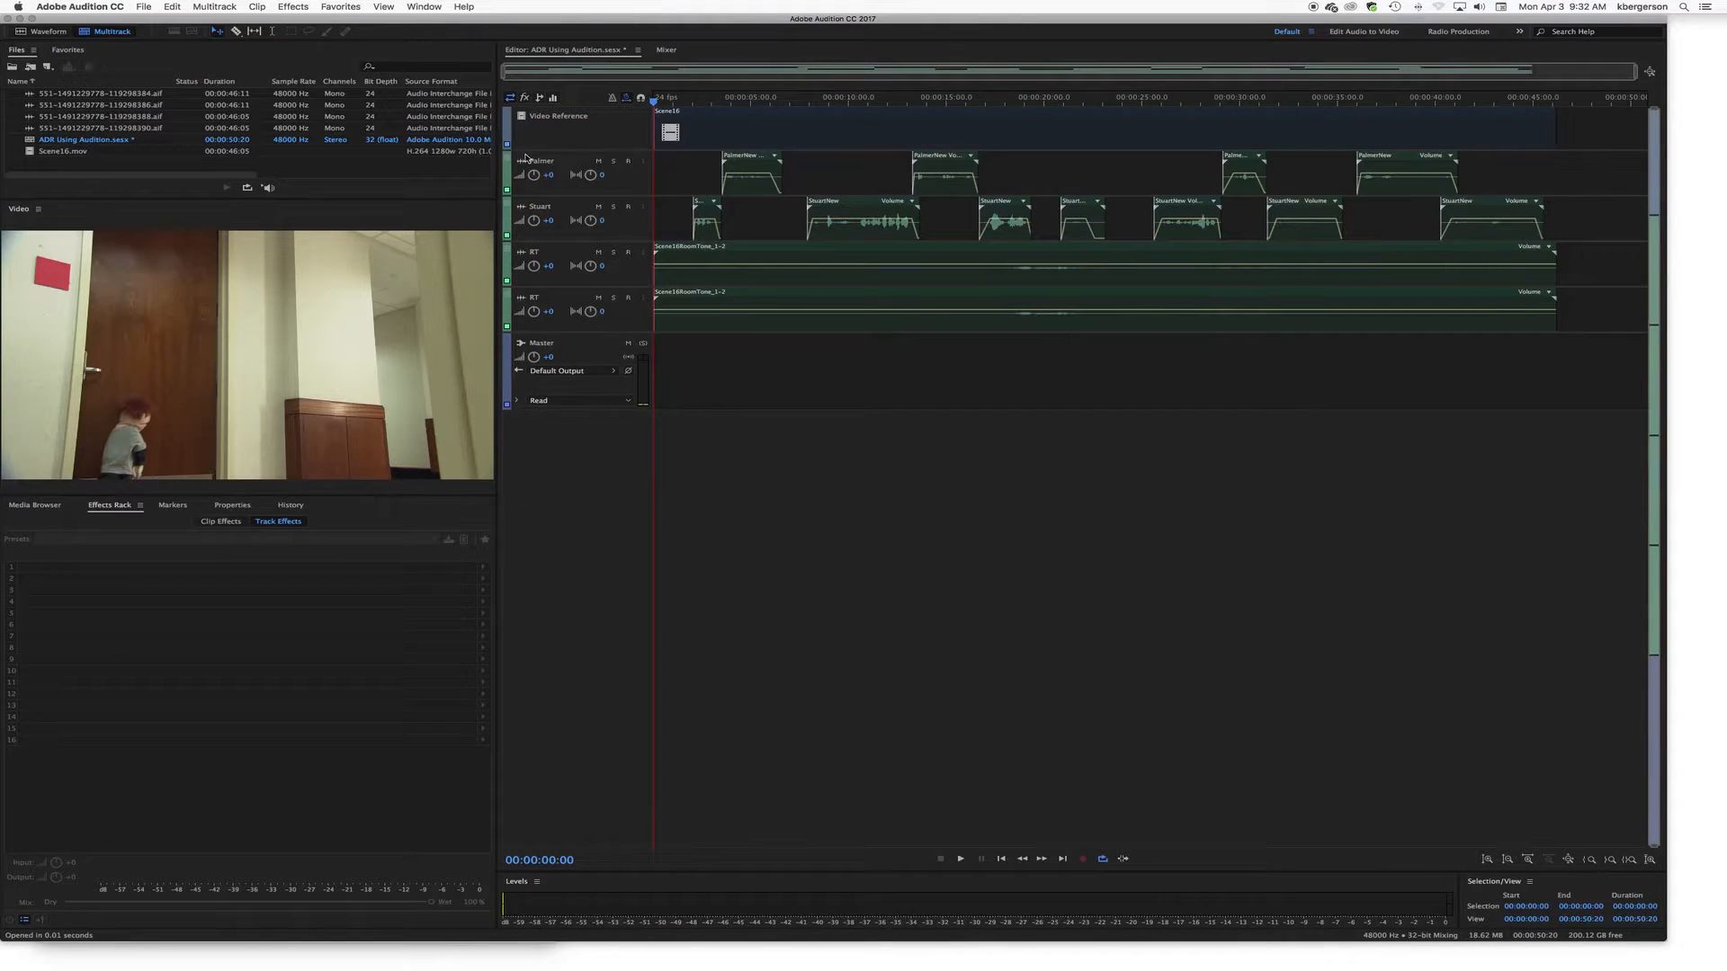
Step: Play Scene16 against the dialogue, then park the playhead near seven seconds
{"action": "left_click", "coordinate": [957, 859]}
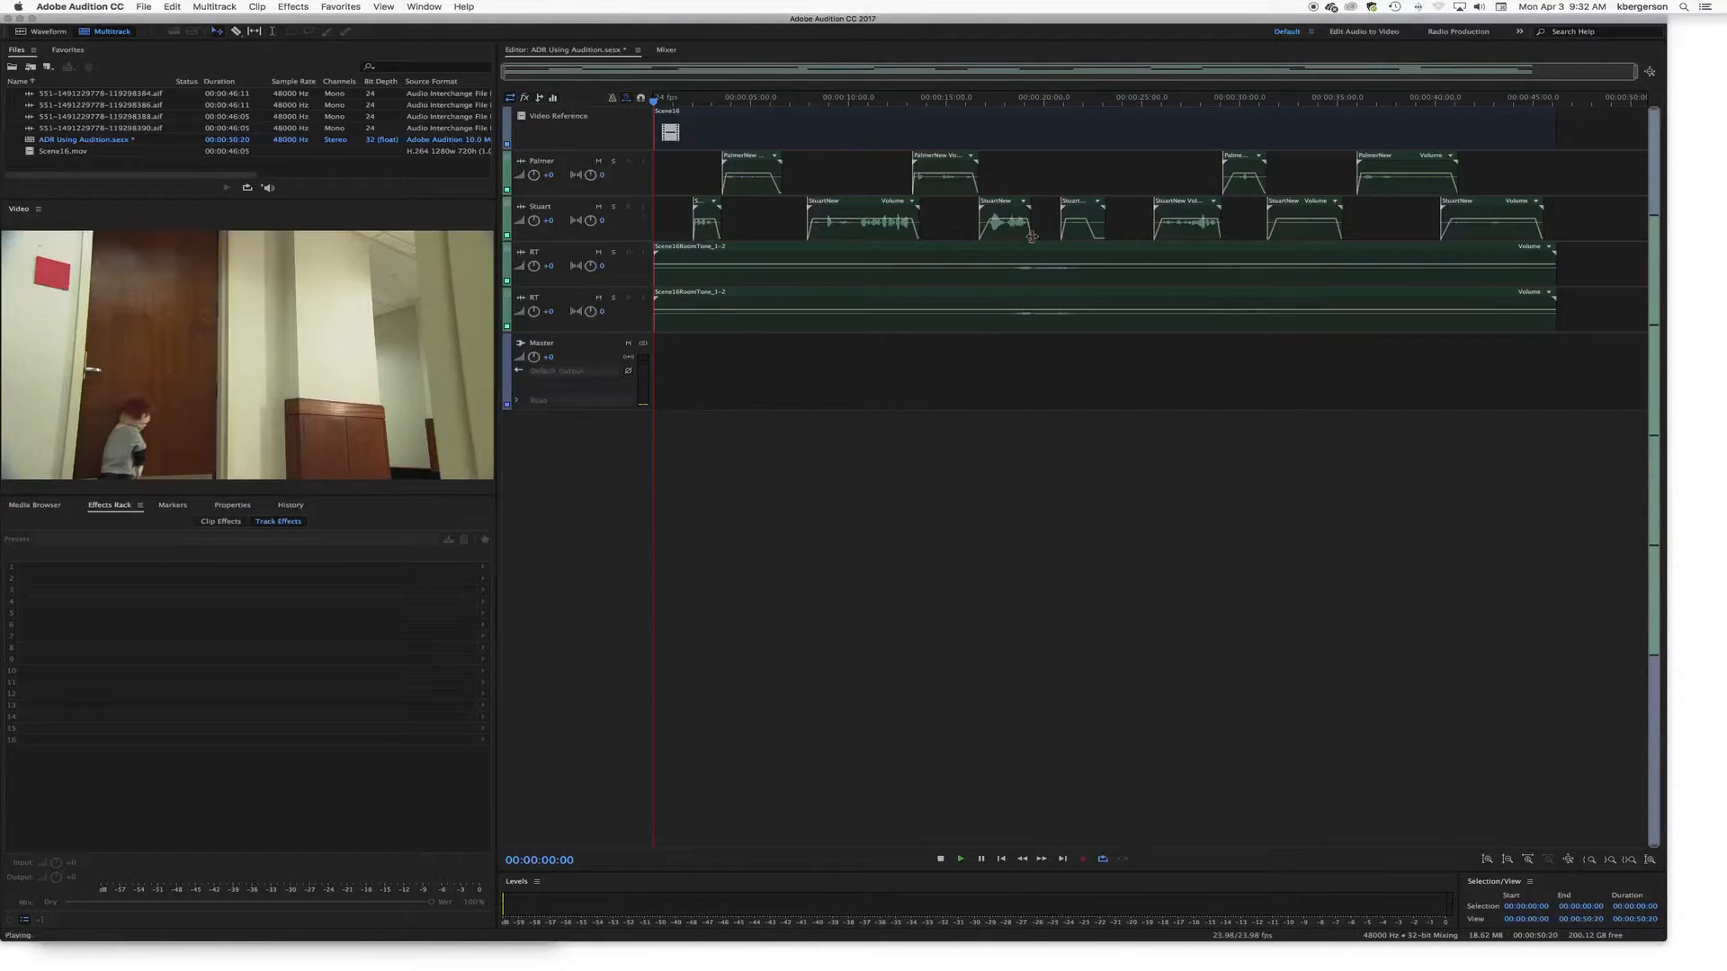
{"action": "left_click", "coordinate": [960, 858]}
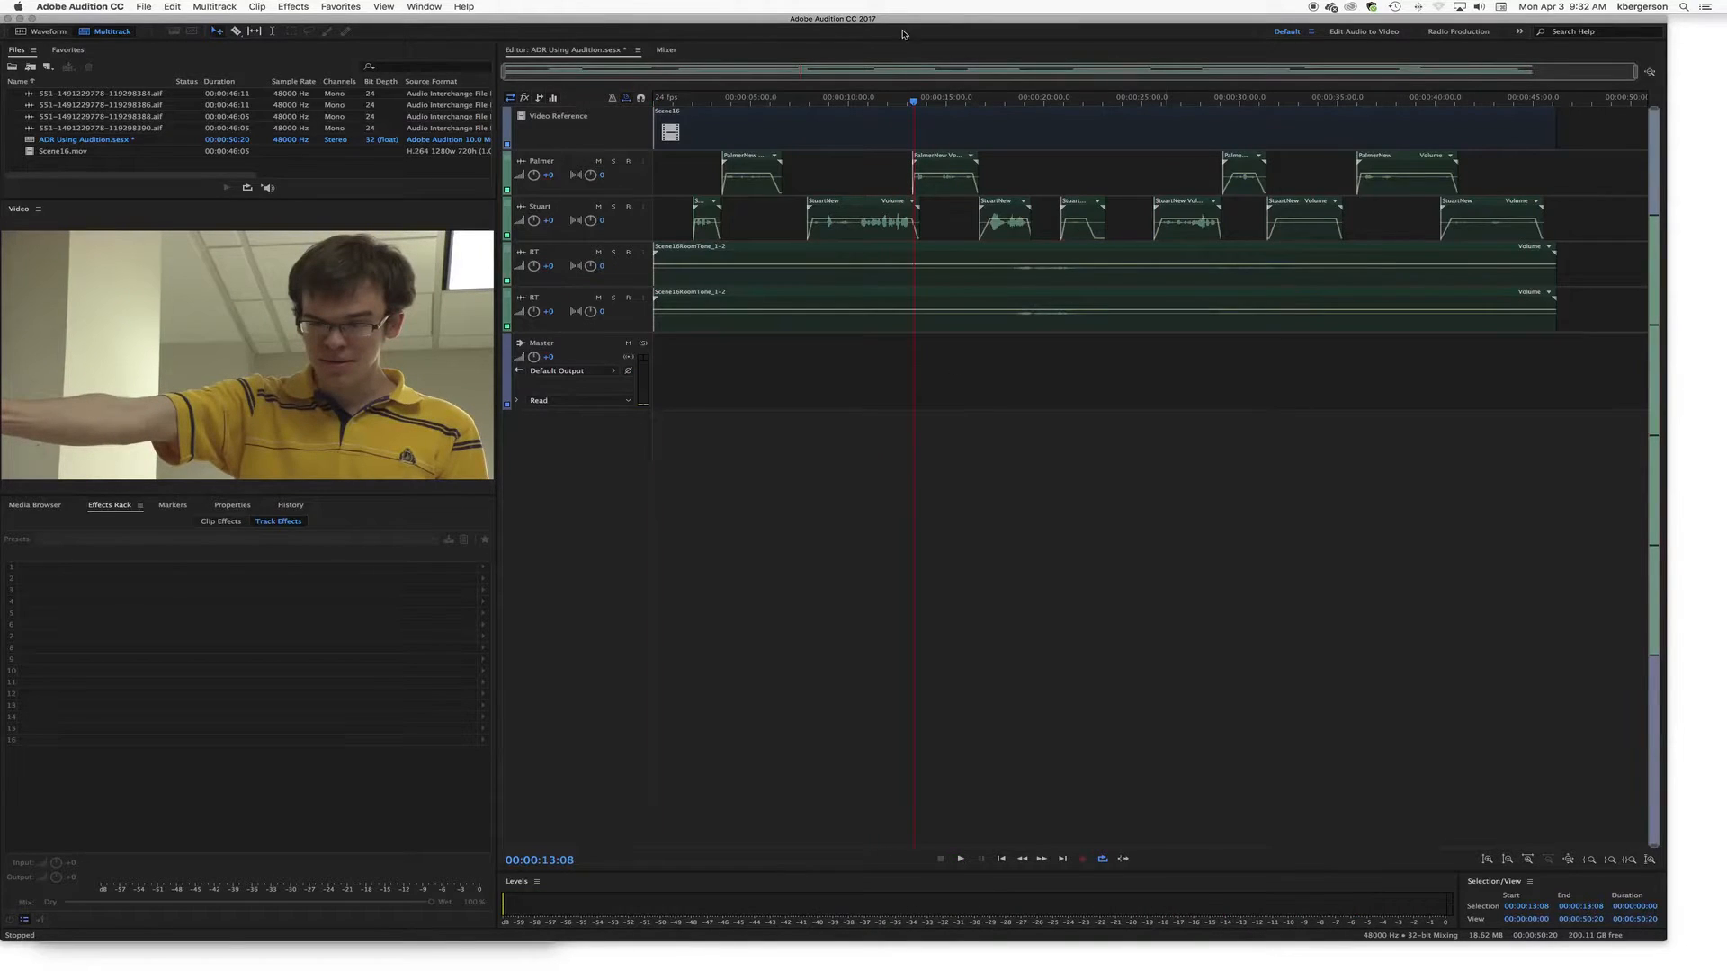
{"action": "left_click", "coordinate": [806, 98]}
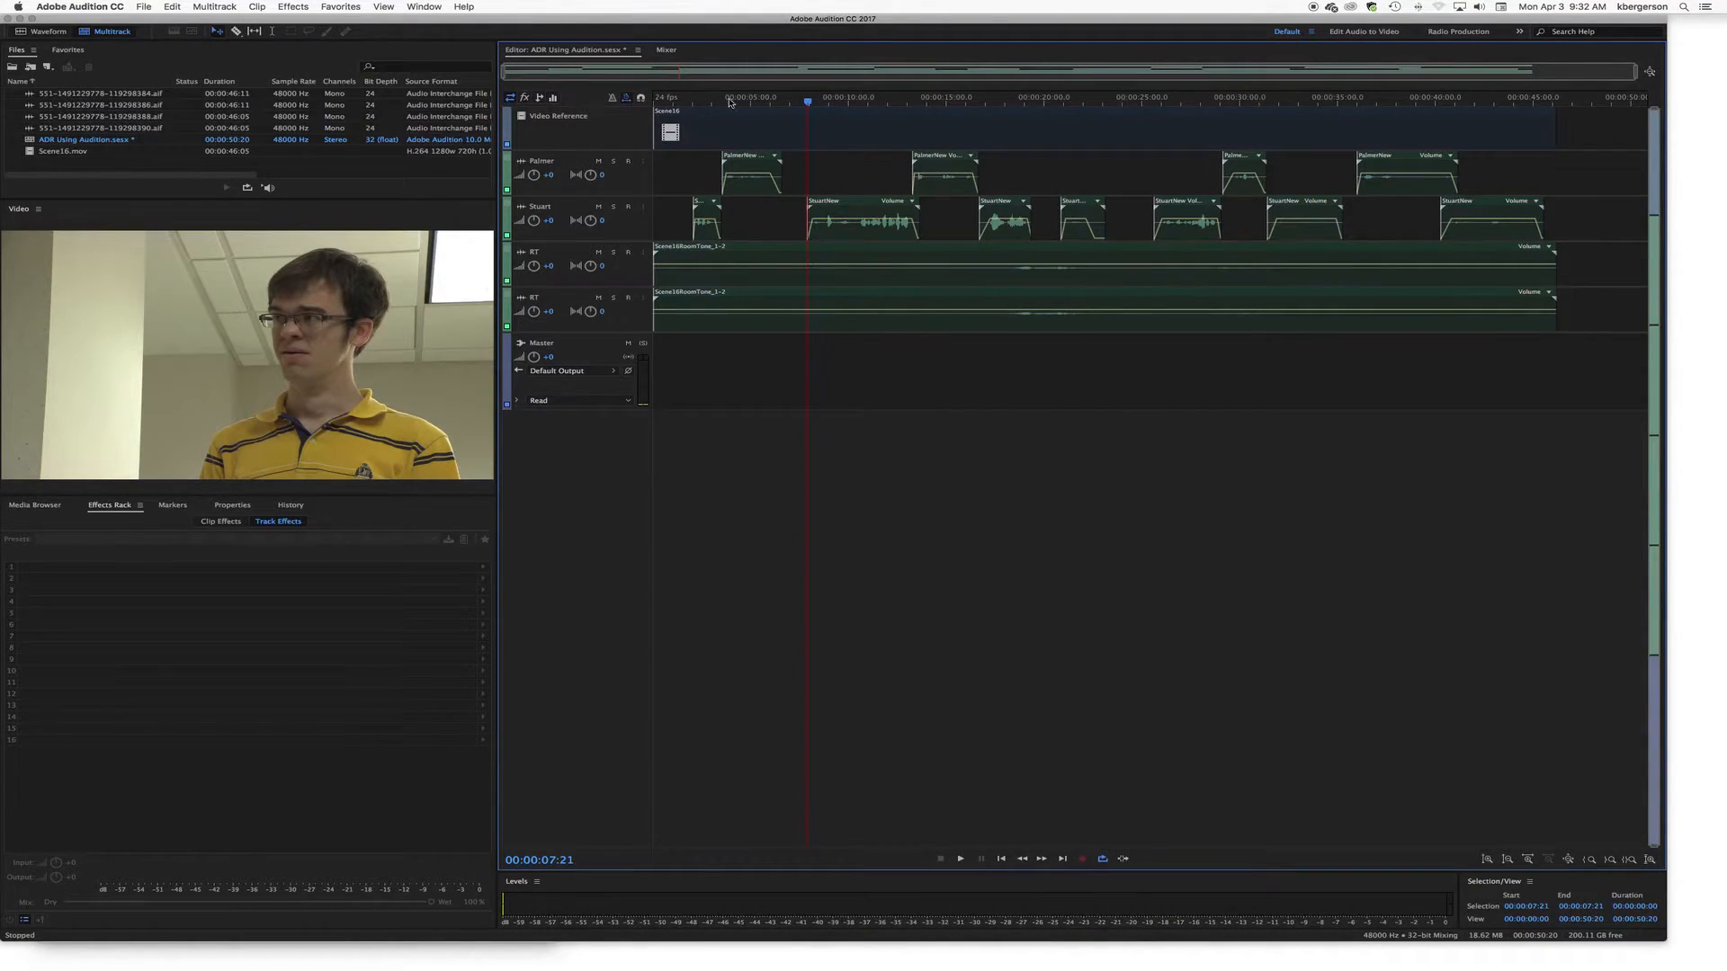
{"action": "left_click", "coordinate": [423, 6]}
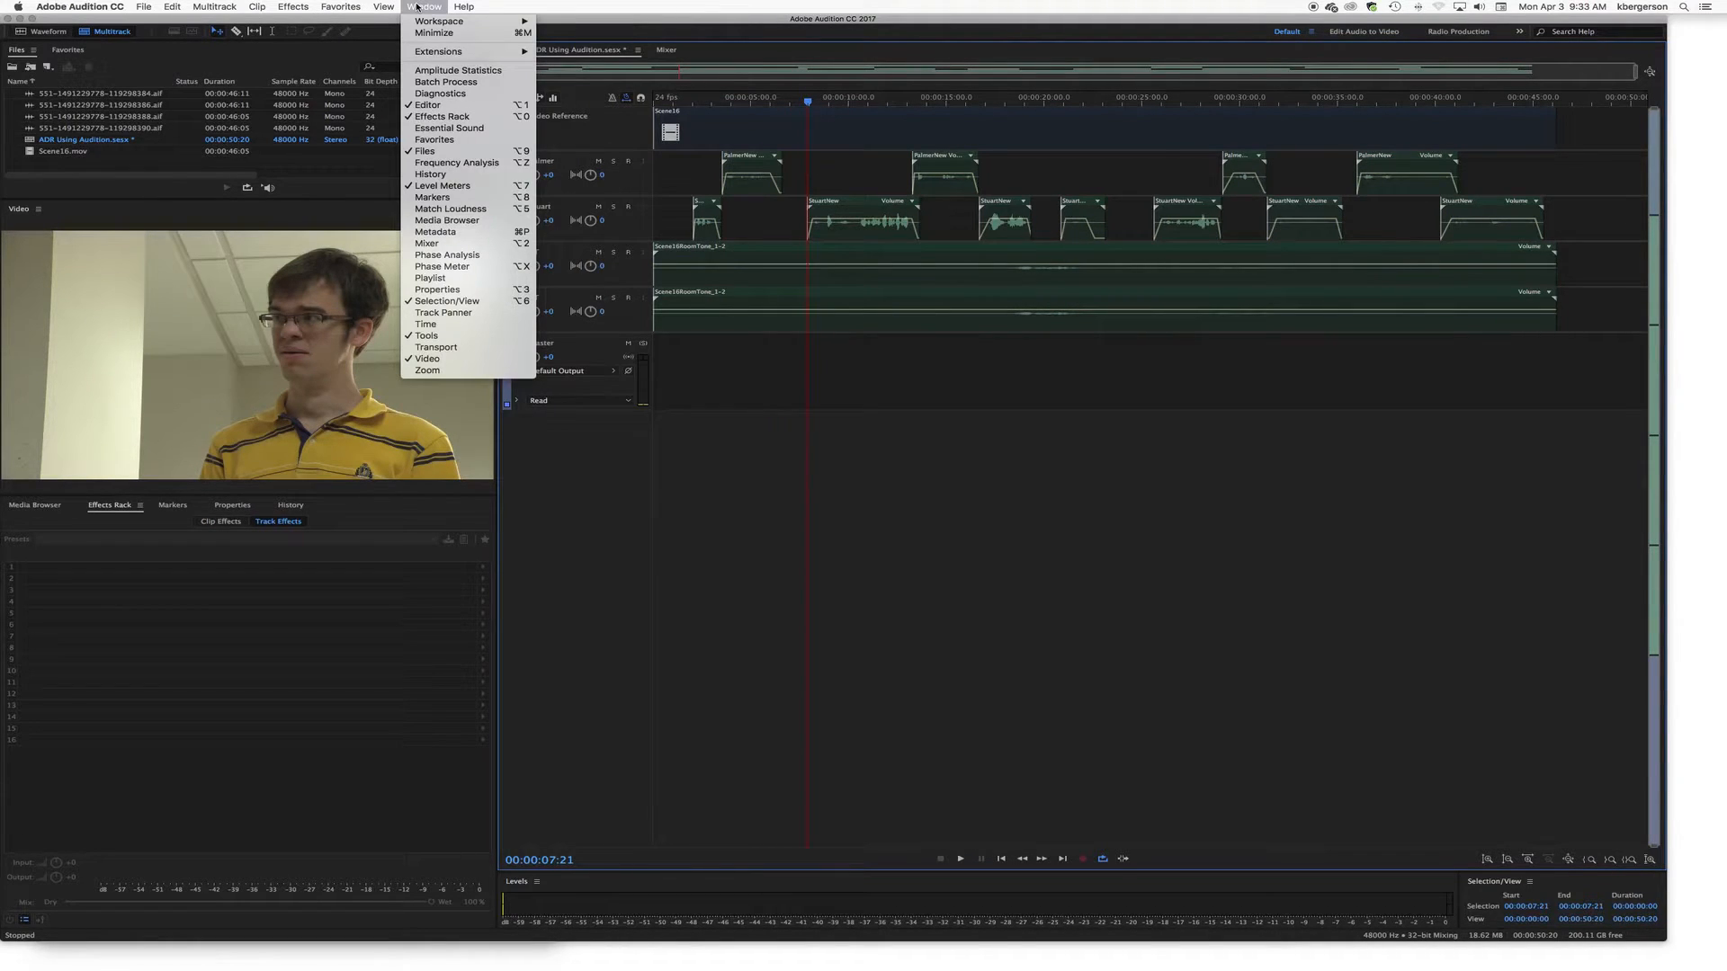
{"action": "mouse_move", "coordinate": [436, 231]}
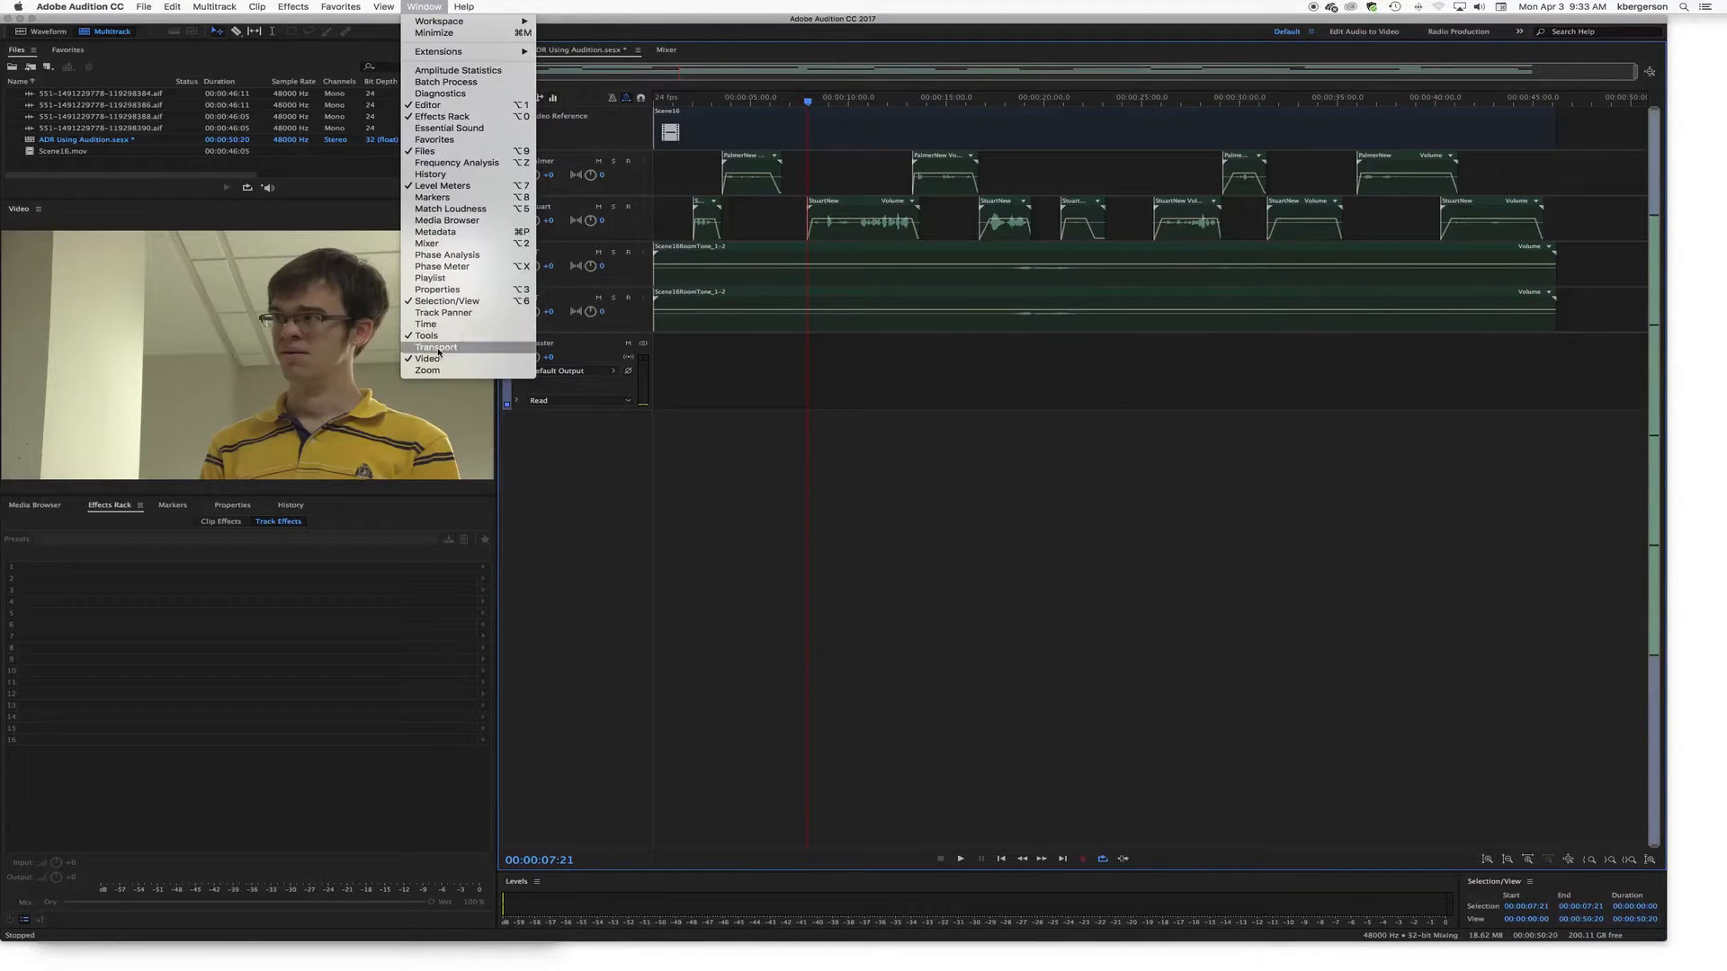
Step: Show the Transport panel and park the playhead about two seconds in
{"action": "left_click", "coordinate": [437, 347]}
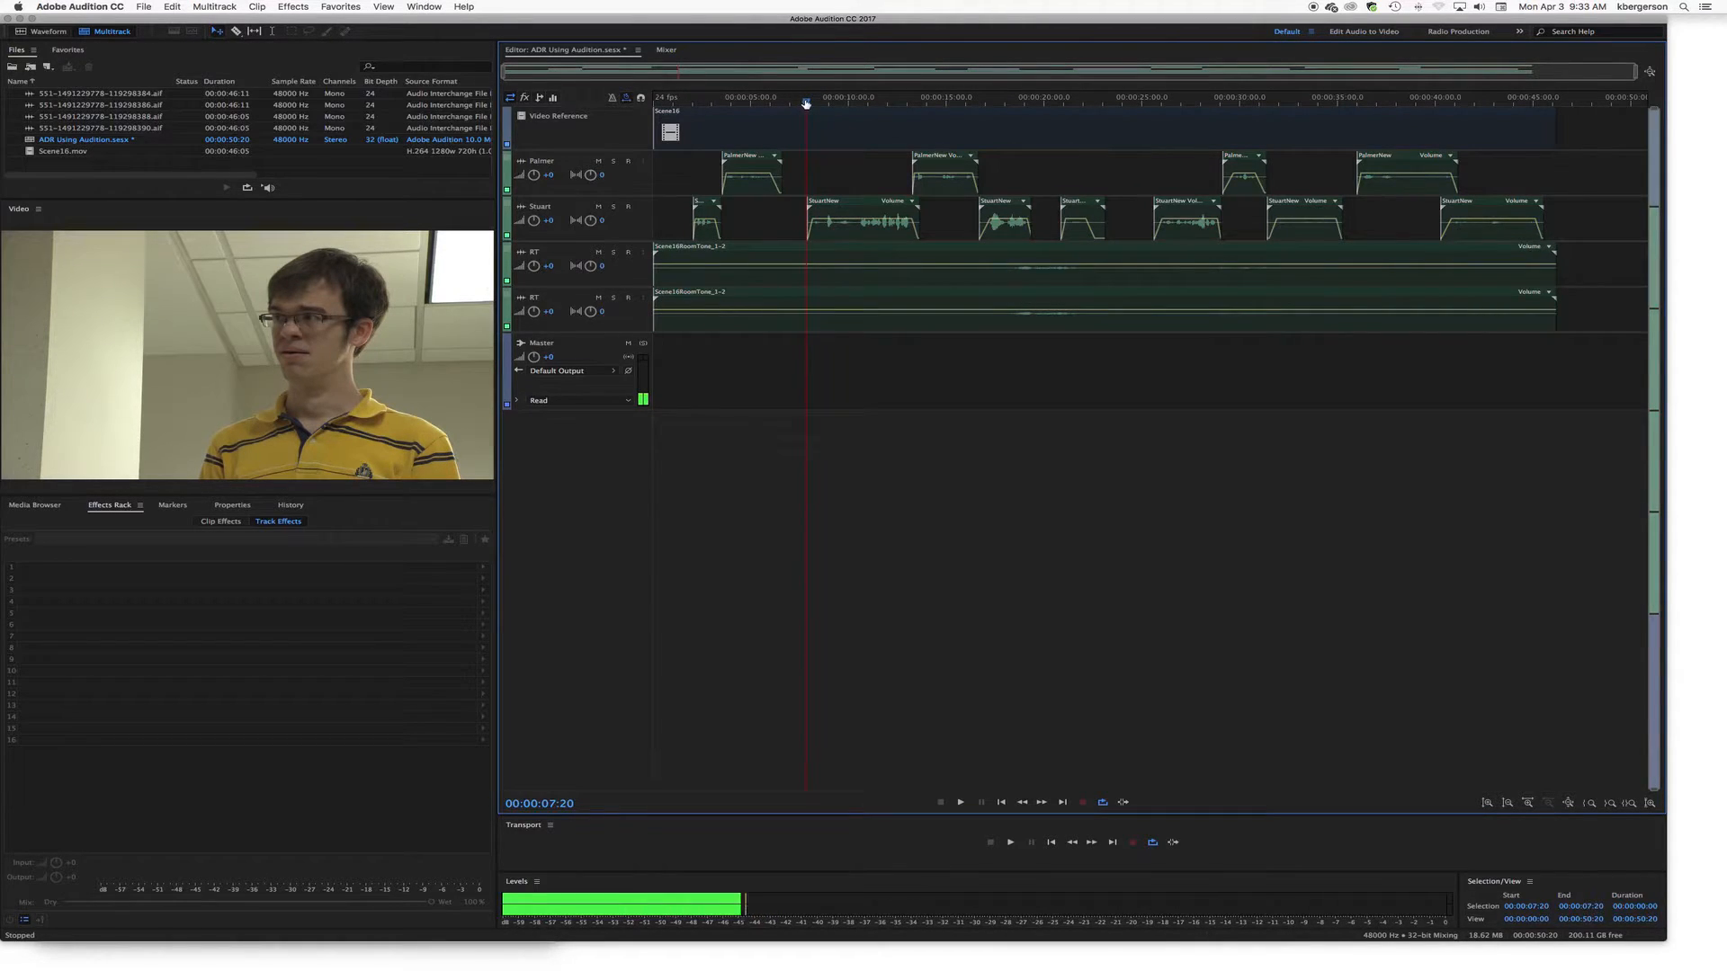
{"action": "left_click", "coordinate": [688, 97]}
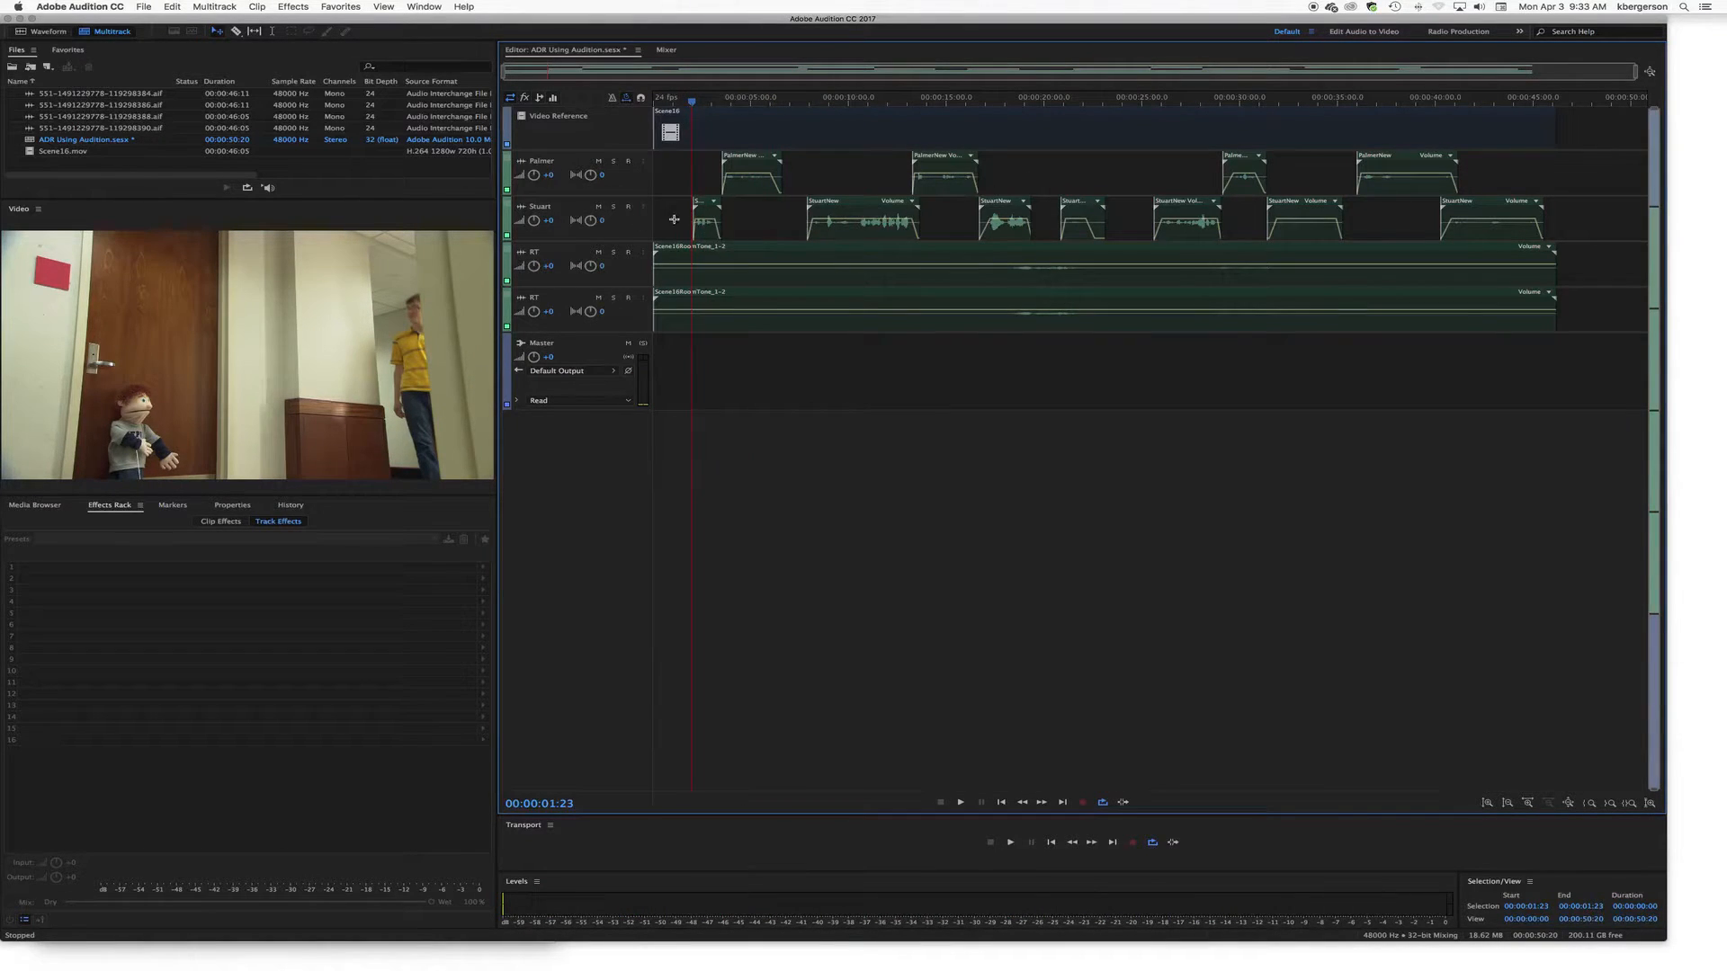
{"action": "mouse_move", "coordinate": [1145, 231]}
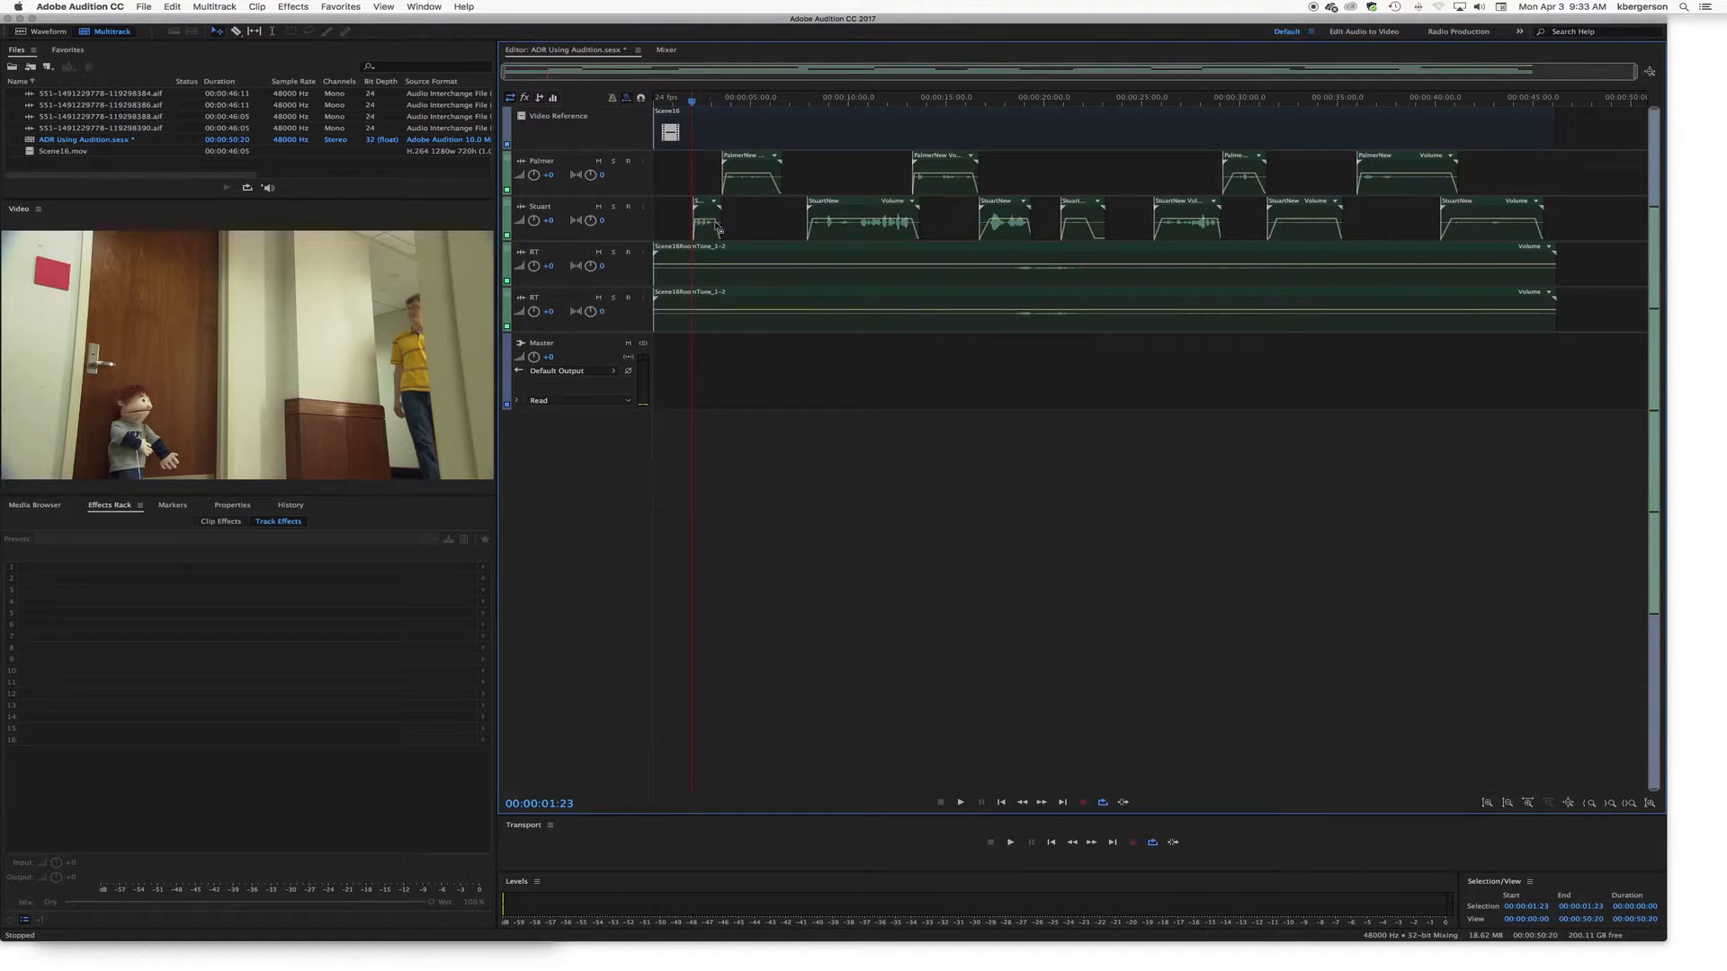
{"action": "mouse_move", "coordinate": [859, 232]}
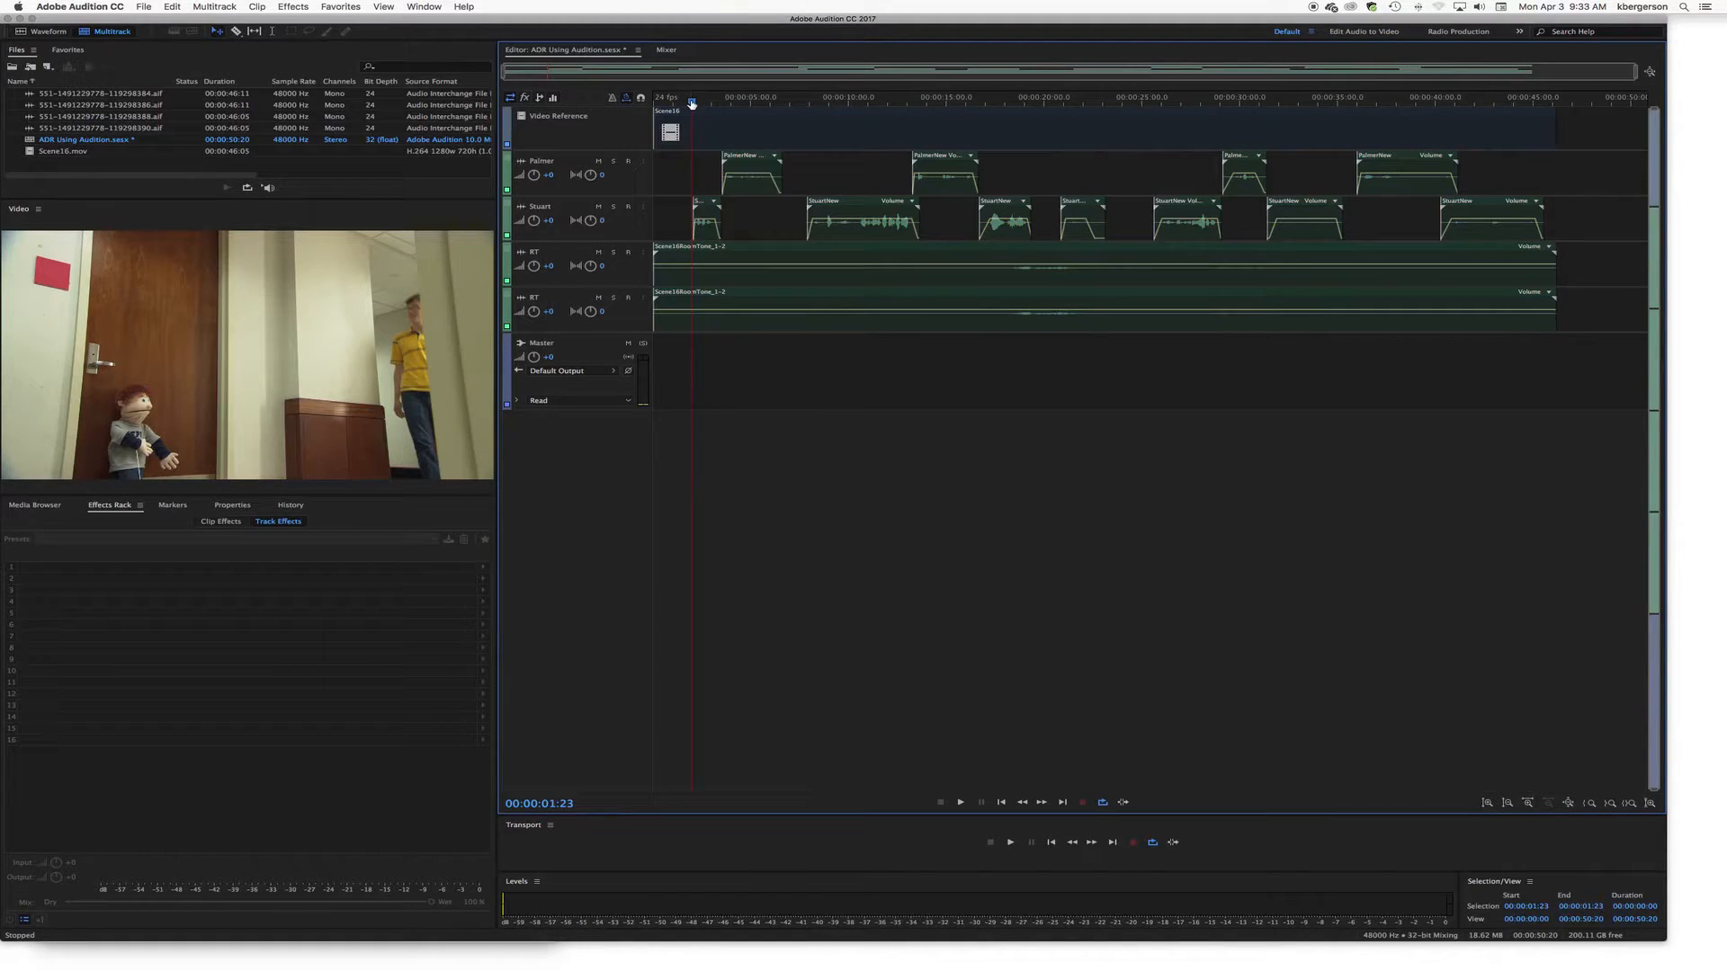
{"action": "left_click", "coordinate": [692, 265]}
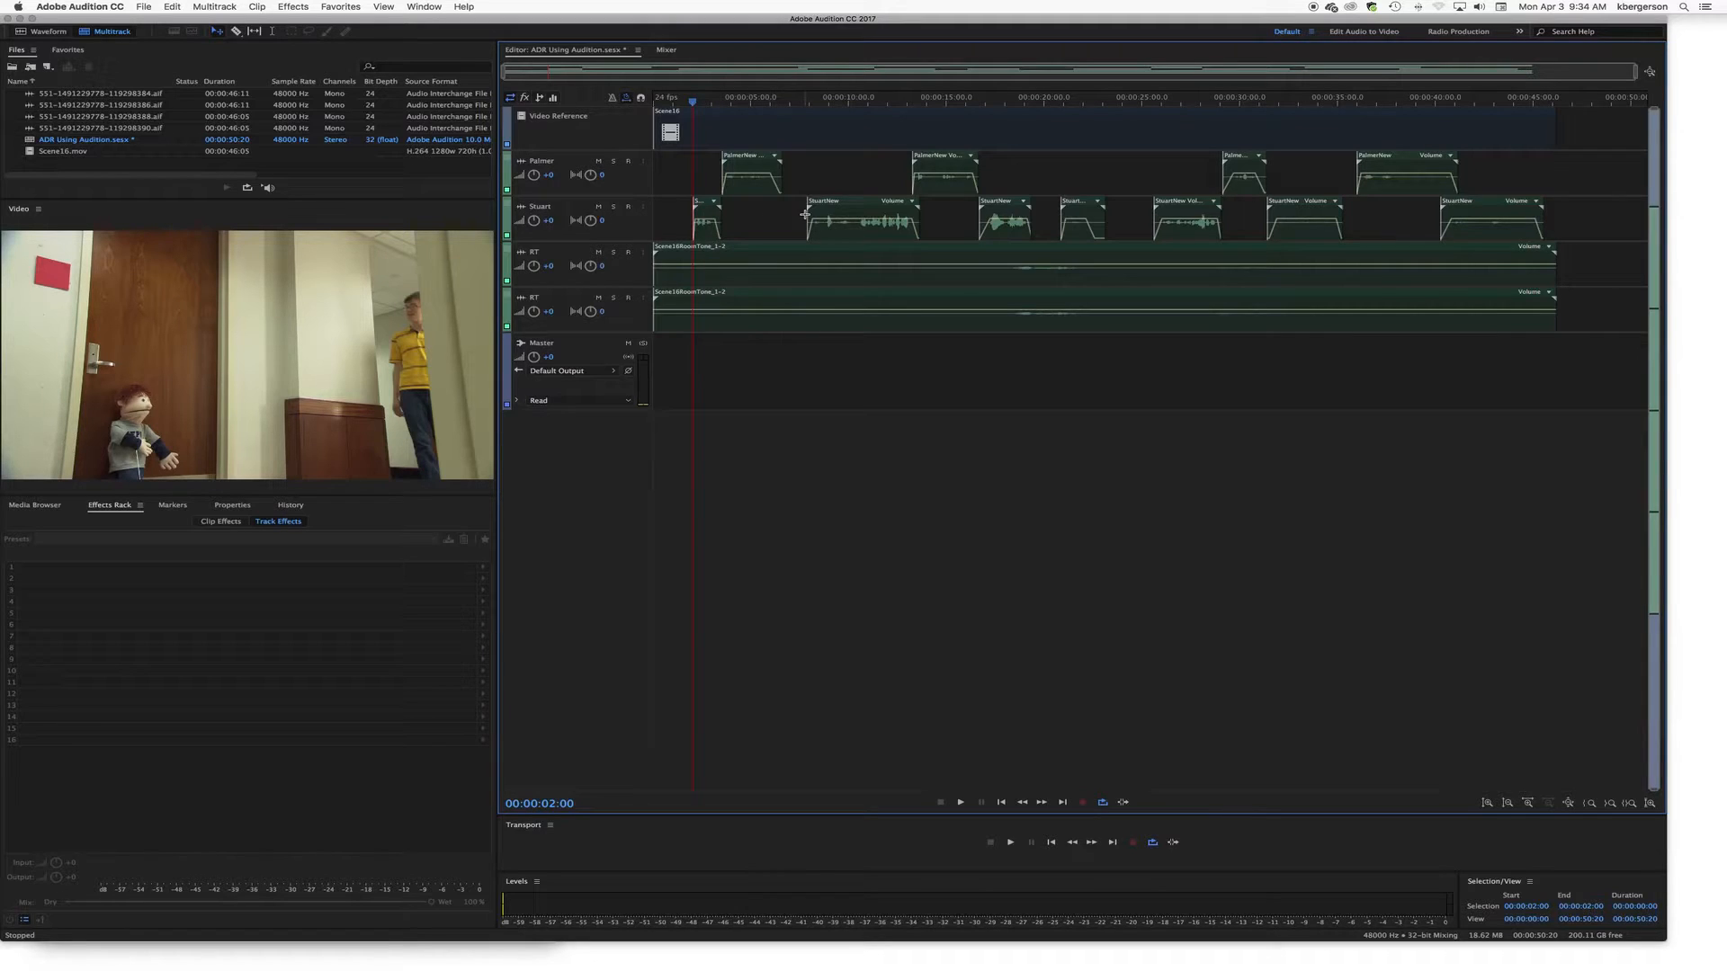
{"action": "mouse_move", "coordinate": [749, 226]}
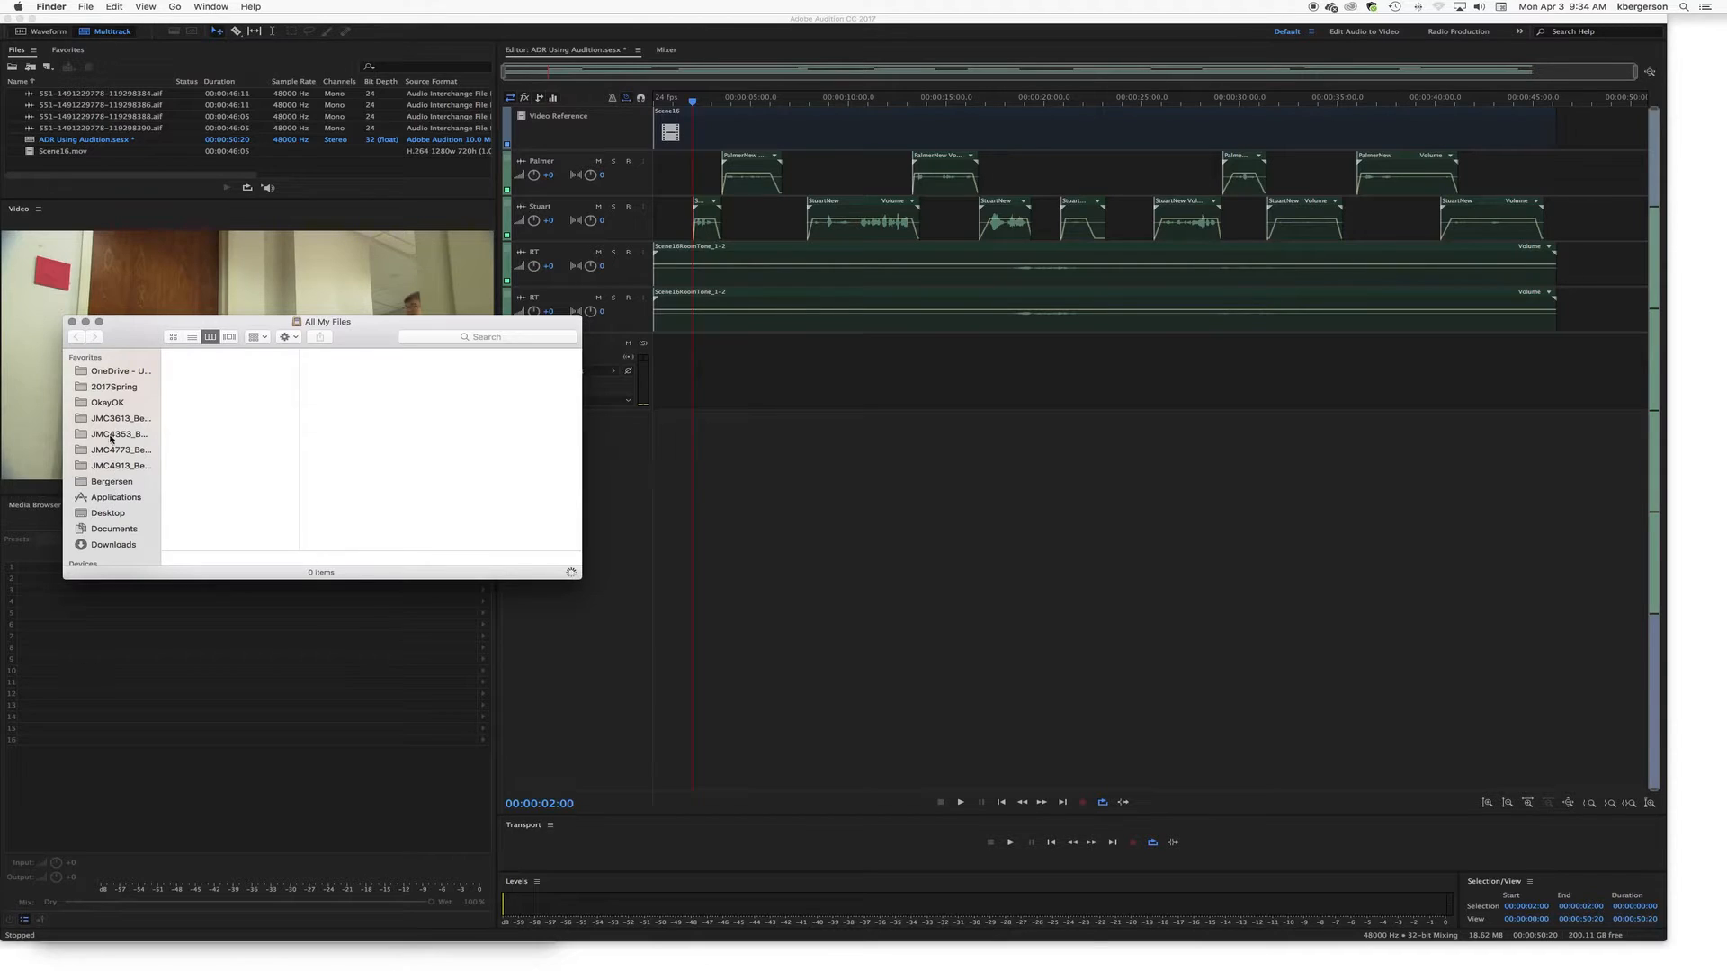
{"action": "mouse_move", "coordinate": [108, 403]}
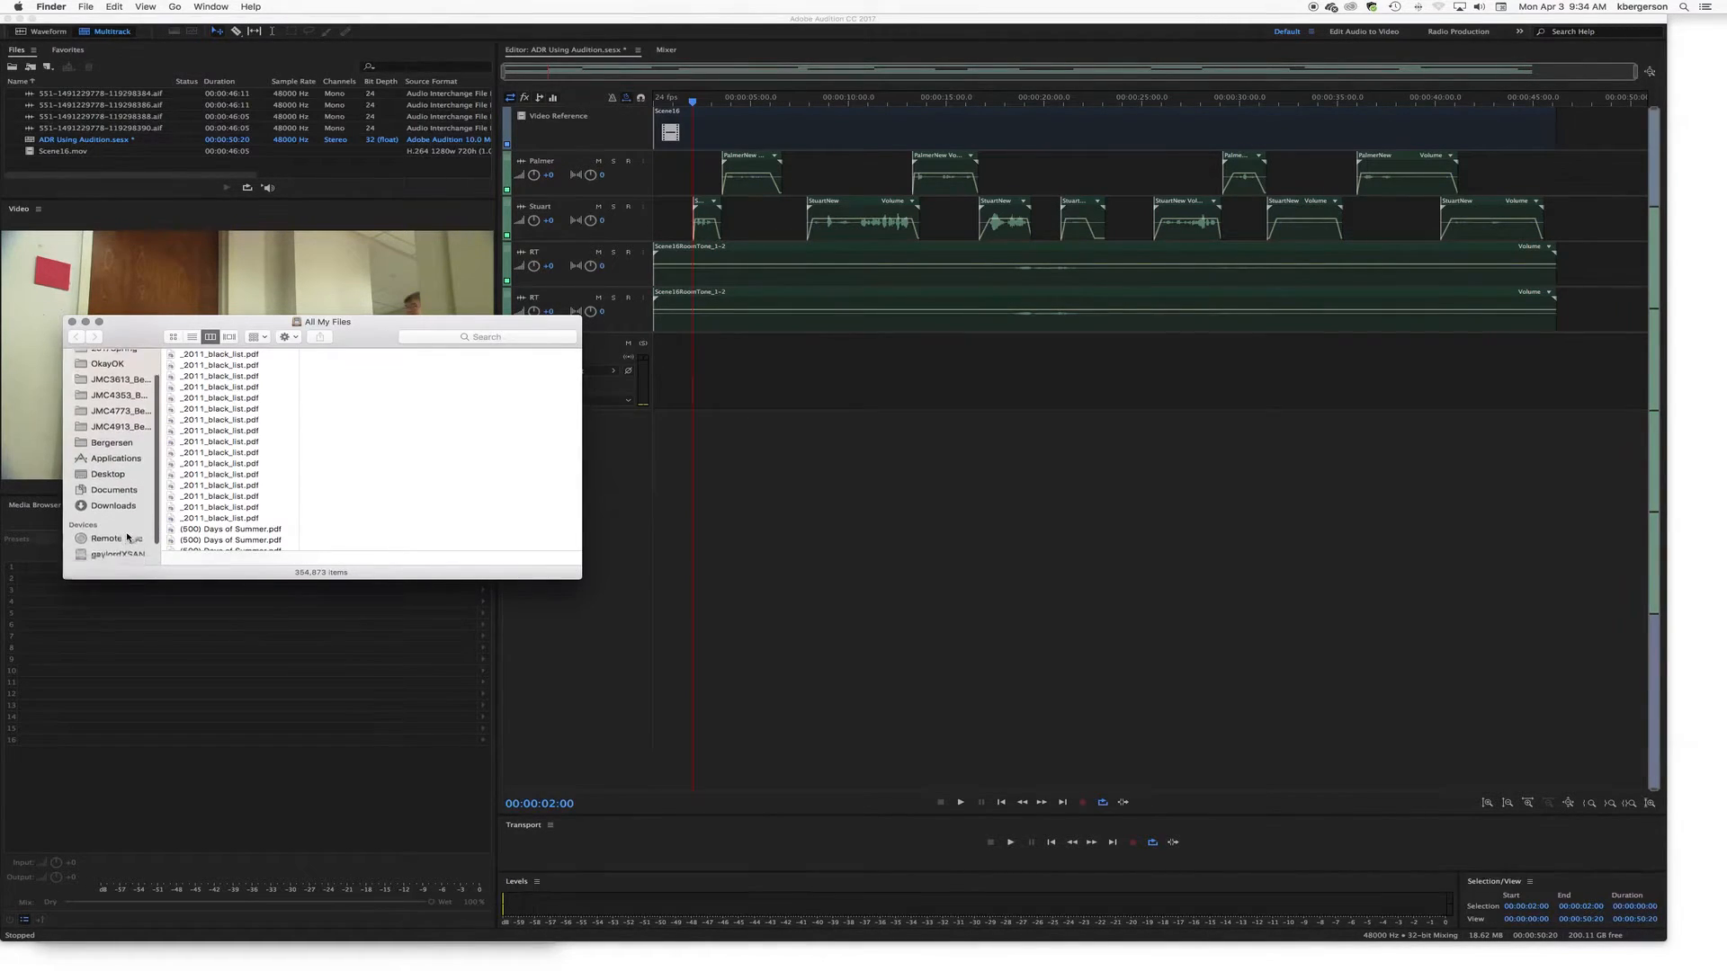
Step: Drag 4Beep.wav from ADR Assets onto a new Beep track, about twenty seconds in
{"action": "left_click", "coordinate": [107, 472]}
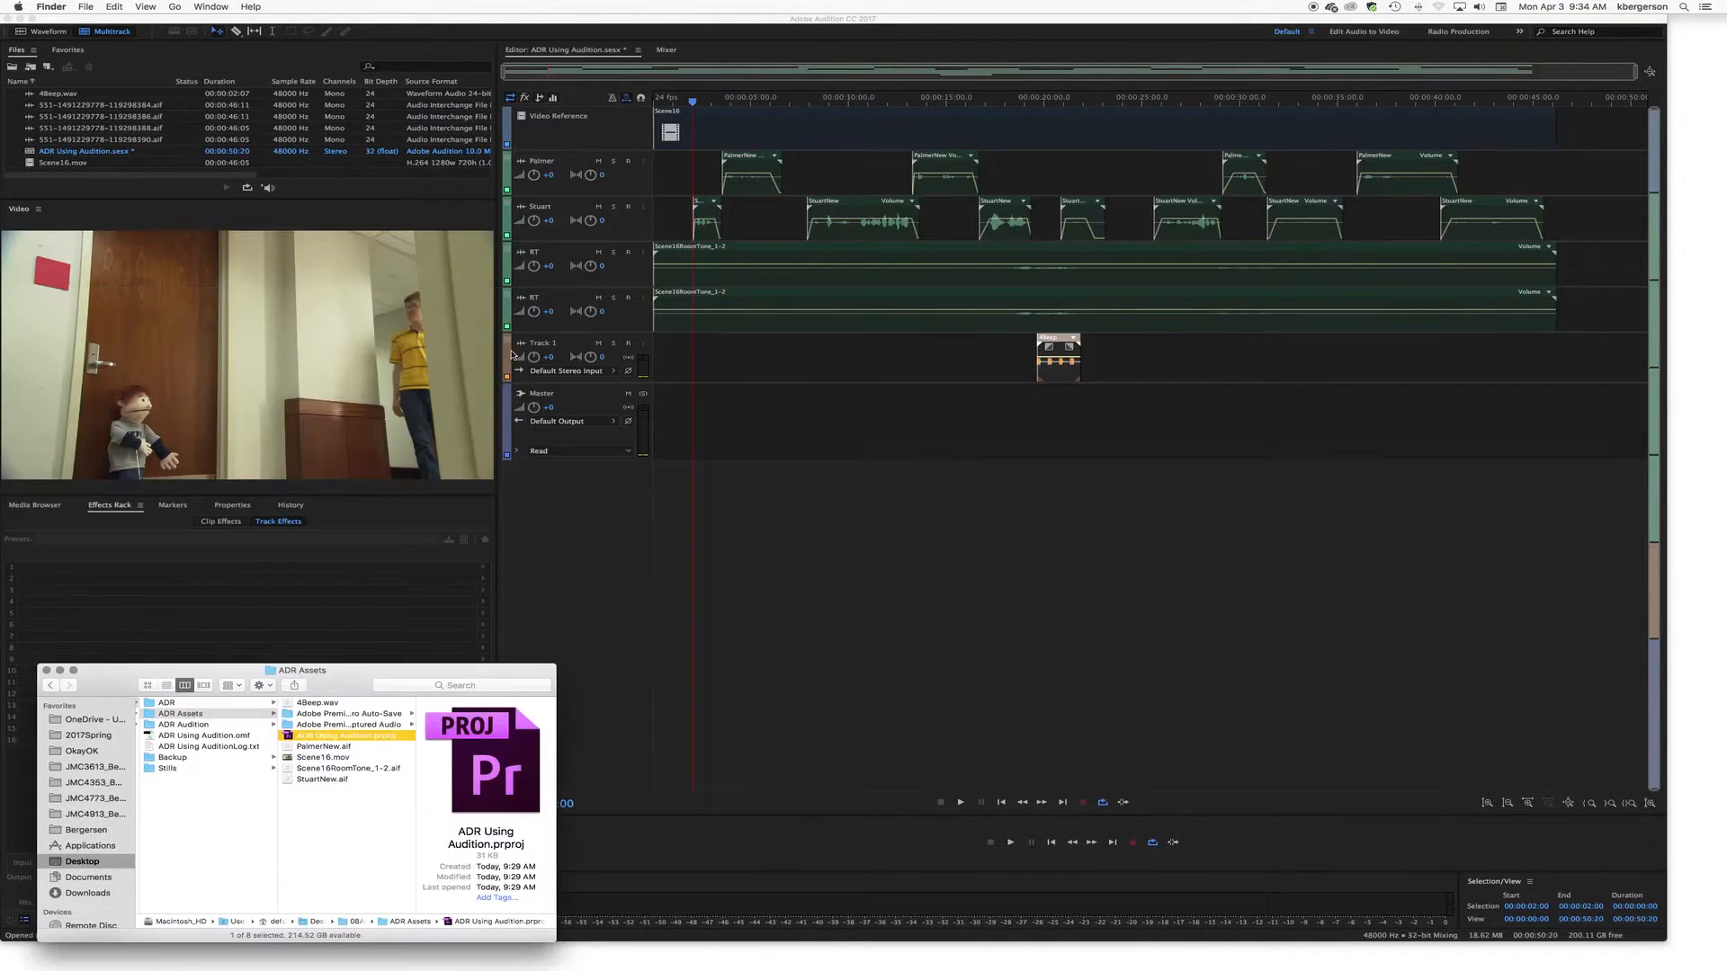
{"action": "left_click", "coordinate": [540, 349]}
{"action": "type", "text": "Beep"}
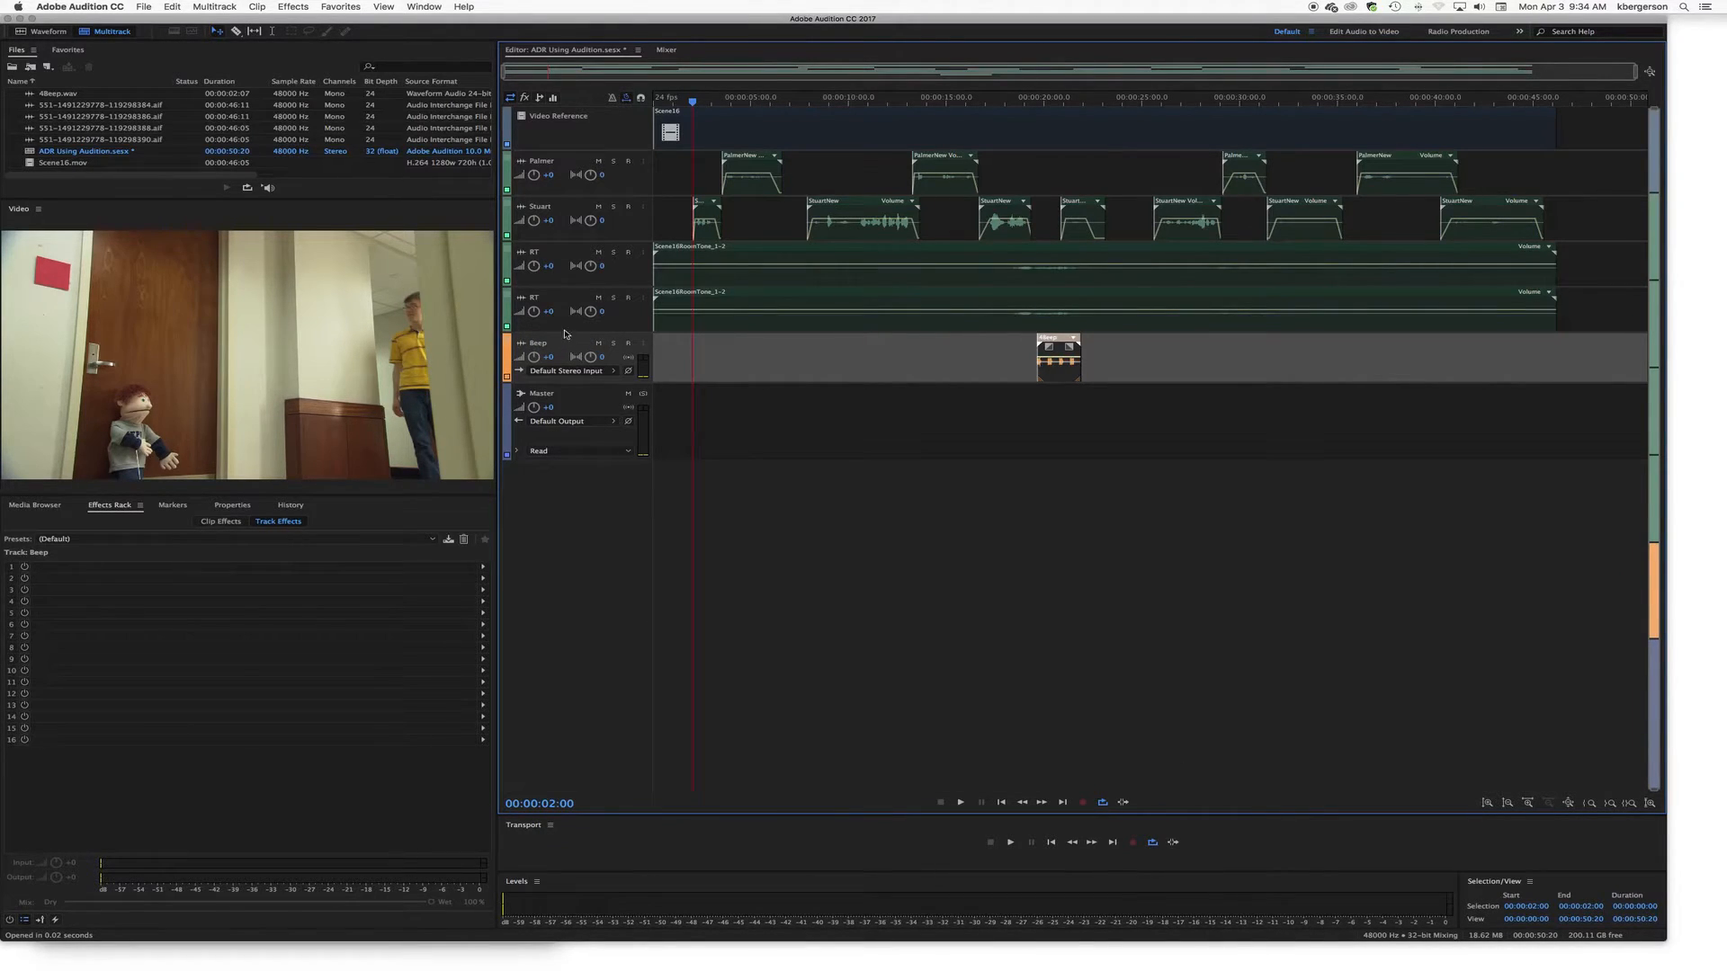
Step: Shift the Beep clip to about five seconds, check playback, and park the playhead at Stuart's line
{"action": "left_click", "coordinate": [534, 298]}
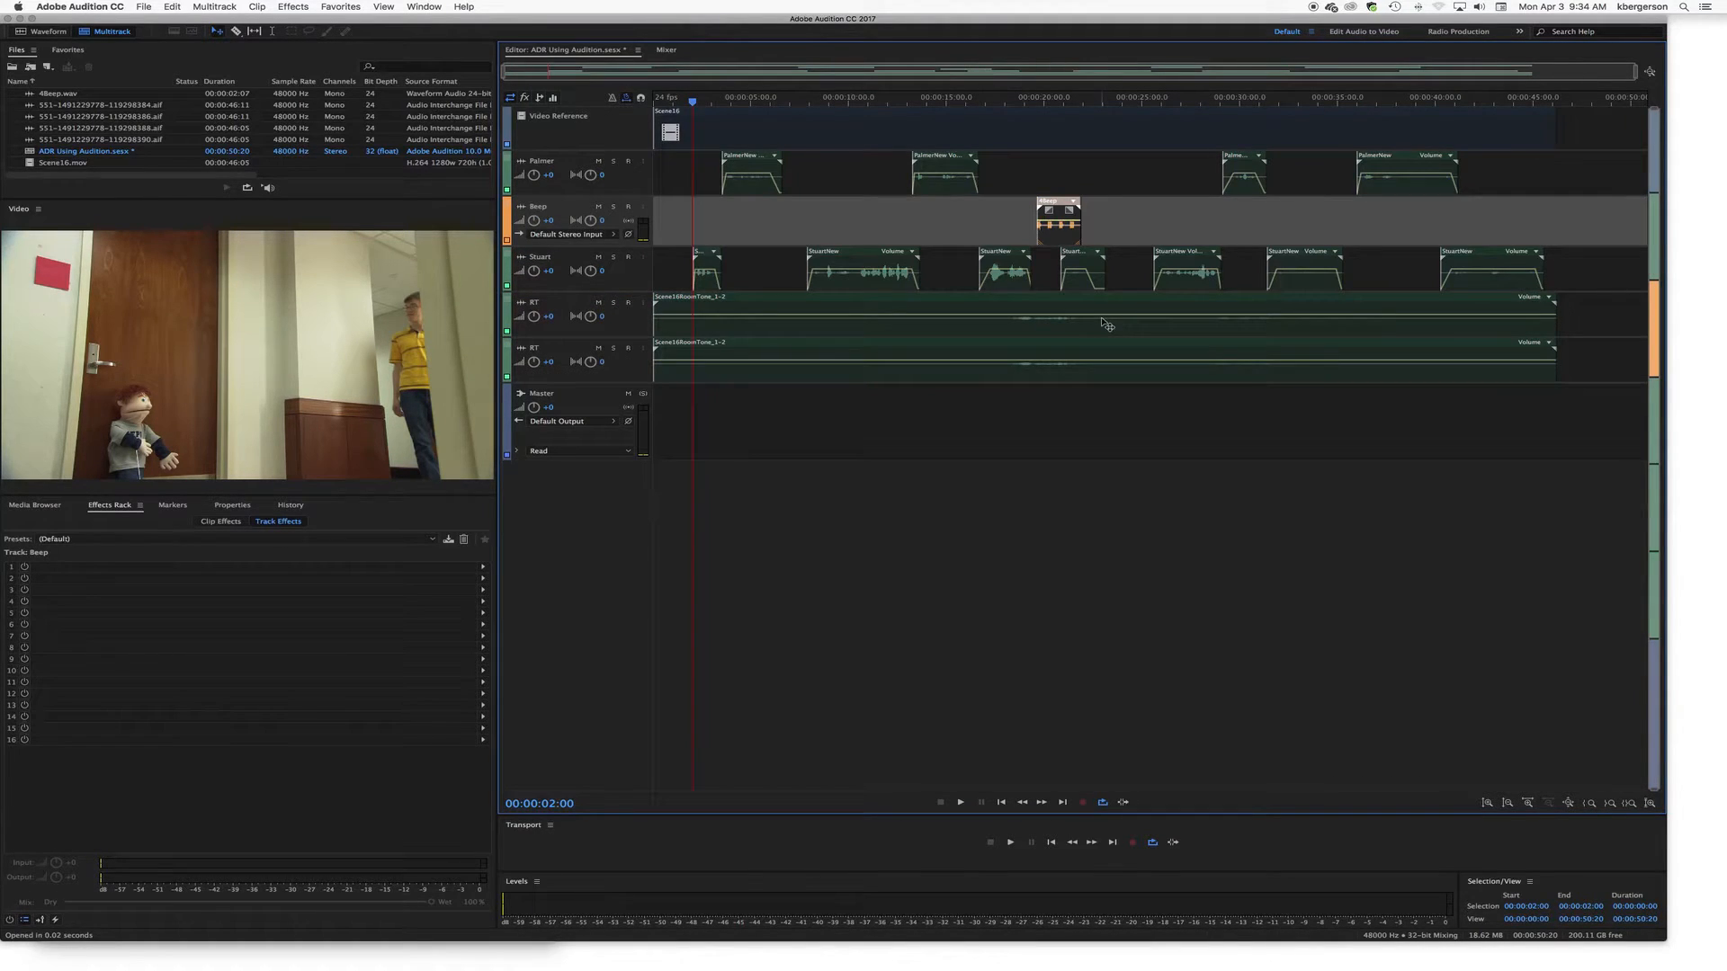
{"action": "left_click_drag", "start_coordinate": [1058, 217], "coordinate": [781, 217]}
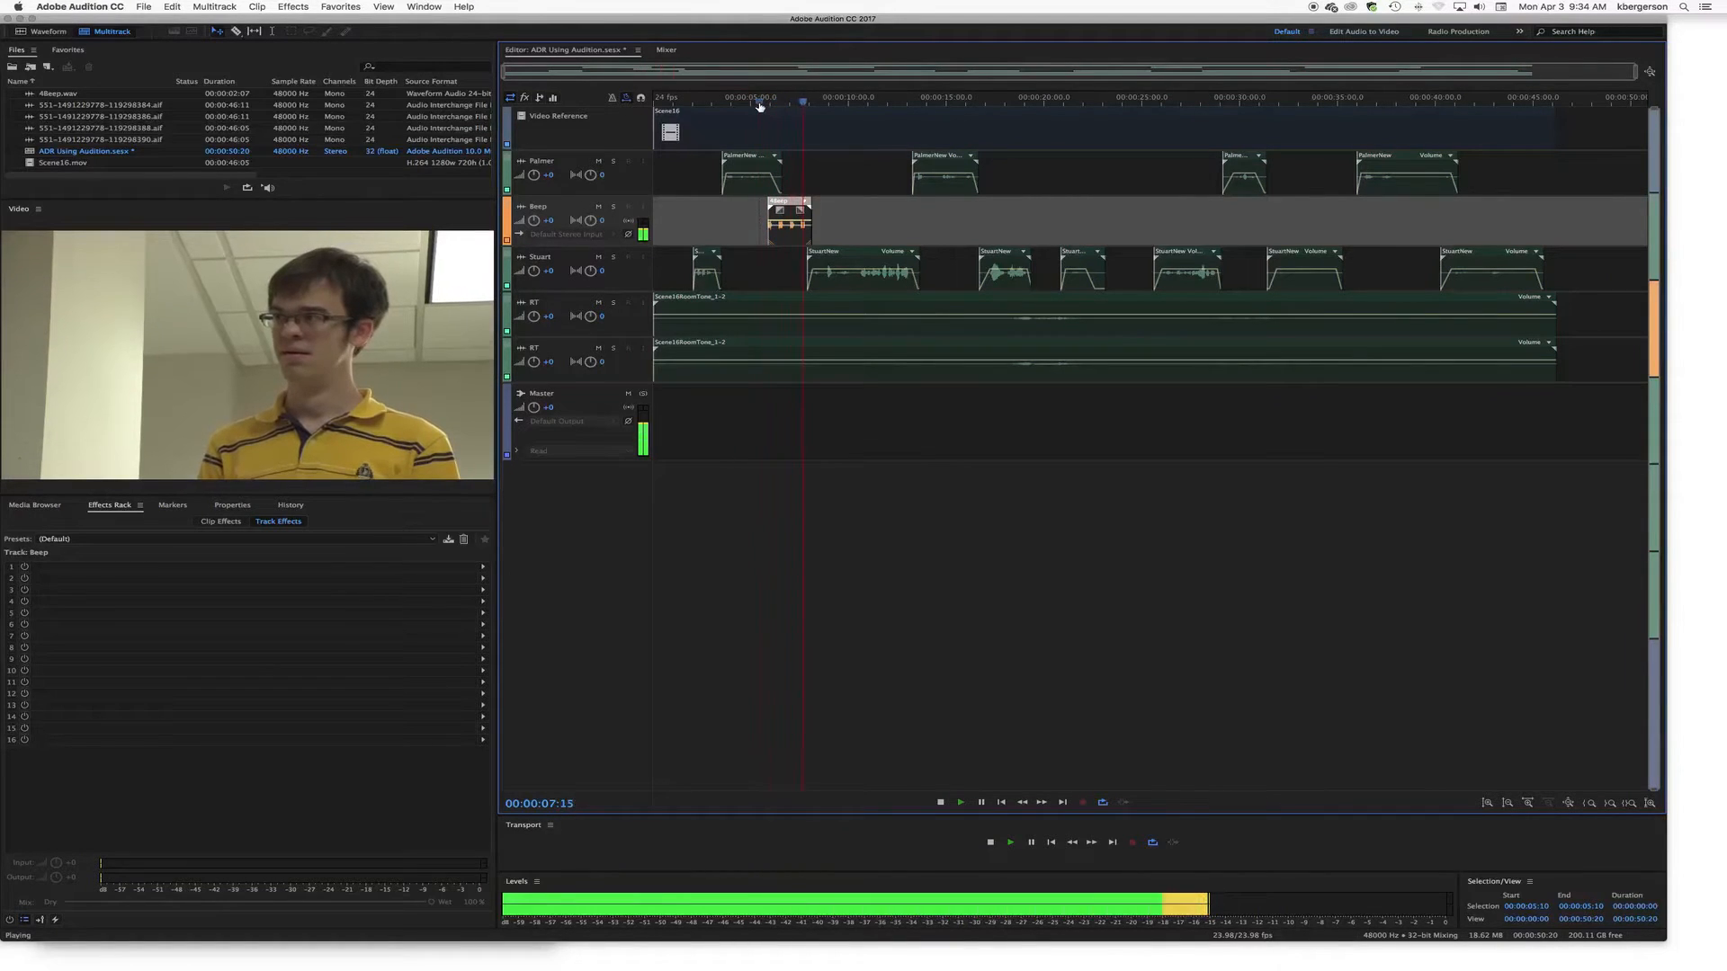
{"action": "left_click", "coordinate": [939, 801]}
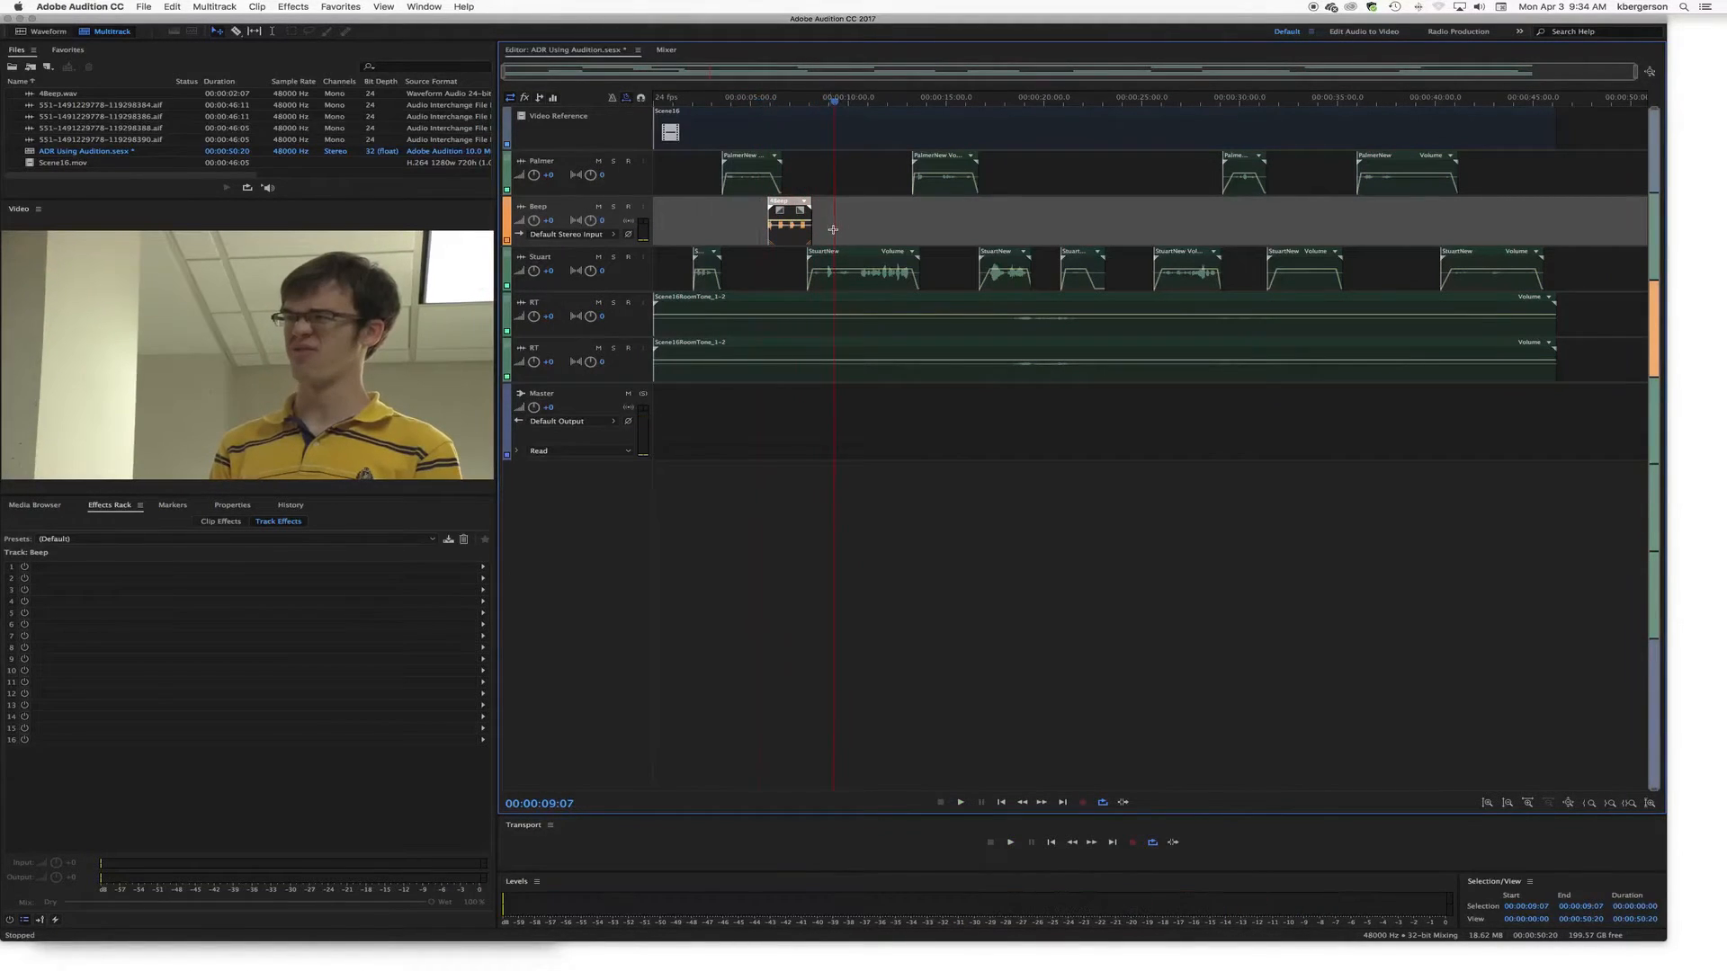
{"action": "left_click", "coordinate": [790, 217]}
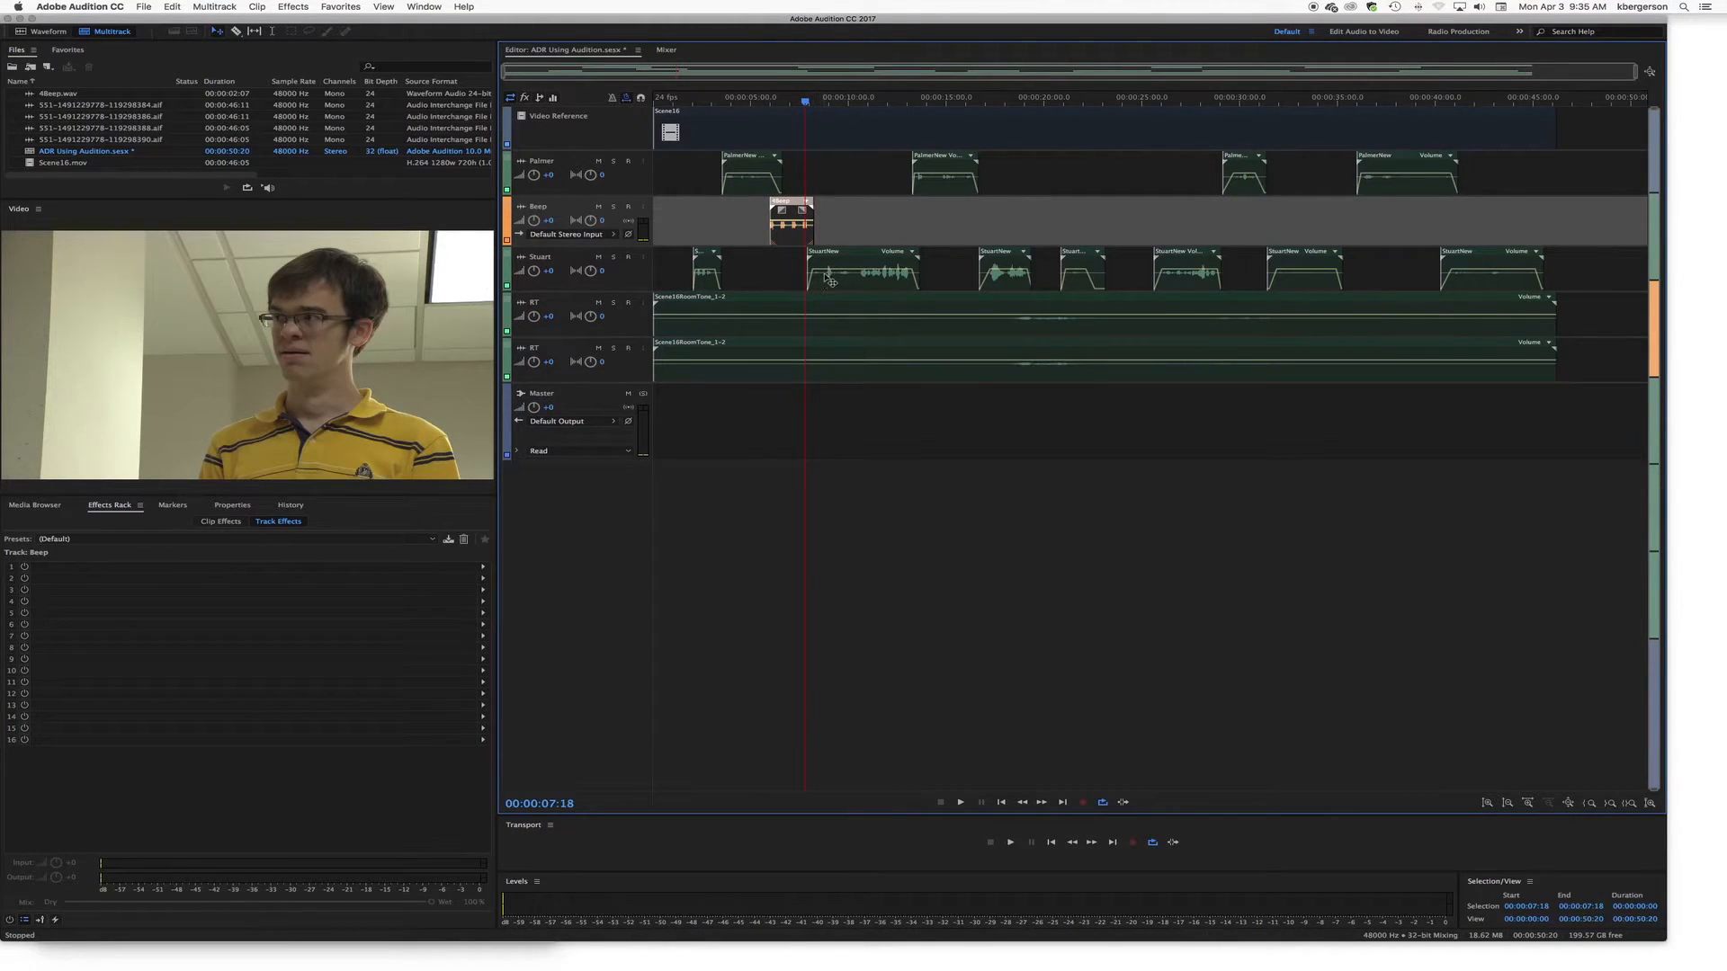
{"action": "mouse_move", "coordinate": [826, 279]}
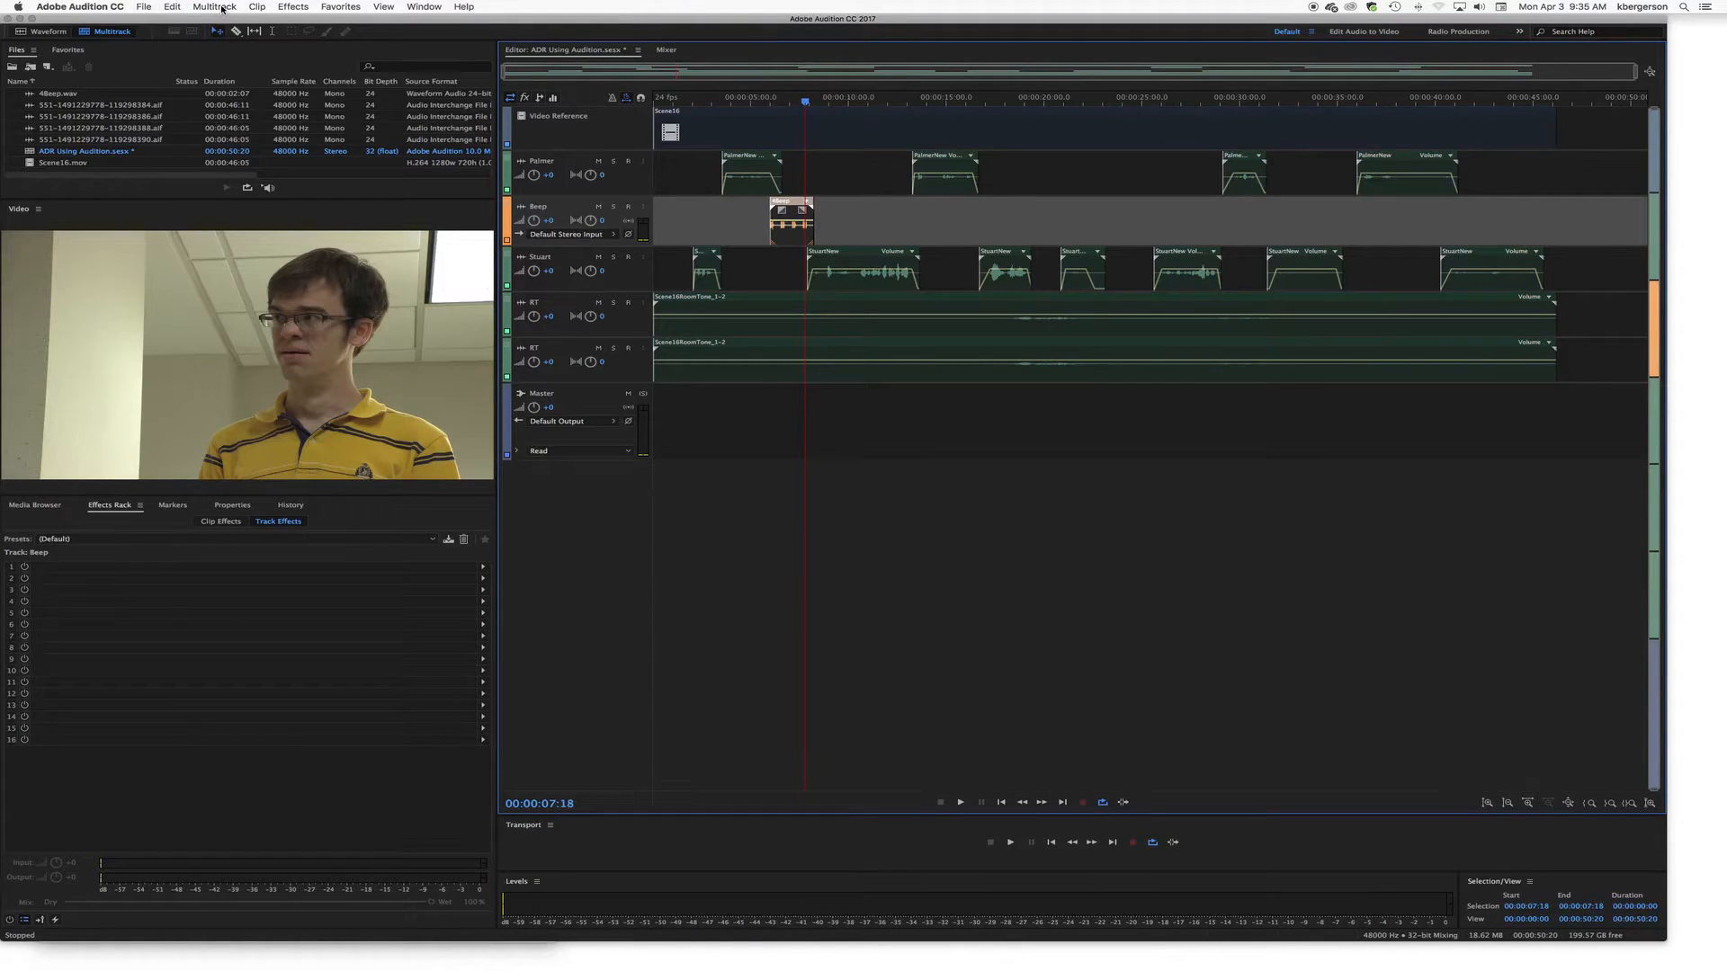
Step: Add a mono audio track named Stuart ADR between the Palmer and Beep tracks
{"action": "left_click", "coordinate": [214, 7]}
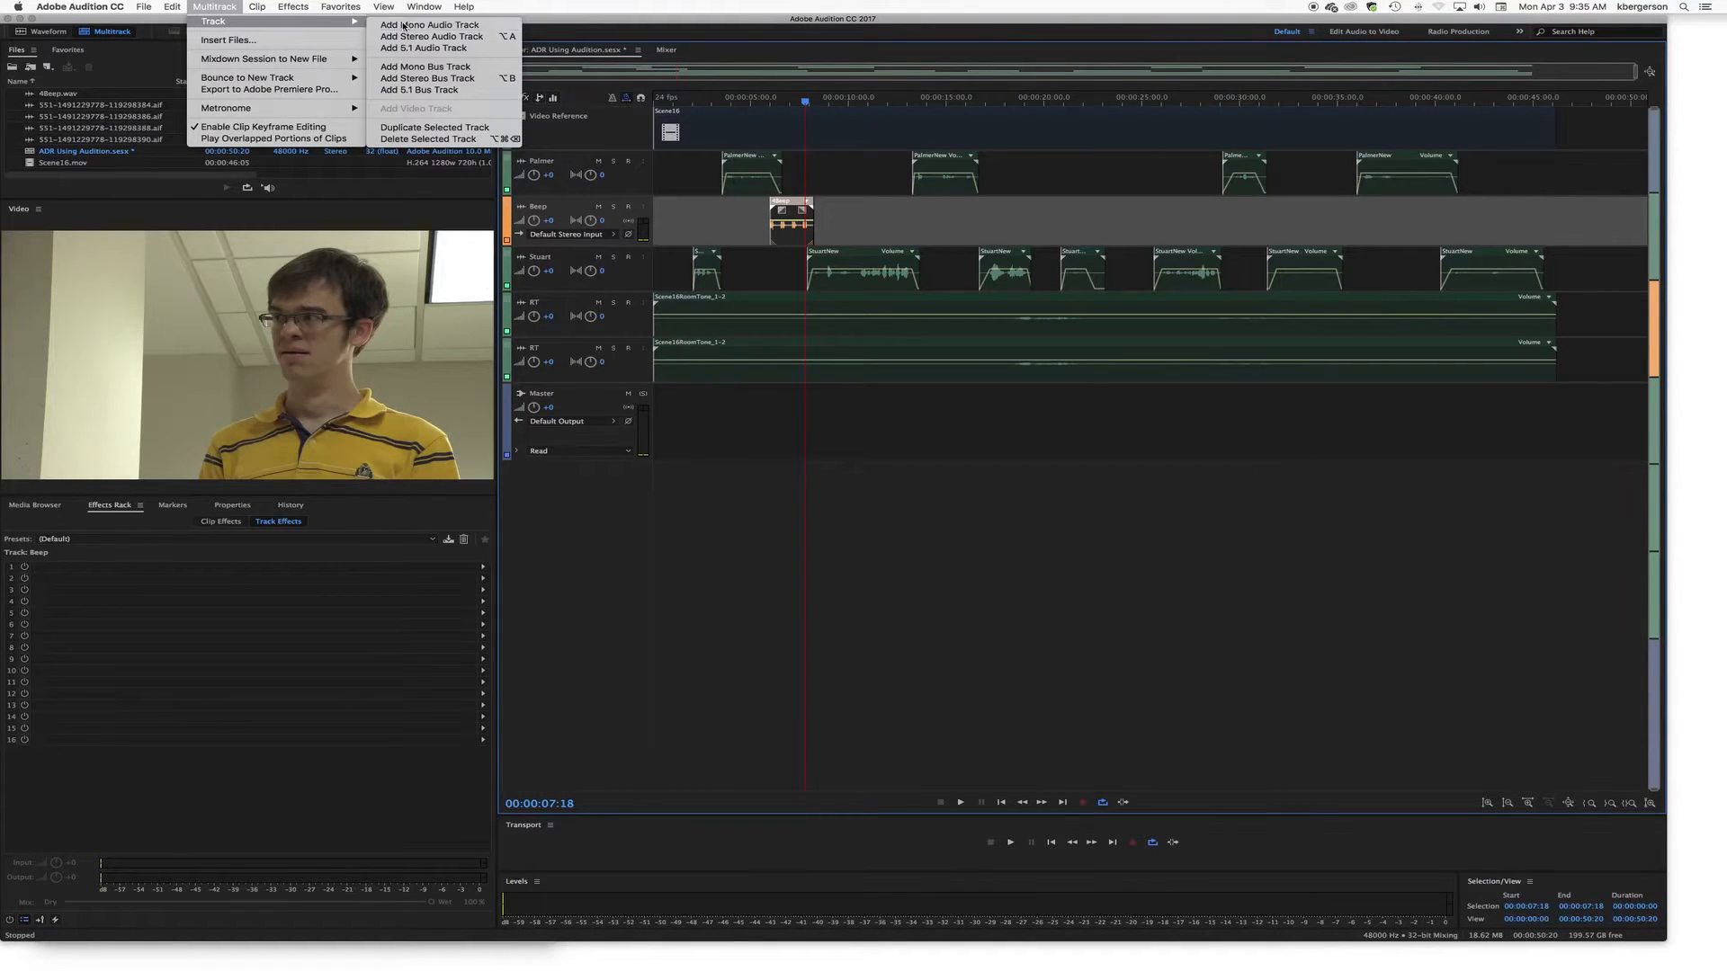
{"action": "left_click", "coordinate": [428, 35]}
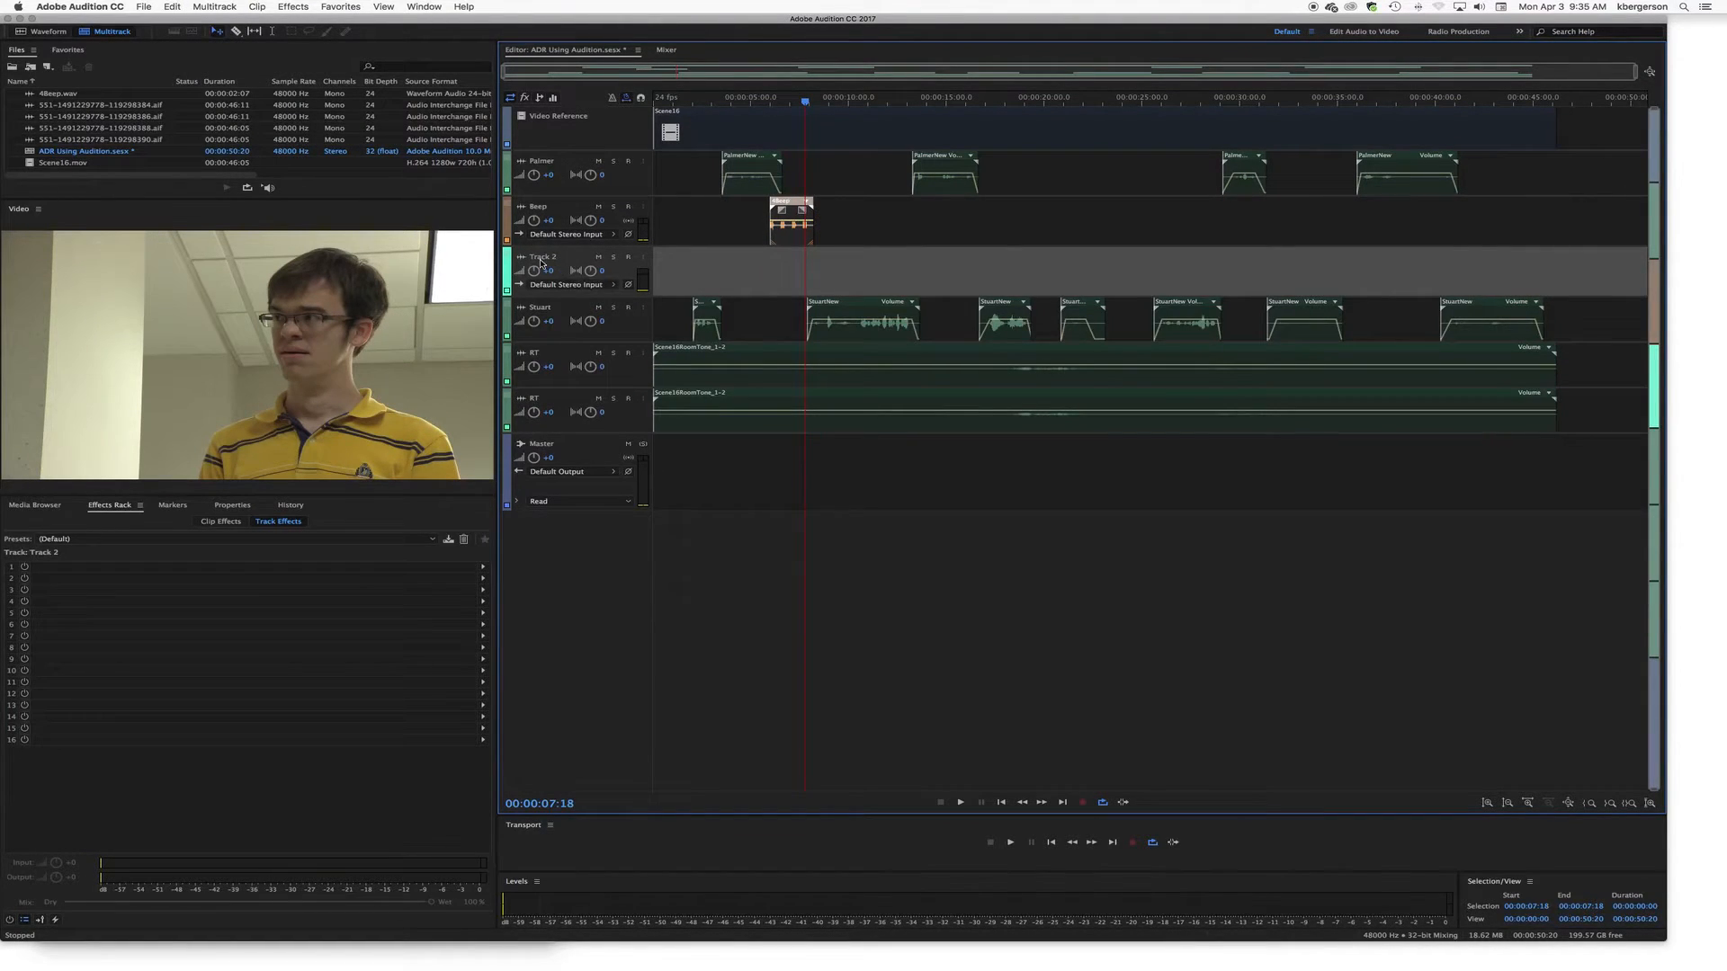
{"action": "double_click", "coordinate": [541, 257]}
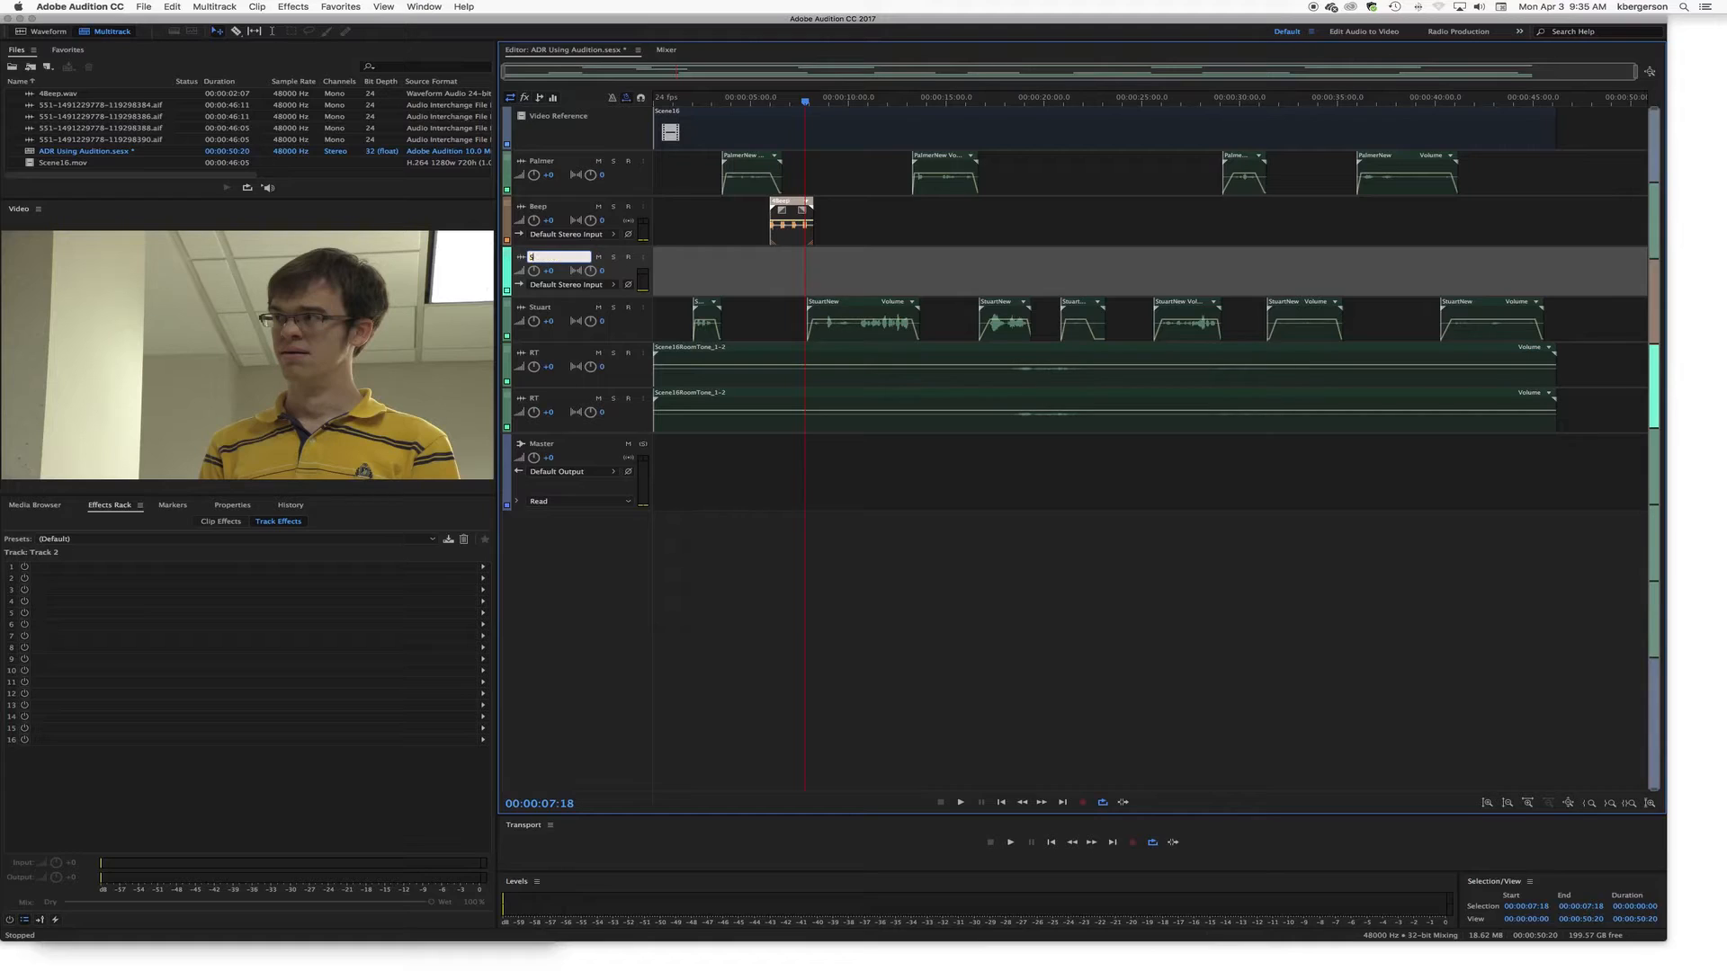
{"action": "type", "text": "Stuartn ADR"}
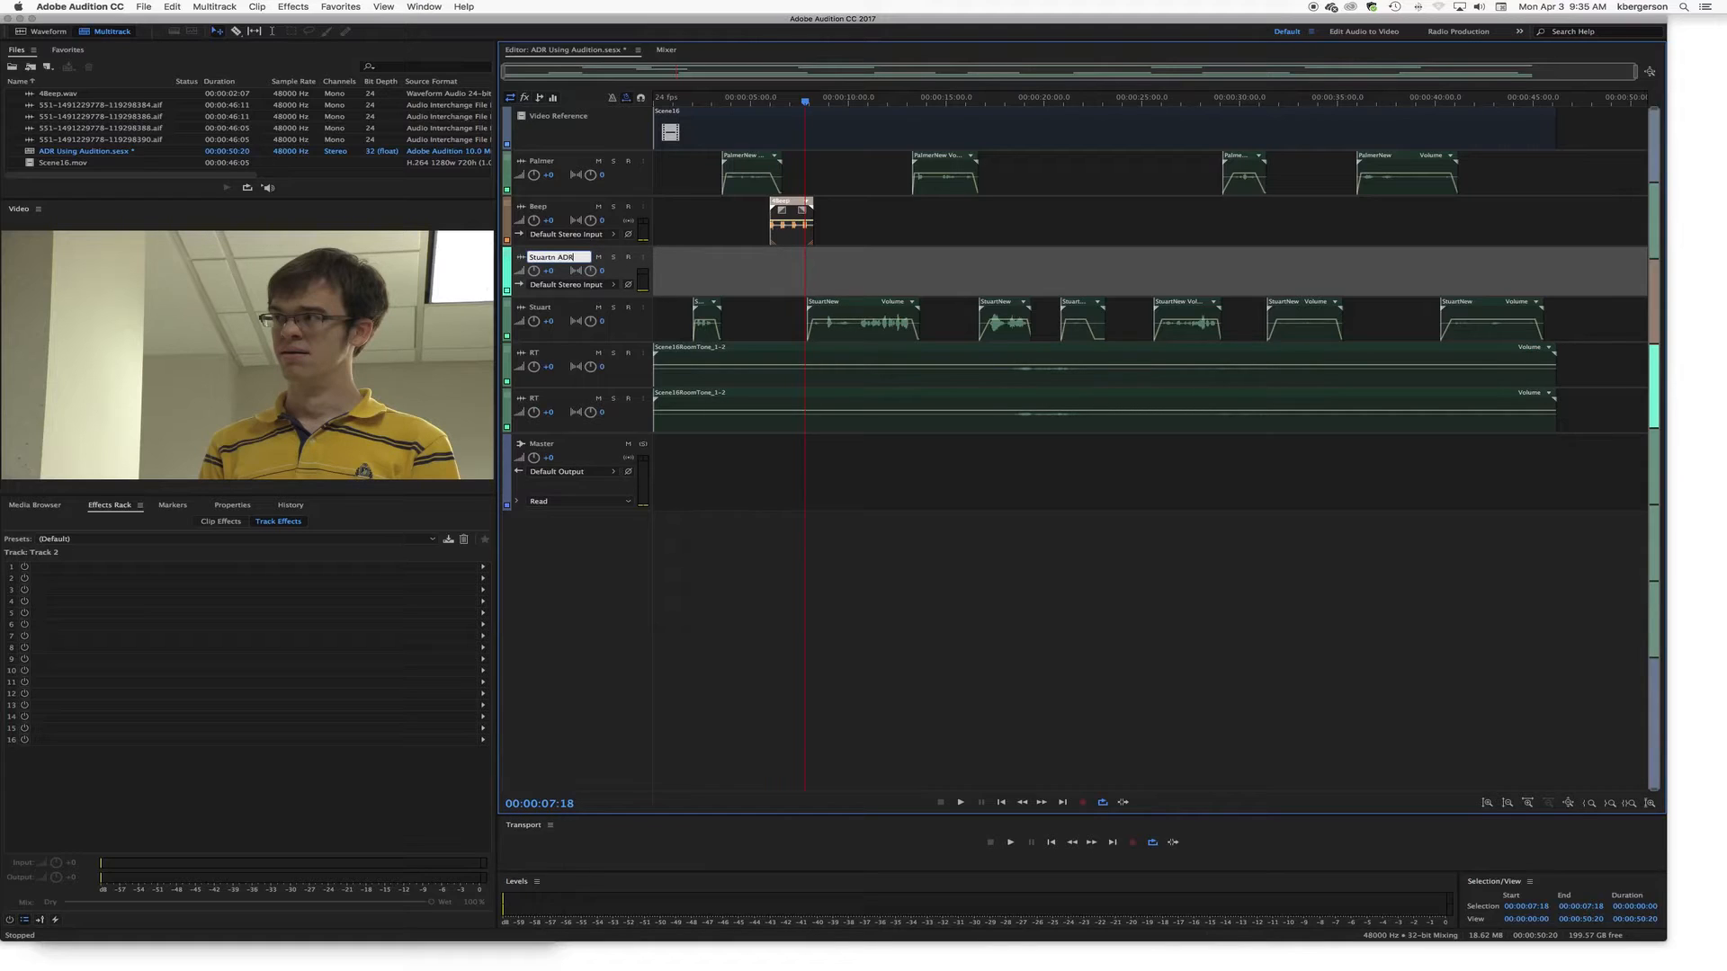
{"action": "key", "text": "Return"}
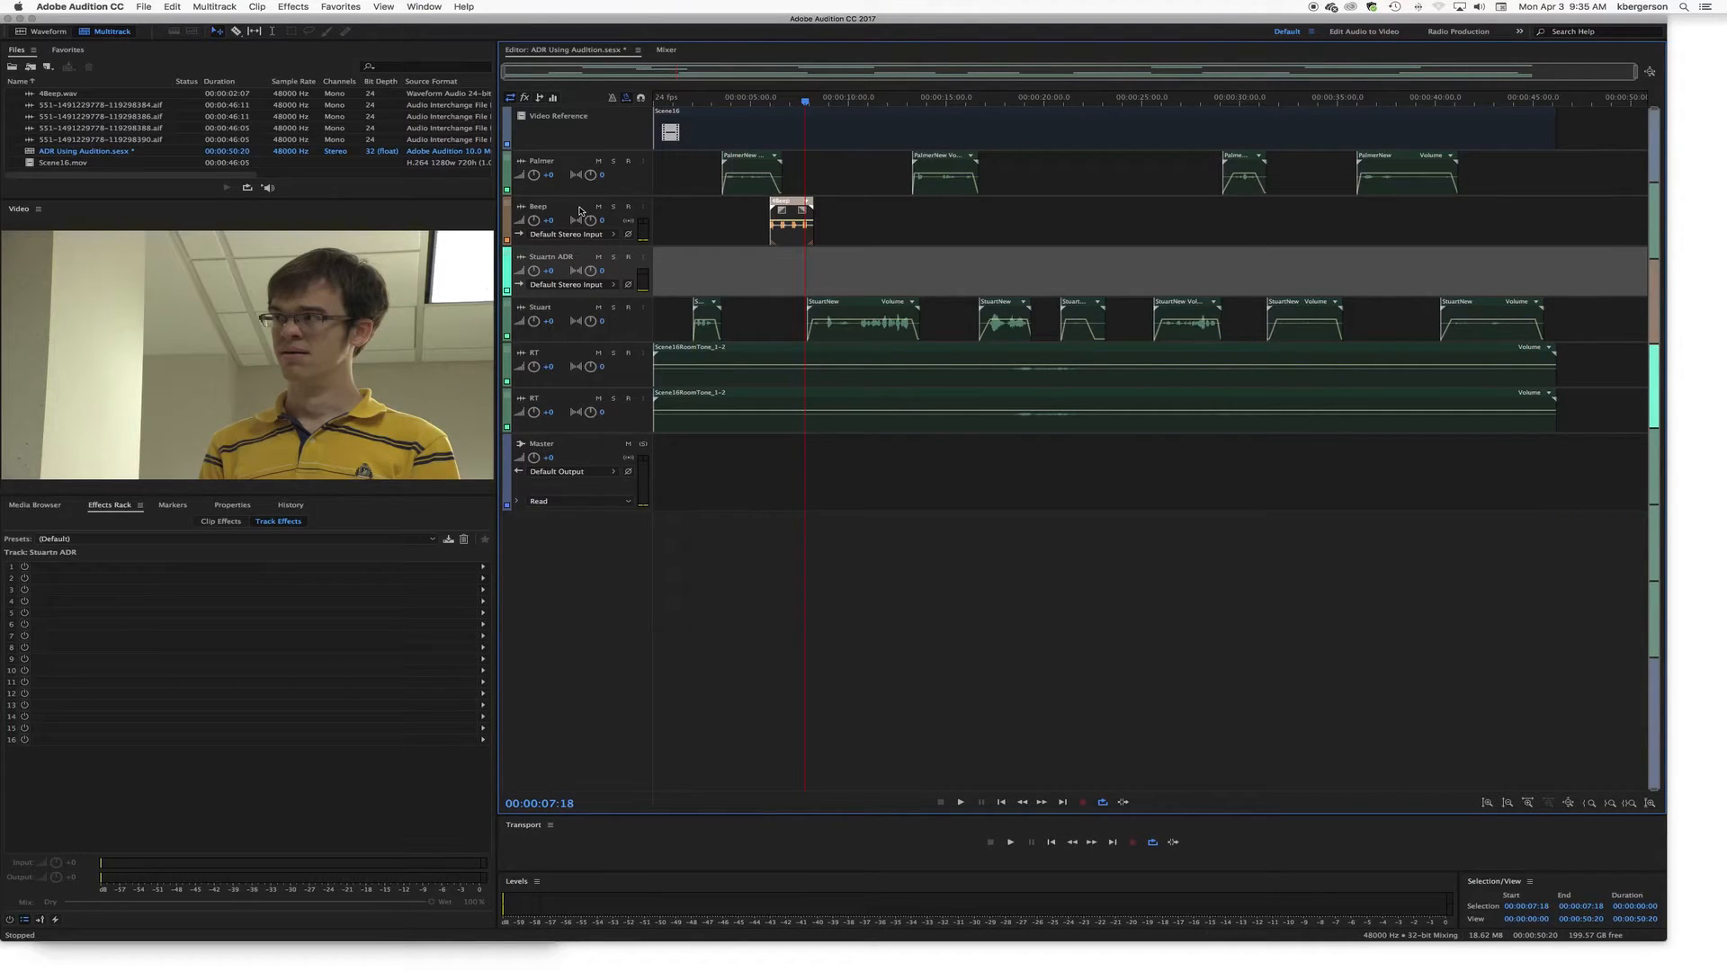
{"action": "left_click", "coordinate": [540, 207]}
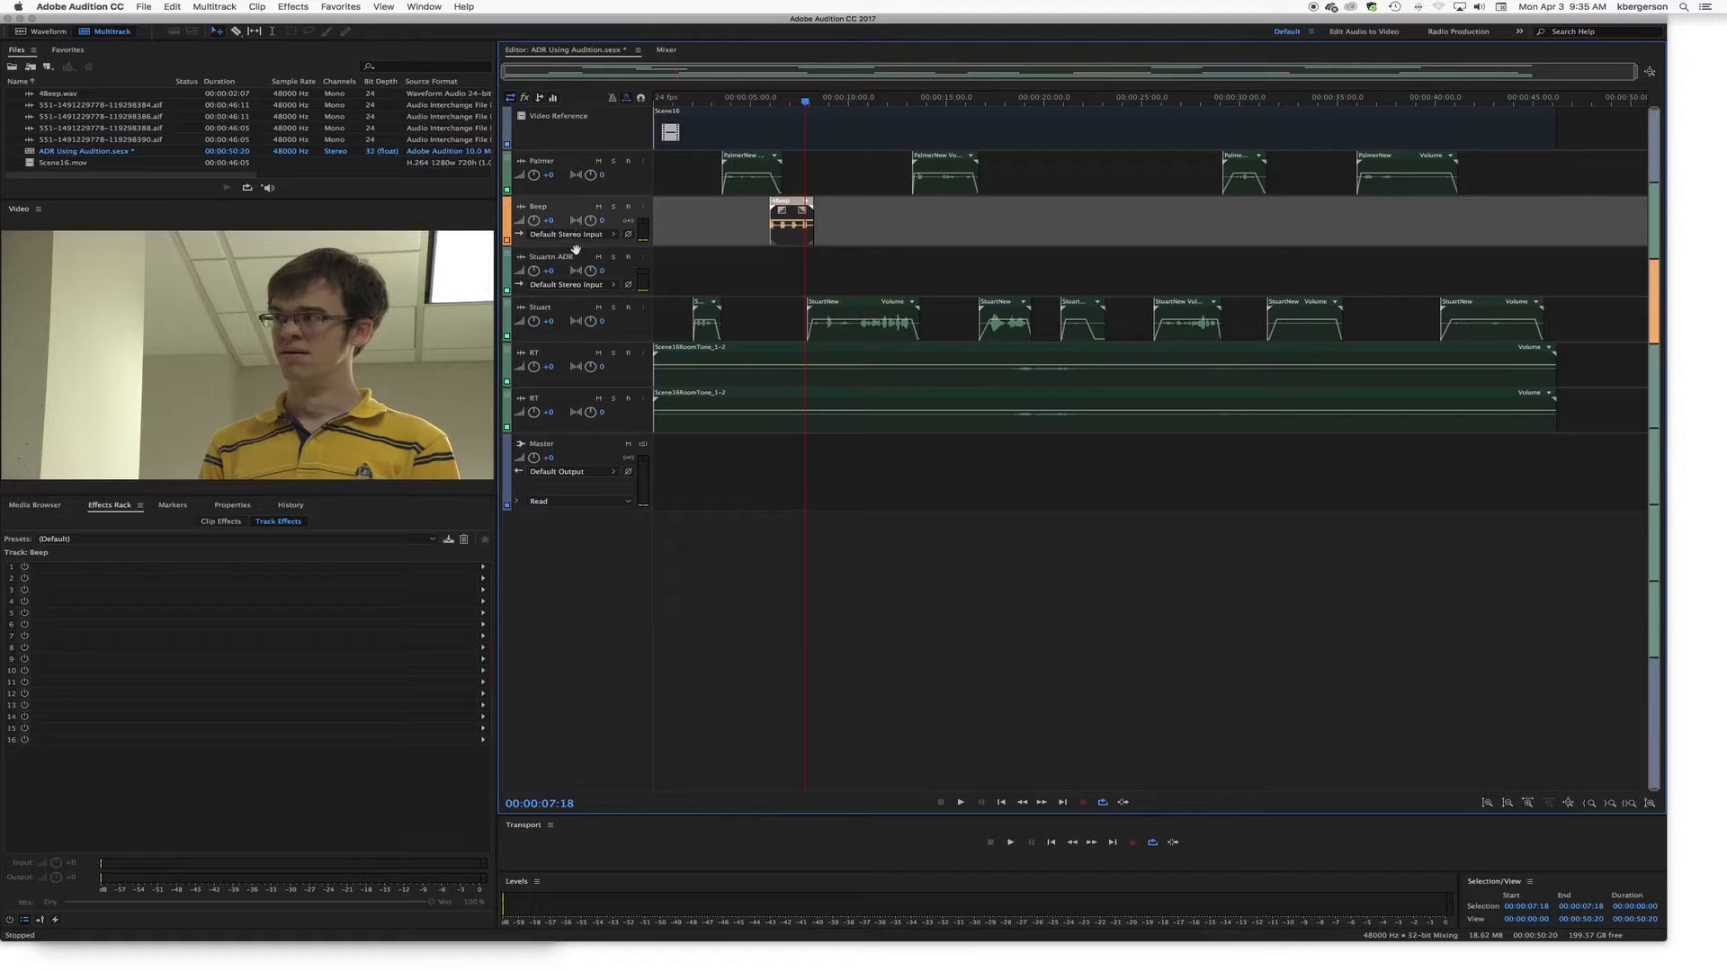
{"action": "left_click", "coordinate": [551, 256]}
{"action": "type", "text": " Old"}
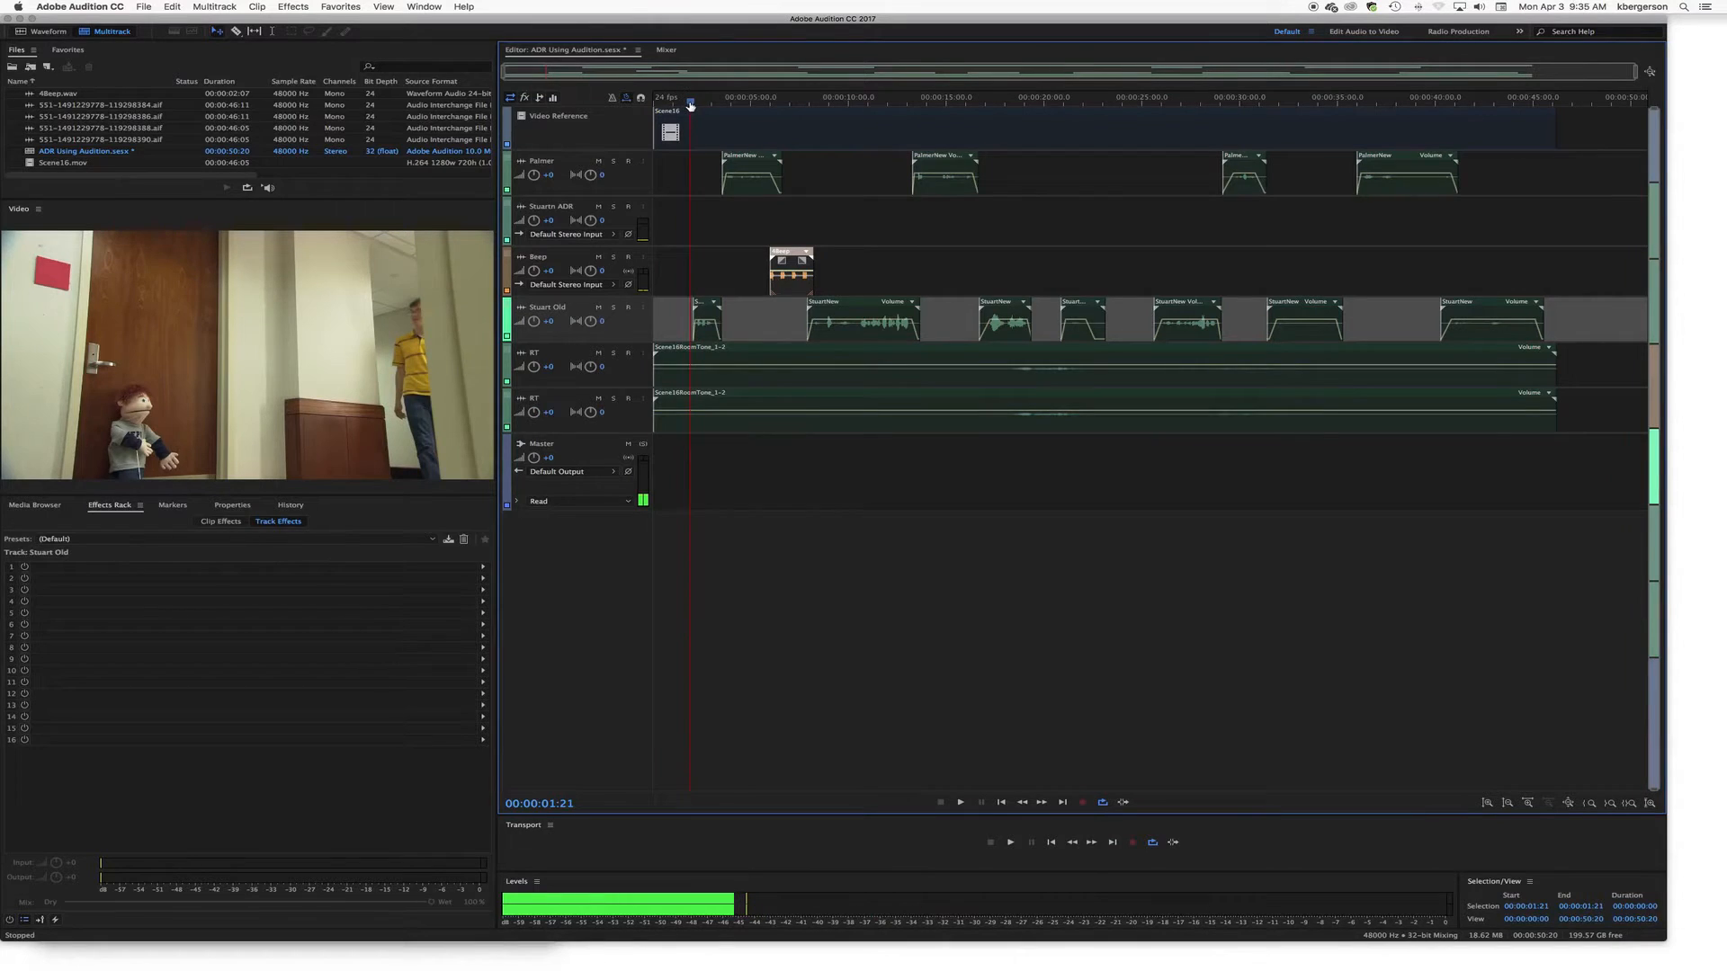
Step: Play from about 00:05 through the beep and line, stop at 5:22, and select the ADR track
{"action": "left_click", "coordinate": [771, 97]}
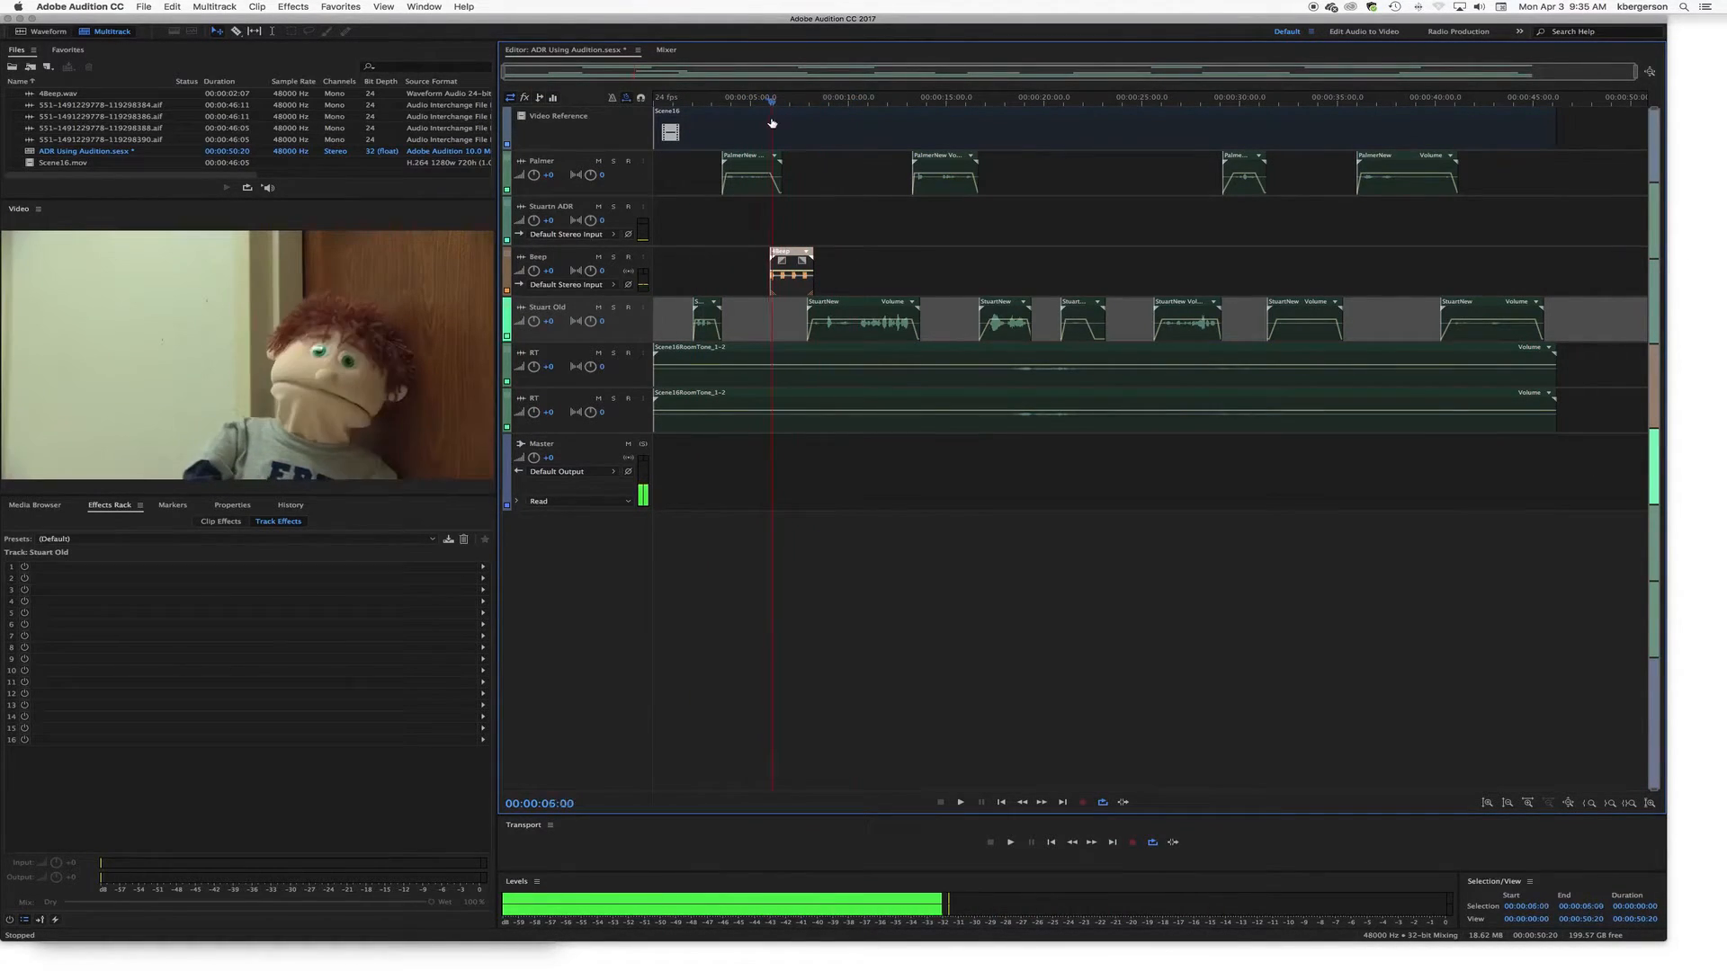
{"action": "left_click", "coordinate": [957, 801]}
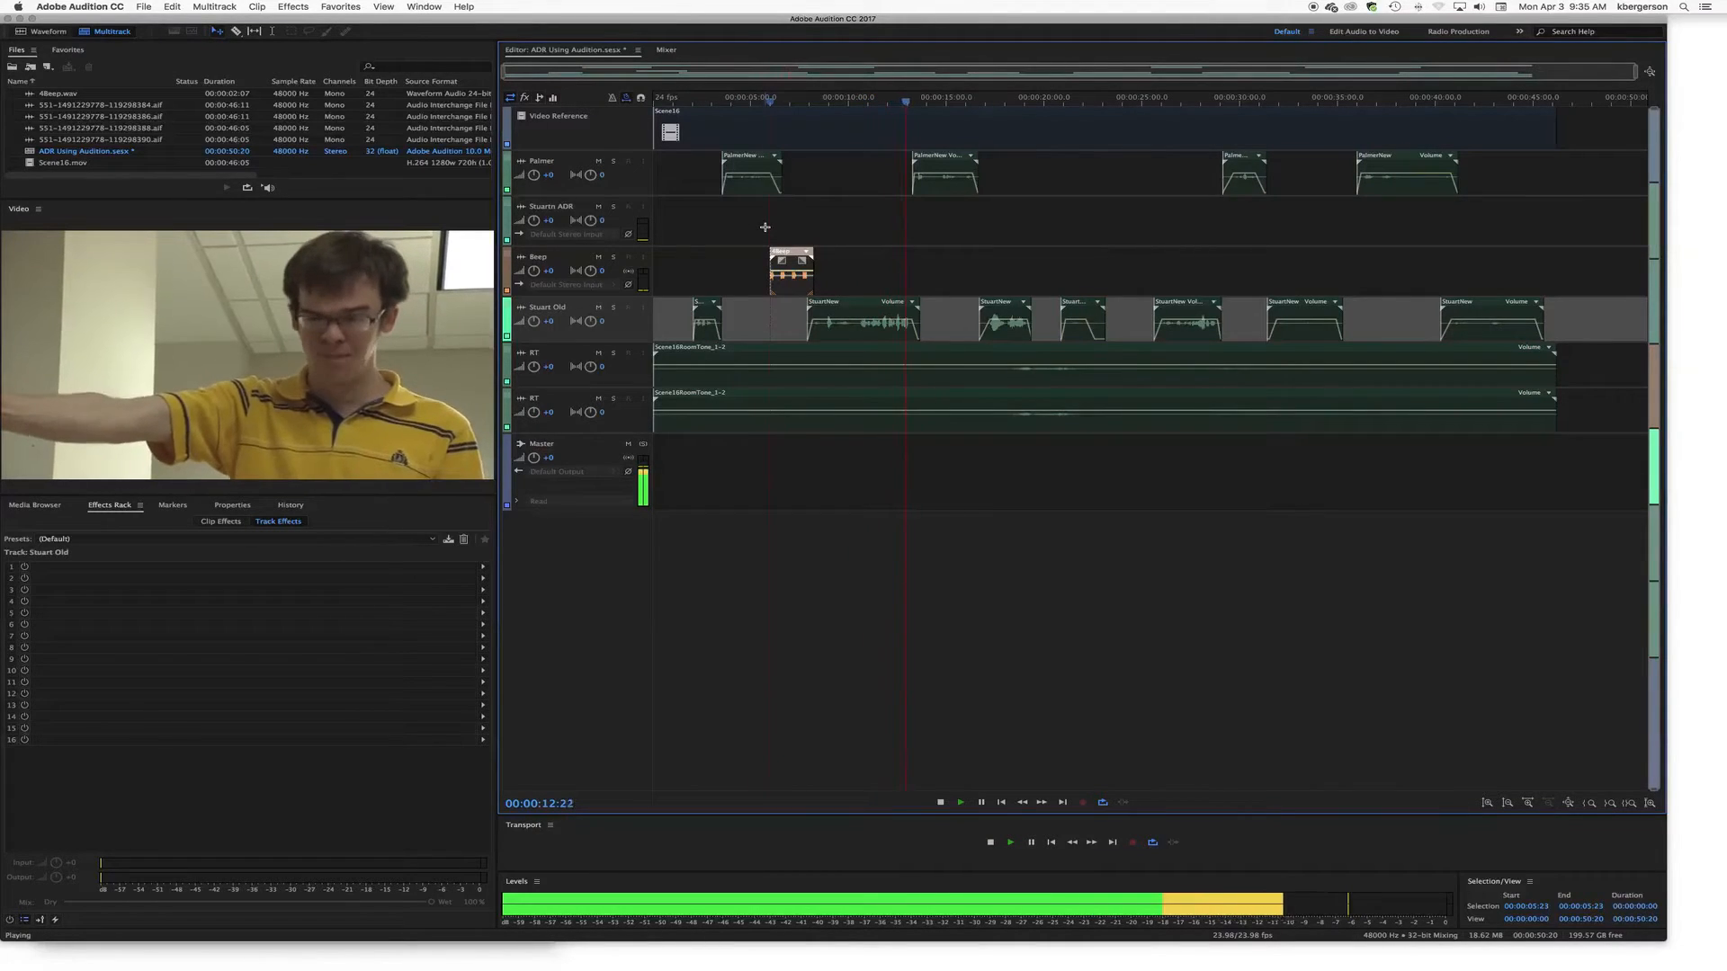
{"action": "left_click", "coordinate": [938, 802]}
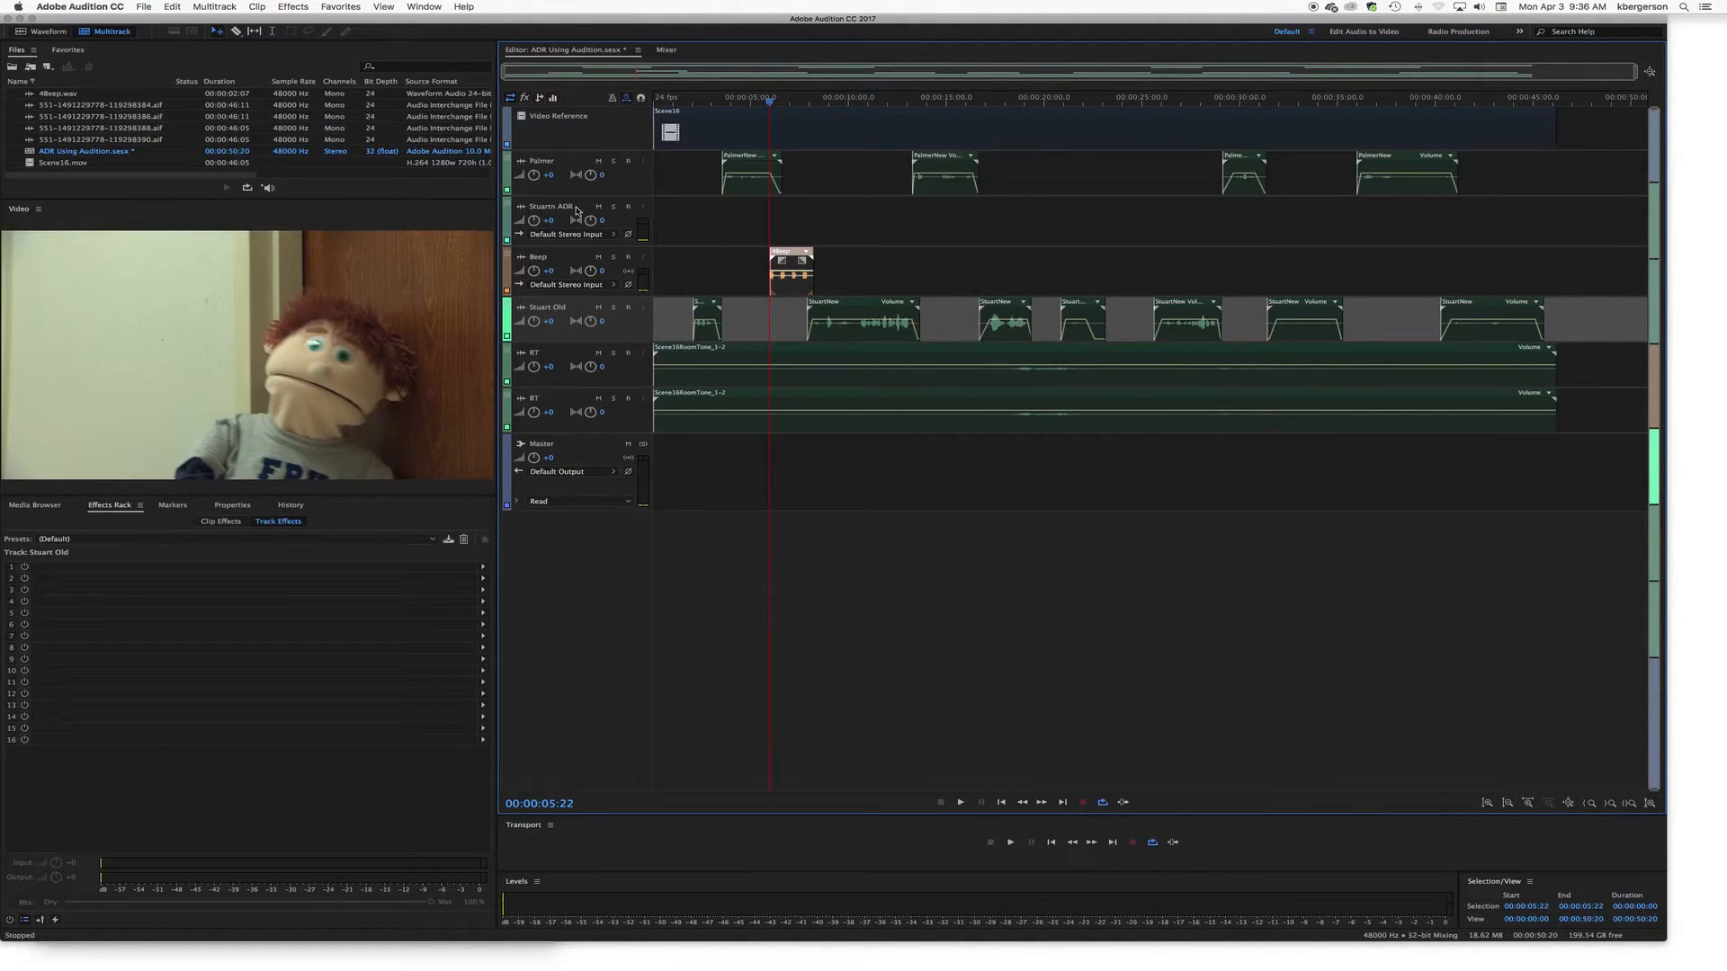
{"action": "left_click", "coordinate": [551, 209]}
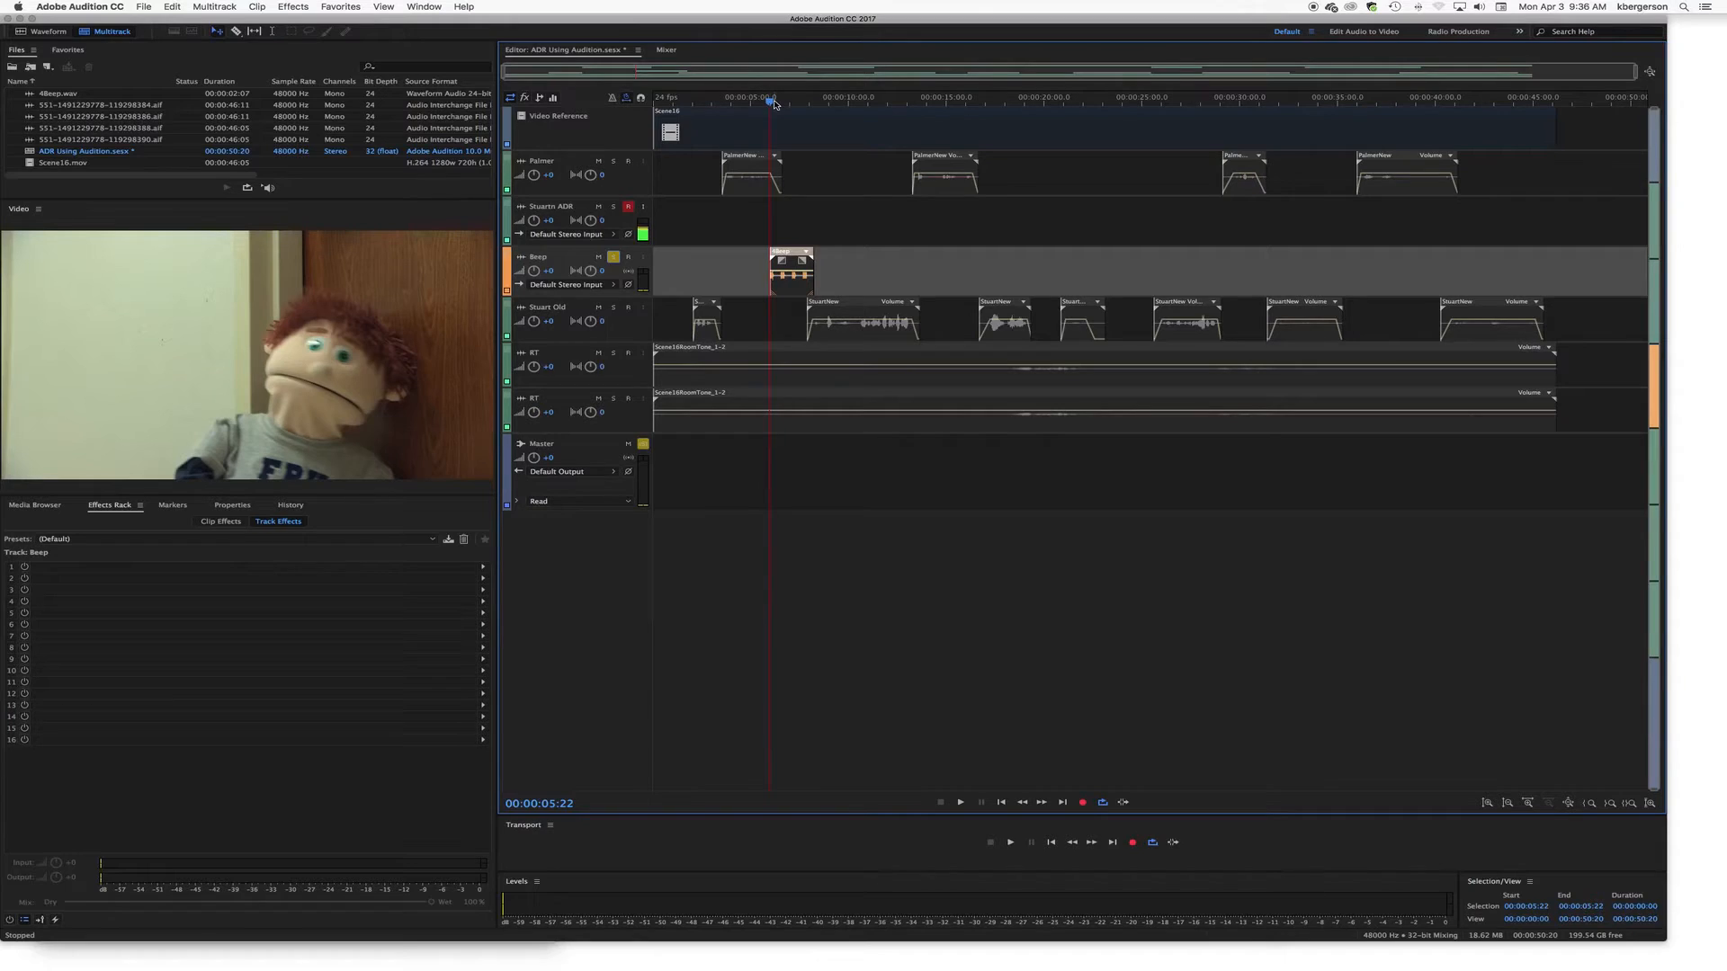
{"action": "mouse_move", "coordinate": [775, 113]}
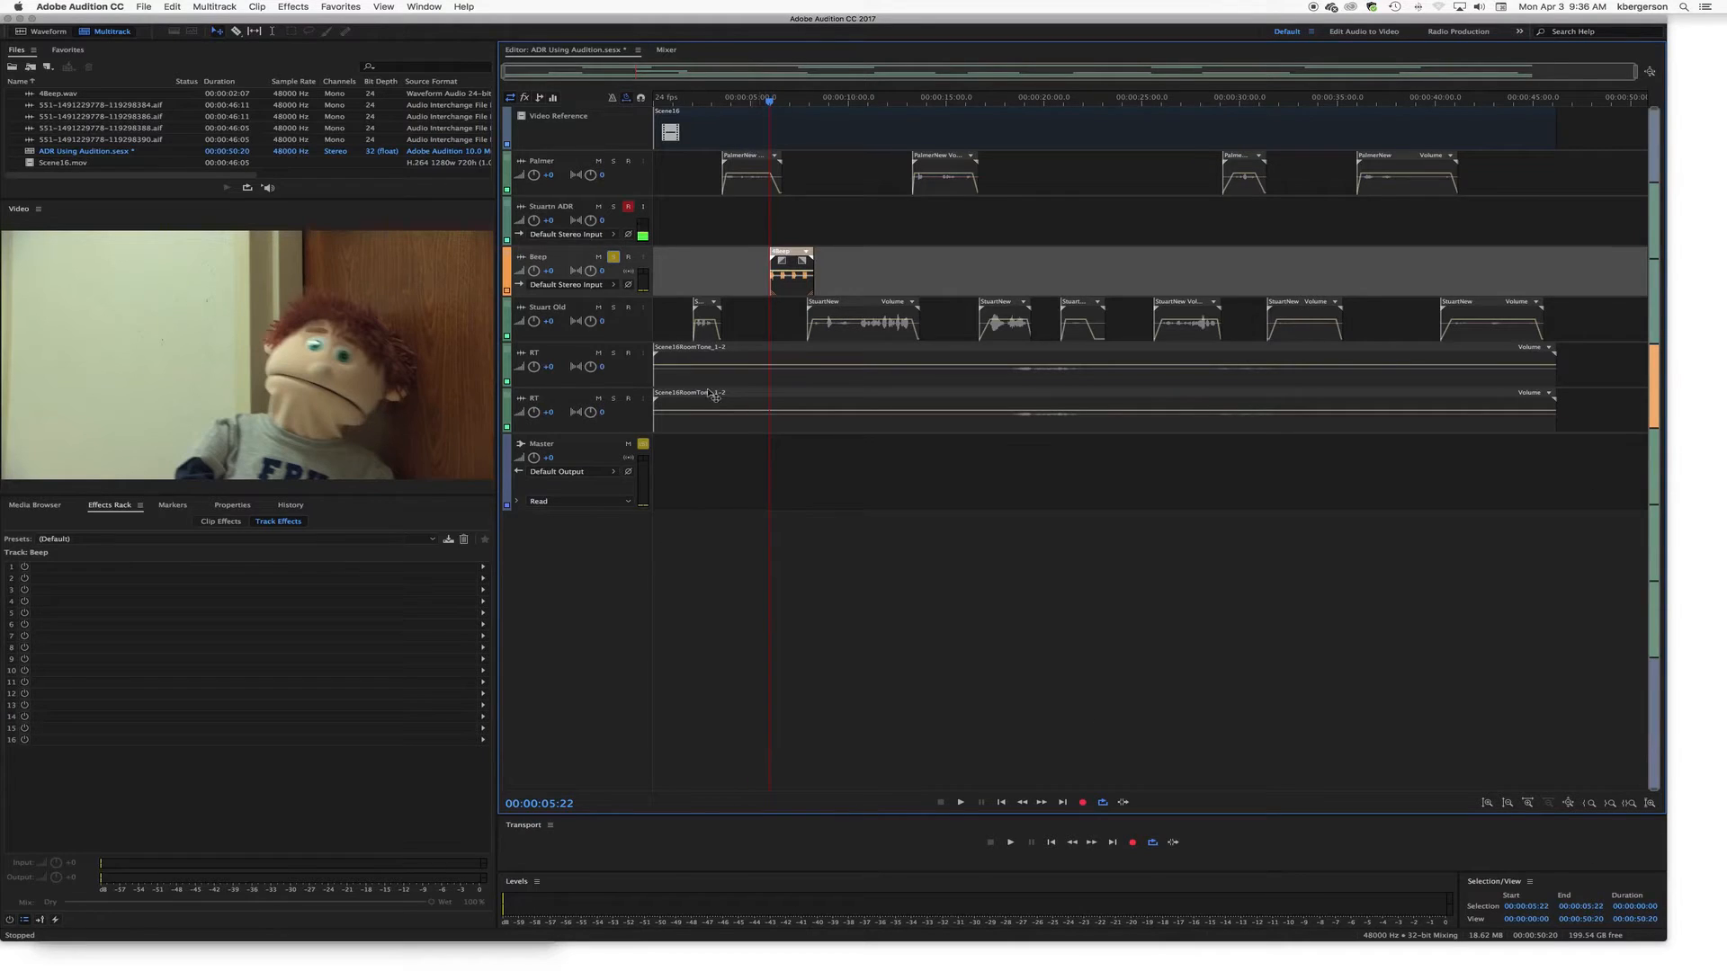
{"action": "mouse_move", "coordinate": [1083, 801]}
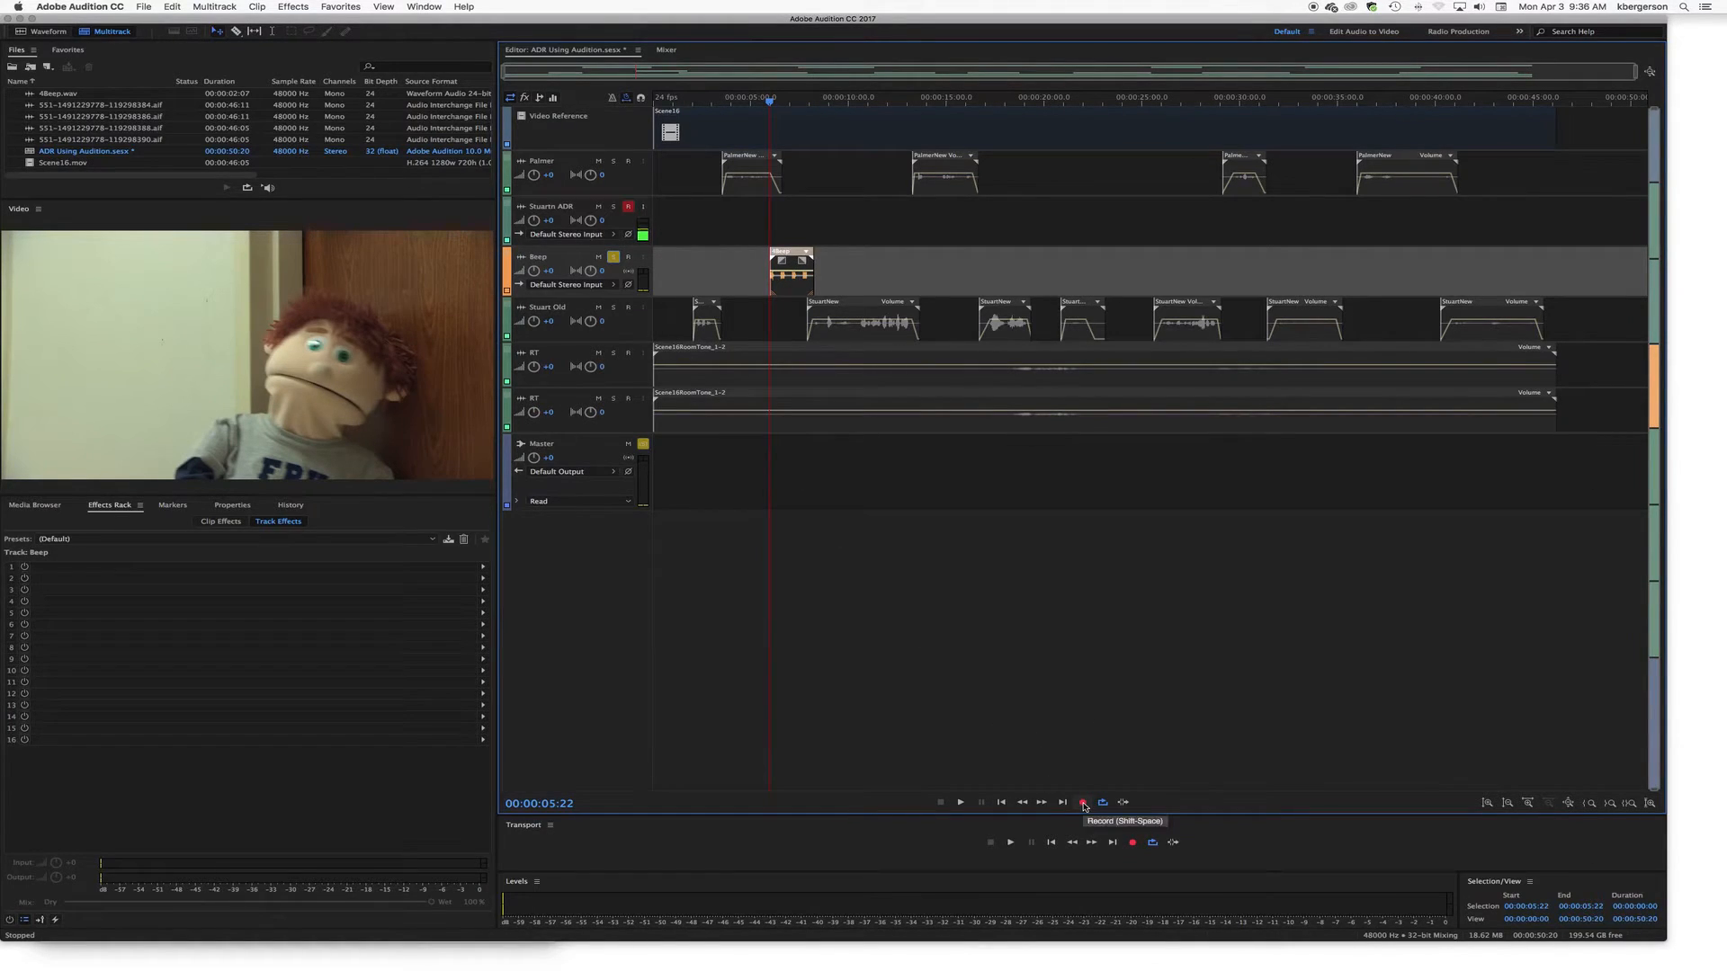
Step: Record the first take of Stuart's replacement line, starting from the beep
{"action": "left_click", "coordinate": [1083, 801]}
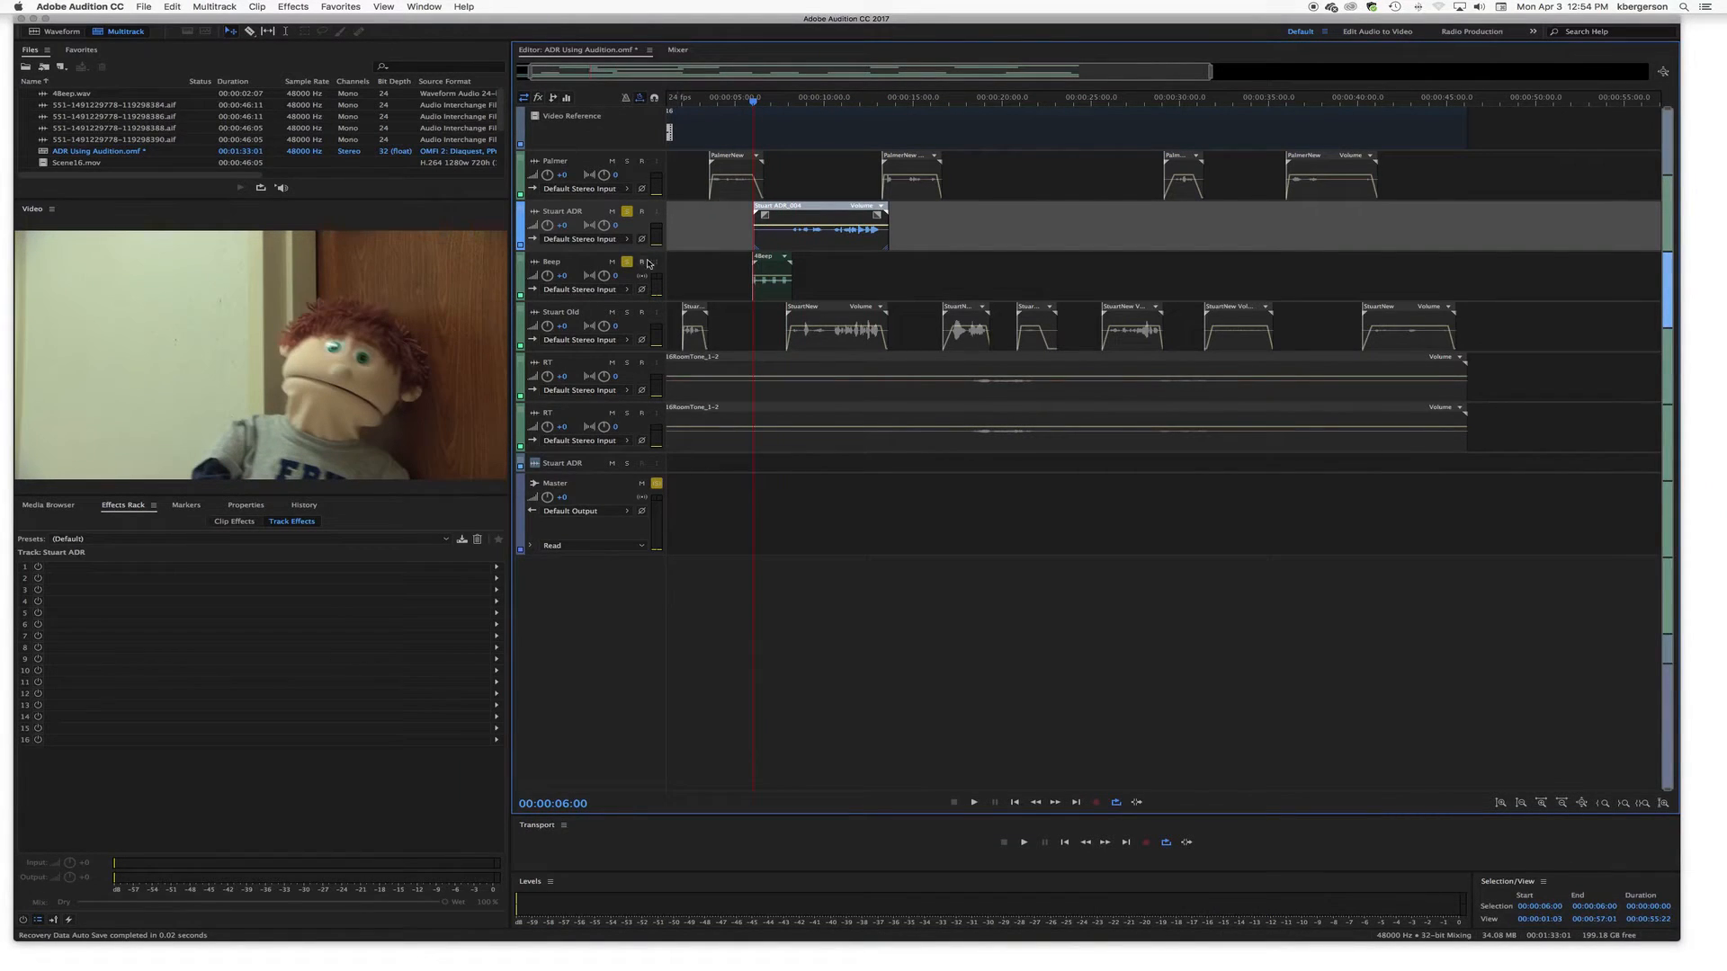
Step: Align the ADR take's pieces to Stuart's original line and move the beep near 00:00
{"action": "left_click", "coordinate": [973, 801]}
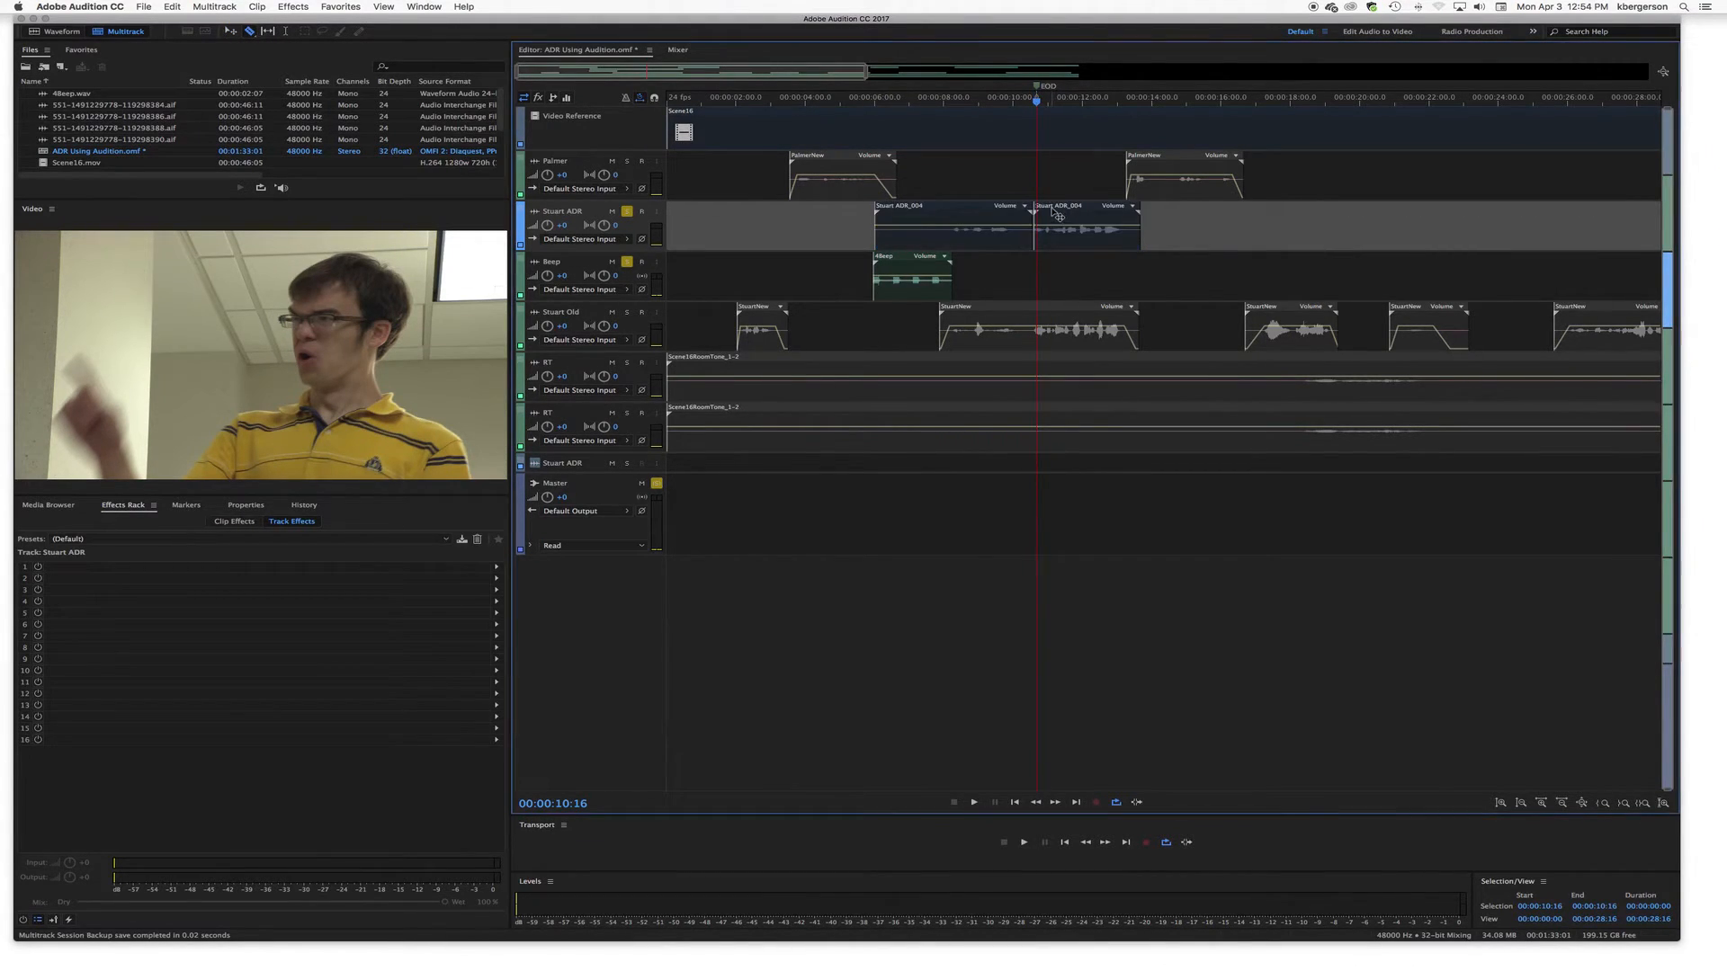
{"action": "left_click", "coordinate": [1085, 227]}
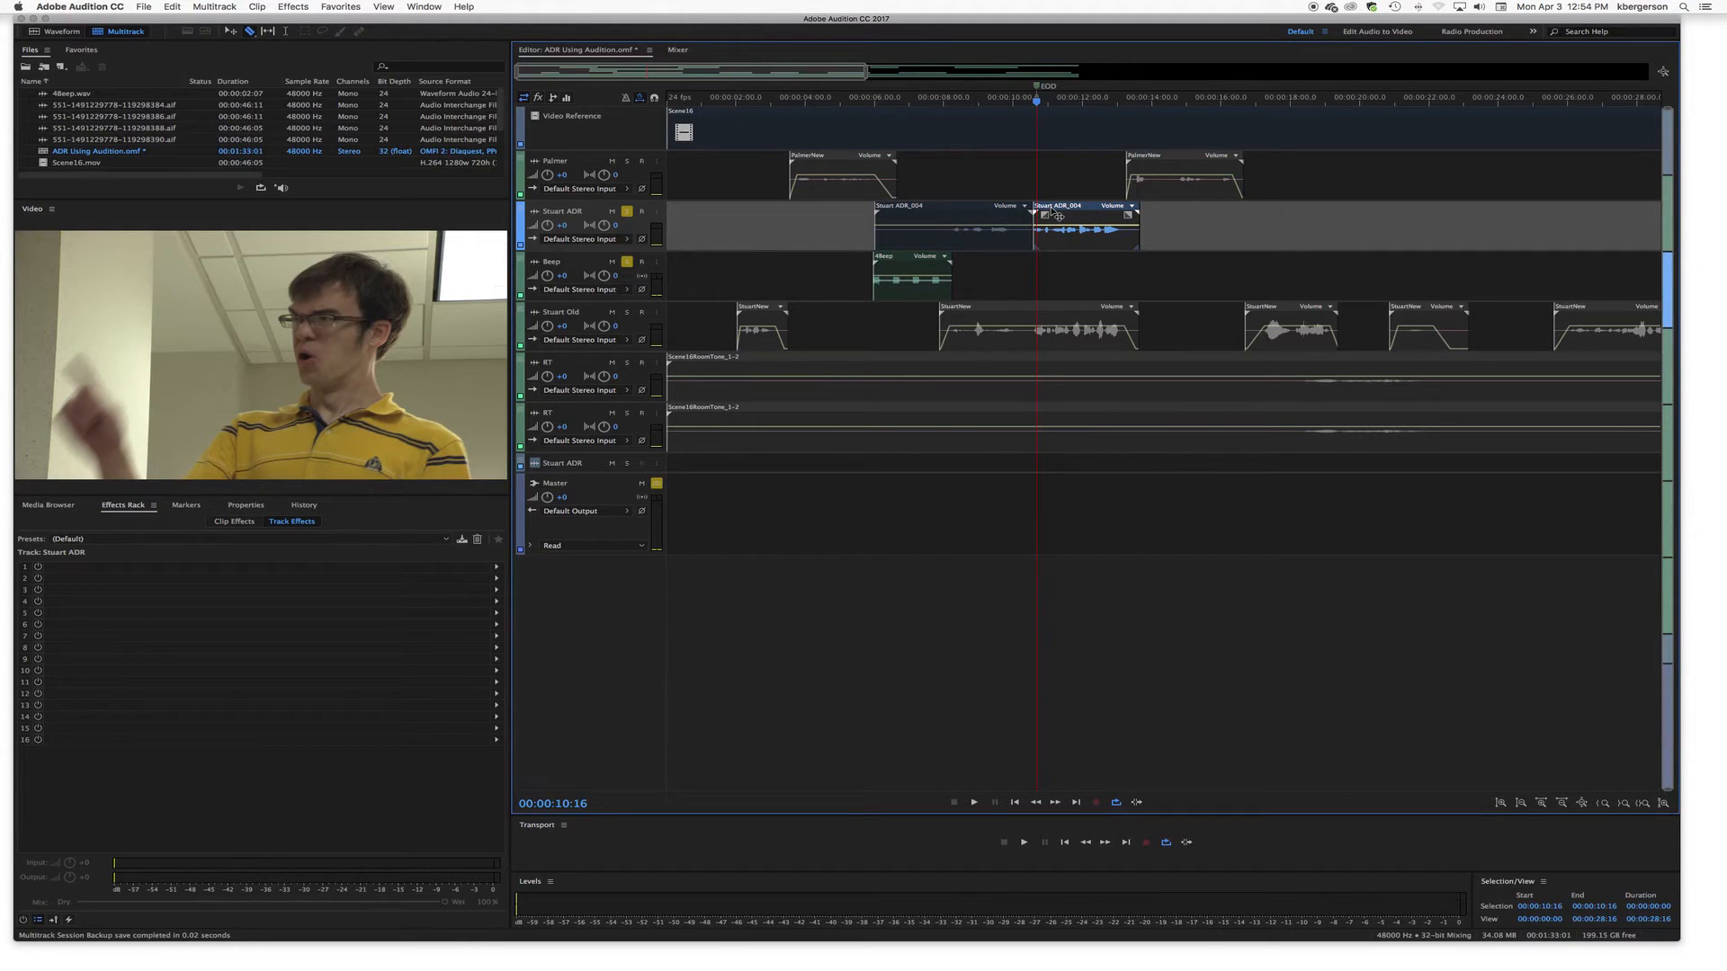
{"action": "left_click", "coordinate": [1022, 843]}
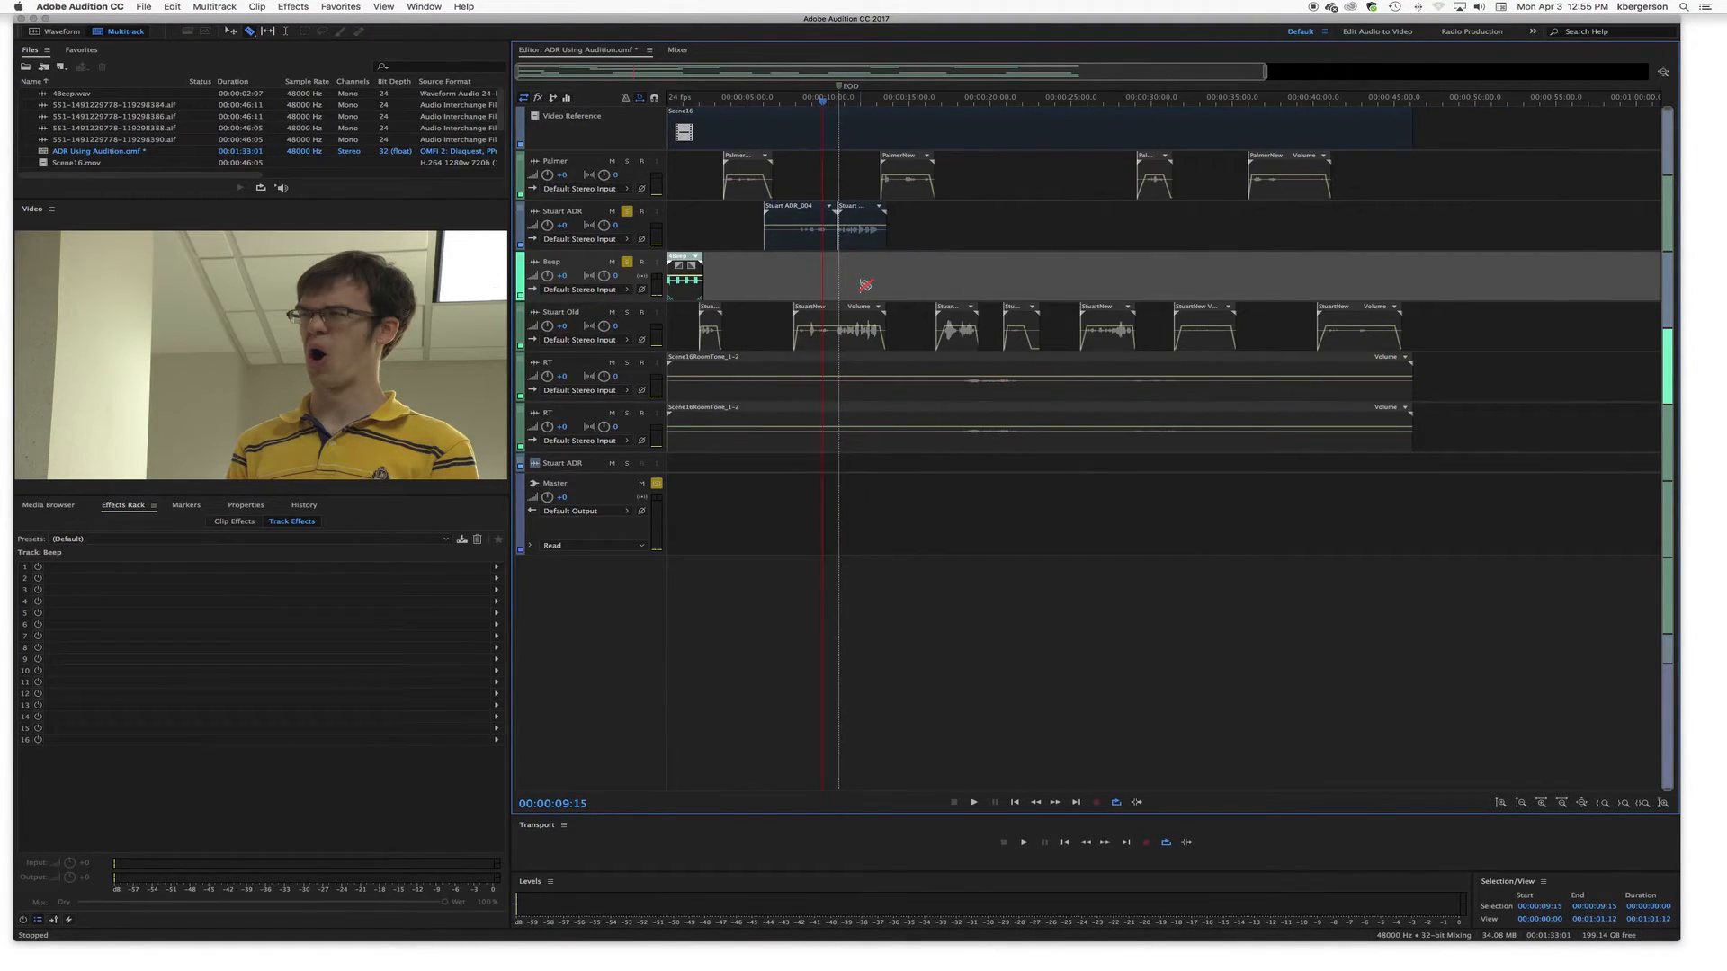
{"action": "mouse_move", "coordinate": [970, 339]}
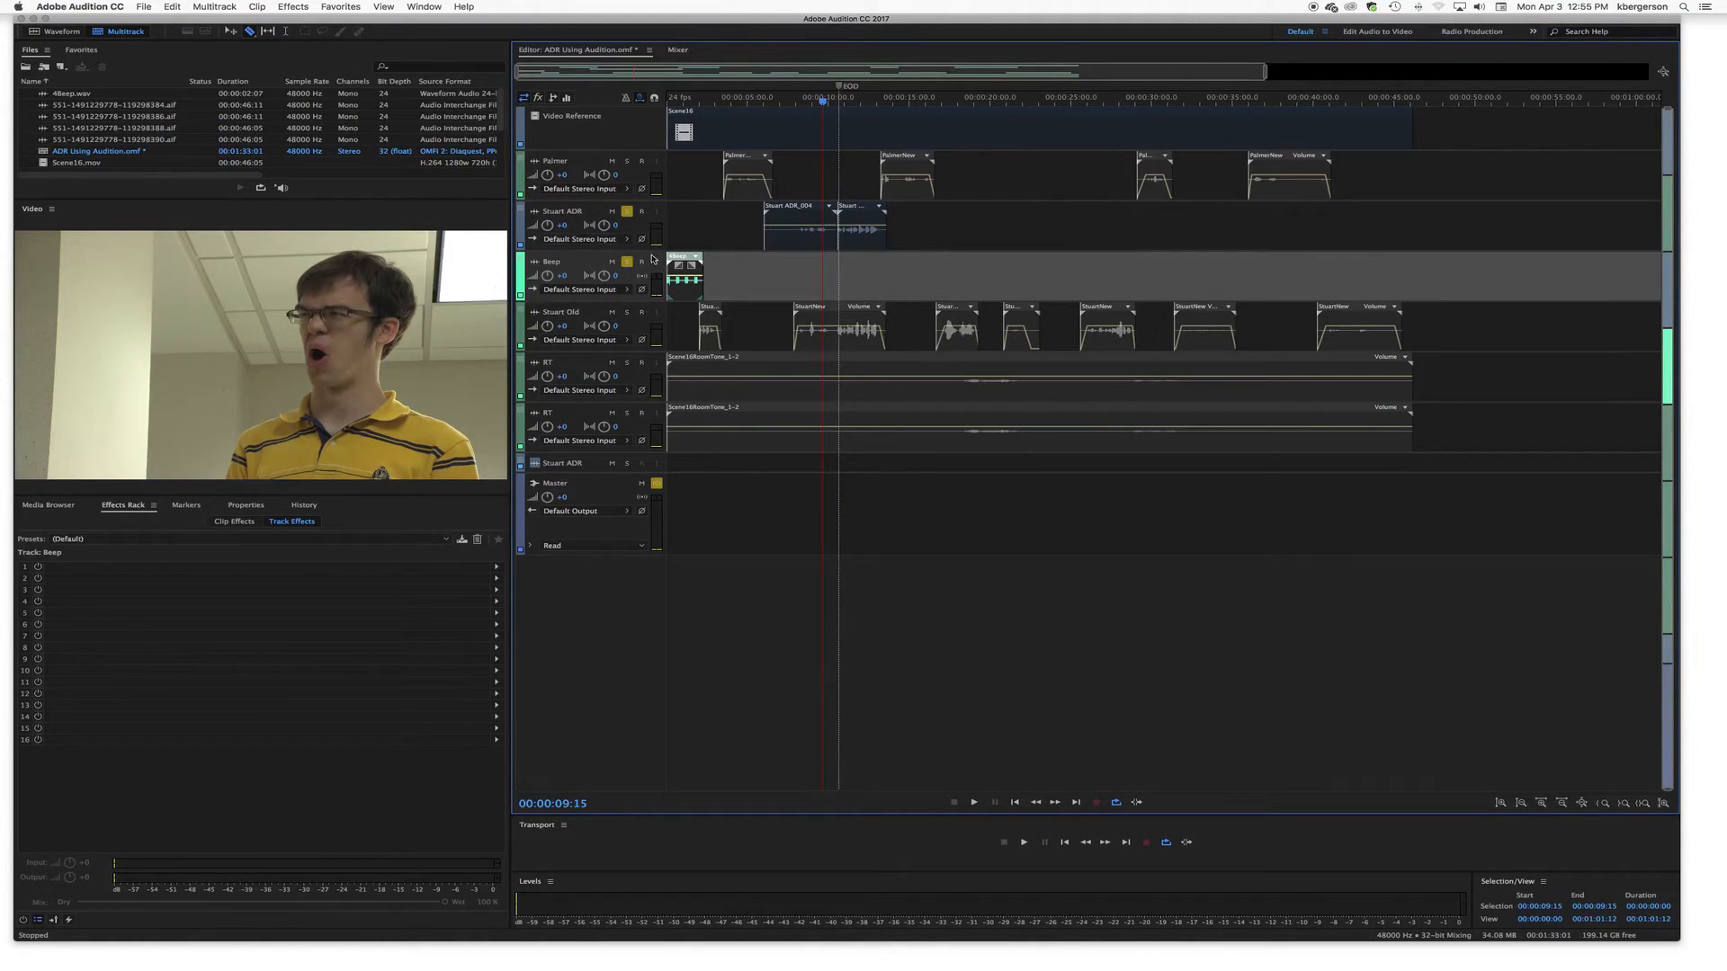
{"action": "mouse_move", "coordinate": [628, 262]}
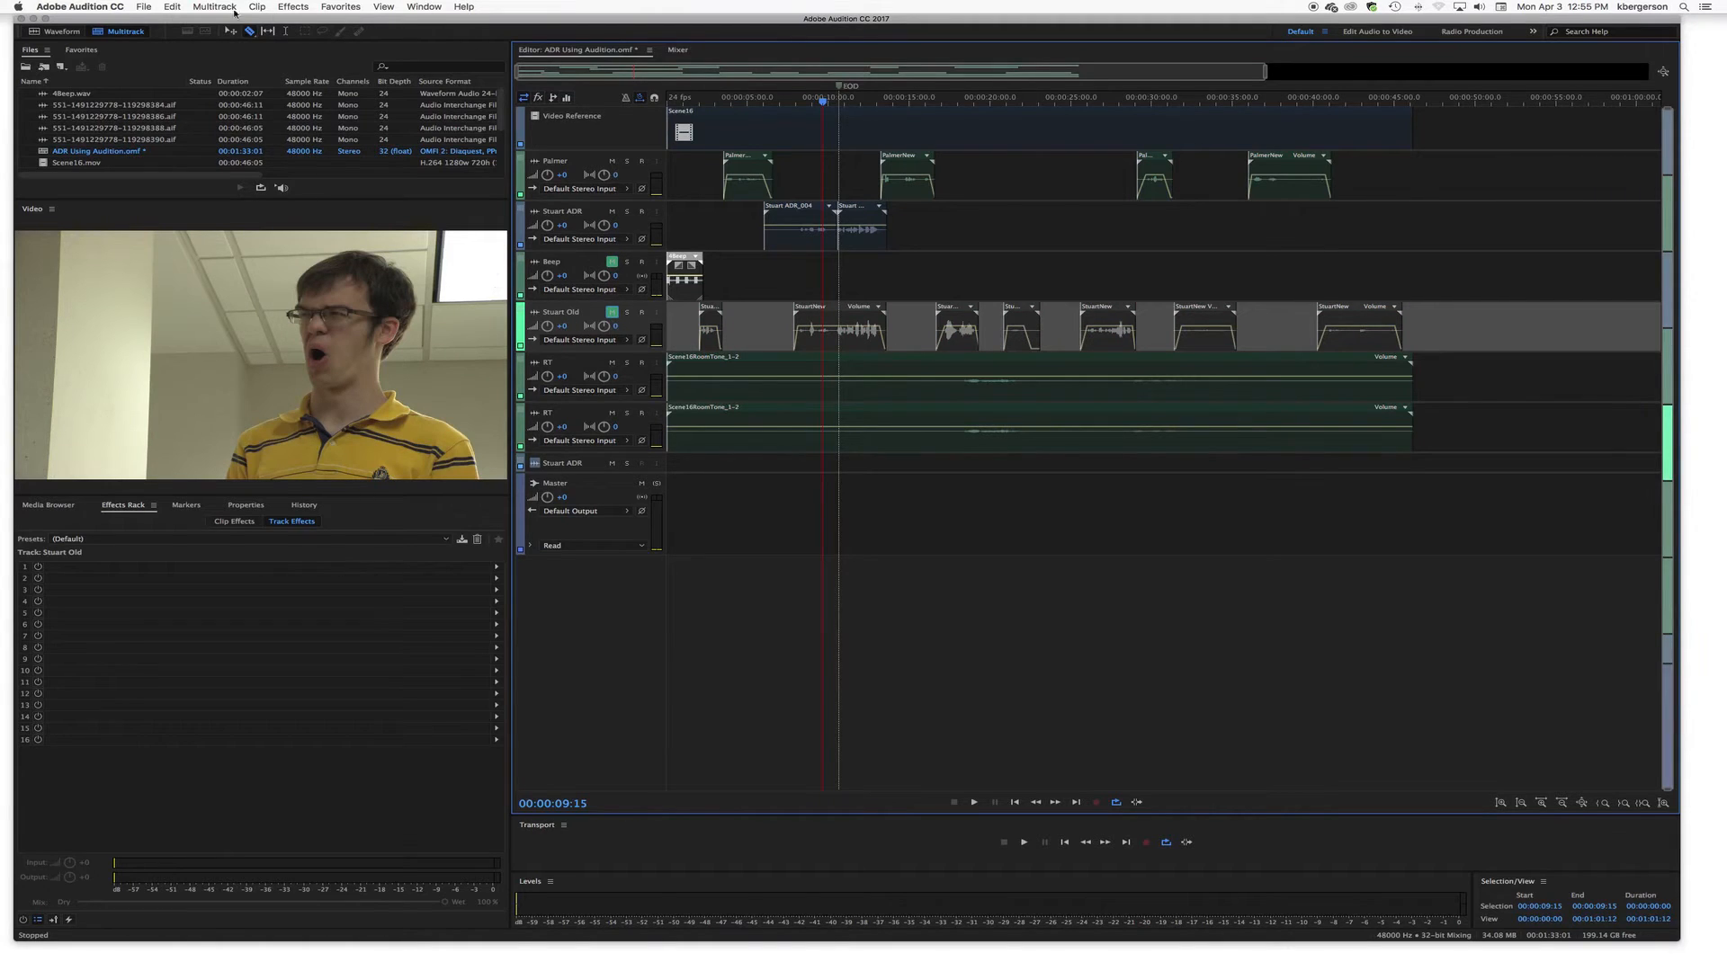
Step: Open Export Multitrack Mixdown for the entire session from the File menu
{"action": "left_click", "coordinate": [143, 7]}
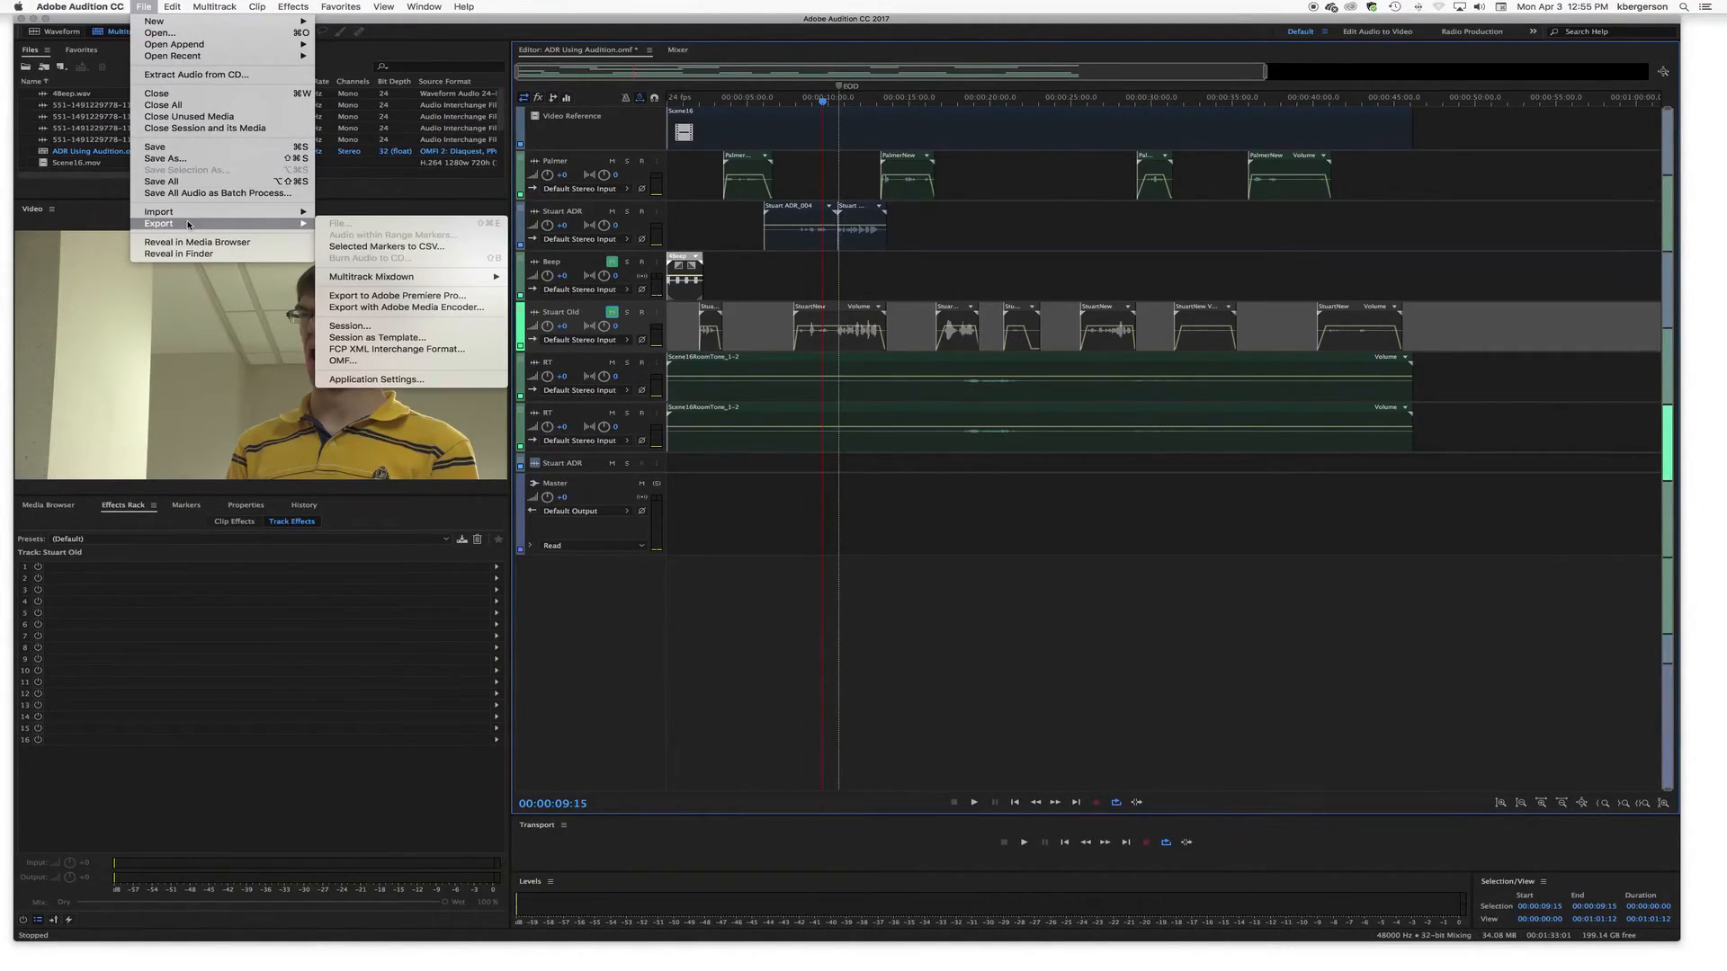
{"action": "mouse_move", "coordinate": [372, 276]}
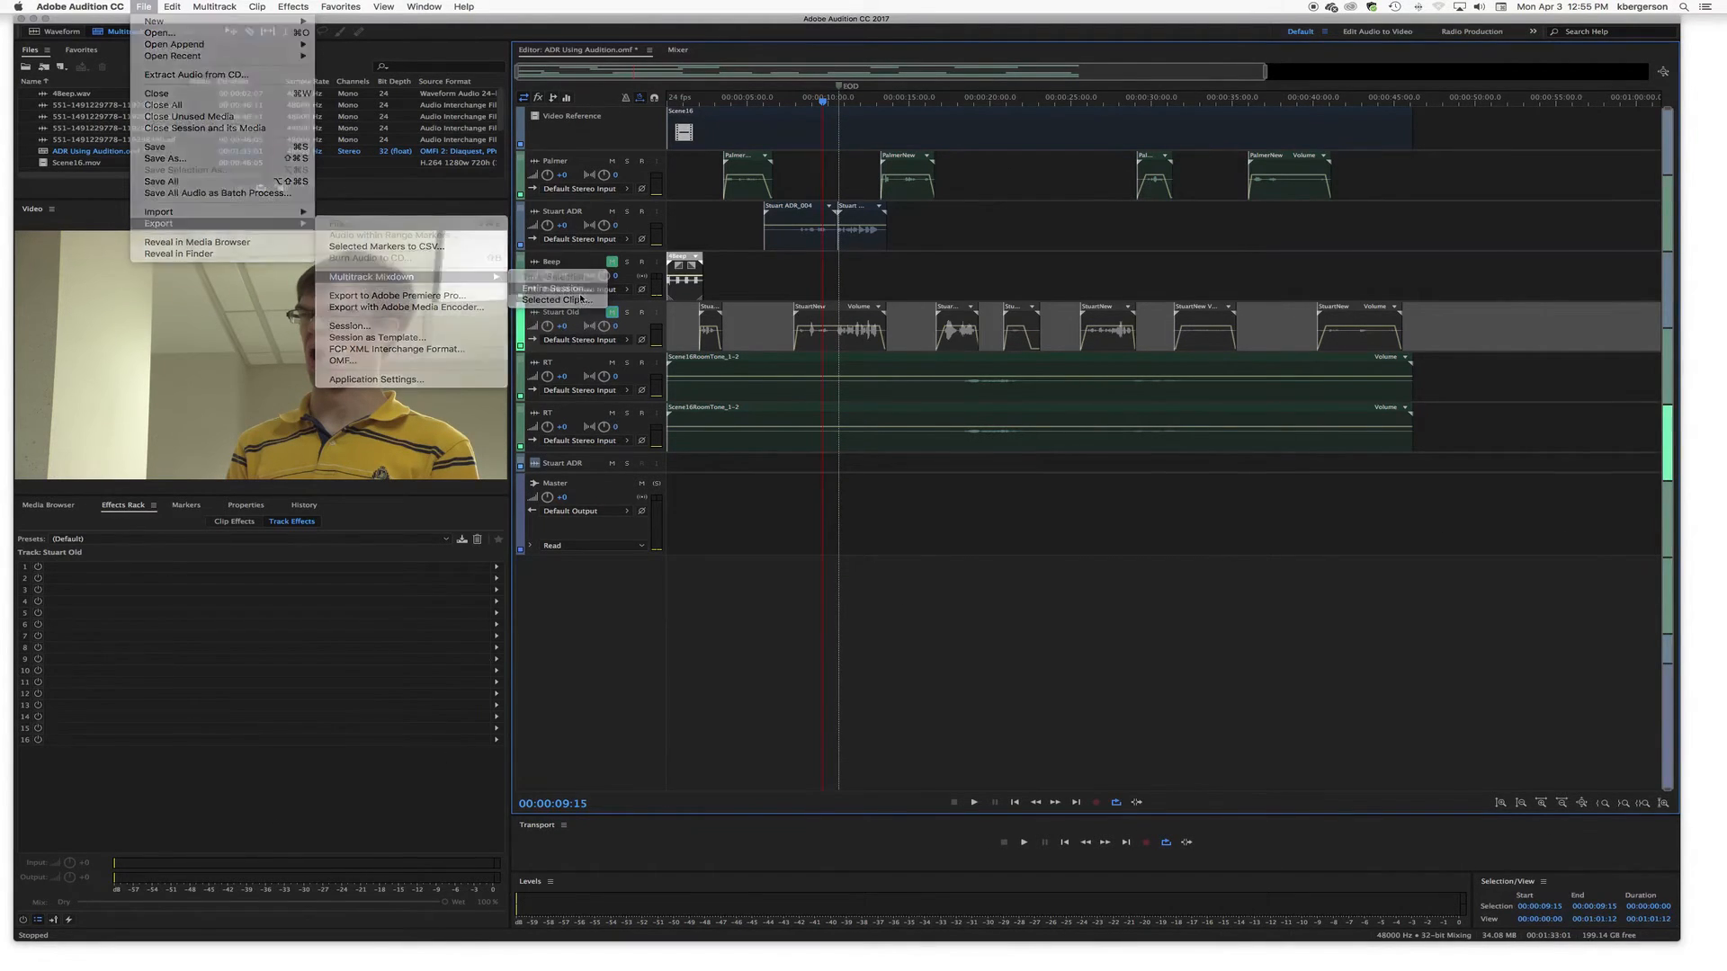
{"action": "left_click", "coordinate": [371, 276]}
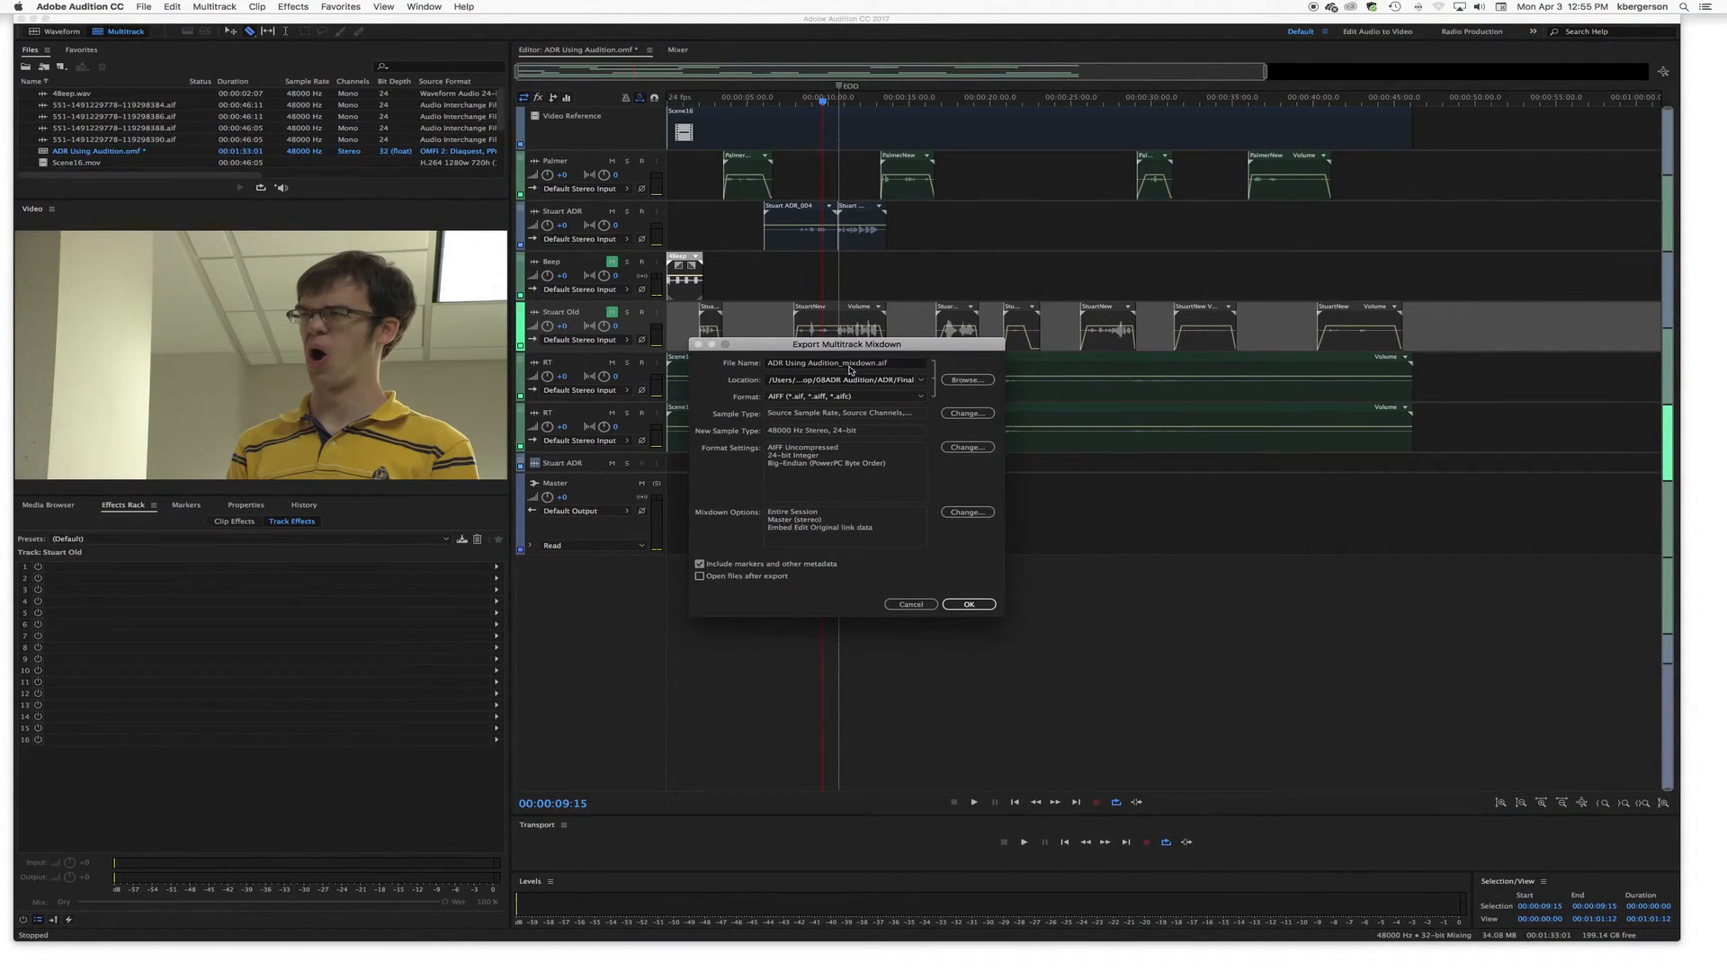
Step: Export the AIFF mixdown as YourName ADRE.aif into the Final folder
{"action": "left_click", "coordinate": [842, 363]}
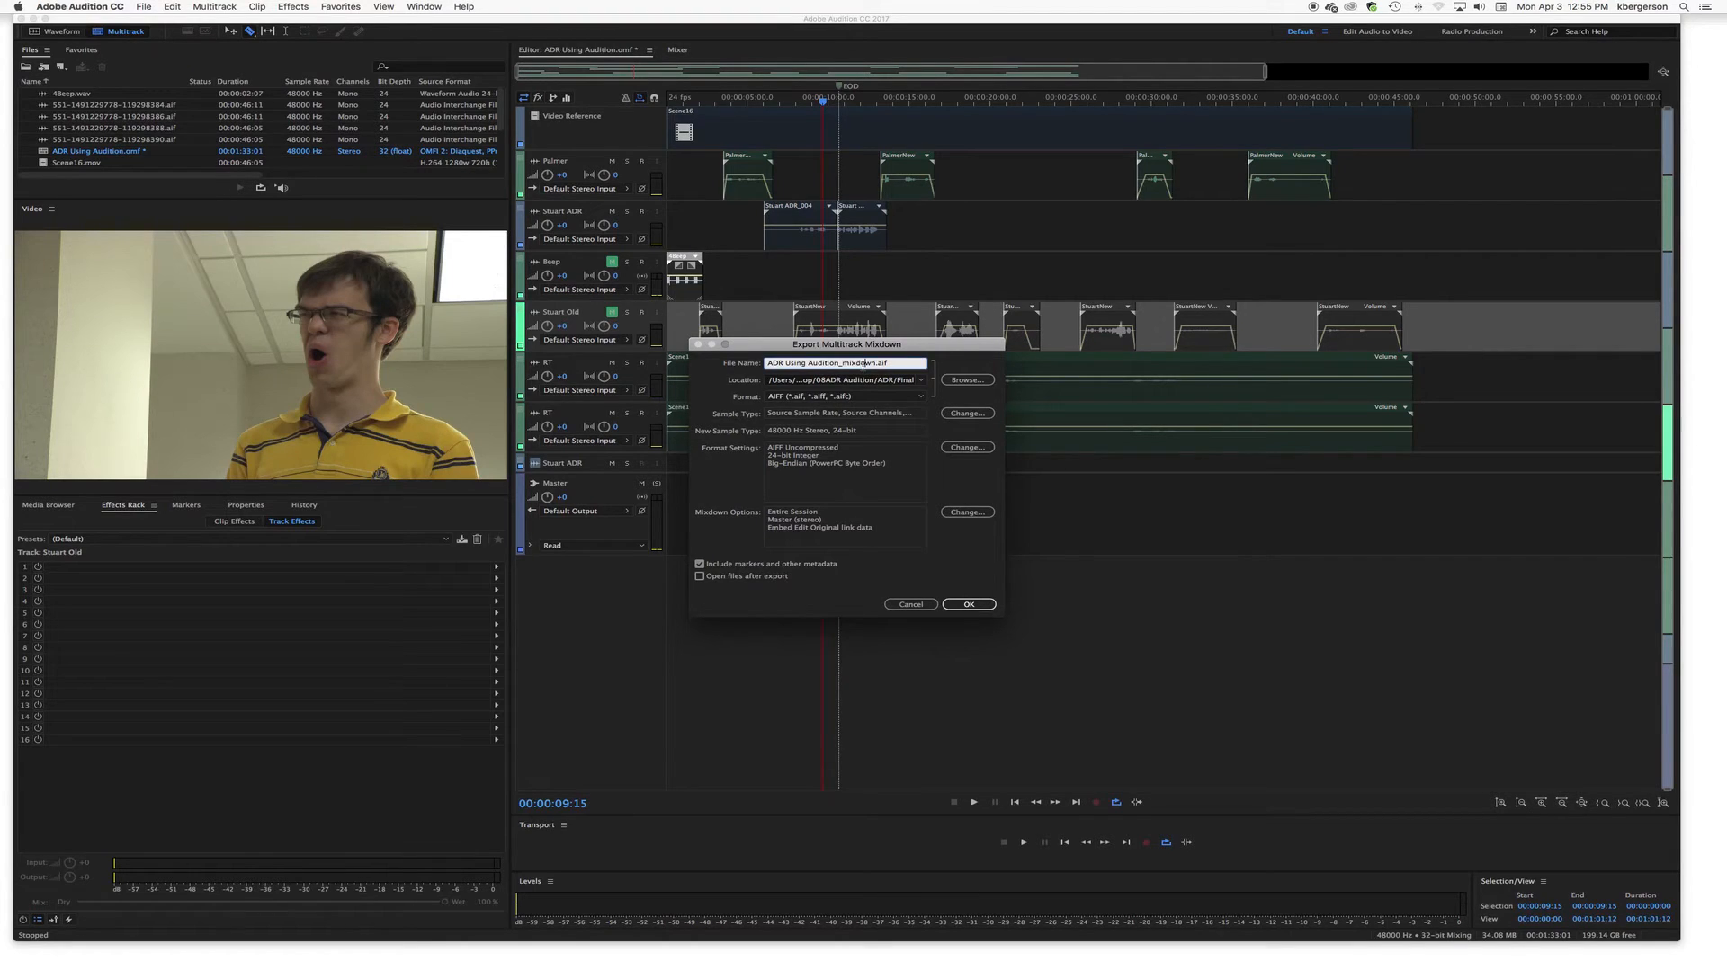
{"action": "triple_click", "coordinate": [844, 362]}
{"action": "type", "text": "YourName ADRE"}
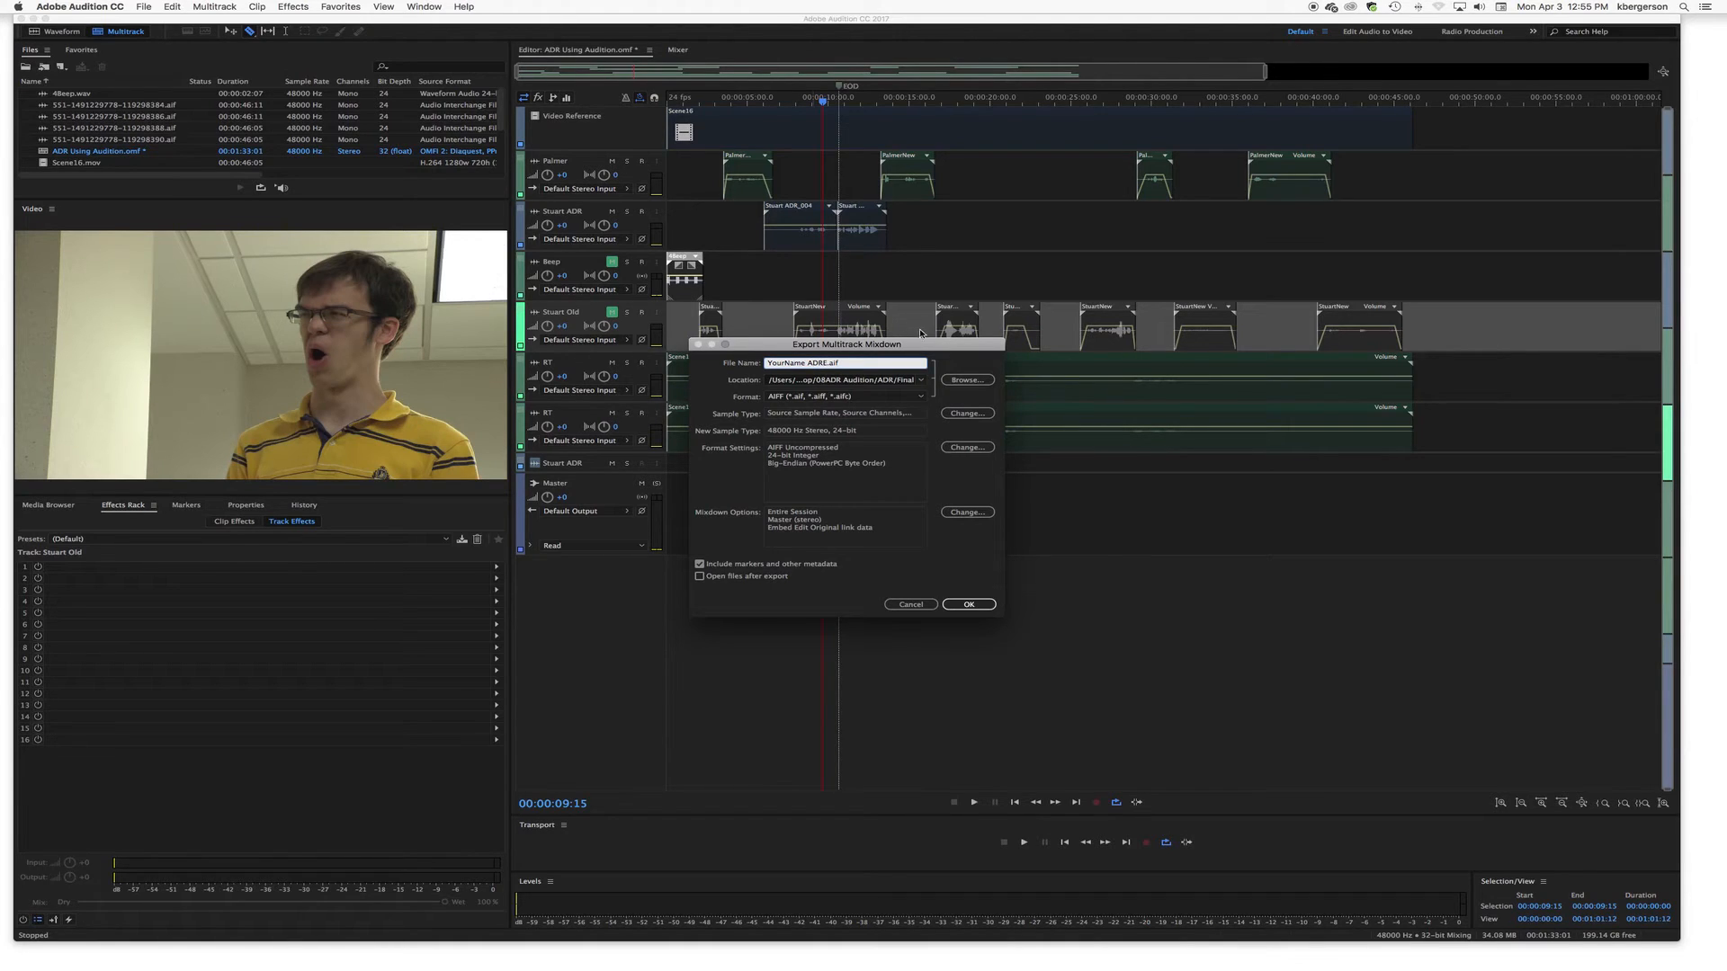
{"action": "left_click", "coordinate": [966, 380]}
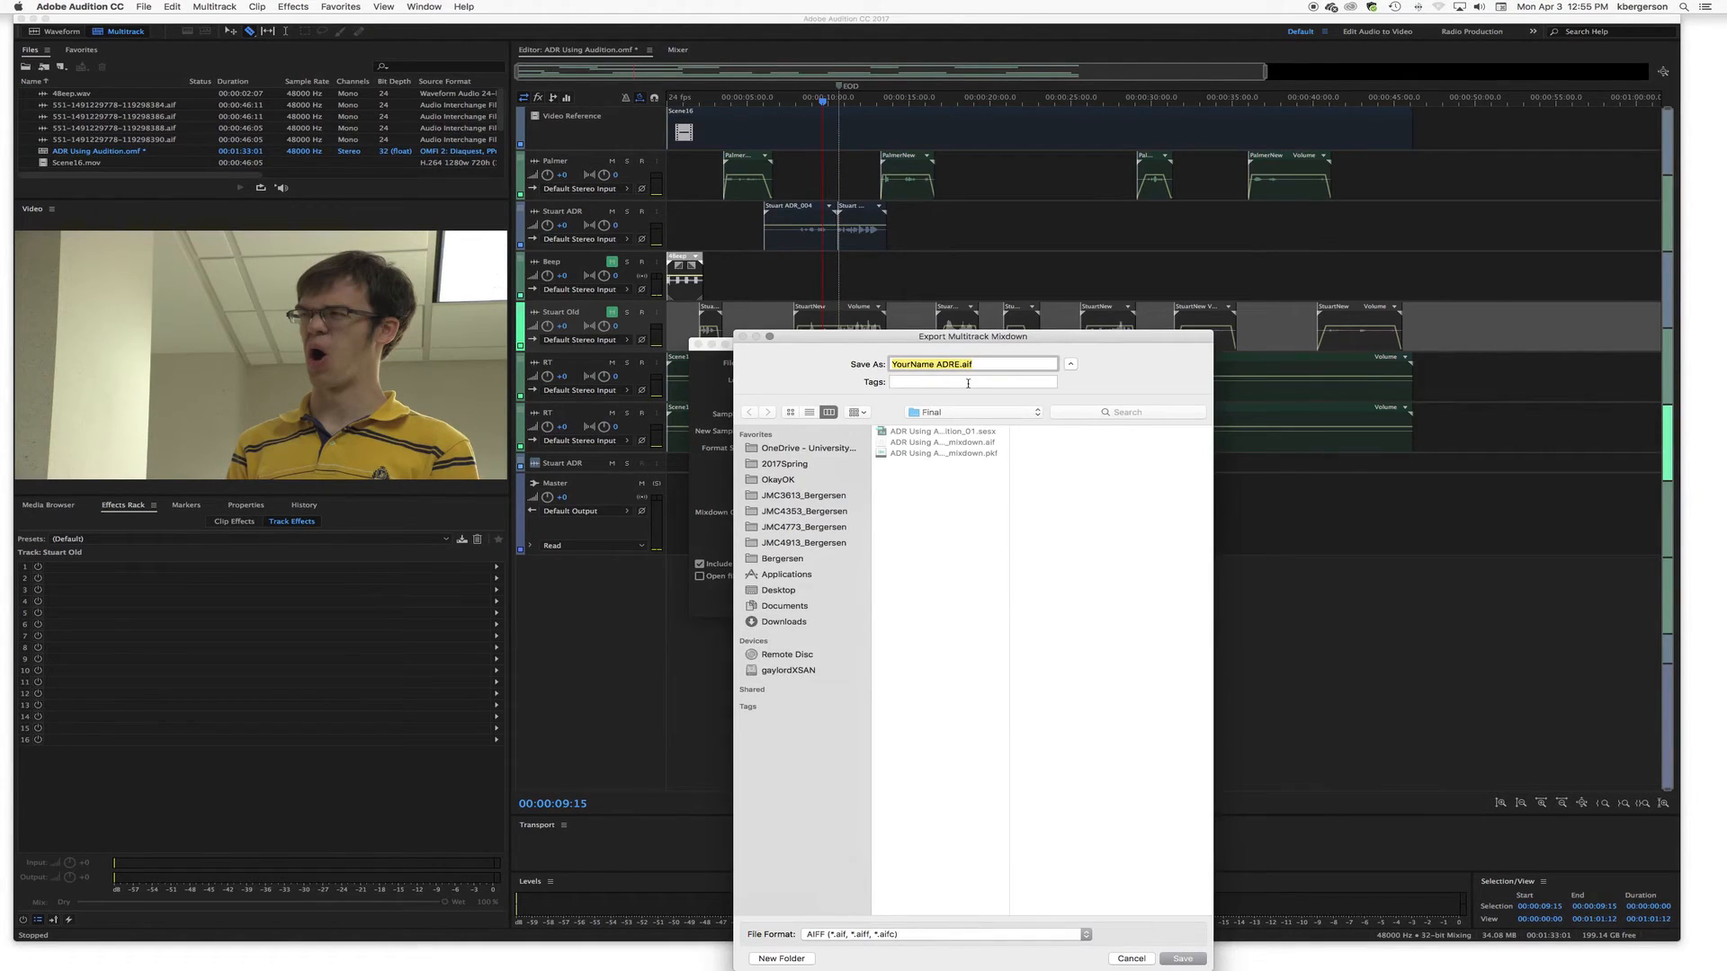
{"action": "left_click", "coordinate": [971, 412]}
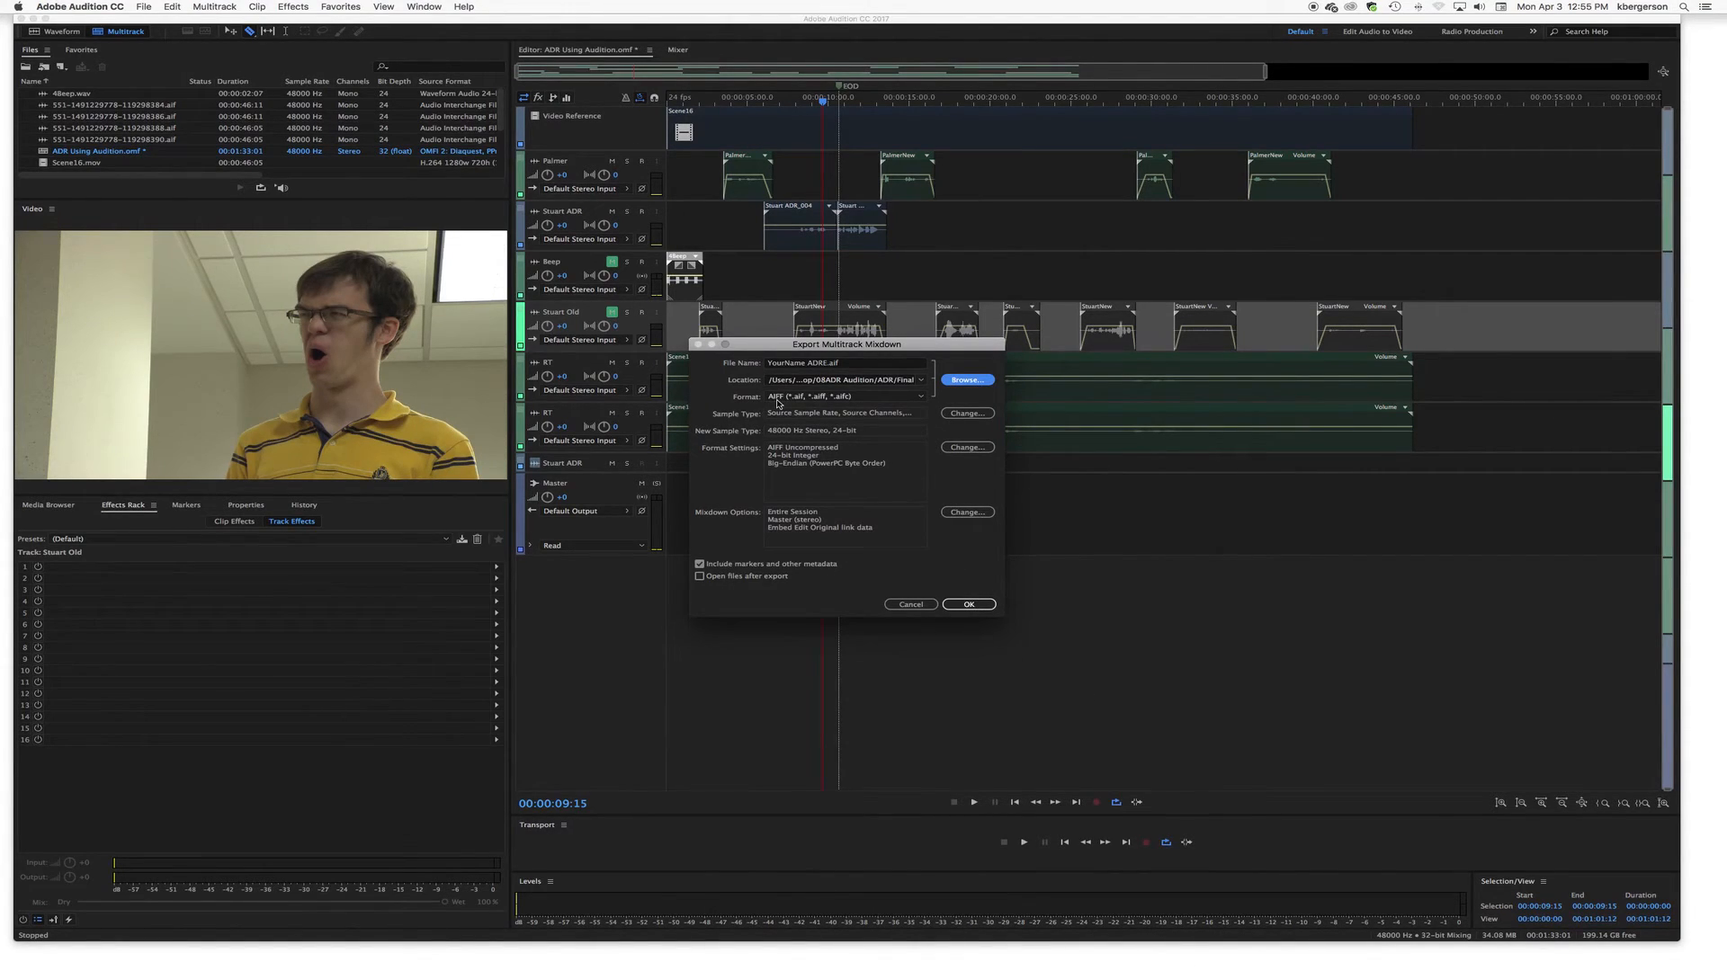
{"action": "left_click", "coordinate": [845, 396]}
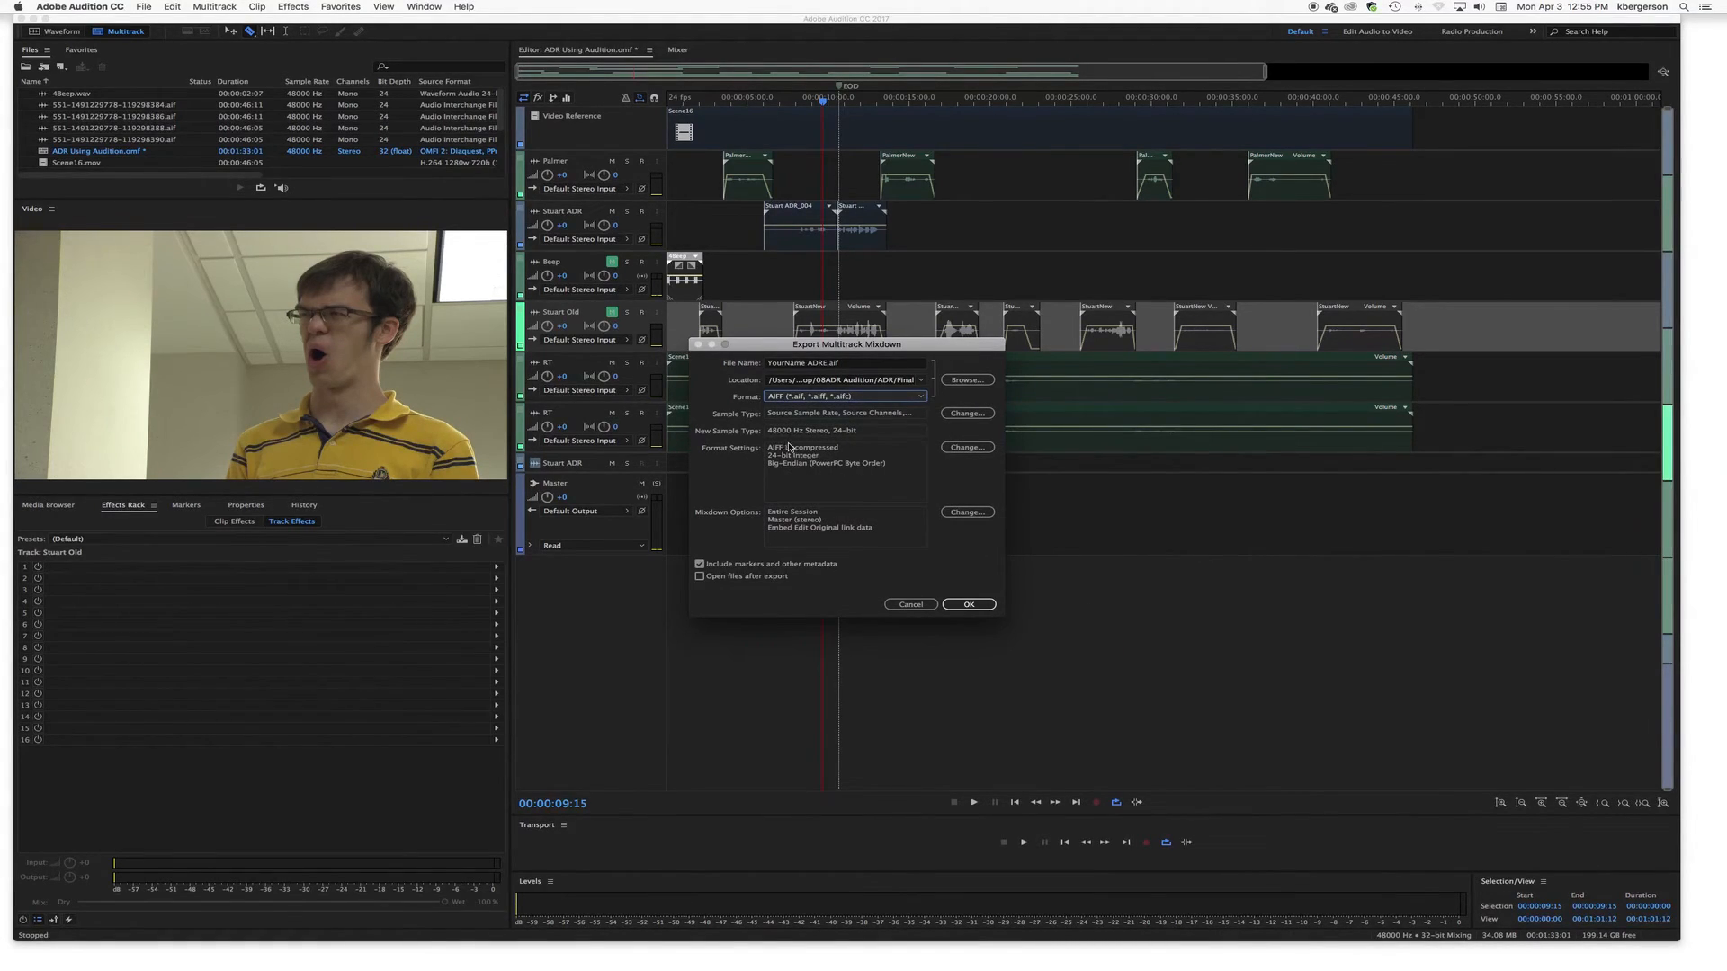
{"action": "left_click", "coordinate": [967, 604]}
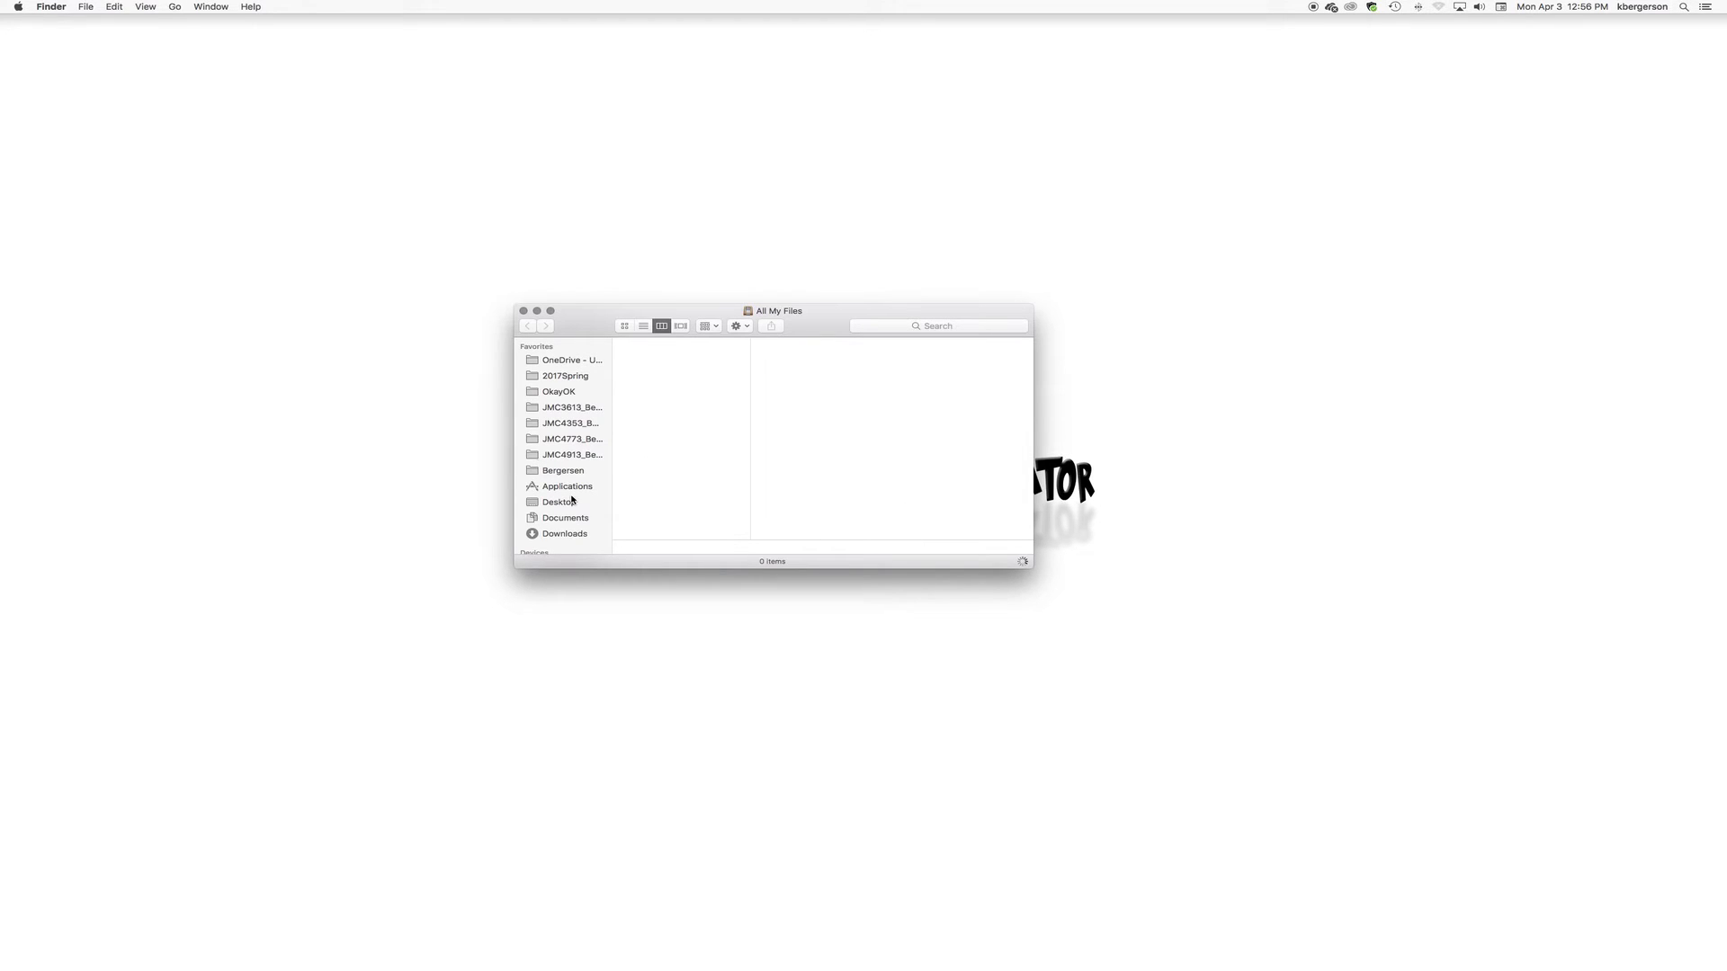
Step: In Desktop > 08ADR Audition > ADR > Final, change YourName ADRE.aif to YourName ADR.aif
{"action": "left_click", "coordinate": [559, 502]}
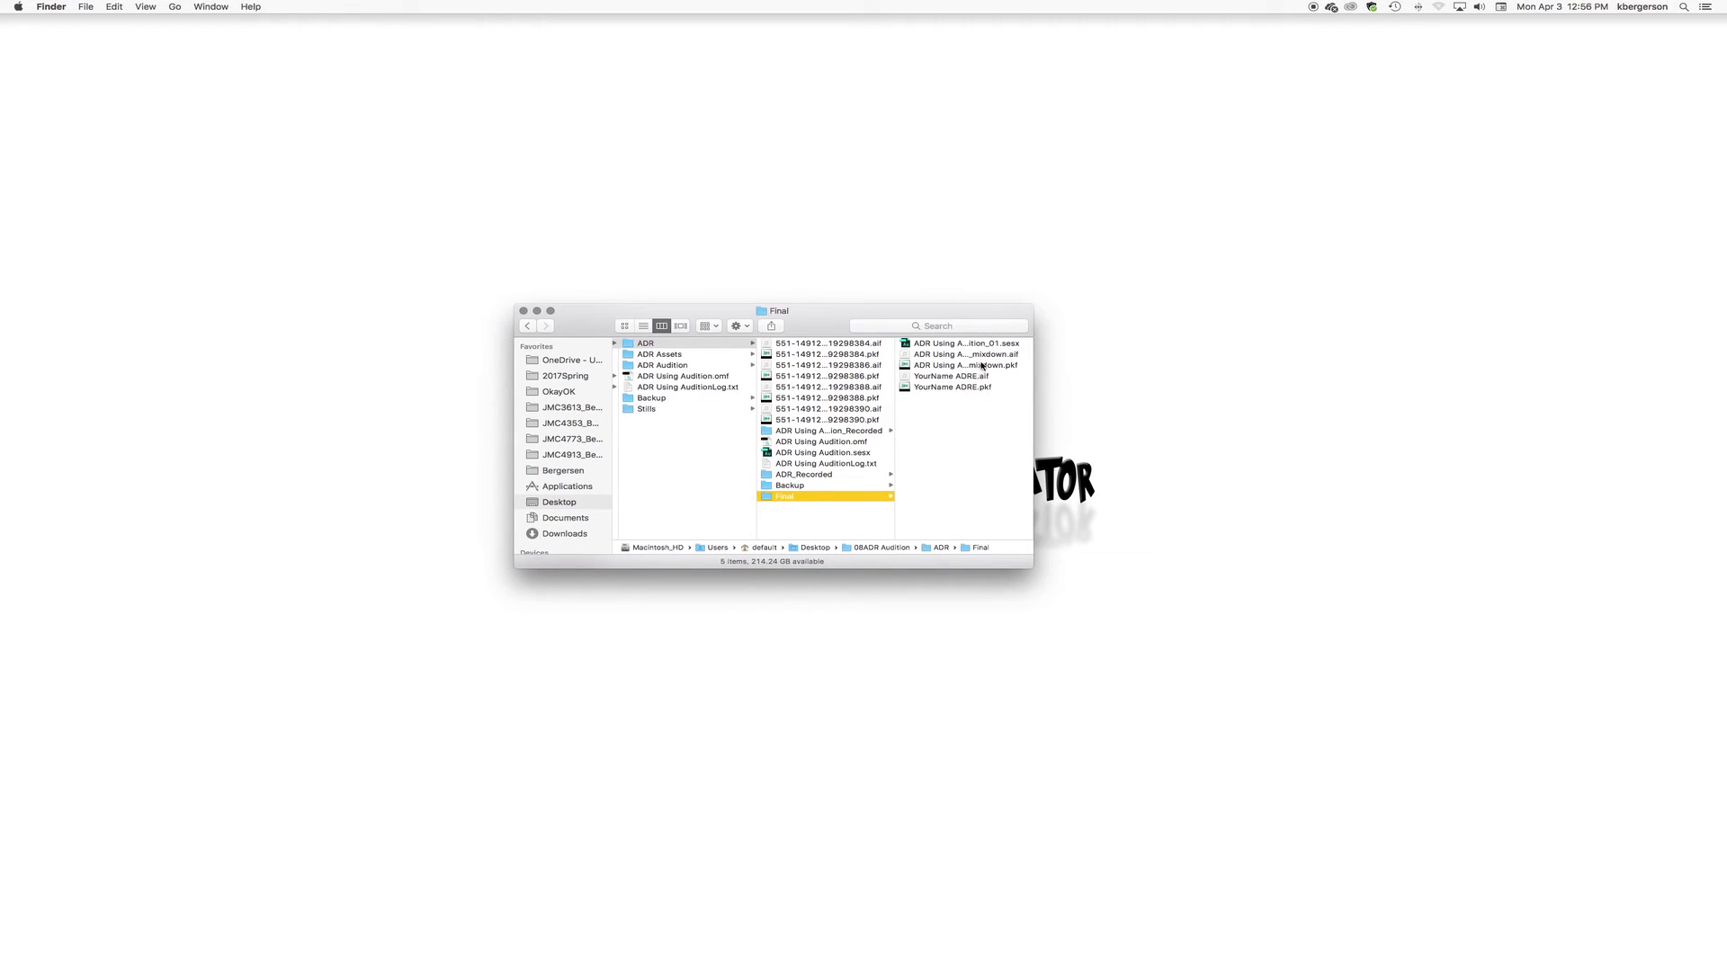
{"action": "left_click", "coordinate": [810, 377]}
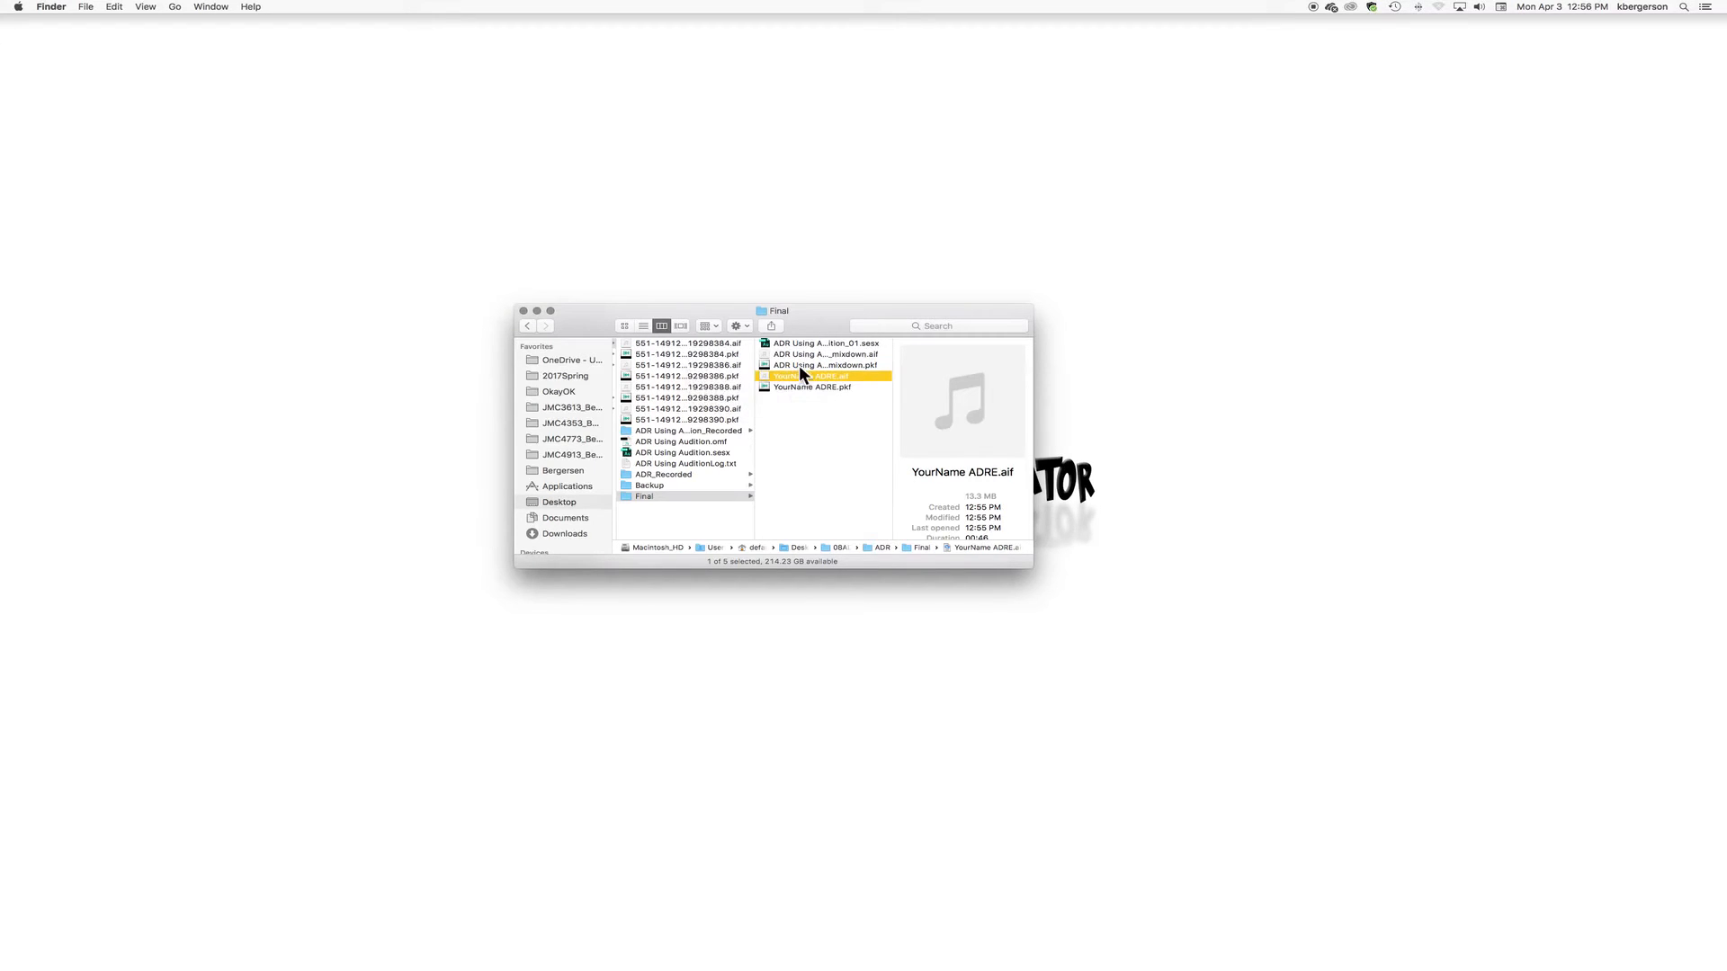
{"action": "left_click", "coordinate": [814, 376]}
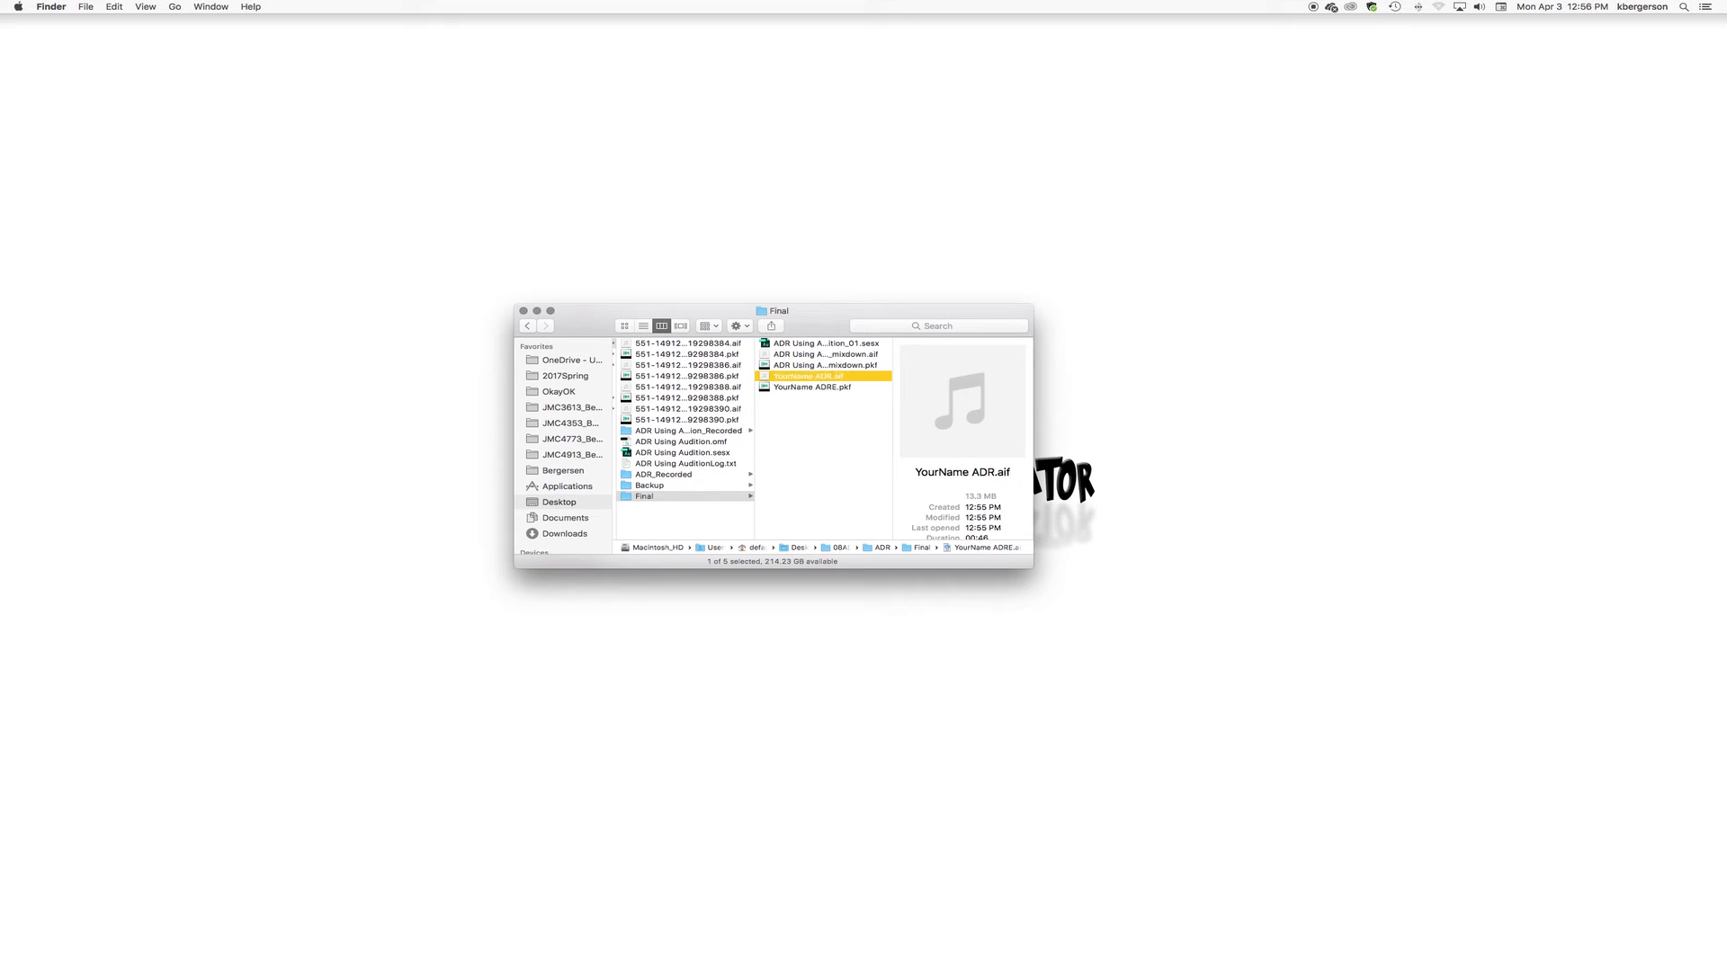
{"action": "left_click", "coordinate": [644, 495]}
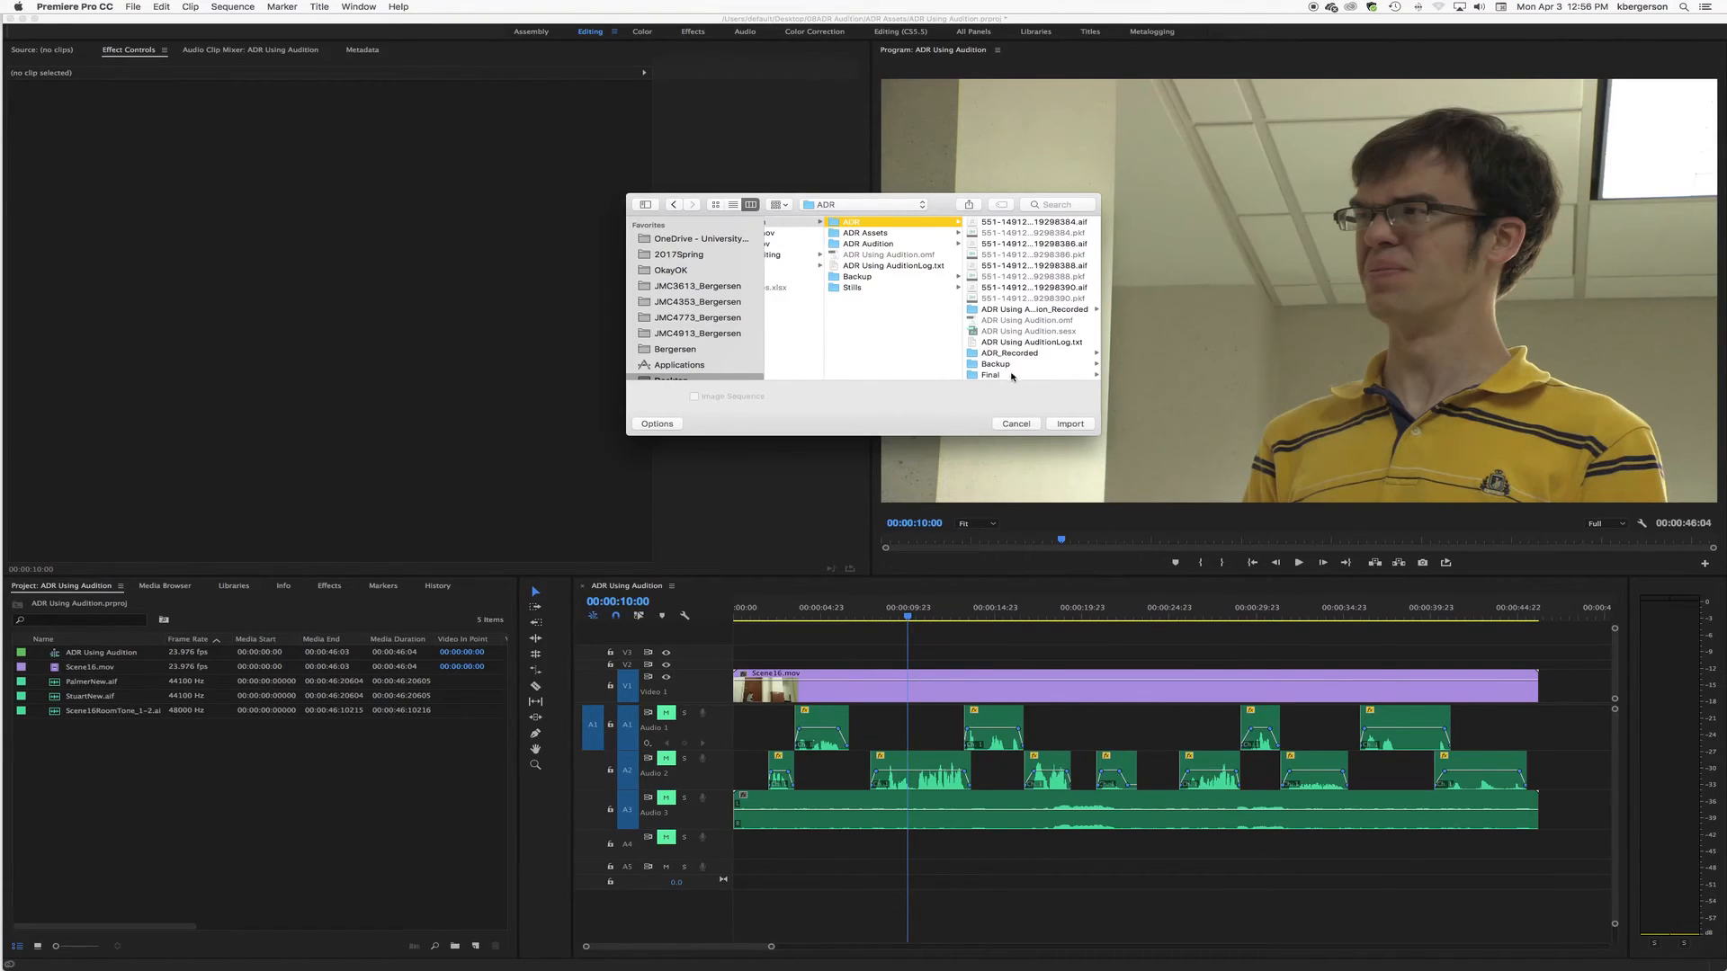
Step: Import YourName ADR.aif from the Final folder into the Premiere Pro project
{"action": "left_click", "coordinate": [987, 374]}
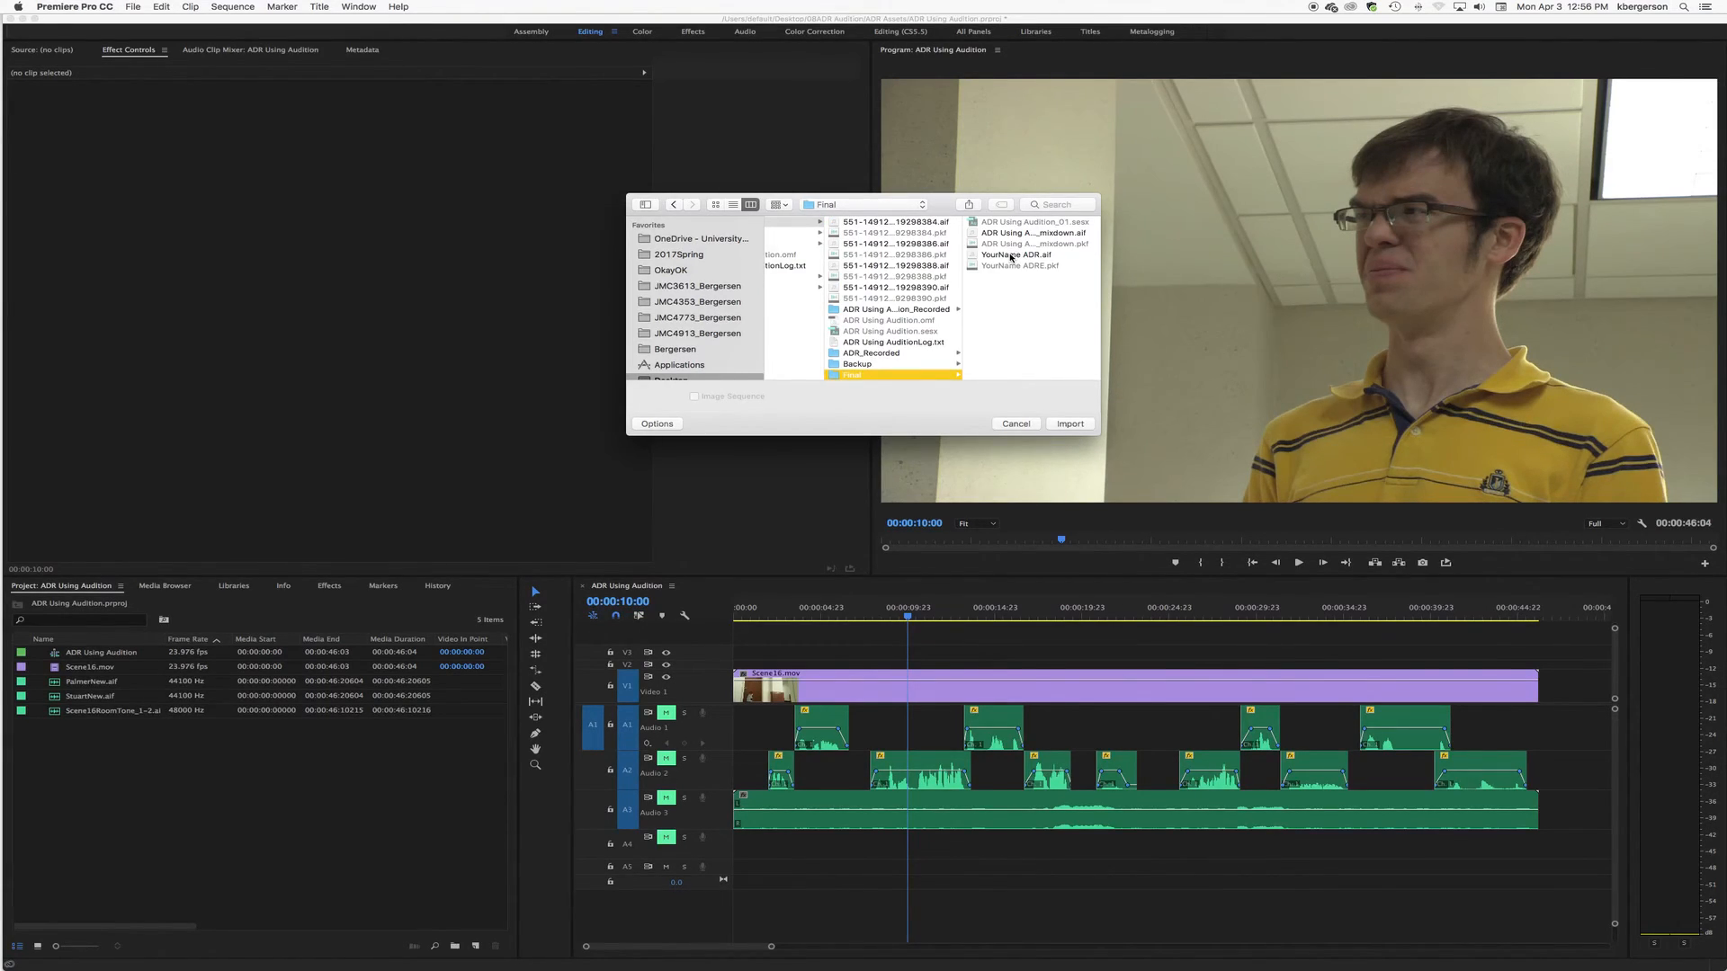
{"action": "left_click", "coordinate": [1015, 255]}
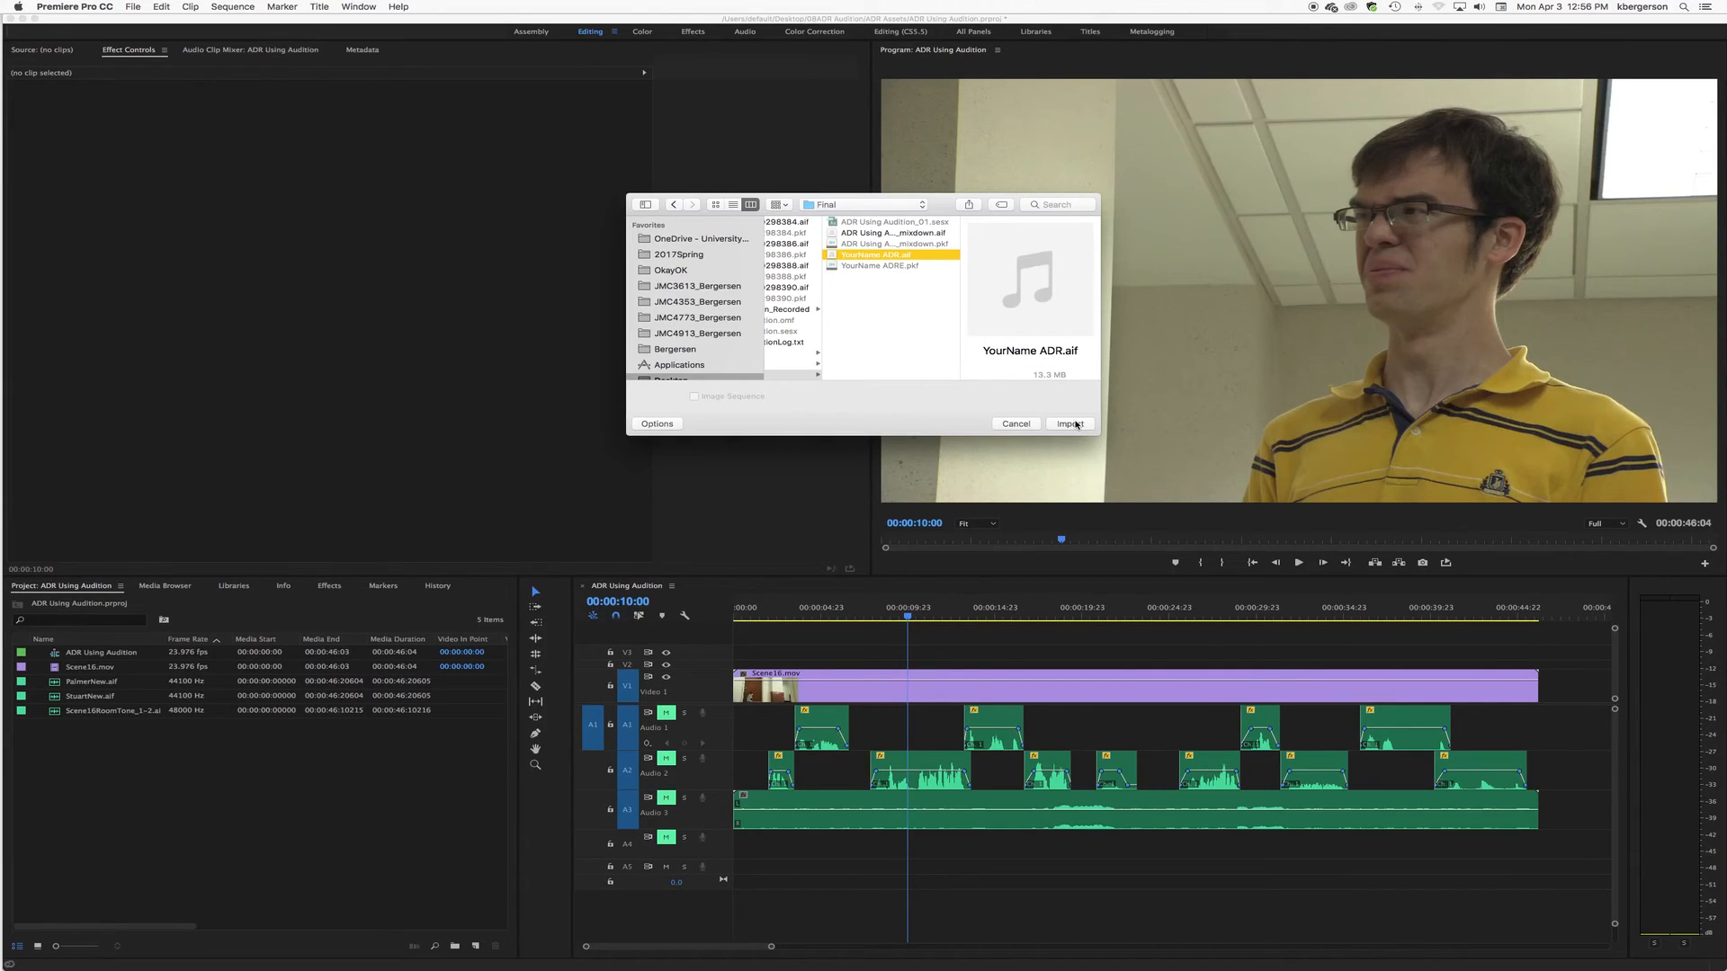
{"action": "left_click", "coordinate": [1068, 424]}
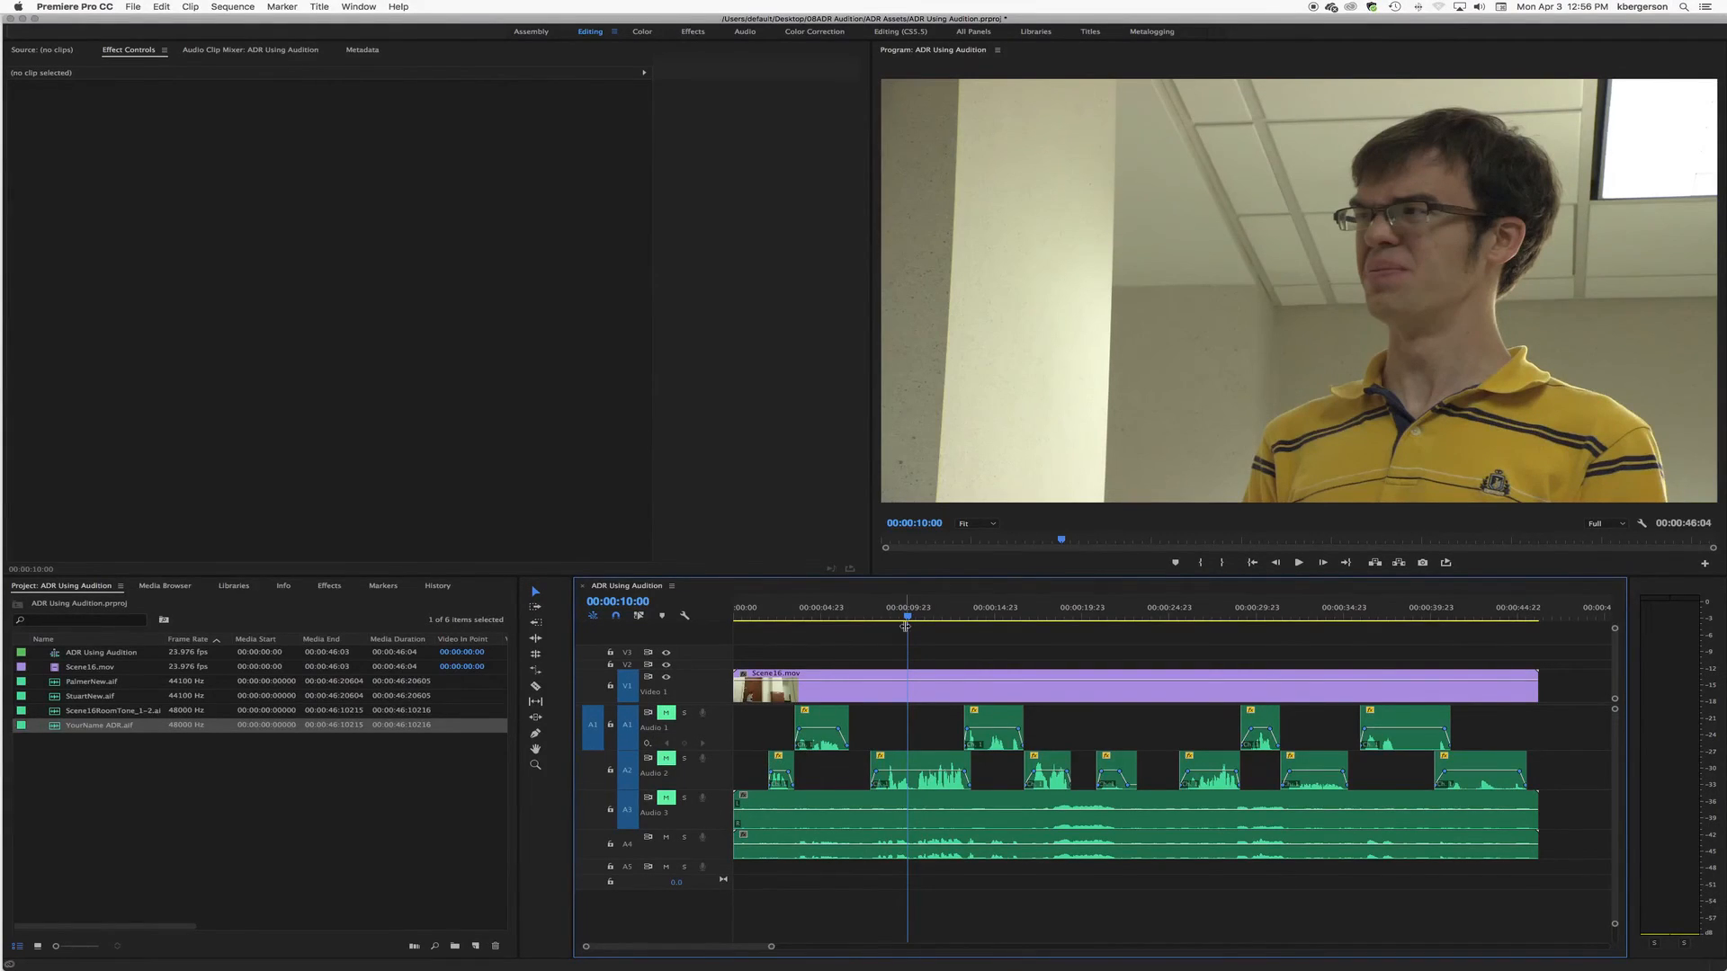
{"action": "left_click", "coordinate": [853, 617]}
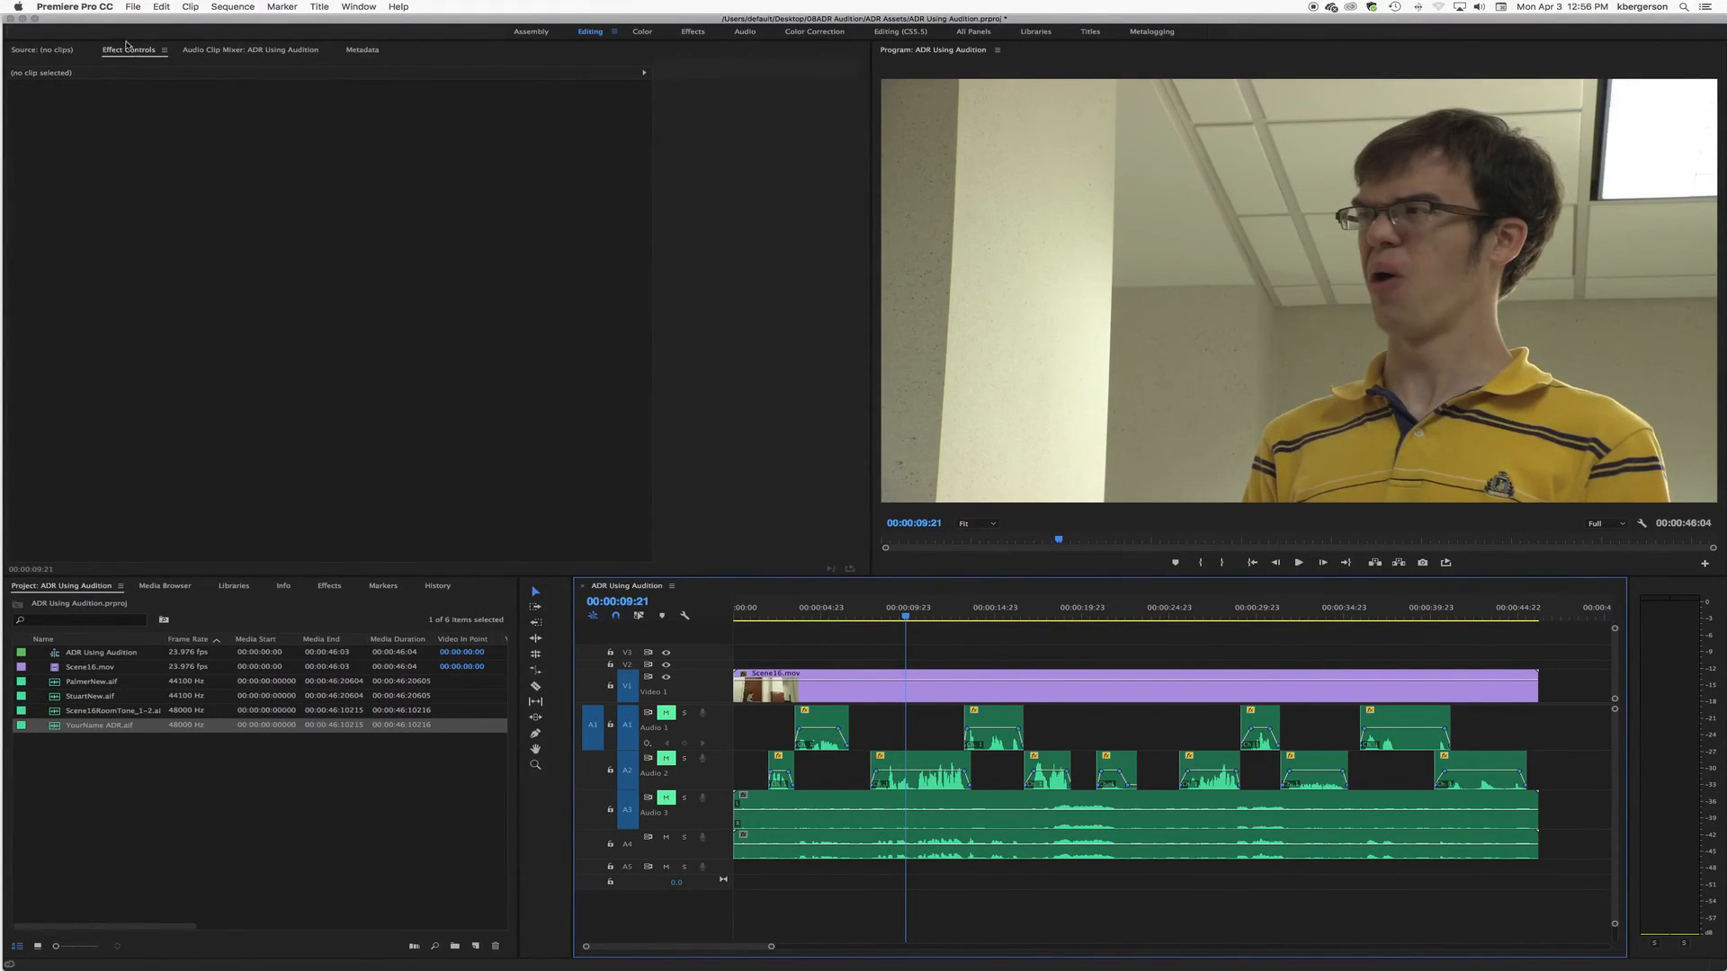
Step: Open the sequence's Export Media settings and name the output YourNameADR.mov
{"action": "left_click", "coordinate": [132, 7]}
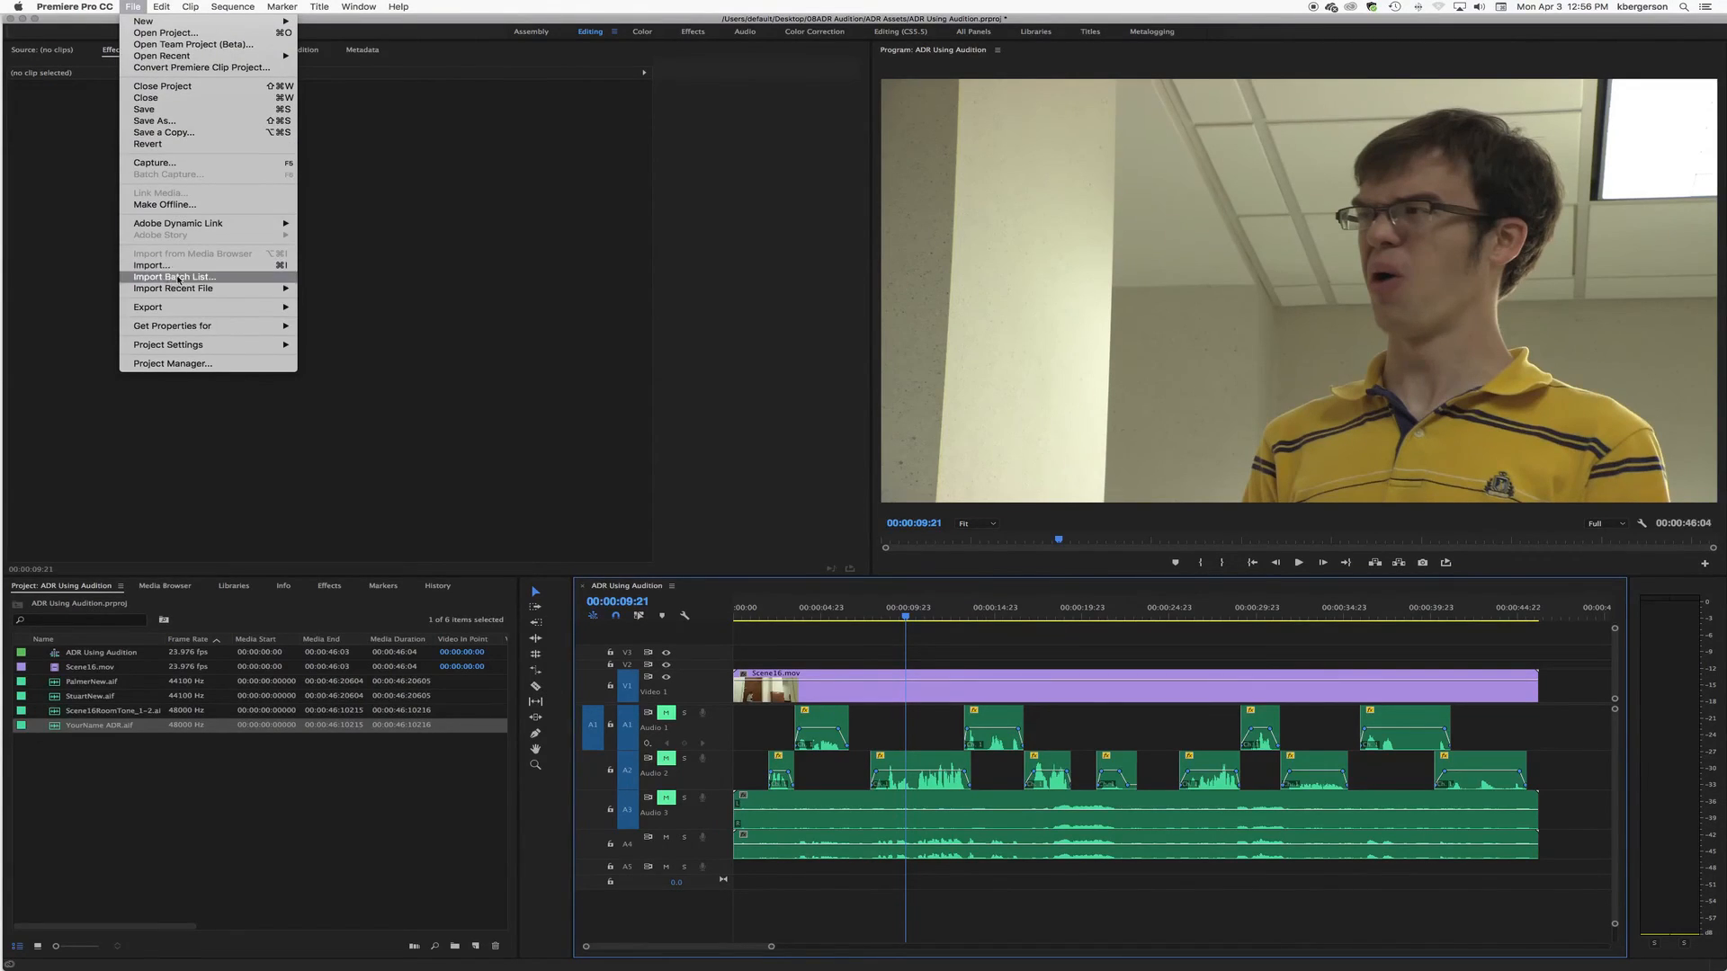
{"action": "left_click", "coordinate": [330, 320]}
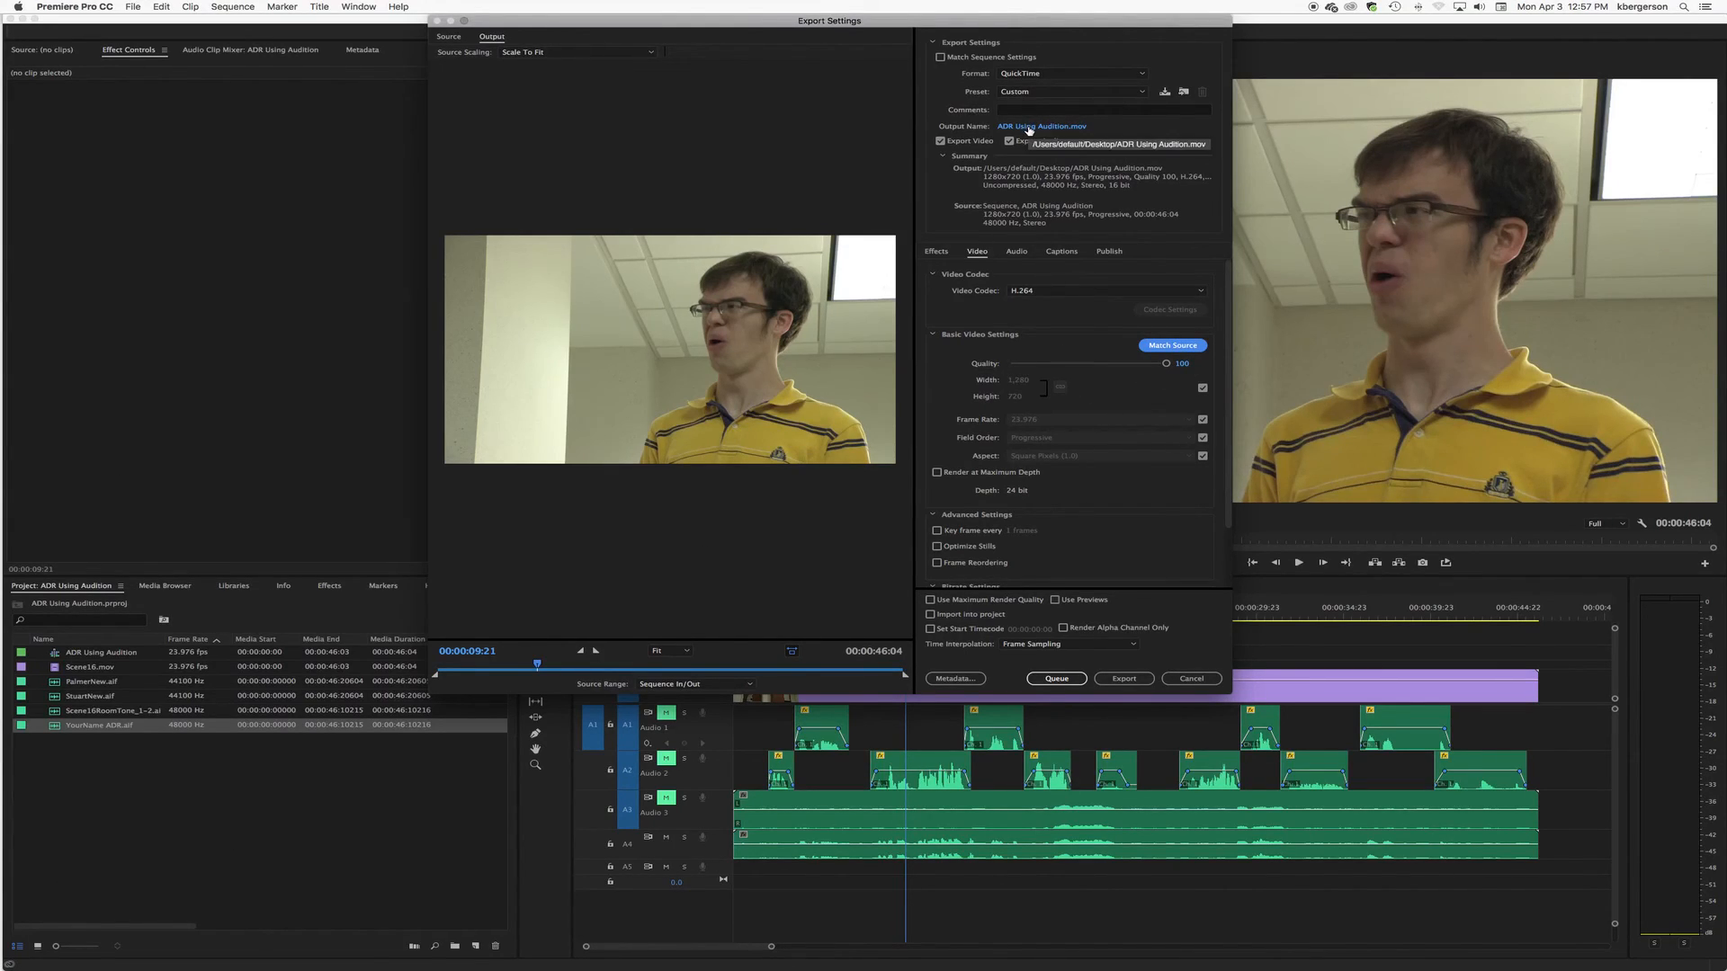
{"action": "left_click", "coordinate": [1042, 126]}
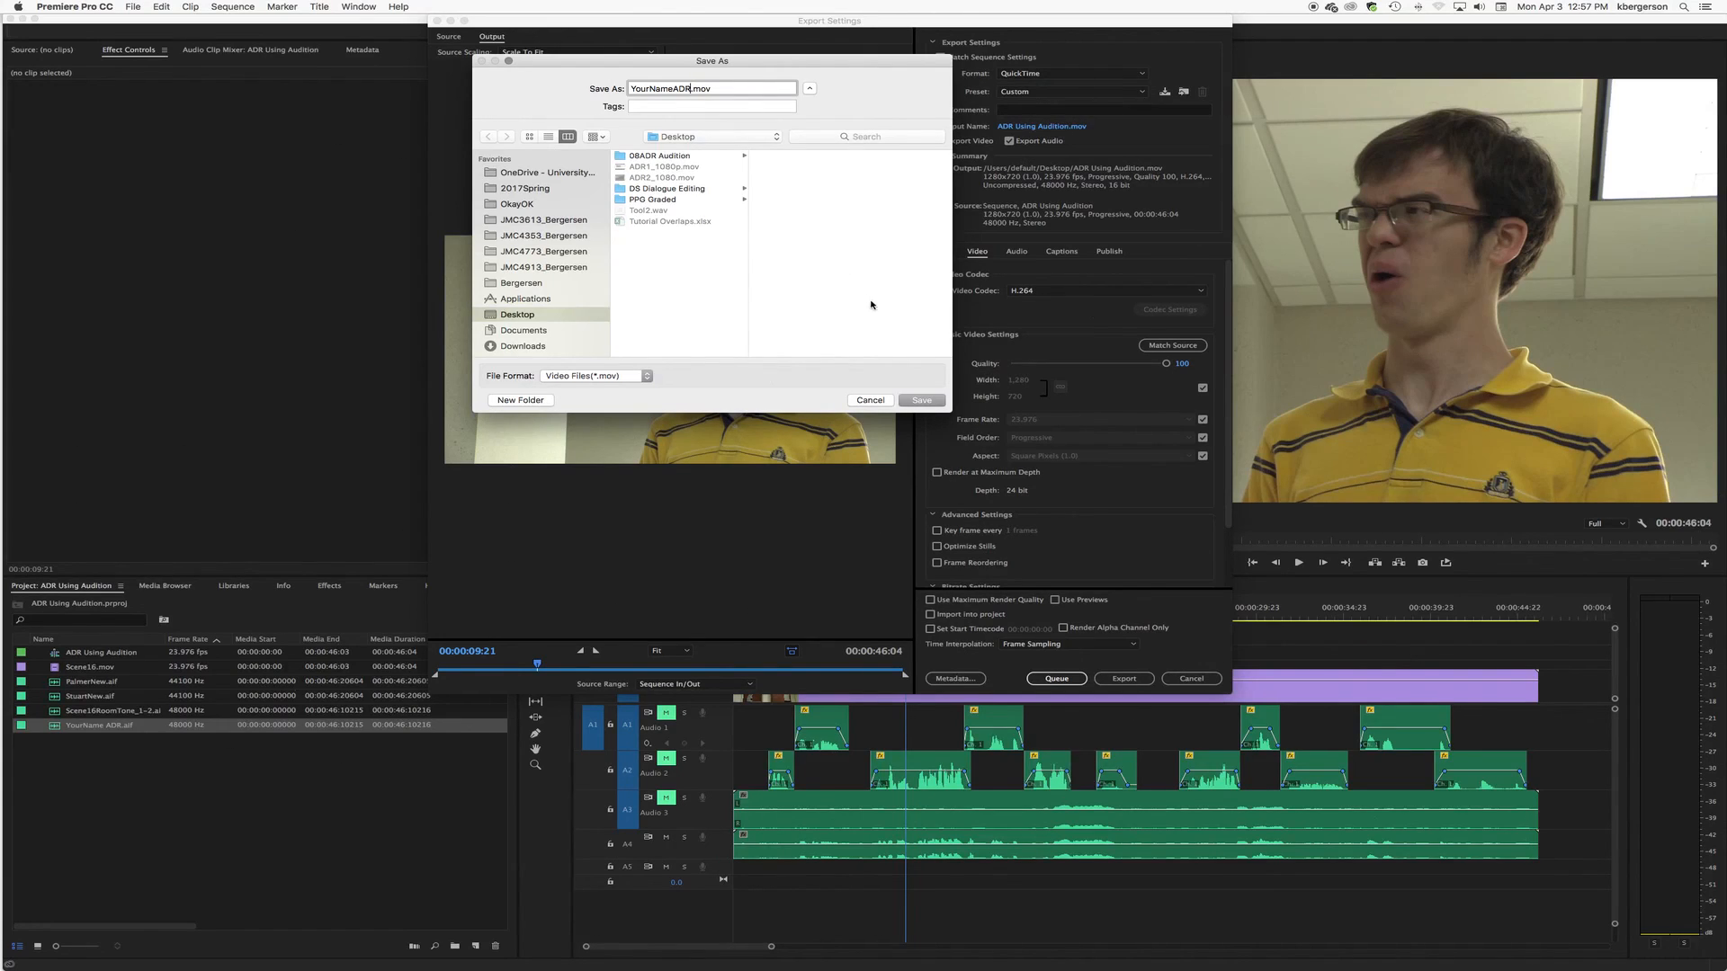
{"action": "left_click", "coordinate": [921, 399]}
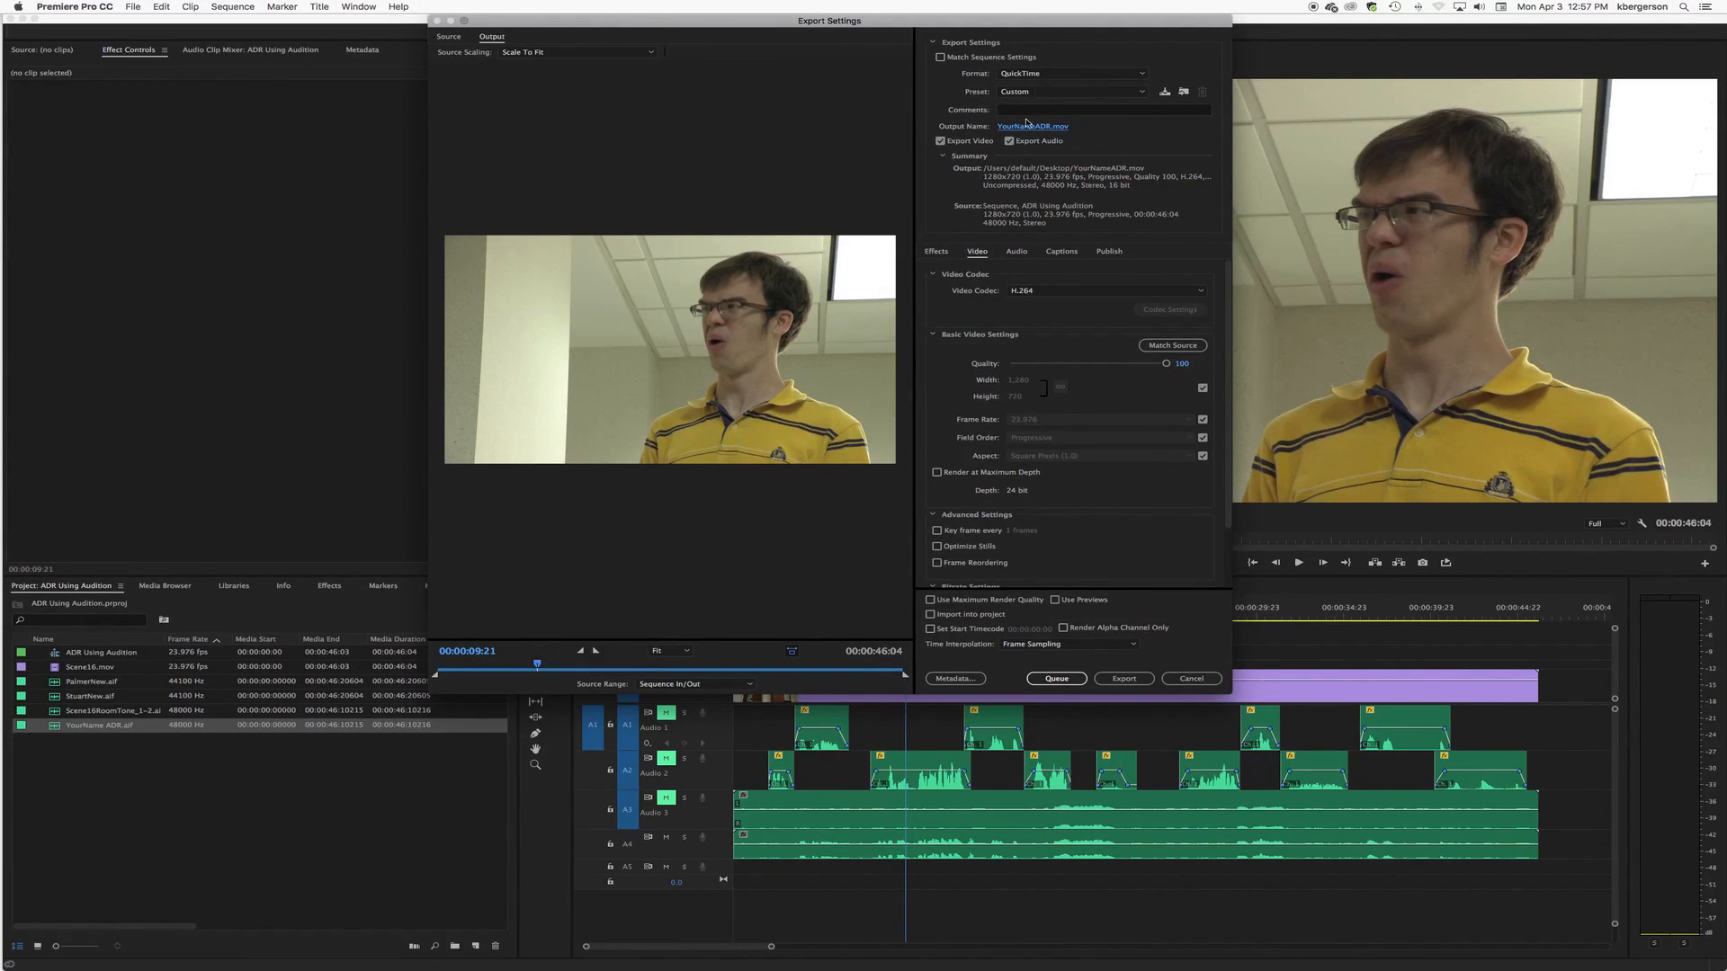
Step: Set the export location to the 08ADR Audition/ADR/Final folder
{"action": "left_click", "coordinate": [1031, 126]}
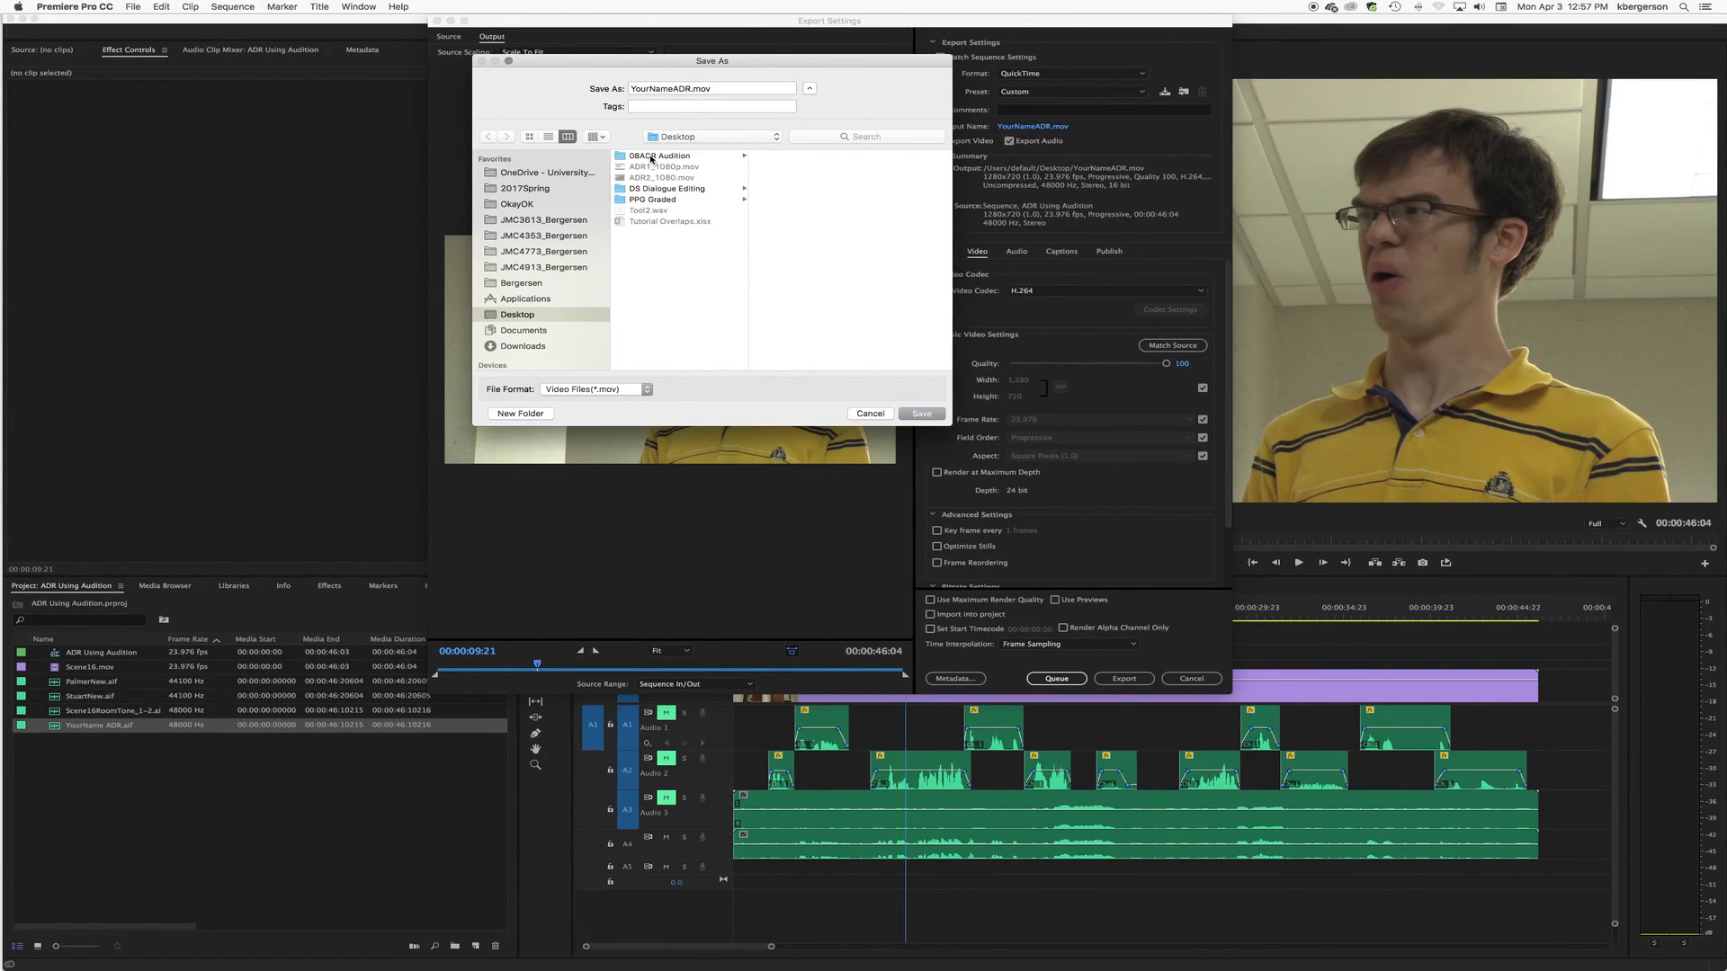
{"action": "double_click", "coordinate": [658, 153]}
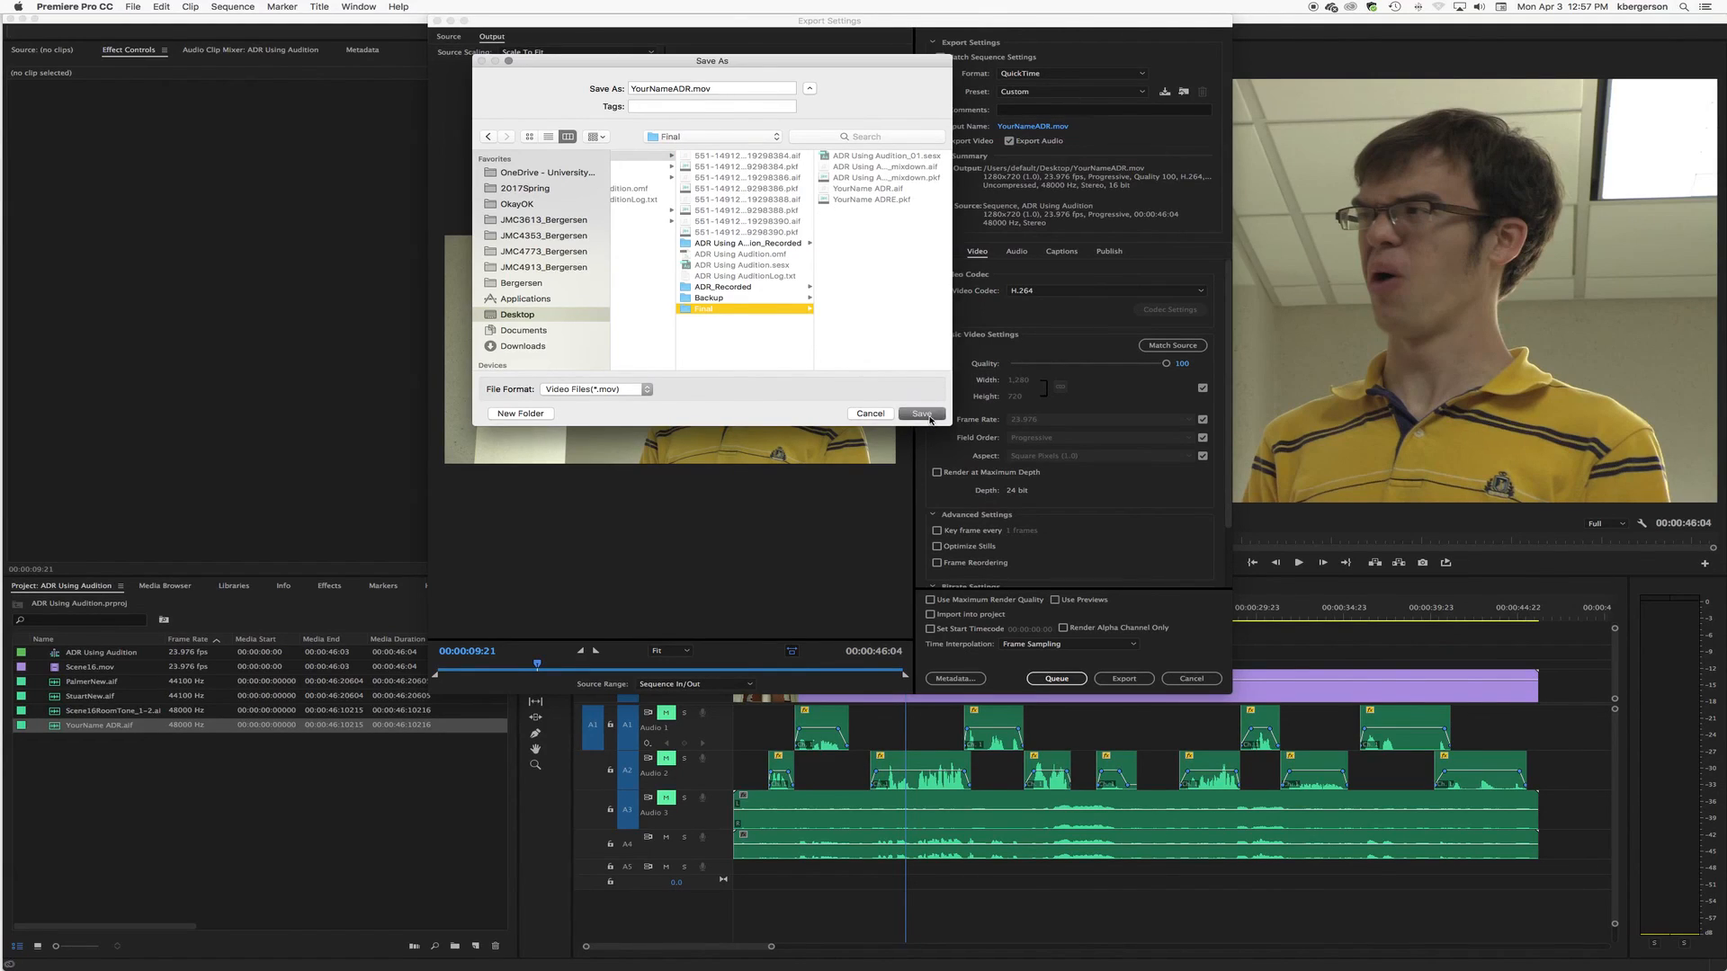
{"action": "left_click", "coordinate": [921, 412]}
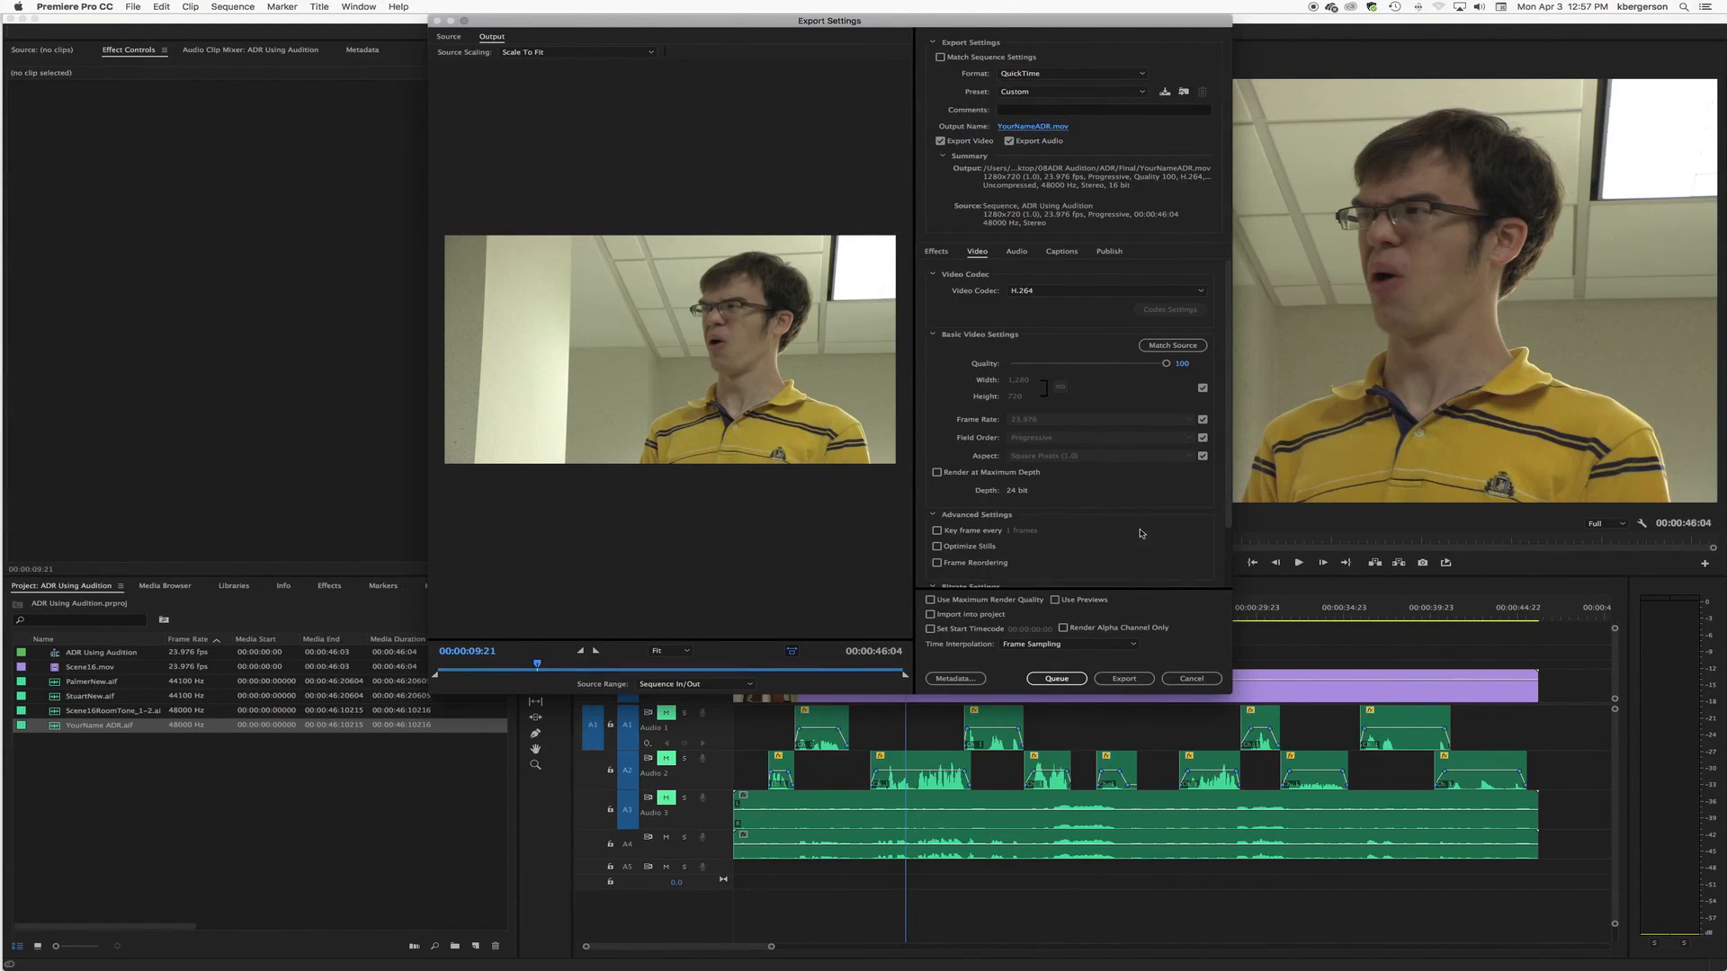
{"action": "left_click", "coordinate": [1124, 678]}
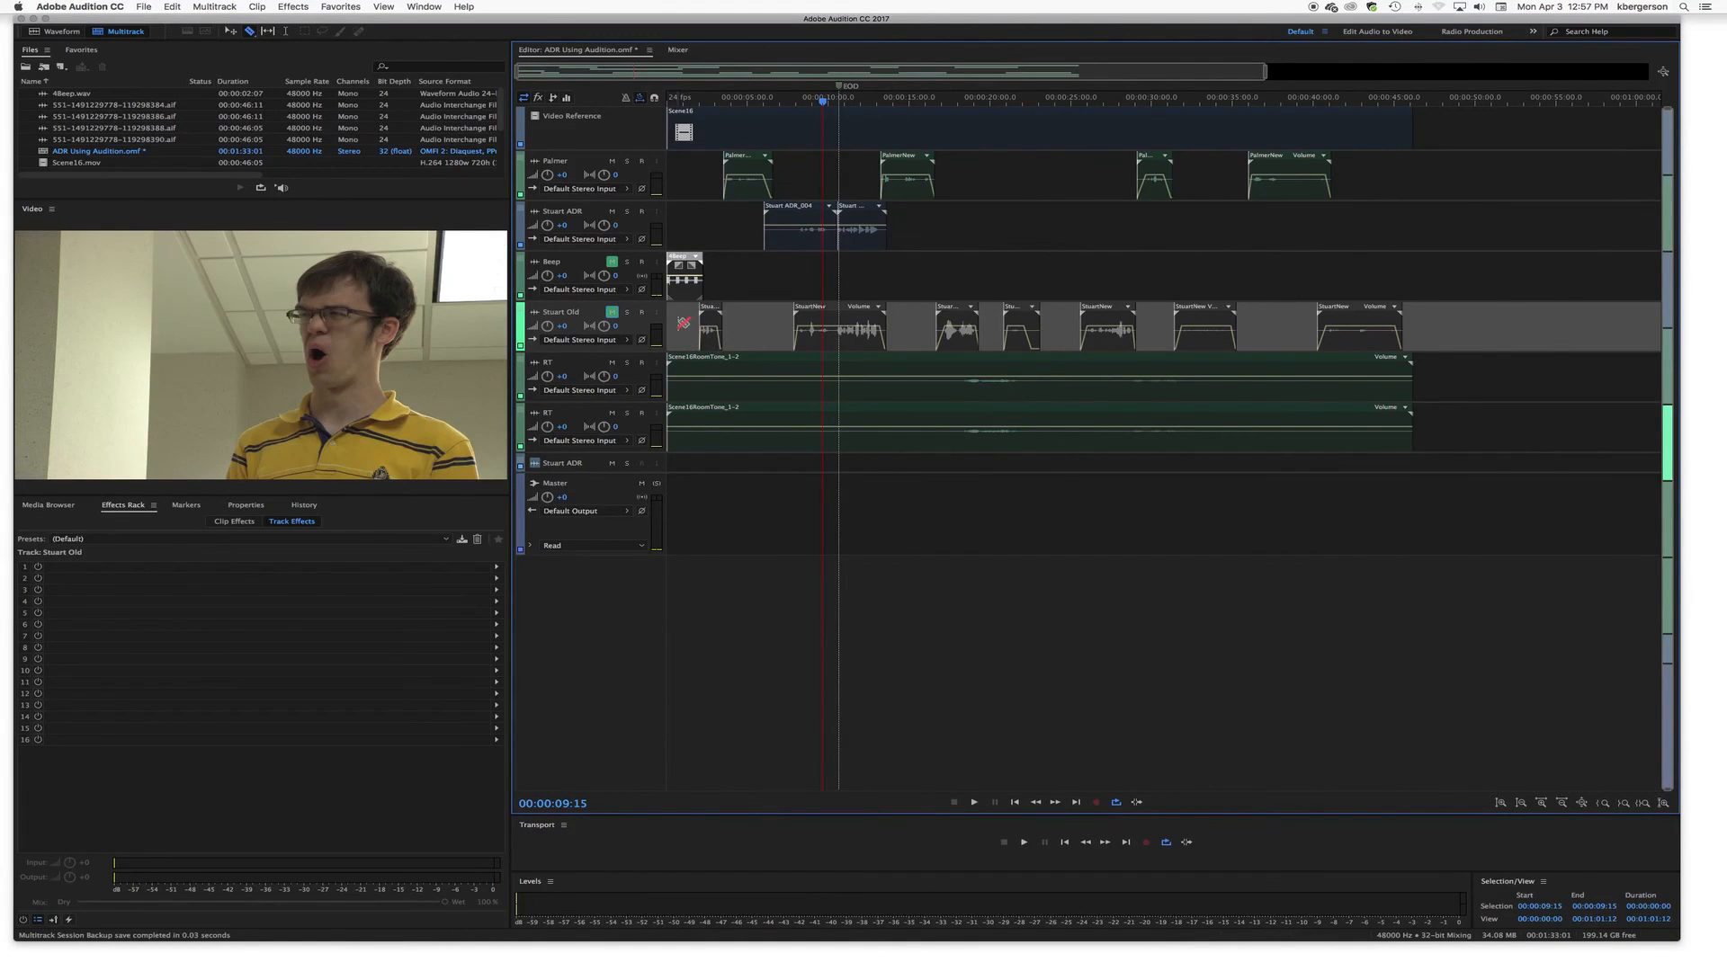
{"action": "mouse_move", "coordinate": [305, 36]}
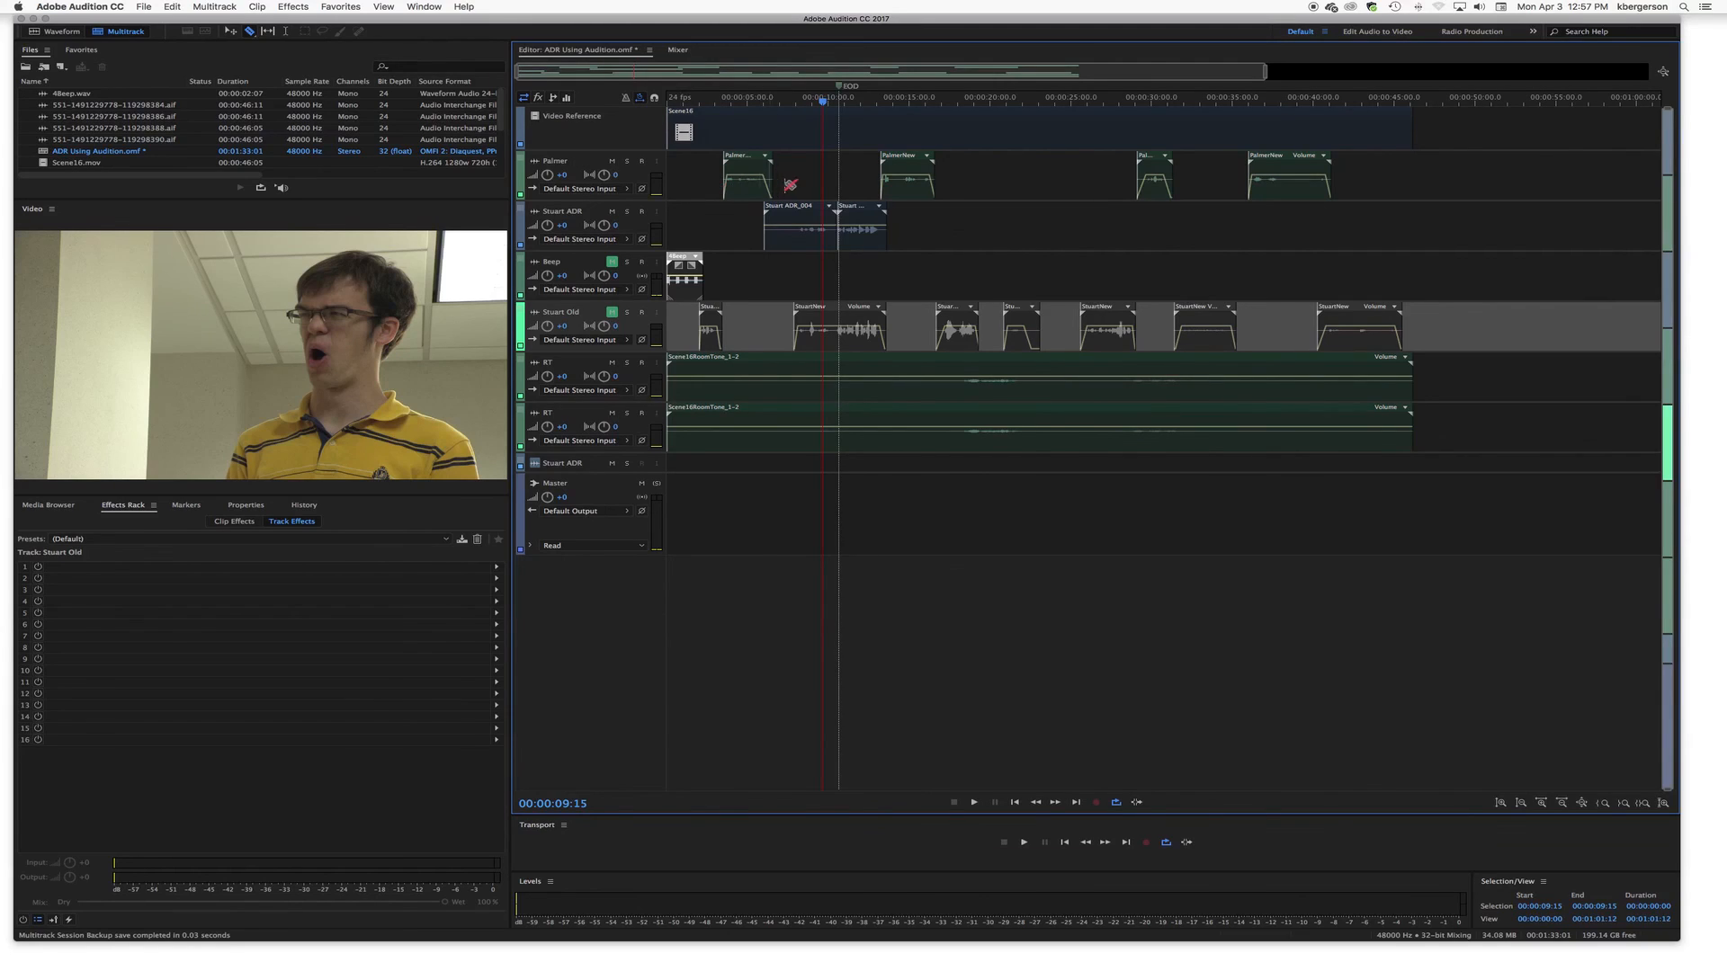
{"action": "mouse_move", "coordinate": [682, 288]}
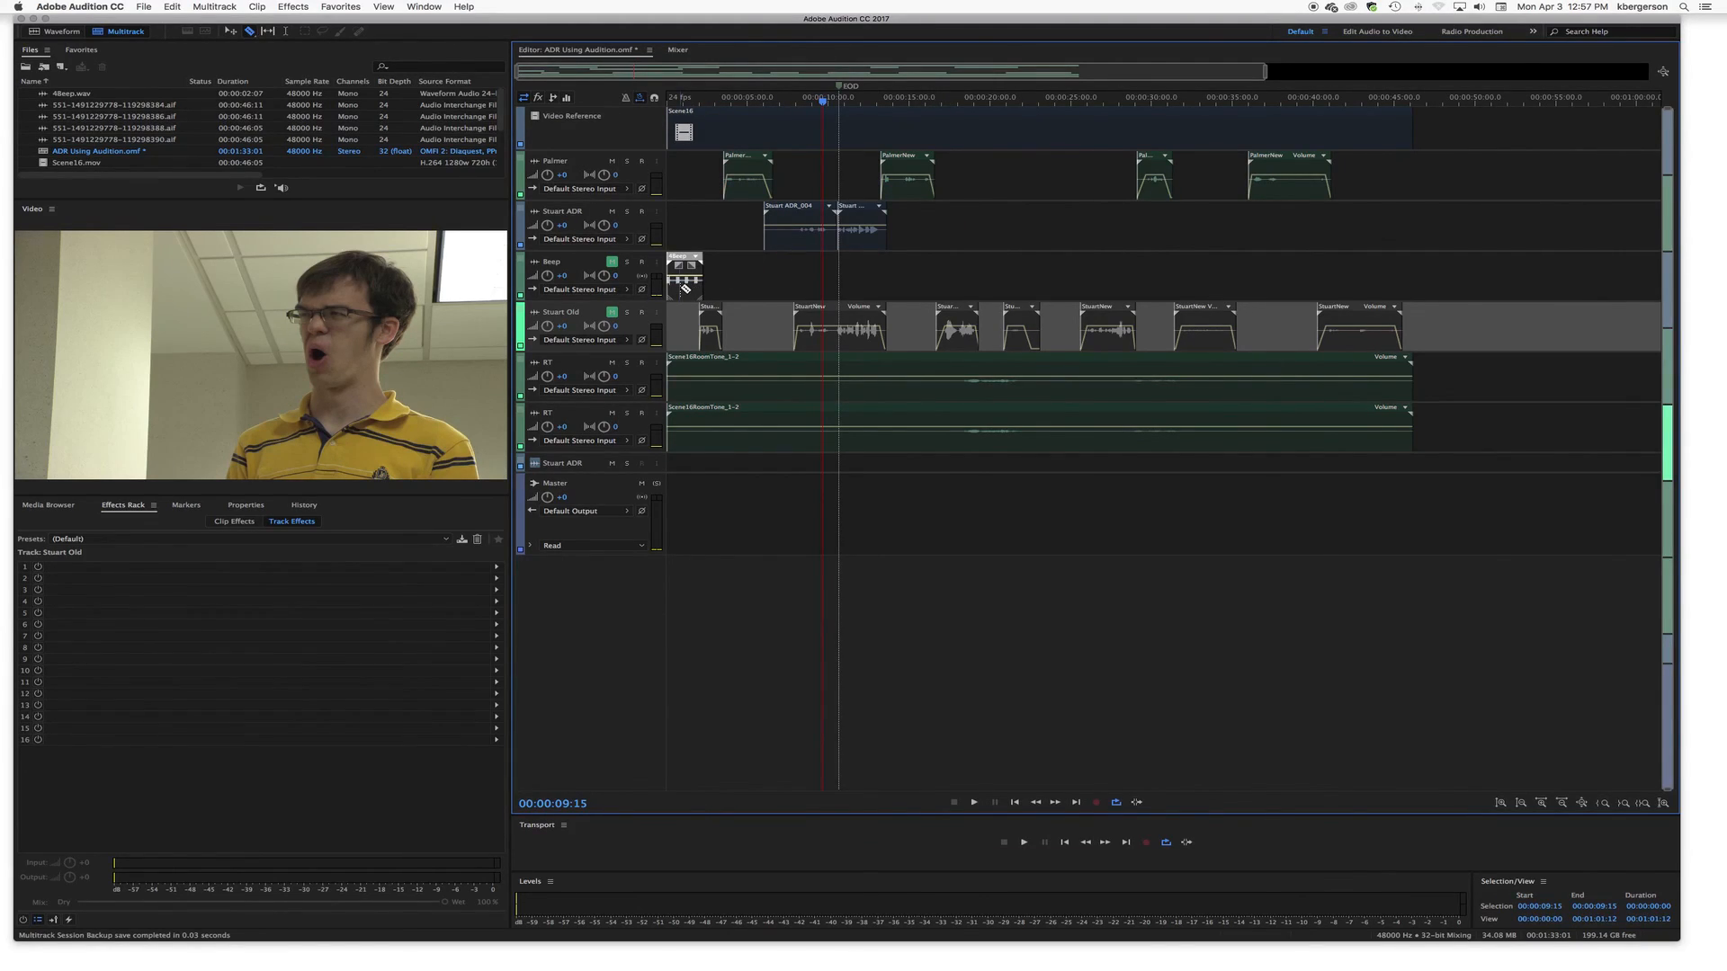